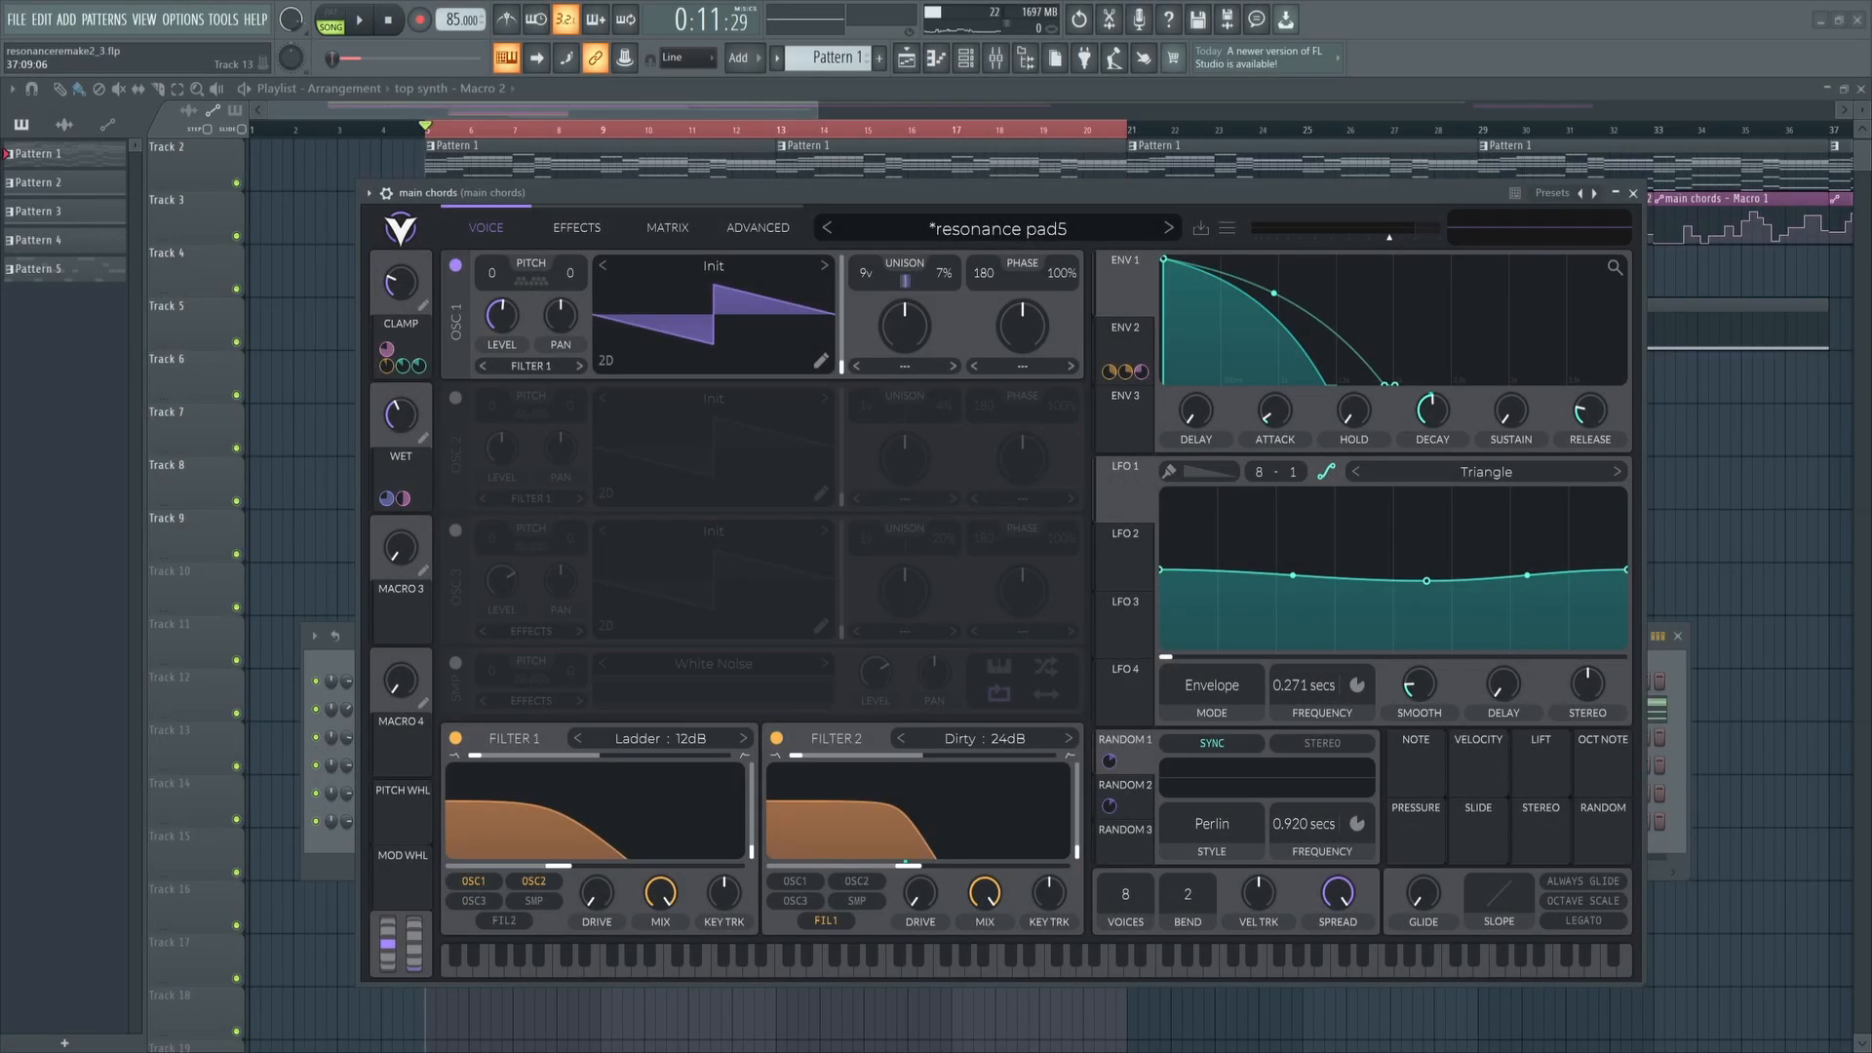
Play and stop the finished song, scroll down, then start playback again.
{"action": "left_click", "coordinate": [359, 21]}
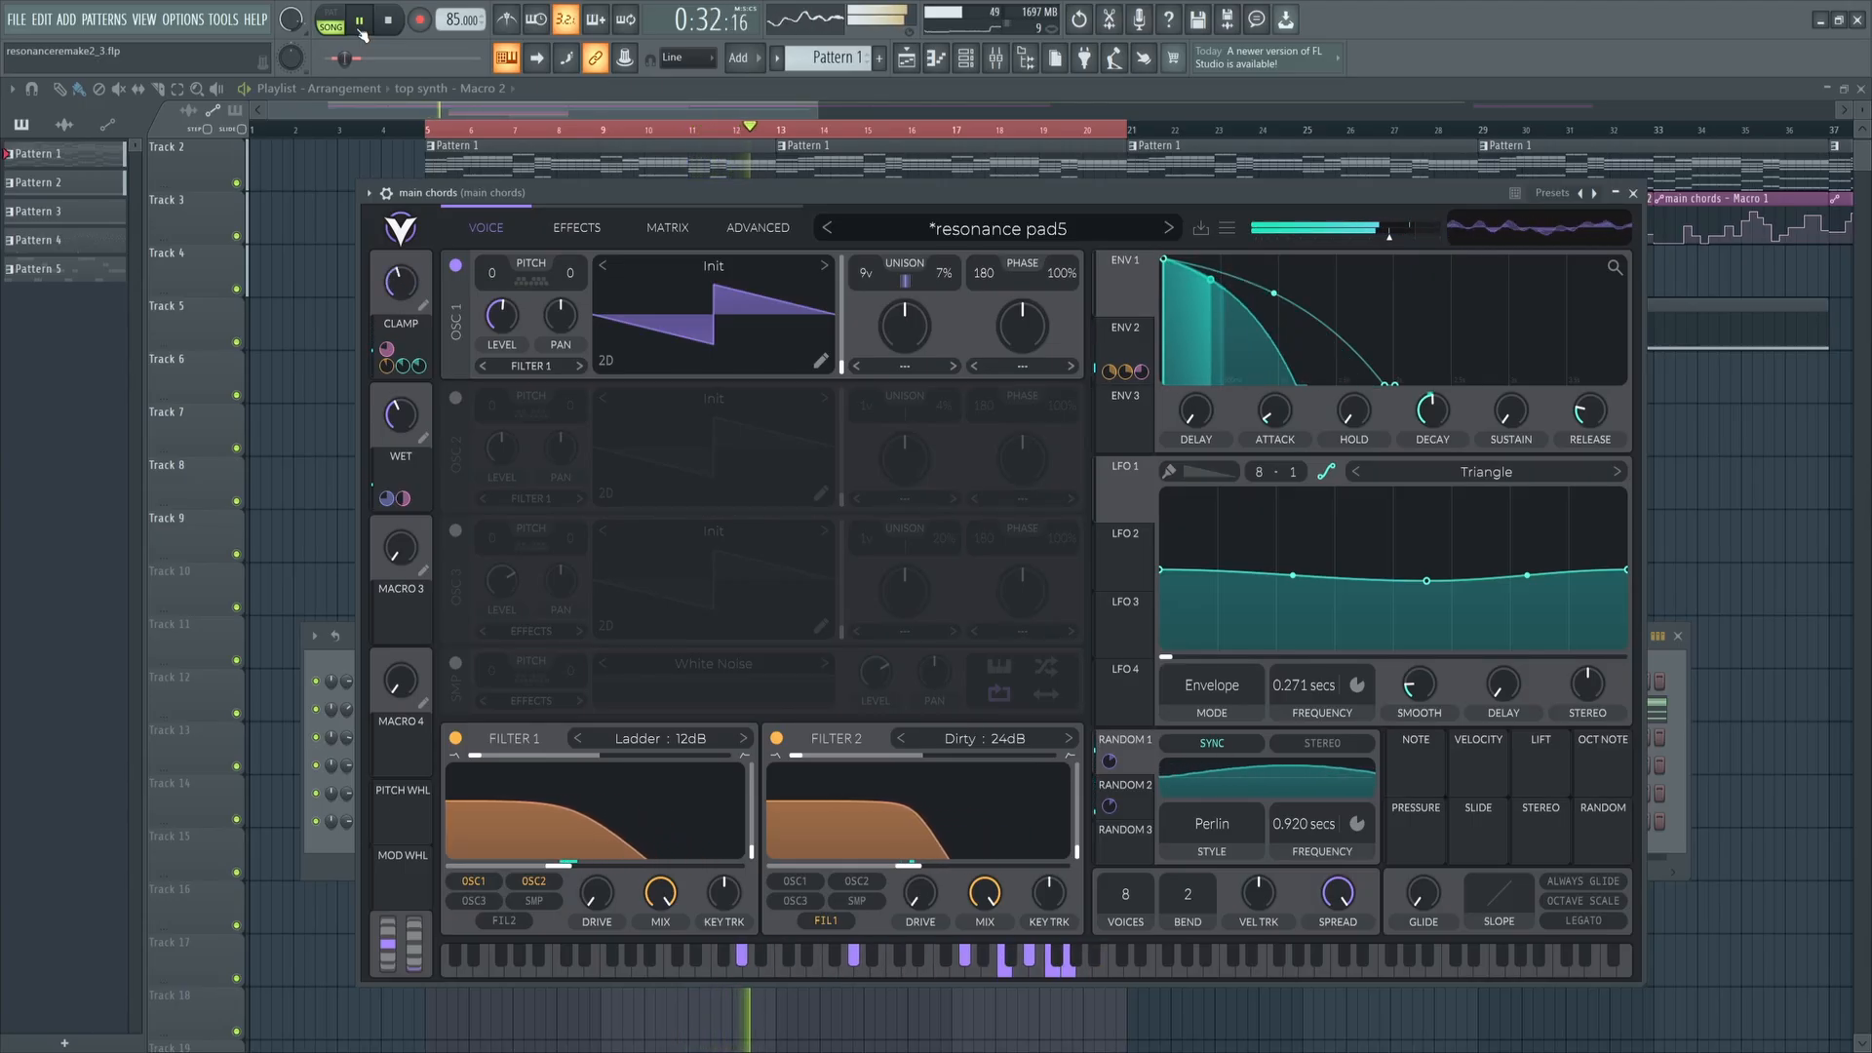
{"action": "left_click", "coordinate": [1630, 192]}
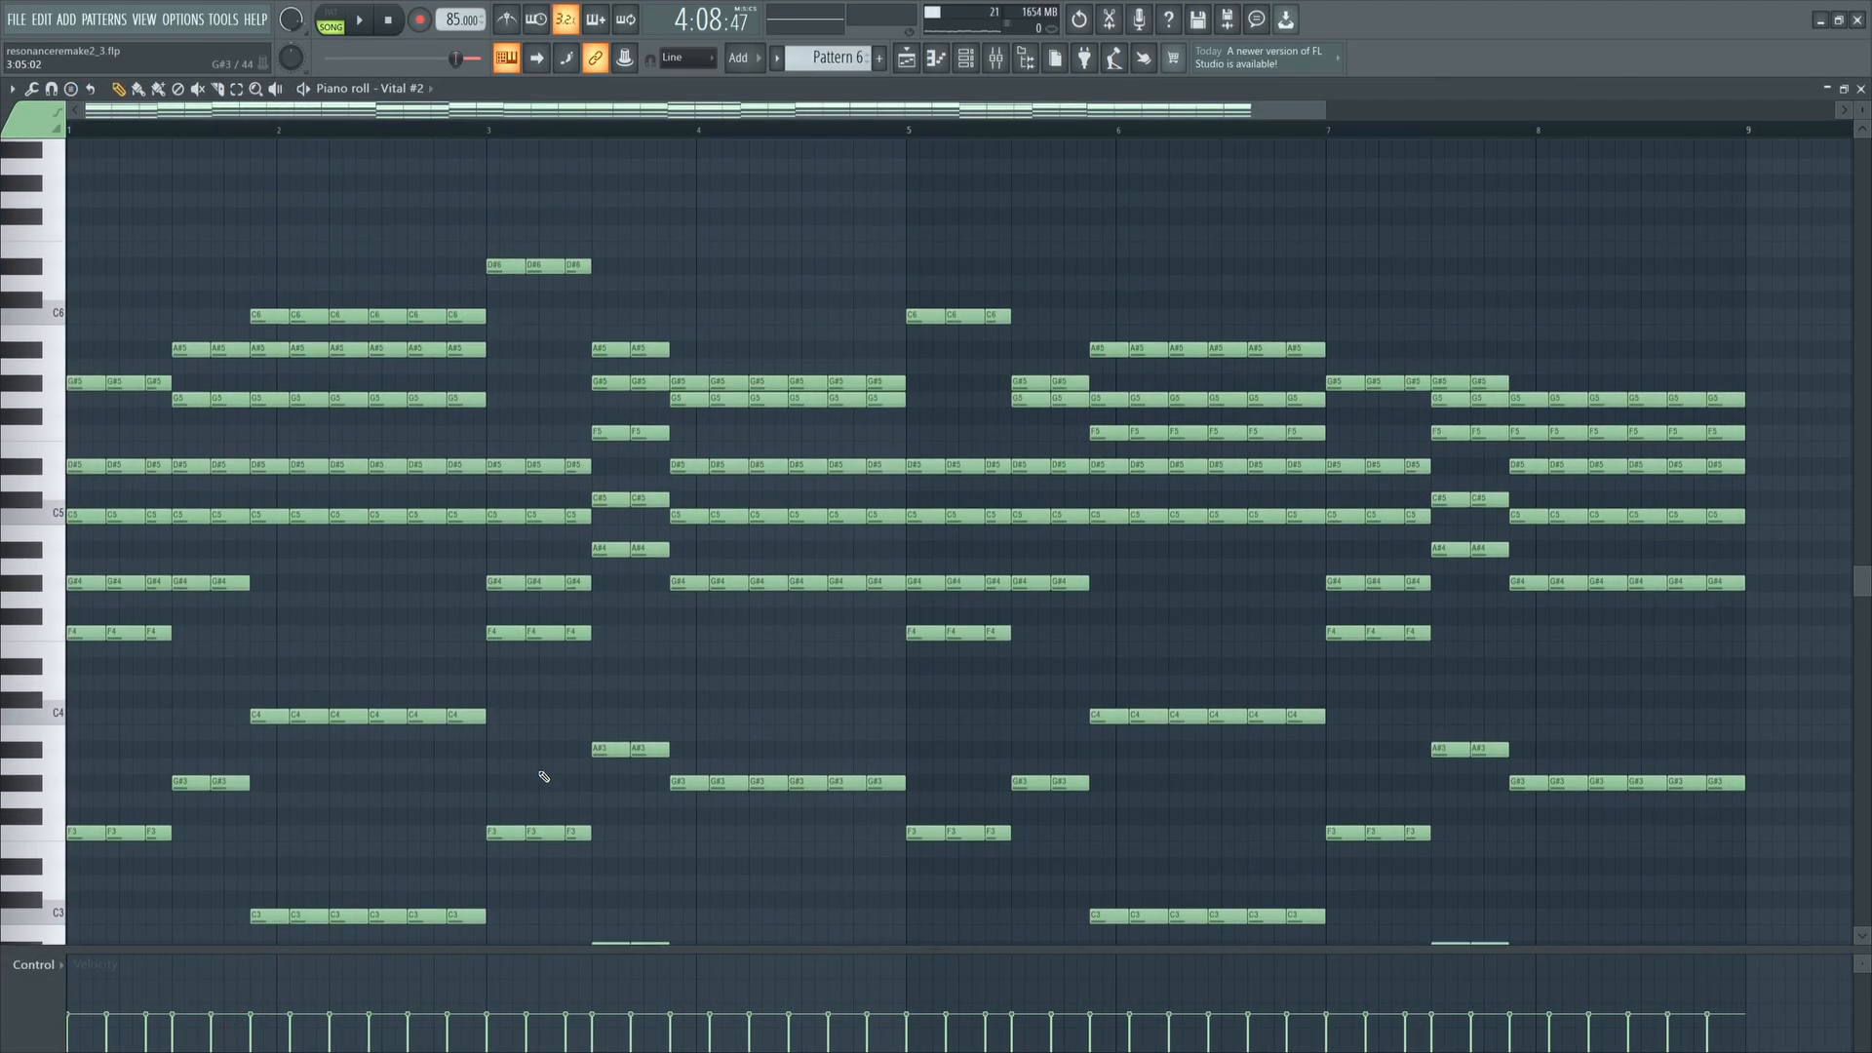
{"action": "scroll", "scroll_direction": "down", "scroll_amount": 3}
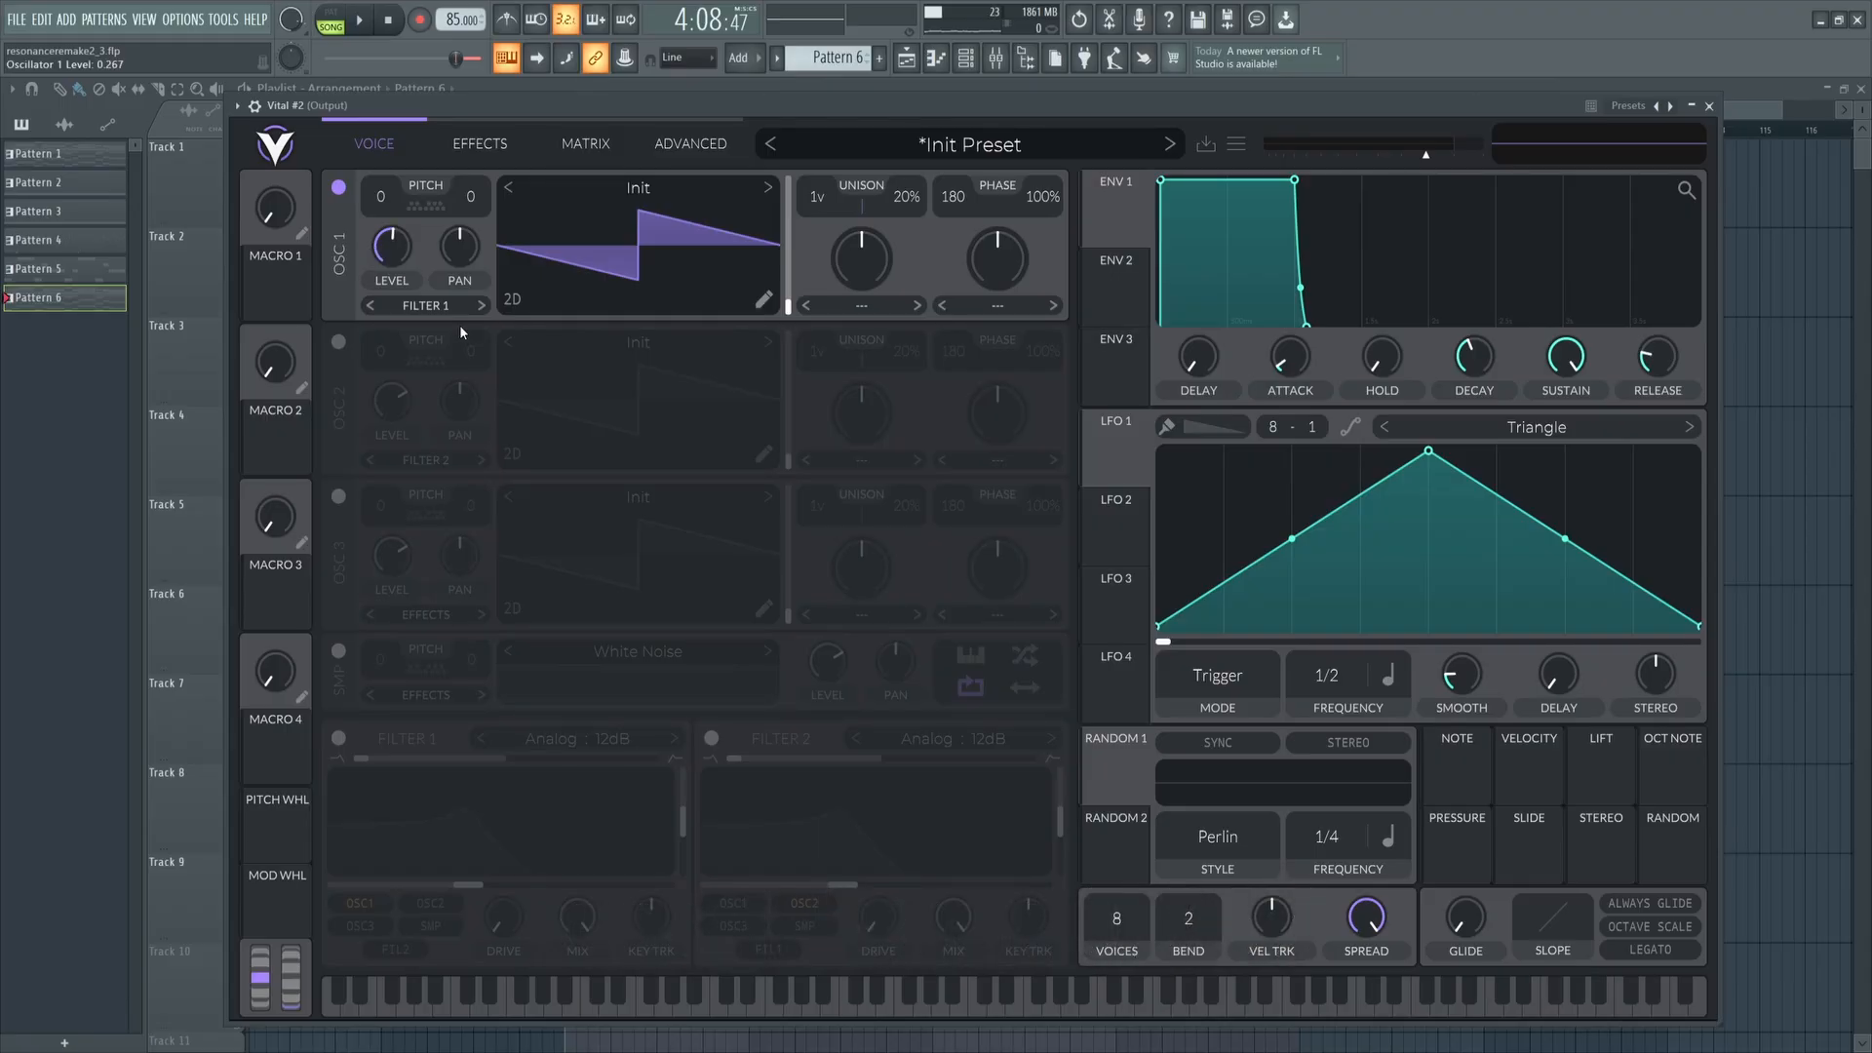
{"action": "left_click", "coordinate": [360, 19]}
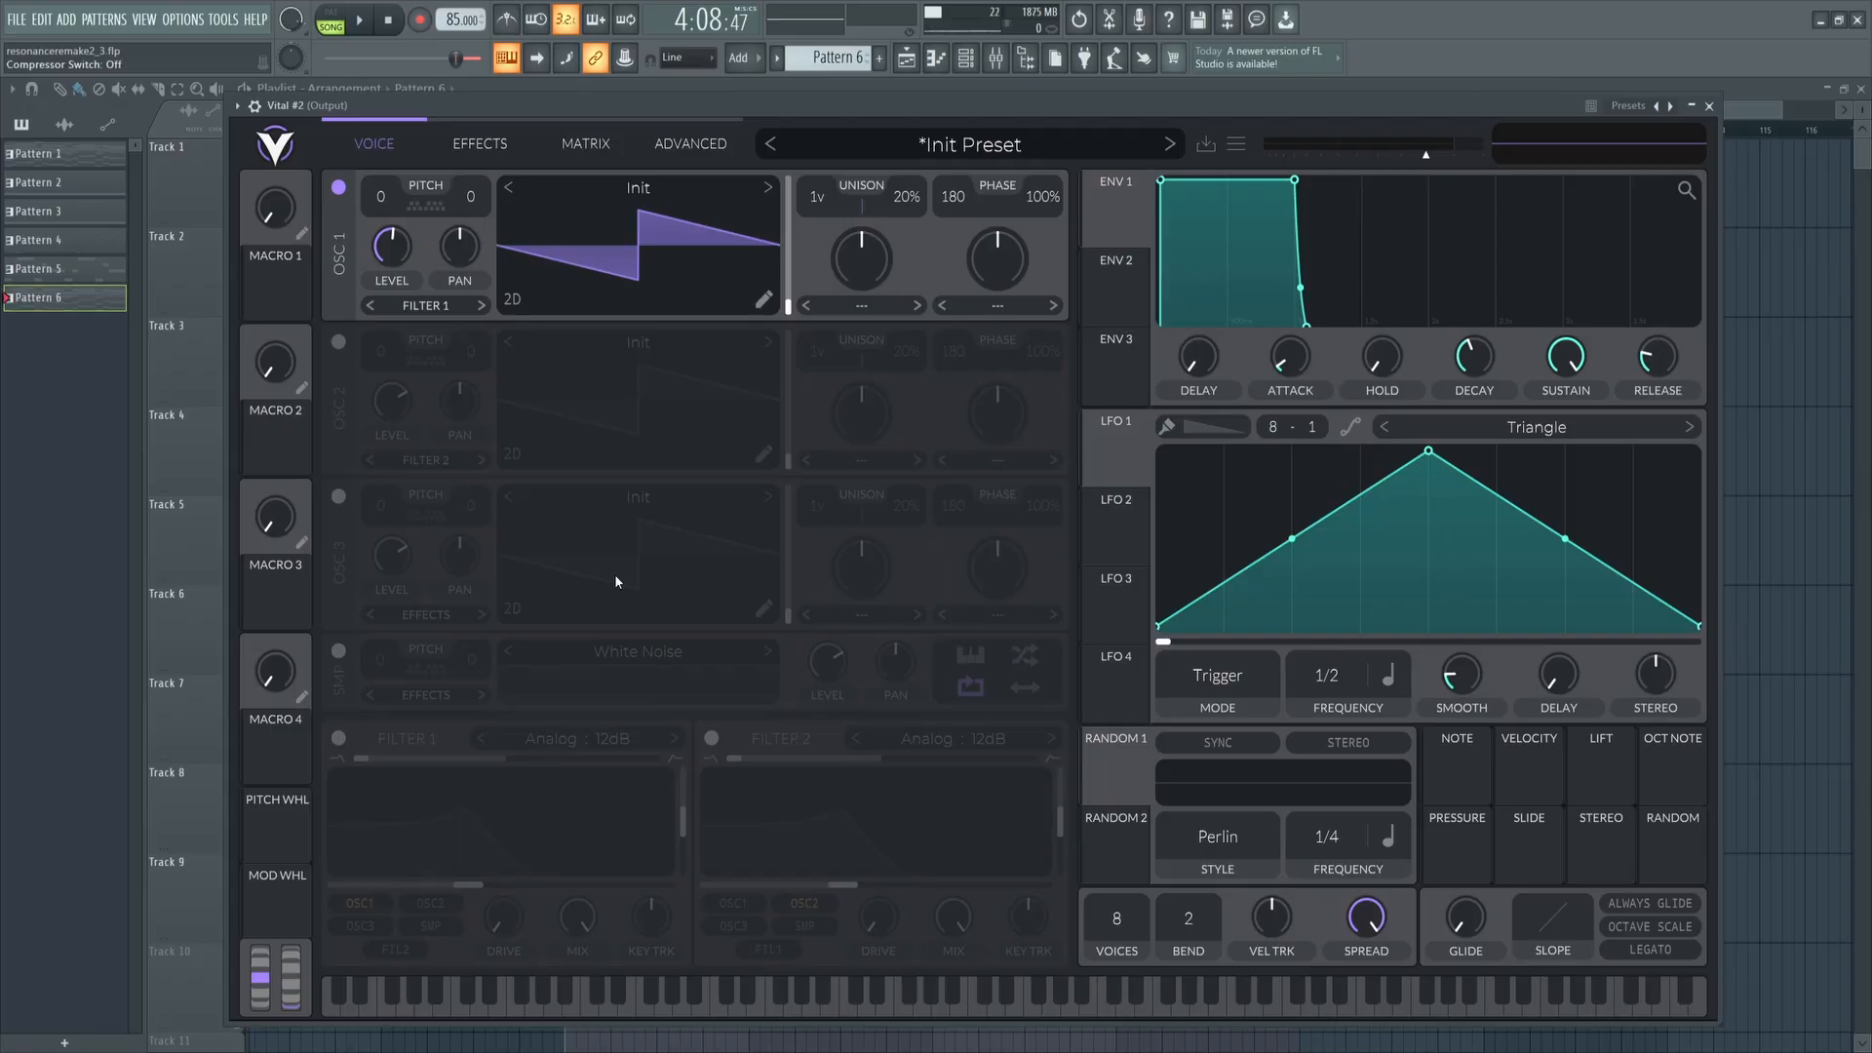
Turn on Vital's compressor and lower its mix to about 0.454.
{"action": "left_click", "coordinate": [478, 143]}
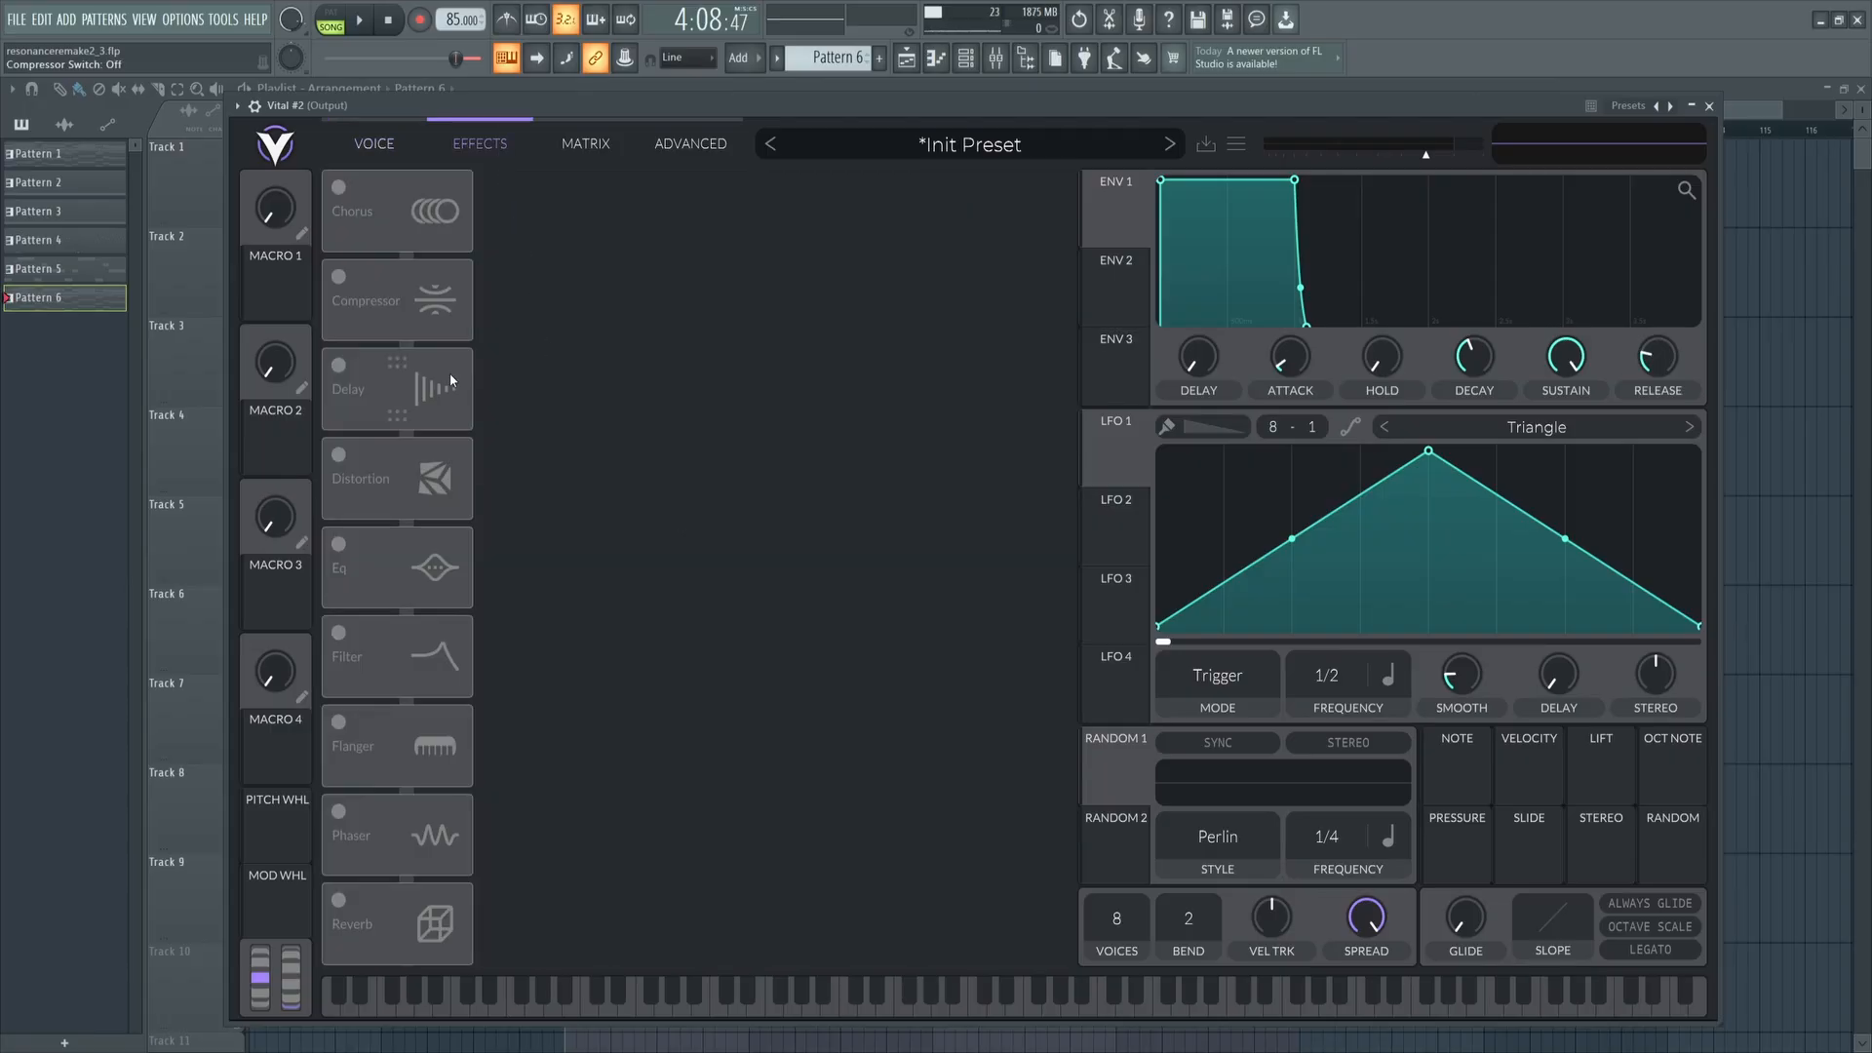
{"action": "left_click", "coordinate": [339, 276]}
{"action": "type", "text": "0.4"}
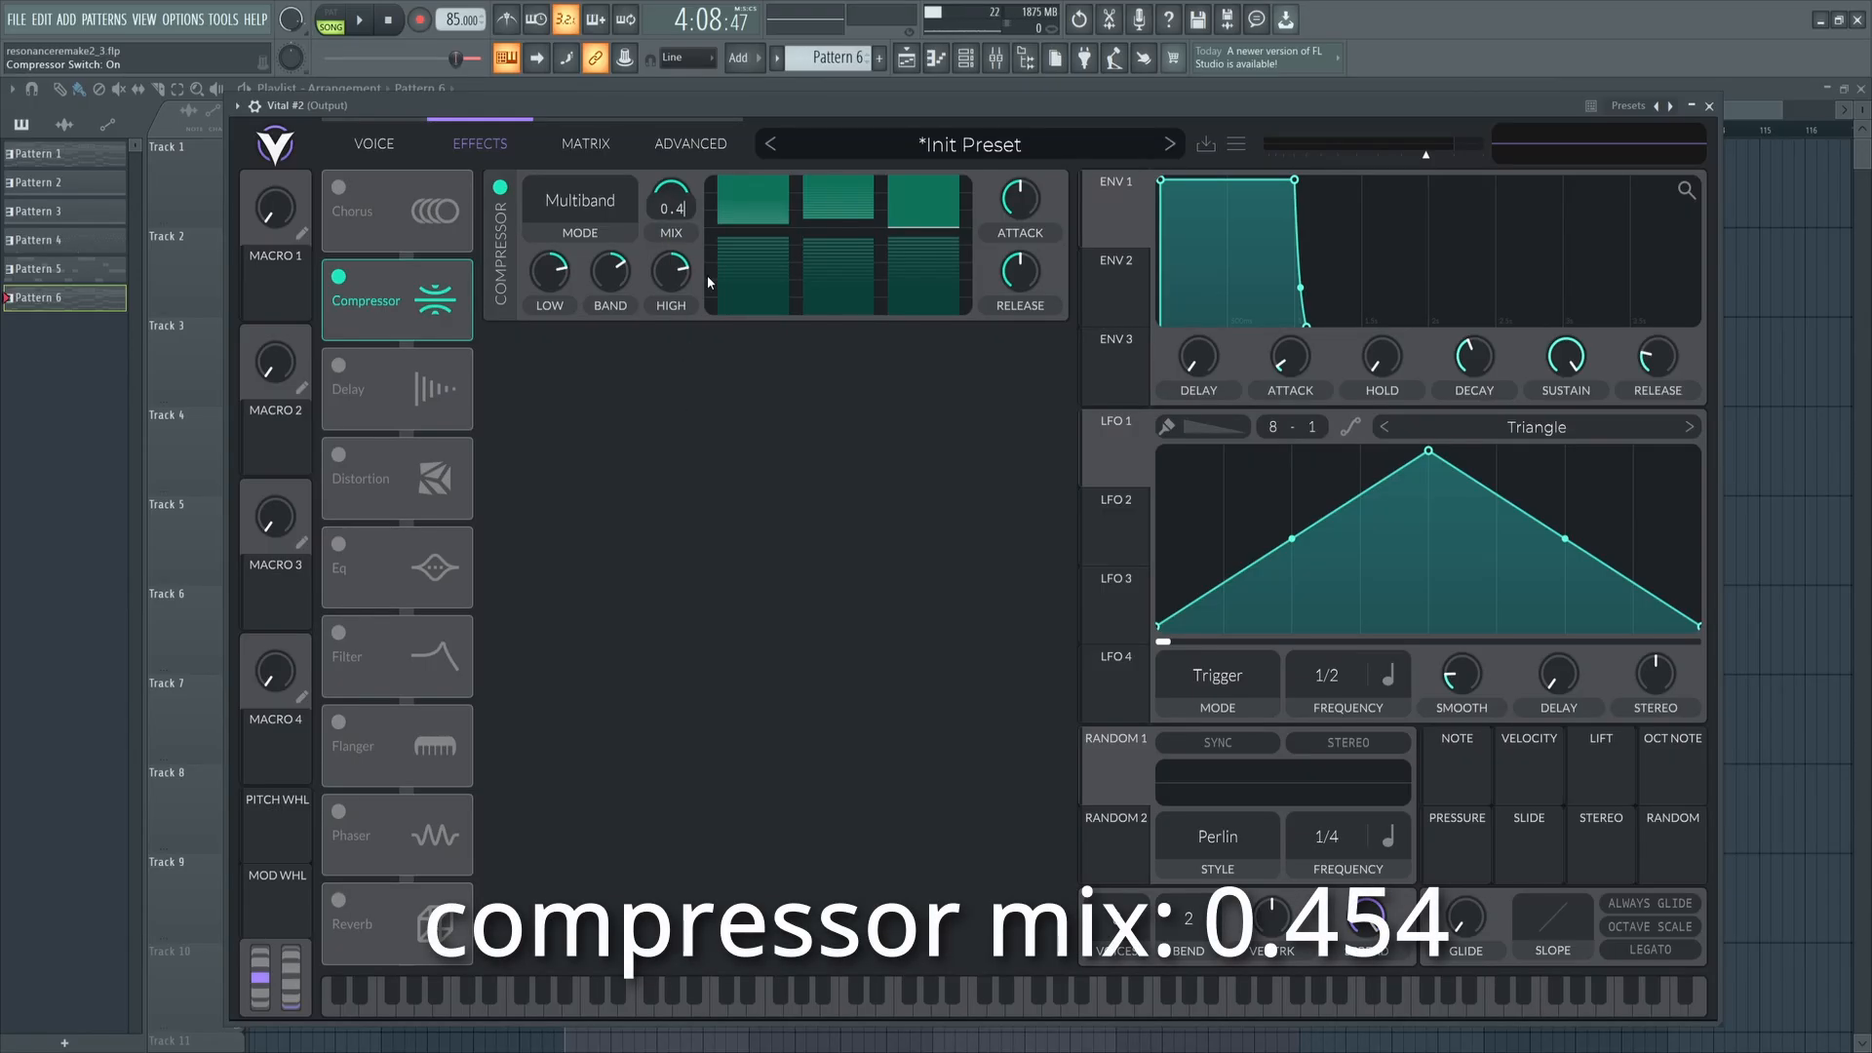
{"action": "left_click_drag", "start_coordinate": [670, 197], "coordinate": [670, 180]}
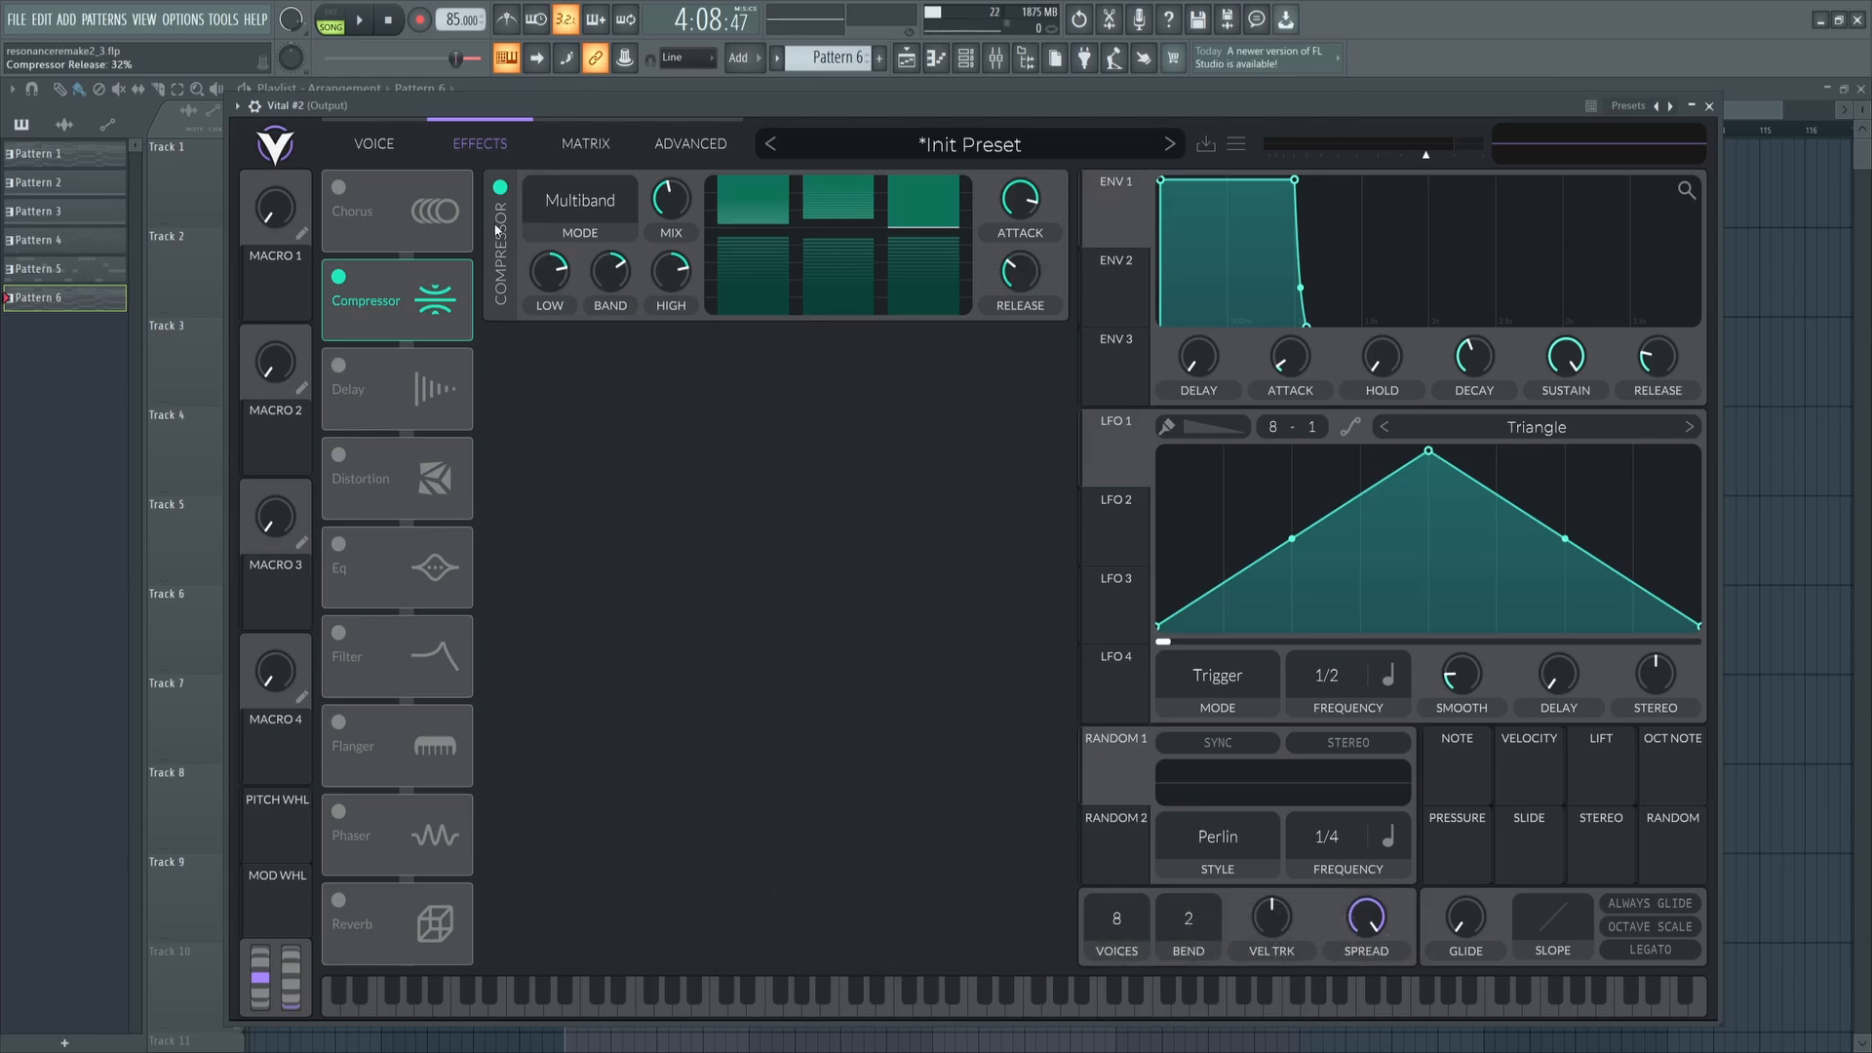
Toggle the compressor off and on while the chords play to compare.
{"action": "left_click", "coordinate": [373, 144]}
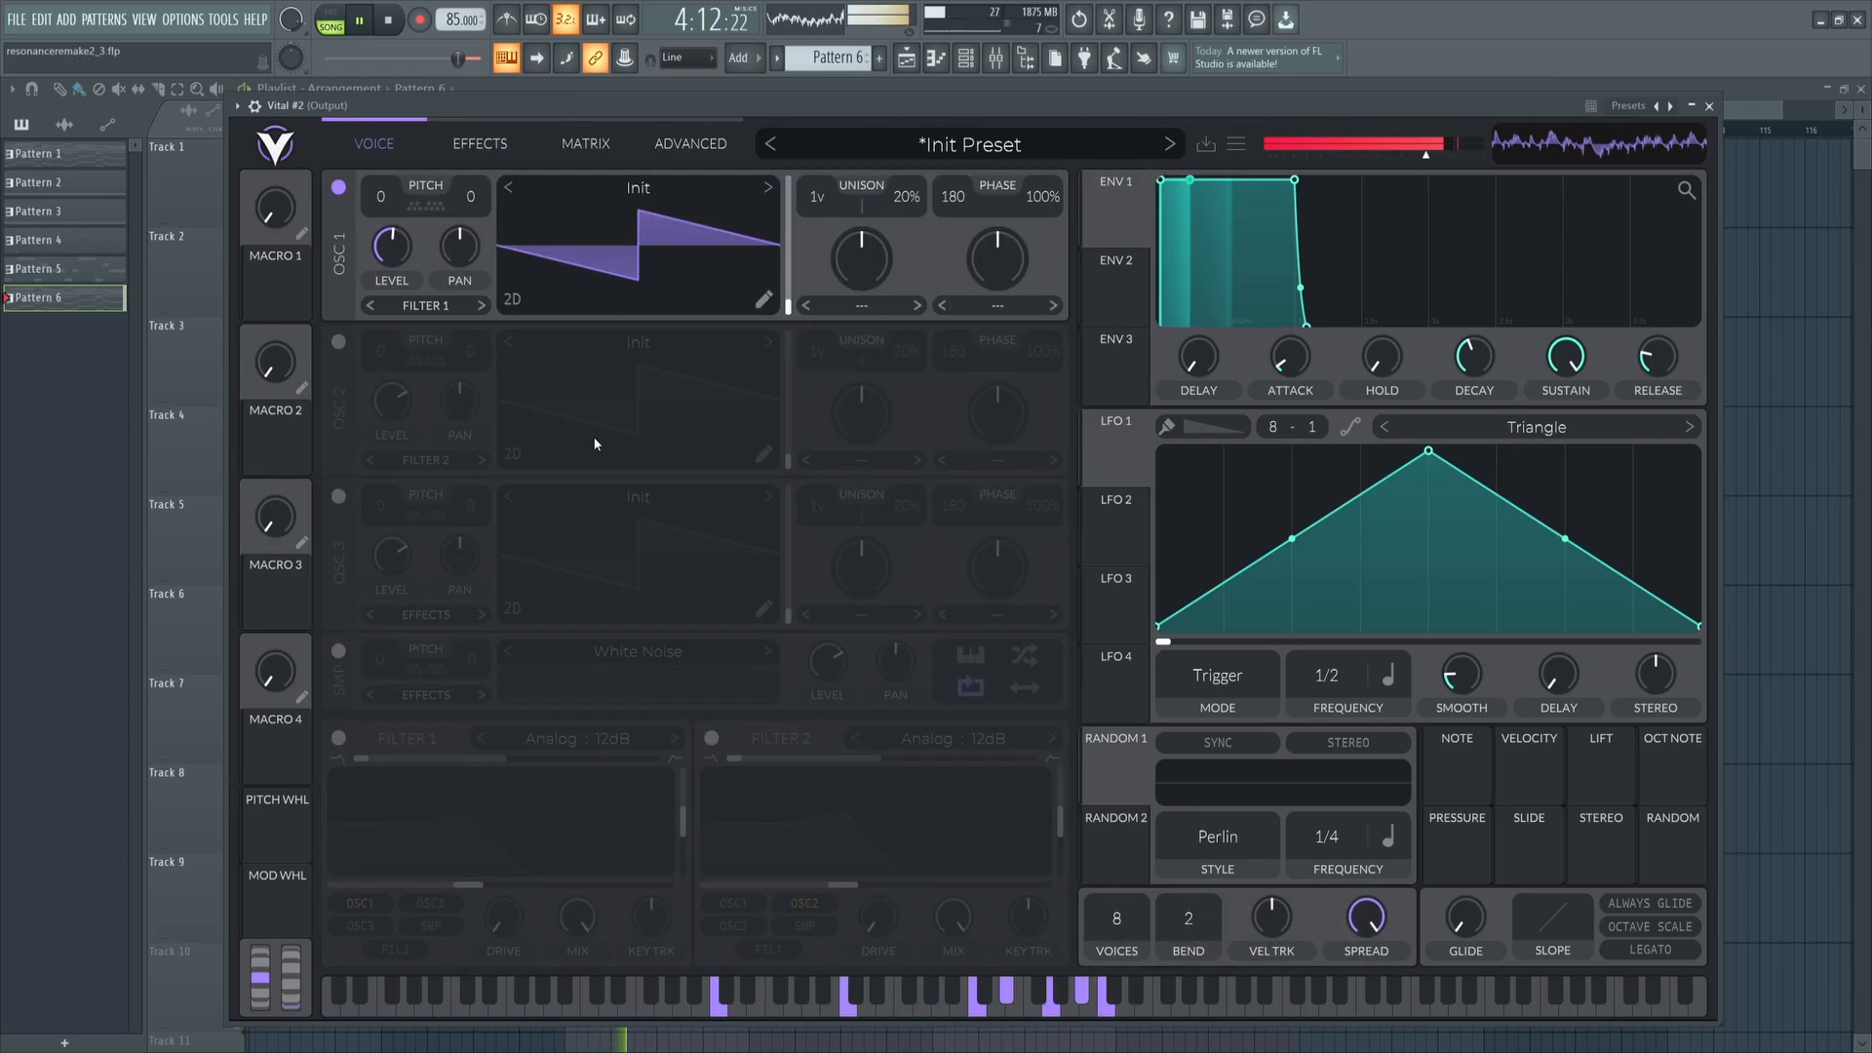
{"action": "left_click", "coordinate": [479, 143]}
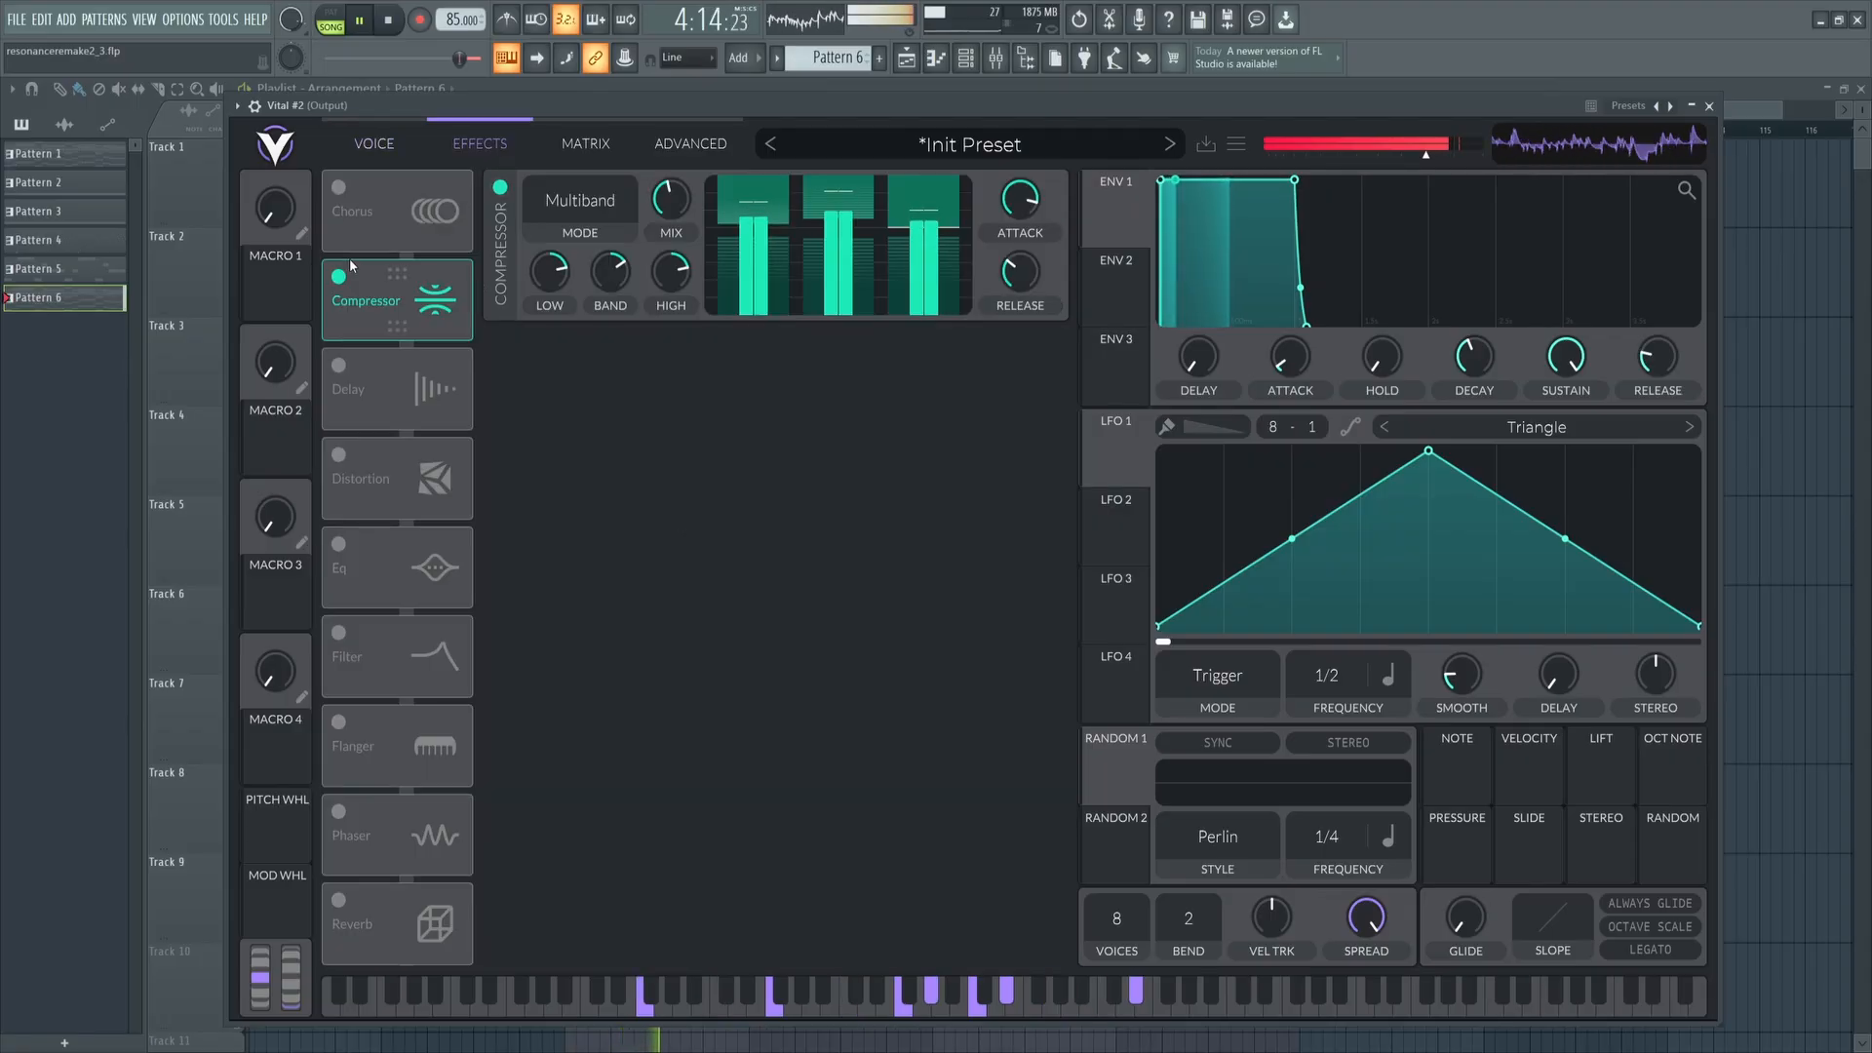
{"action": "left_click", "coordinate": [339, 277]}
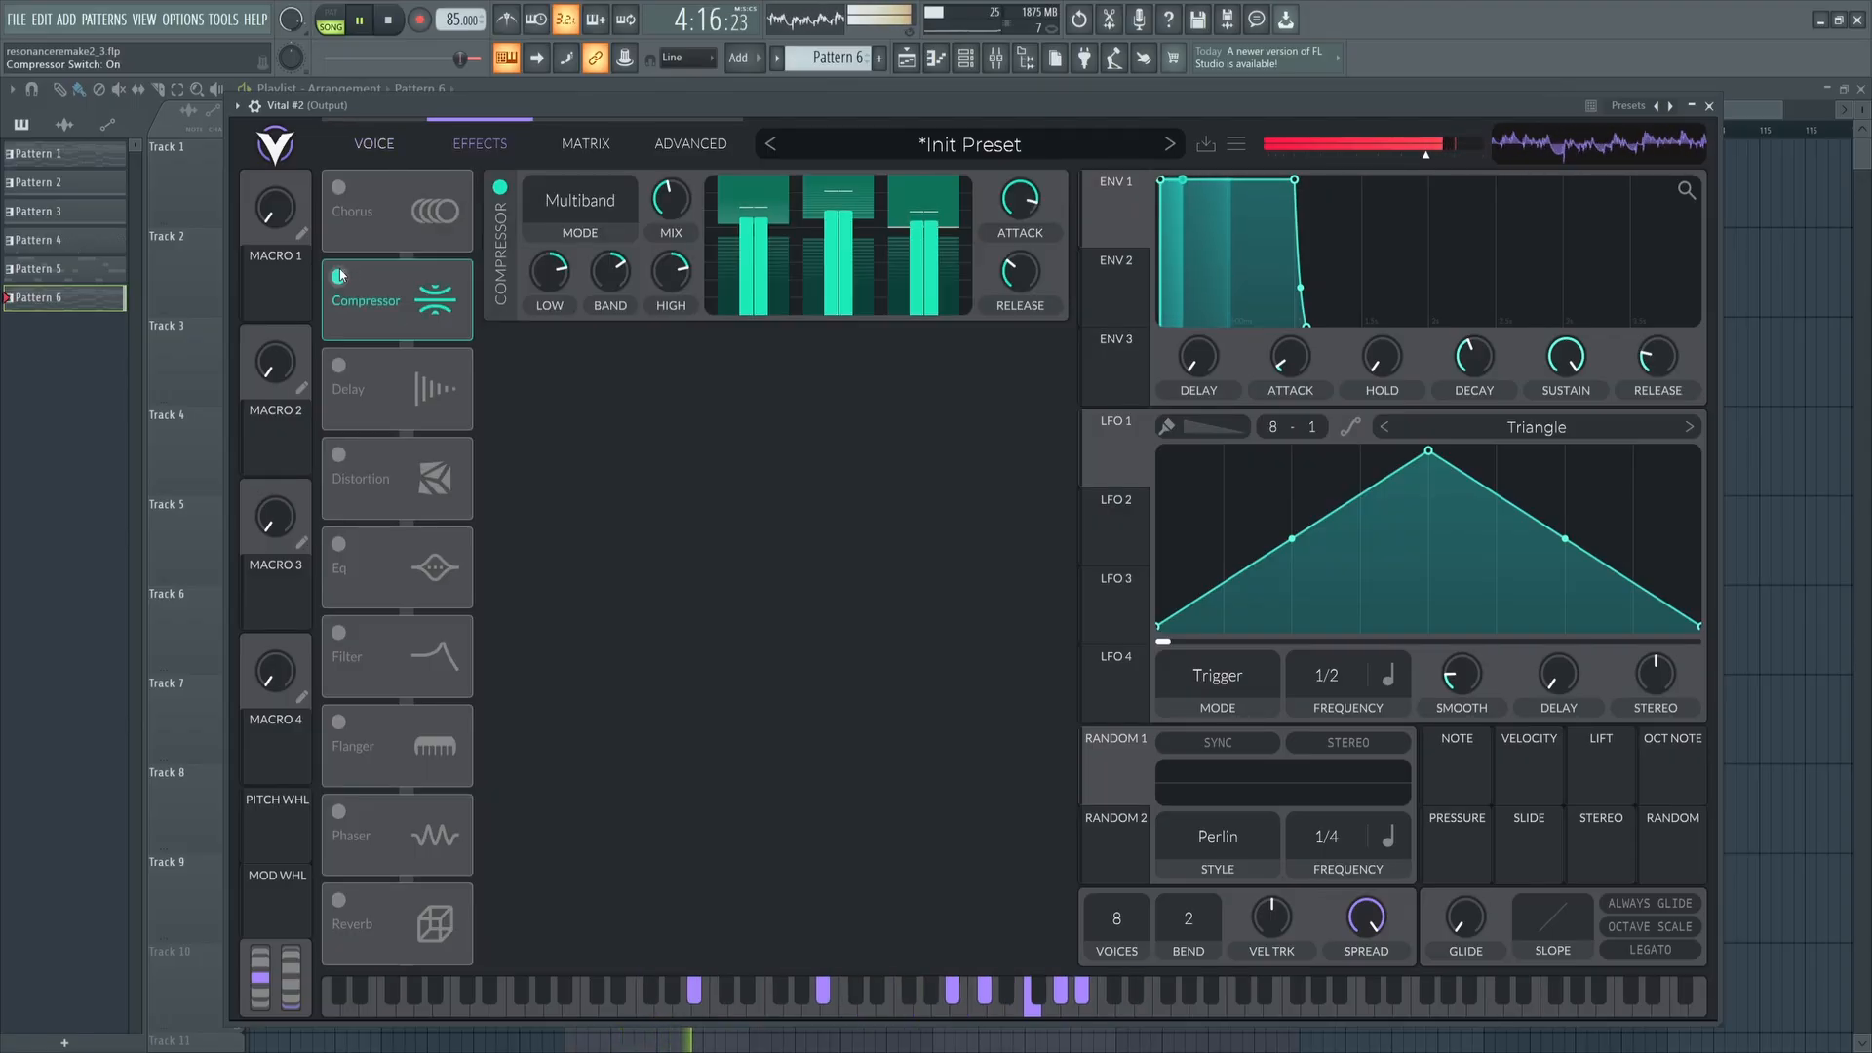
{"action": "left_click", "coordinate": [374, 143]}
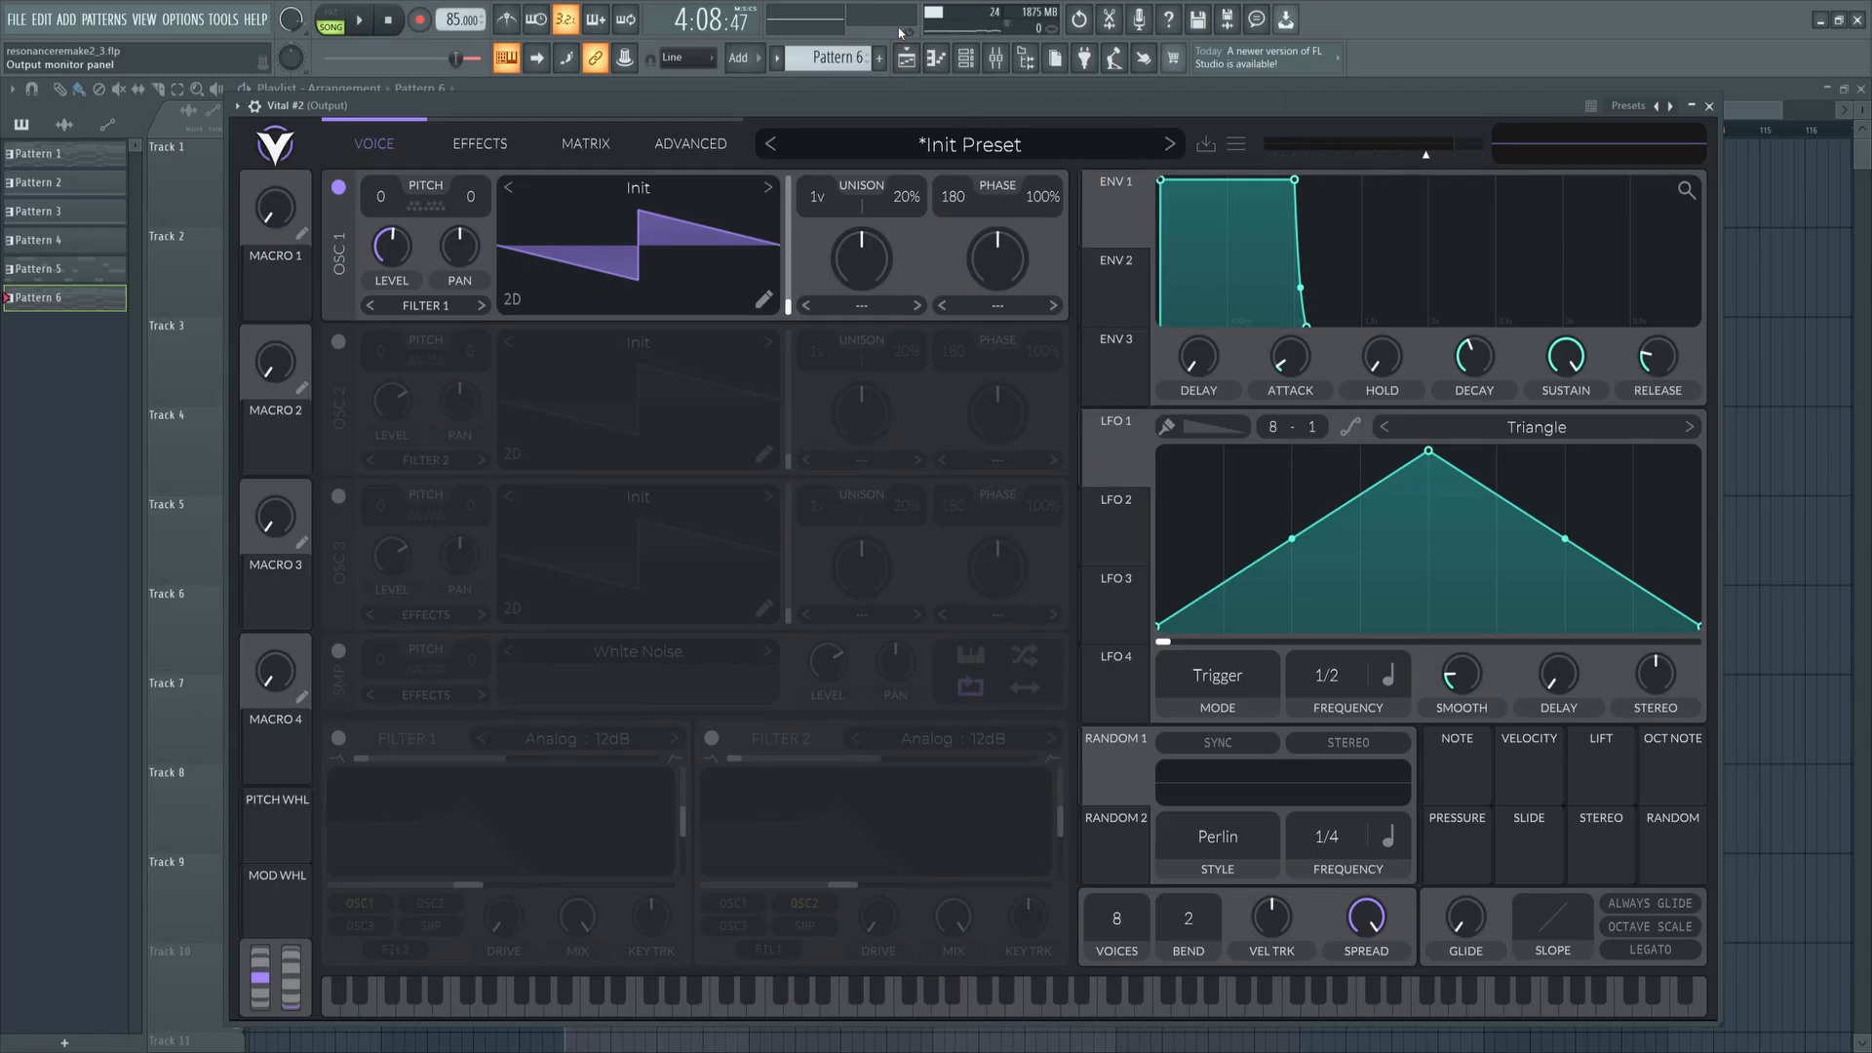
{"action": "mouse_move", "coordinate": [889, 431]}
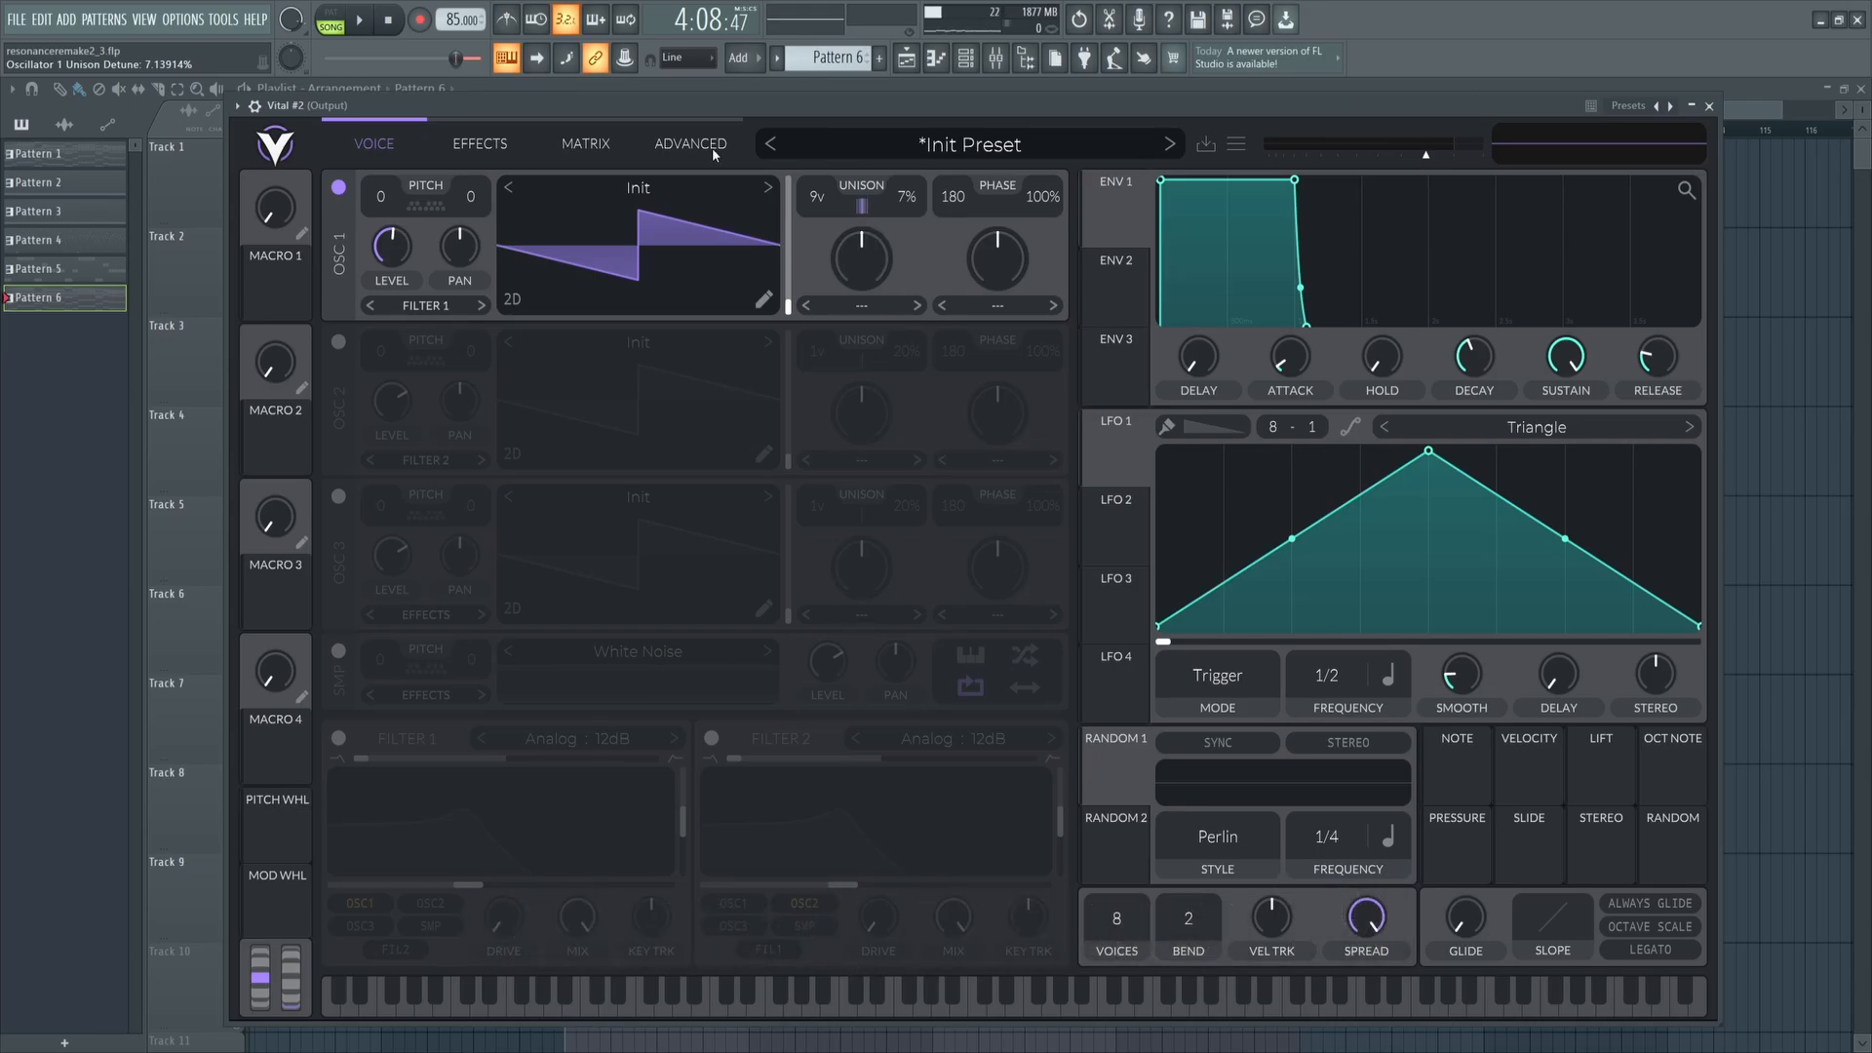
Give OSC 1 nine unison voices at about 7% detune and check the advanced unison settings.
{"action": "right_click", "coordinate": [703, 270]}
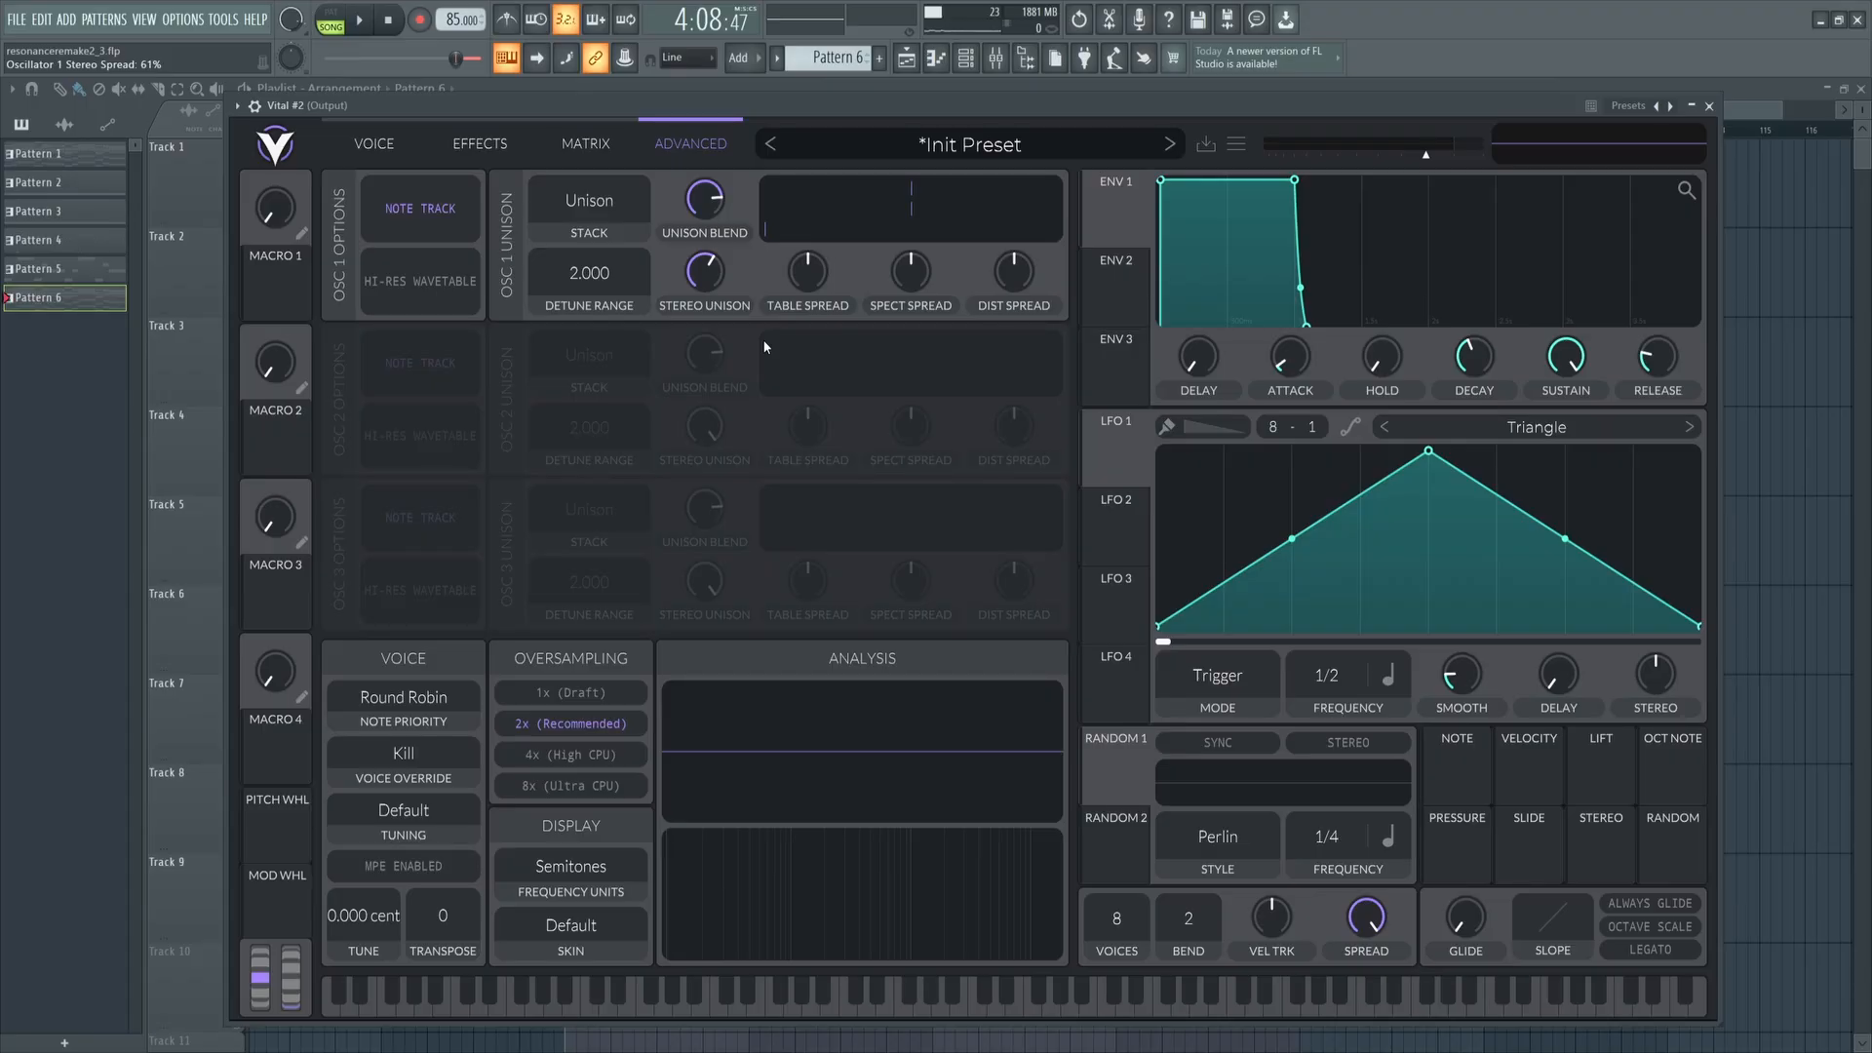
{"action": "left_click", "coordinate": [373, 143]}
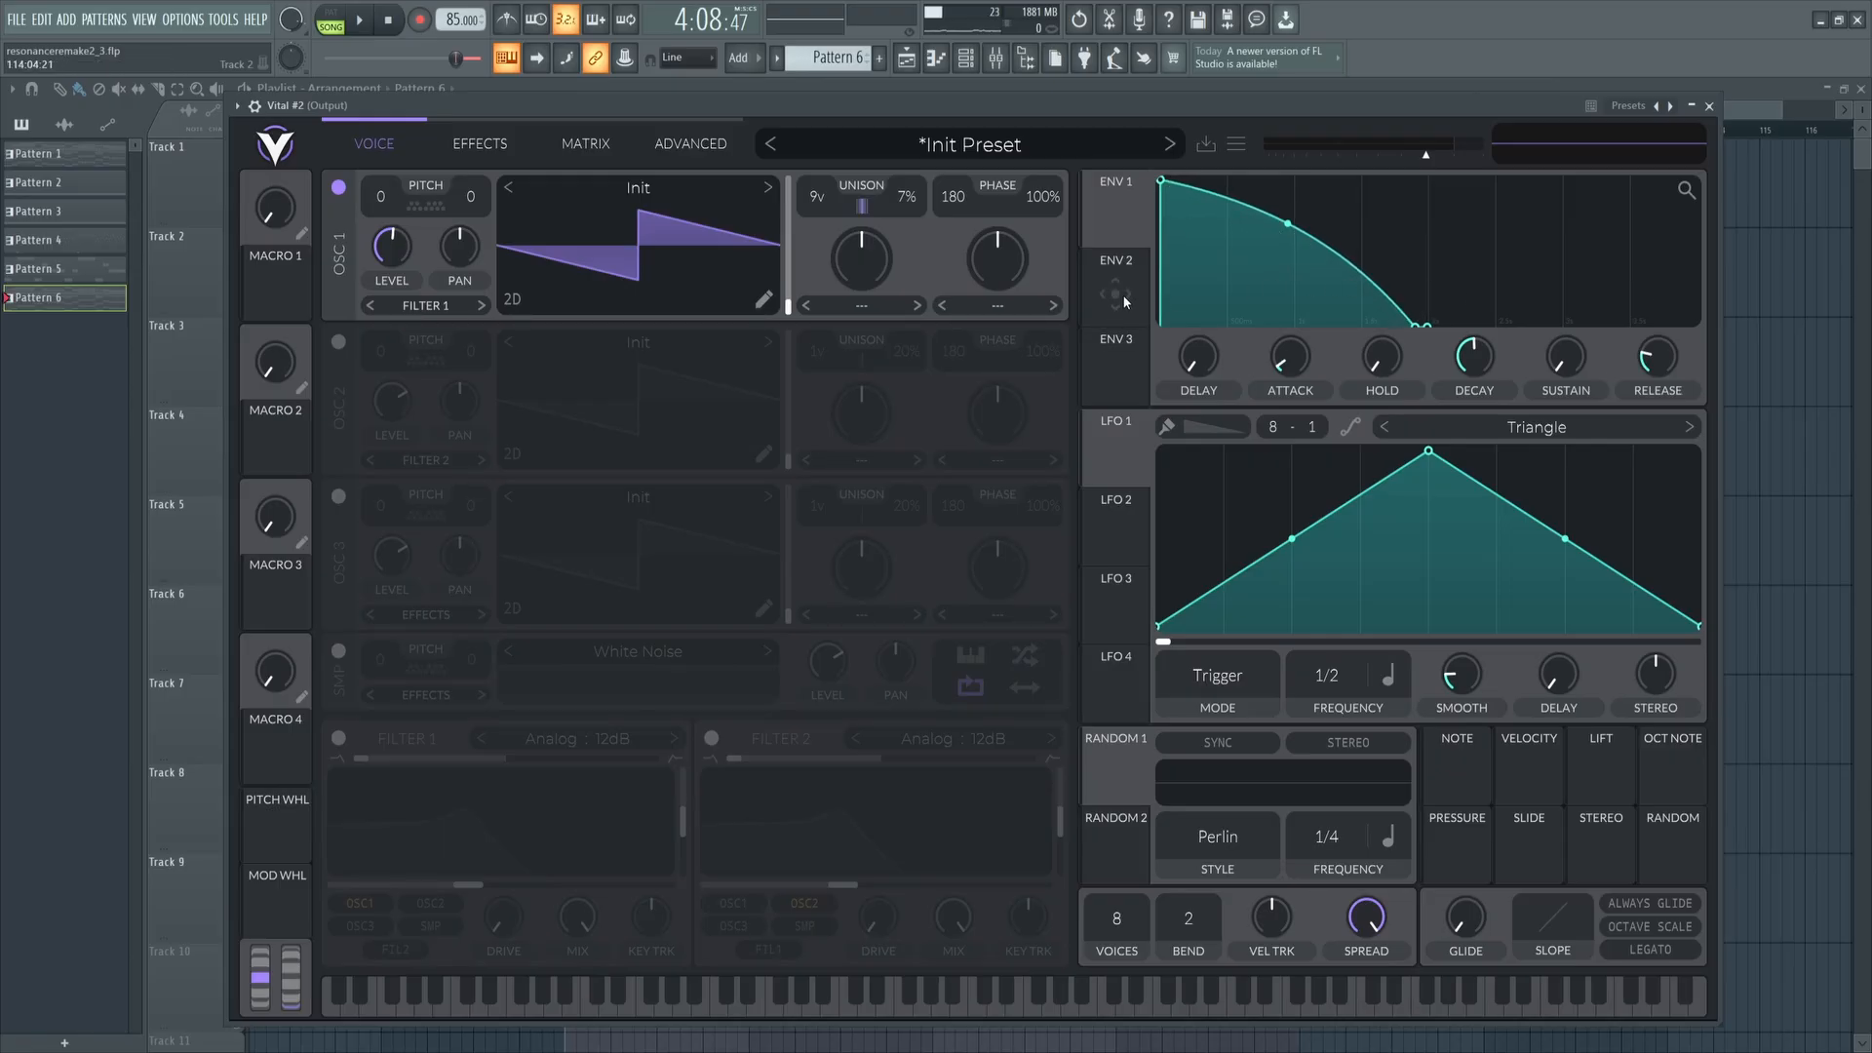
Give ENV 1 zero attack and a curved decay, then edit ENV 2's short decay.
{"action": "right_click", "coordinate": [1289, 358]}
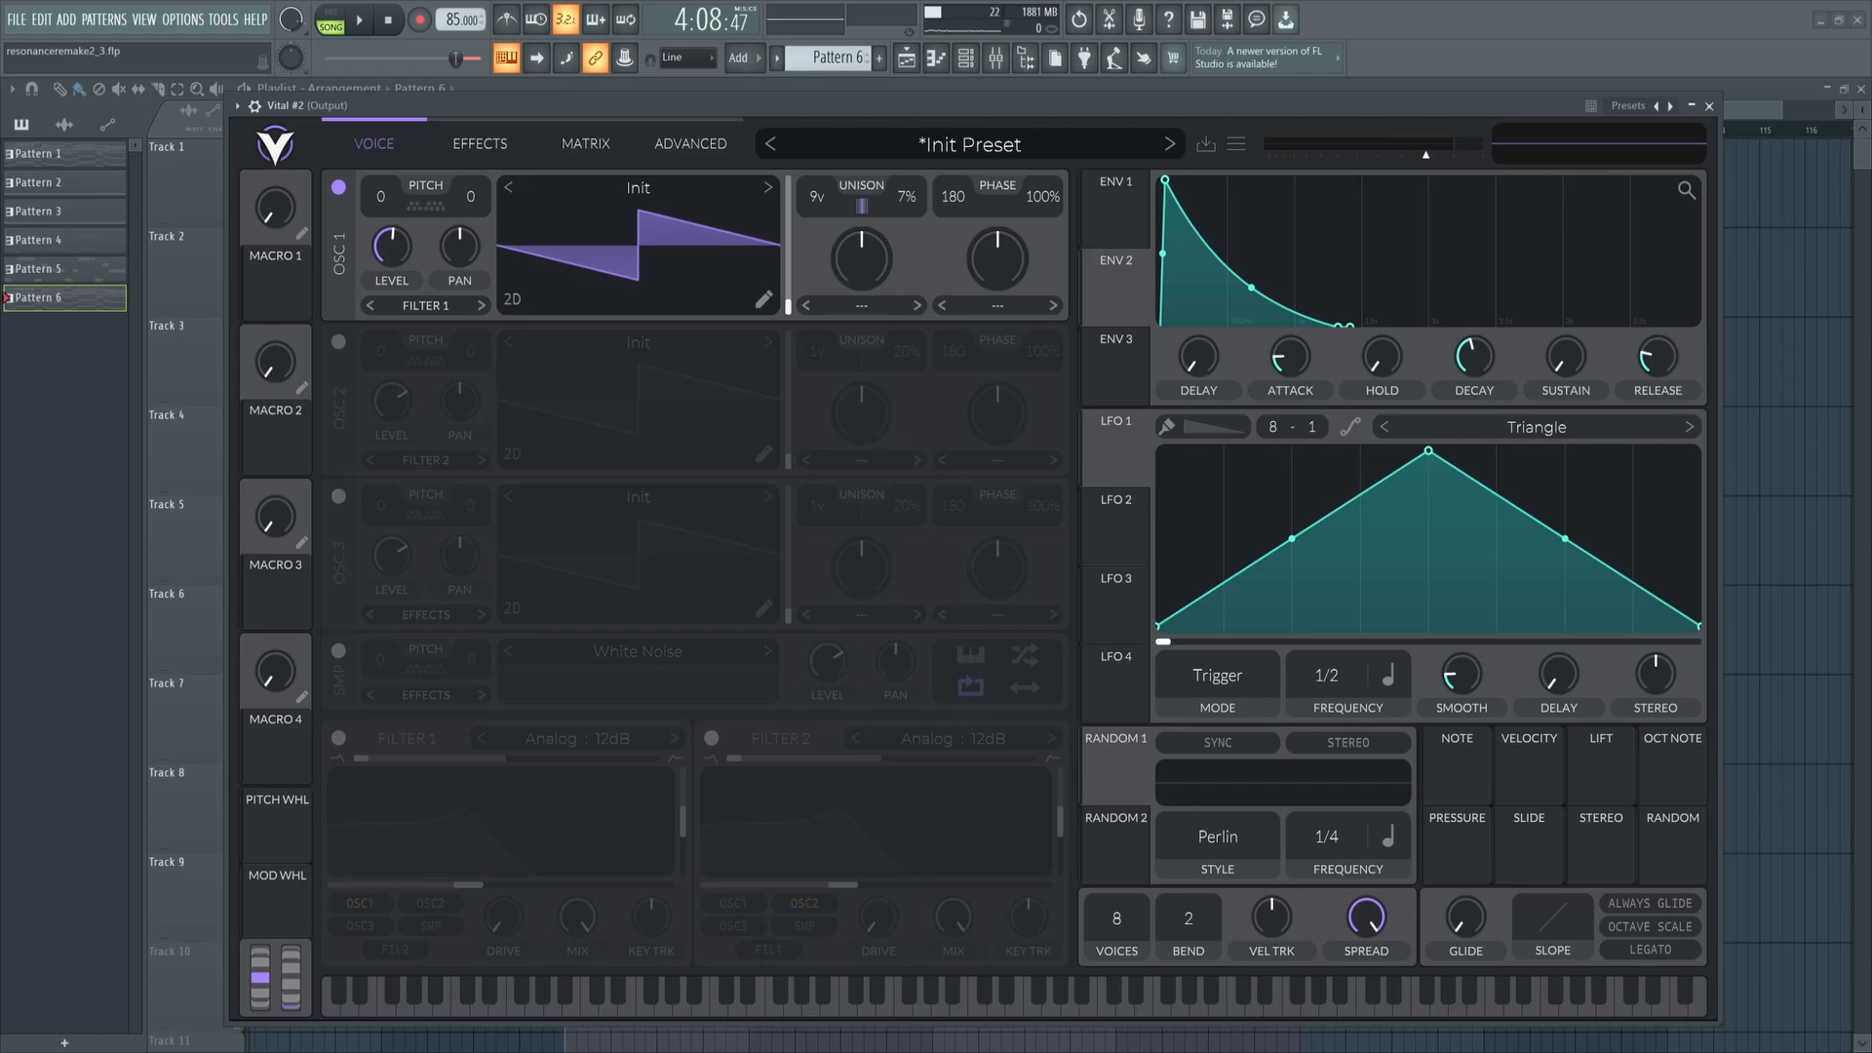
Enable Filter 1 as a 12dB ladder on OSC 1 and set frequency display in Advanced.
{"action": "left_click", "coordinate": [339, 737]}
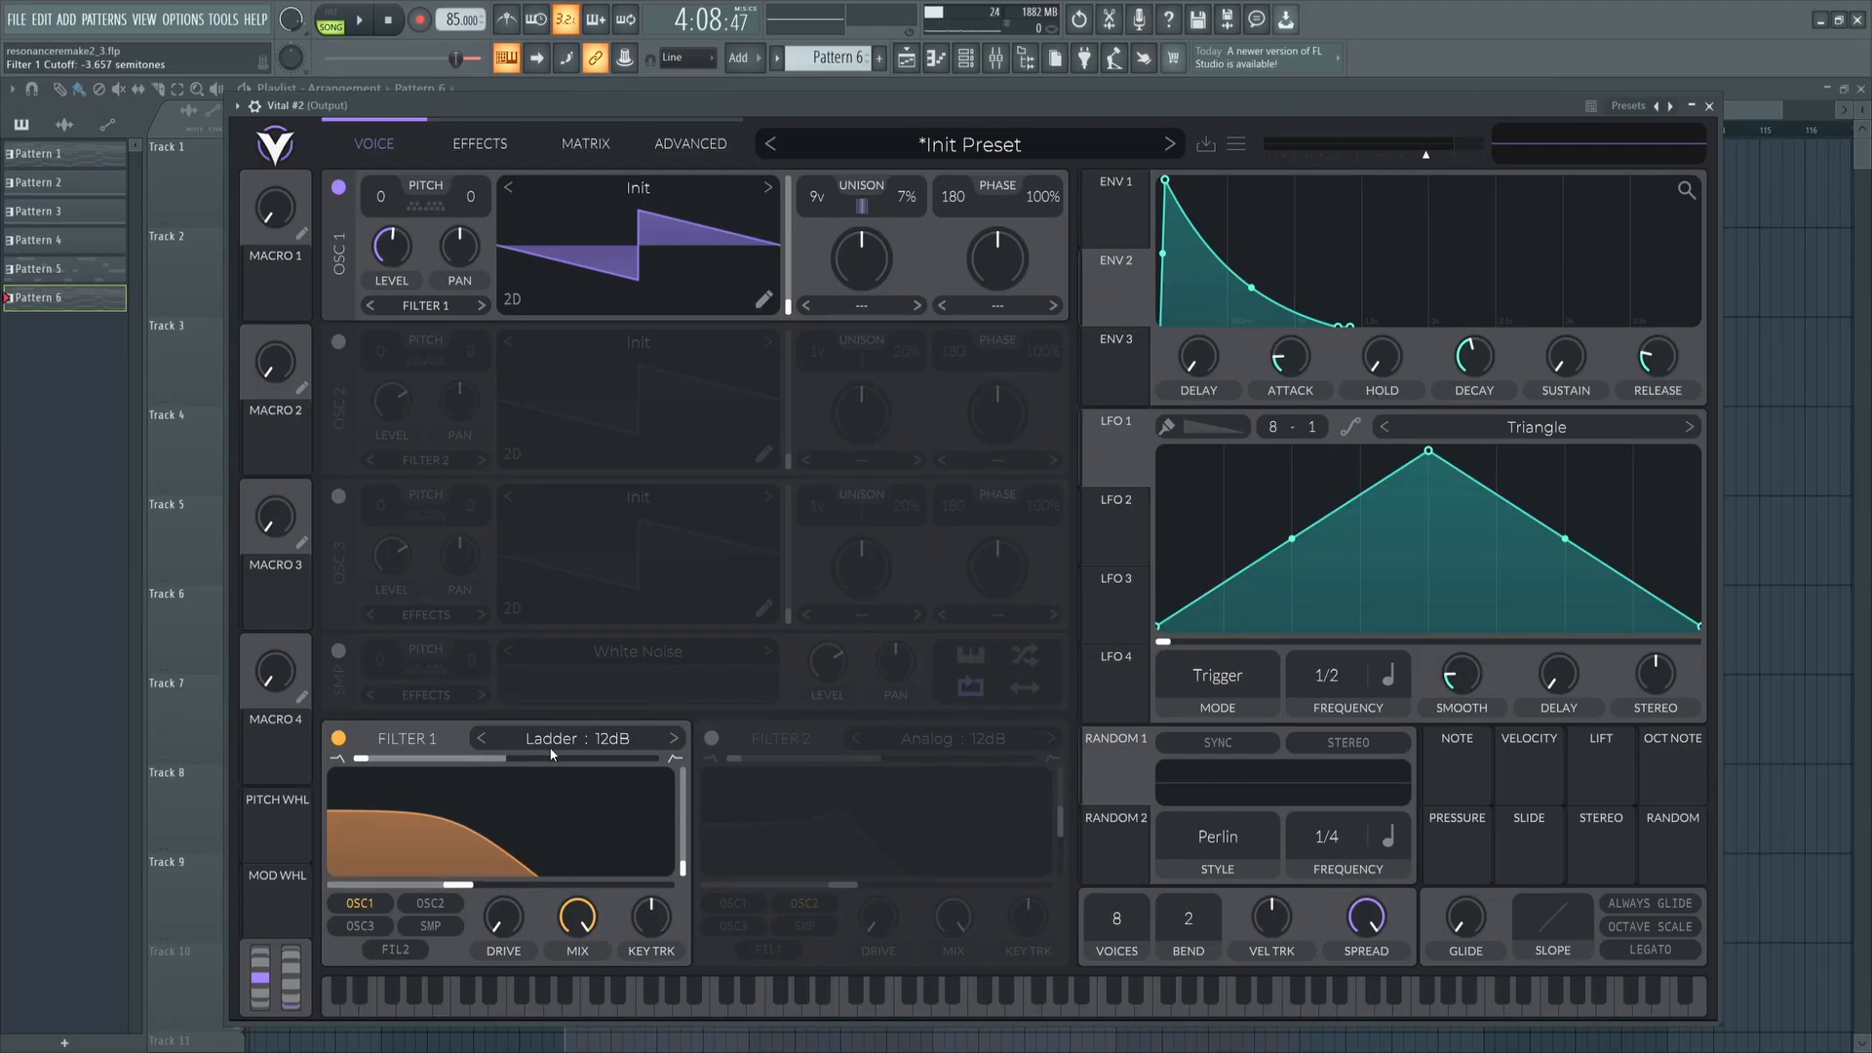
{"action": "left_click", "coordinate": [690, 143]}
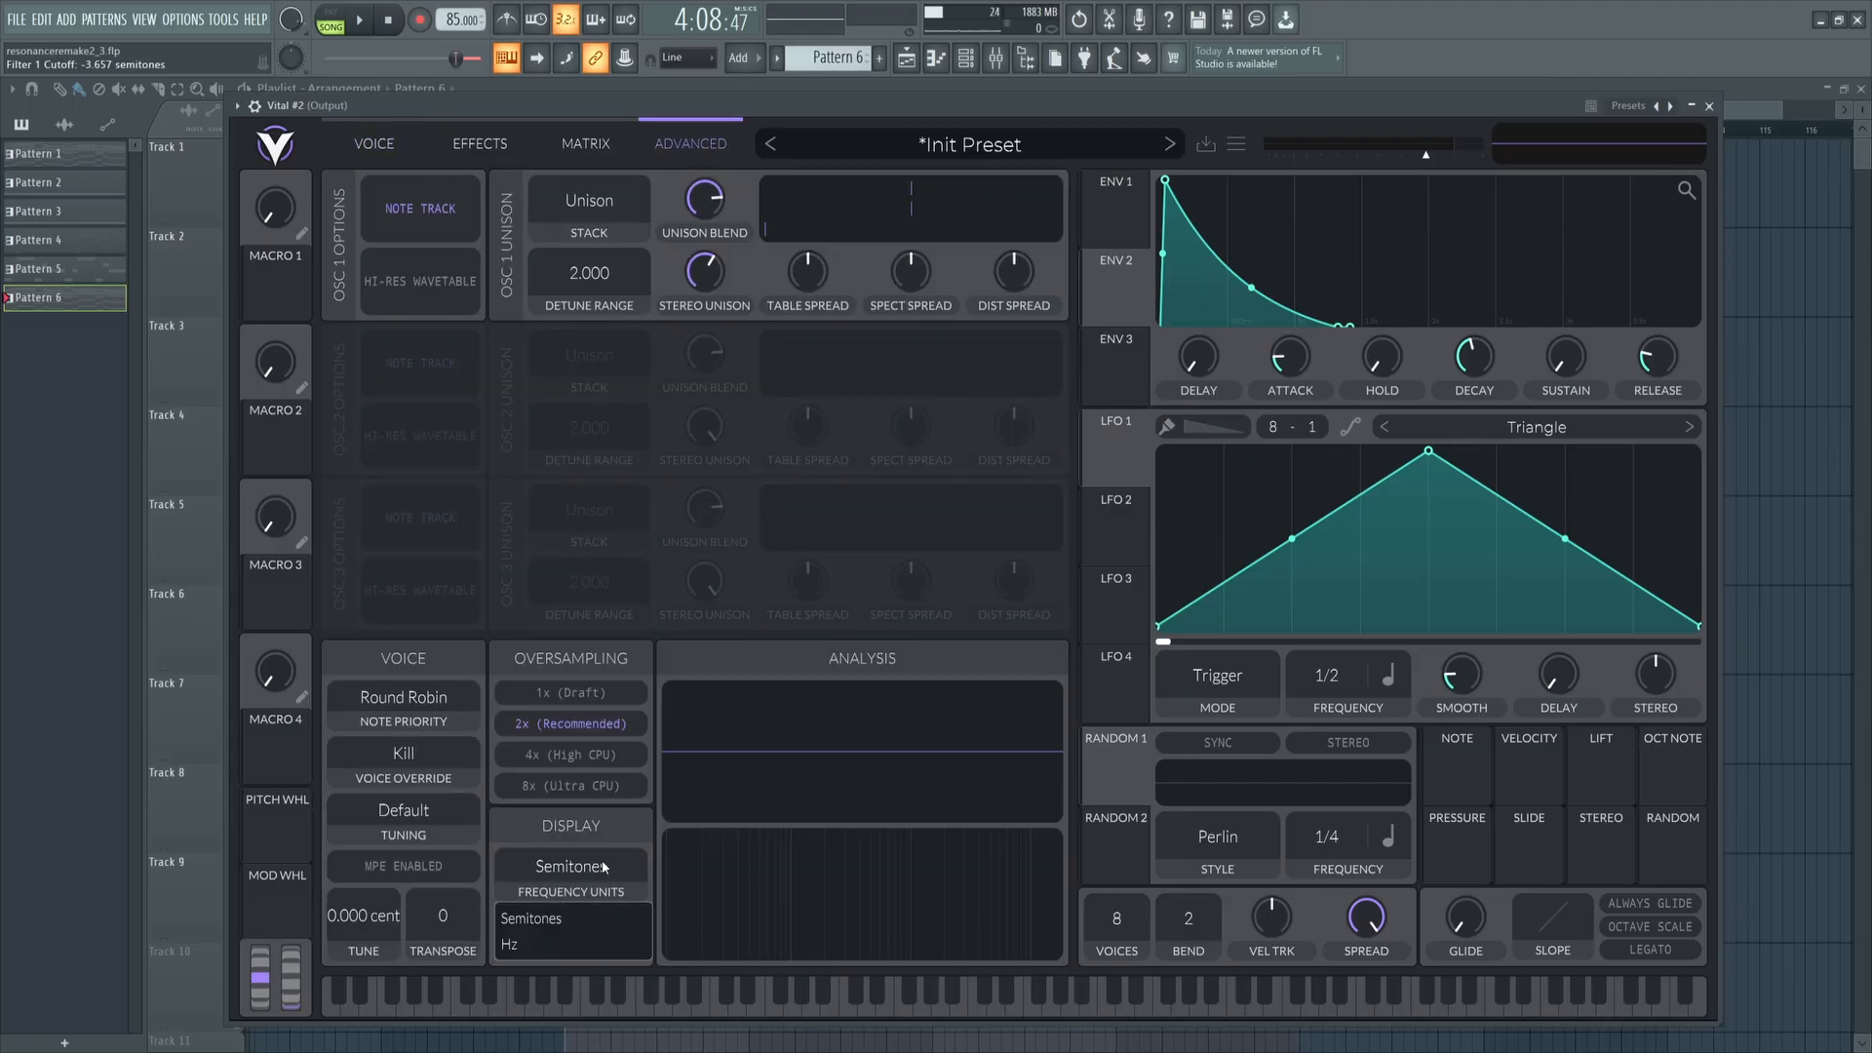
{"action": "left_click", "coordinate": [373, 143]}
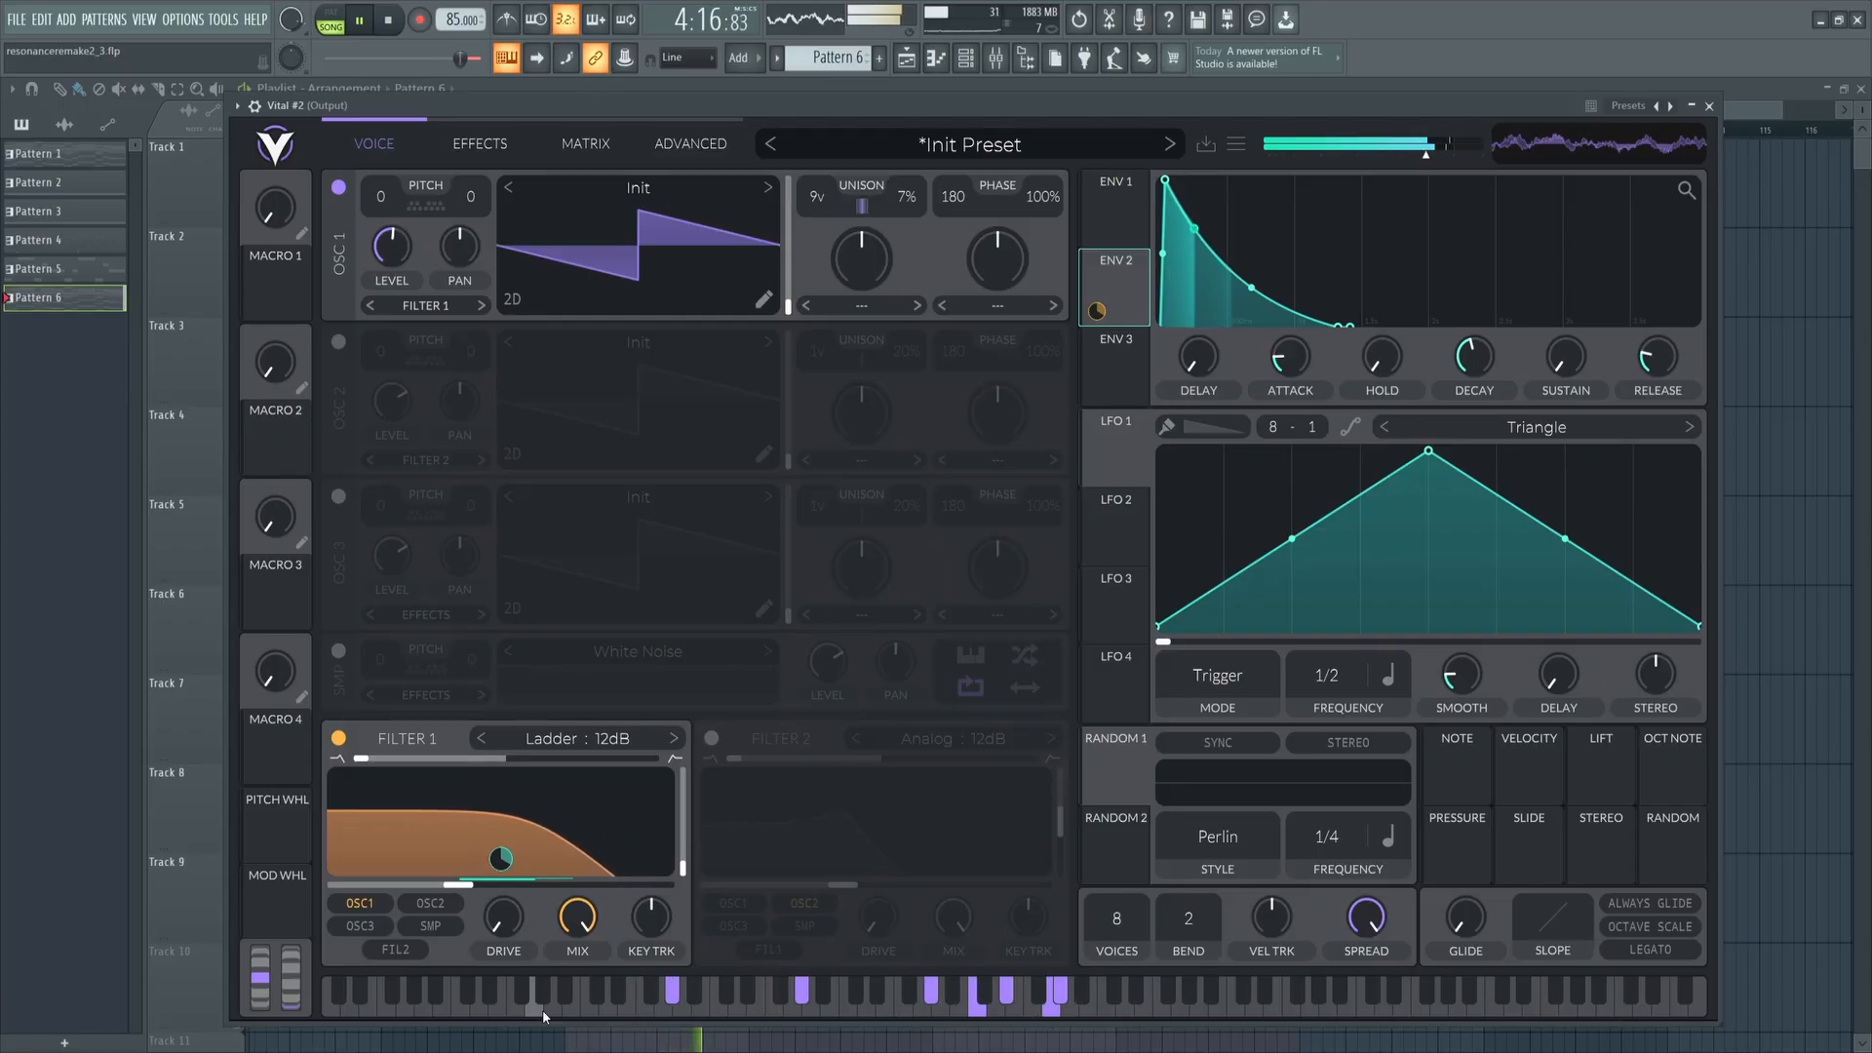
{"action": "left_click", "coordinate": [712, 738]}
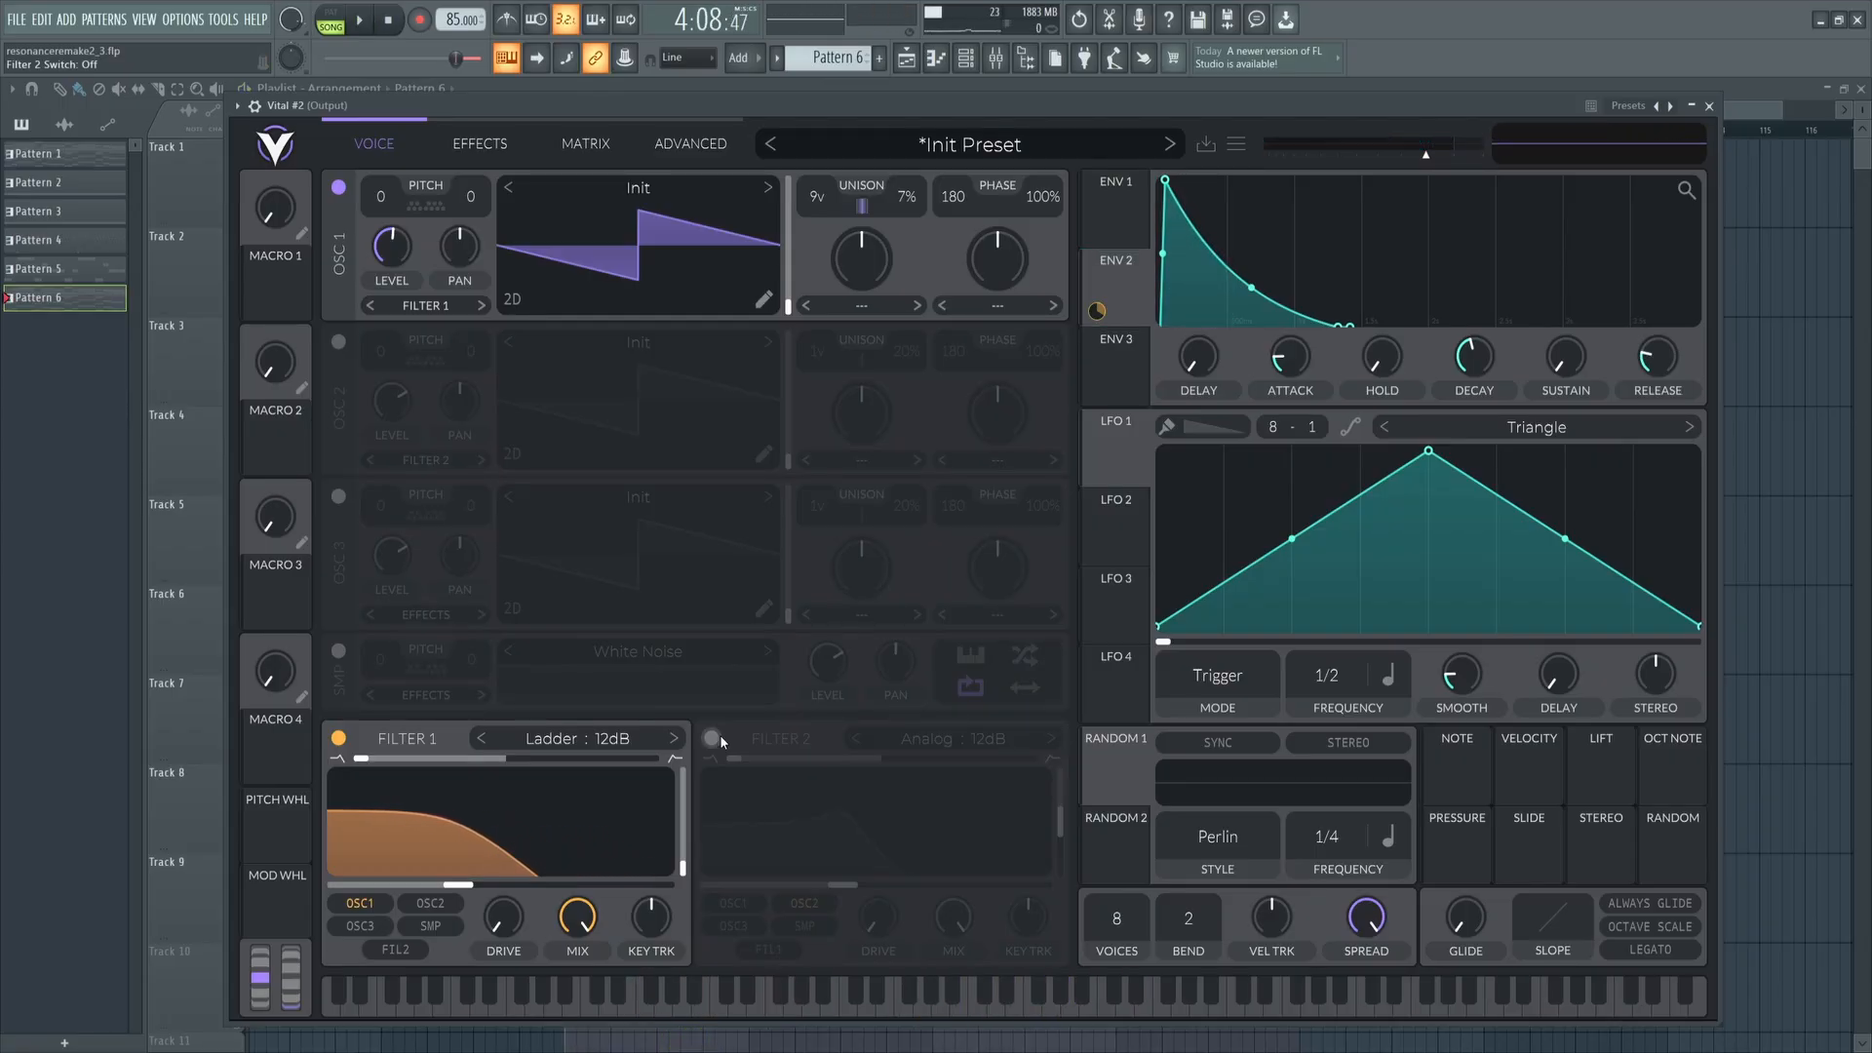
Enable Filter 2 as Dirty 24dB from Filter 1, ENV 2 cutoff amount 35.03, and play.
{"action": "left_click", "coordinate": [712, 738]}
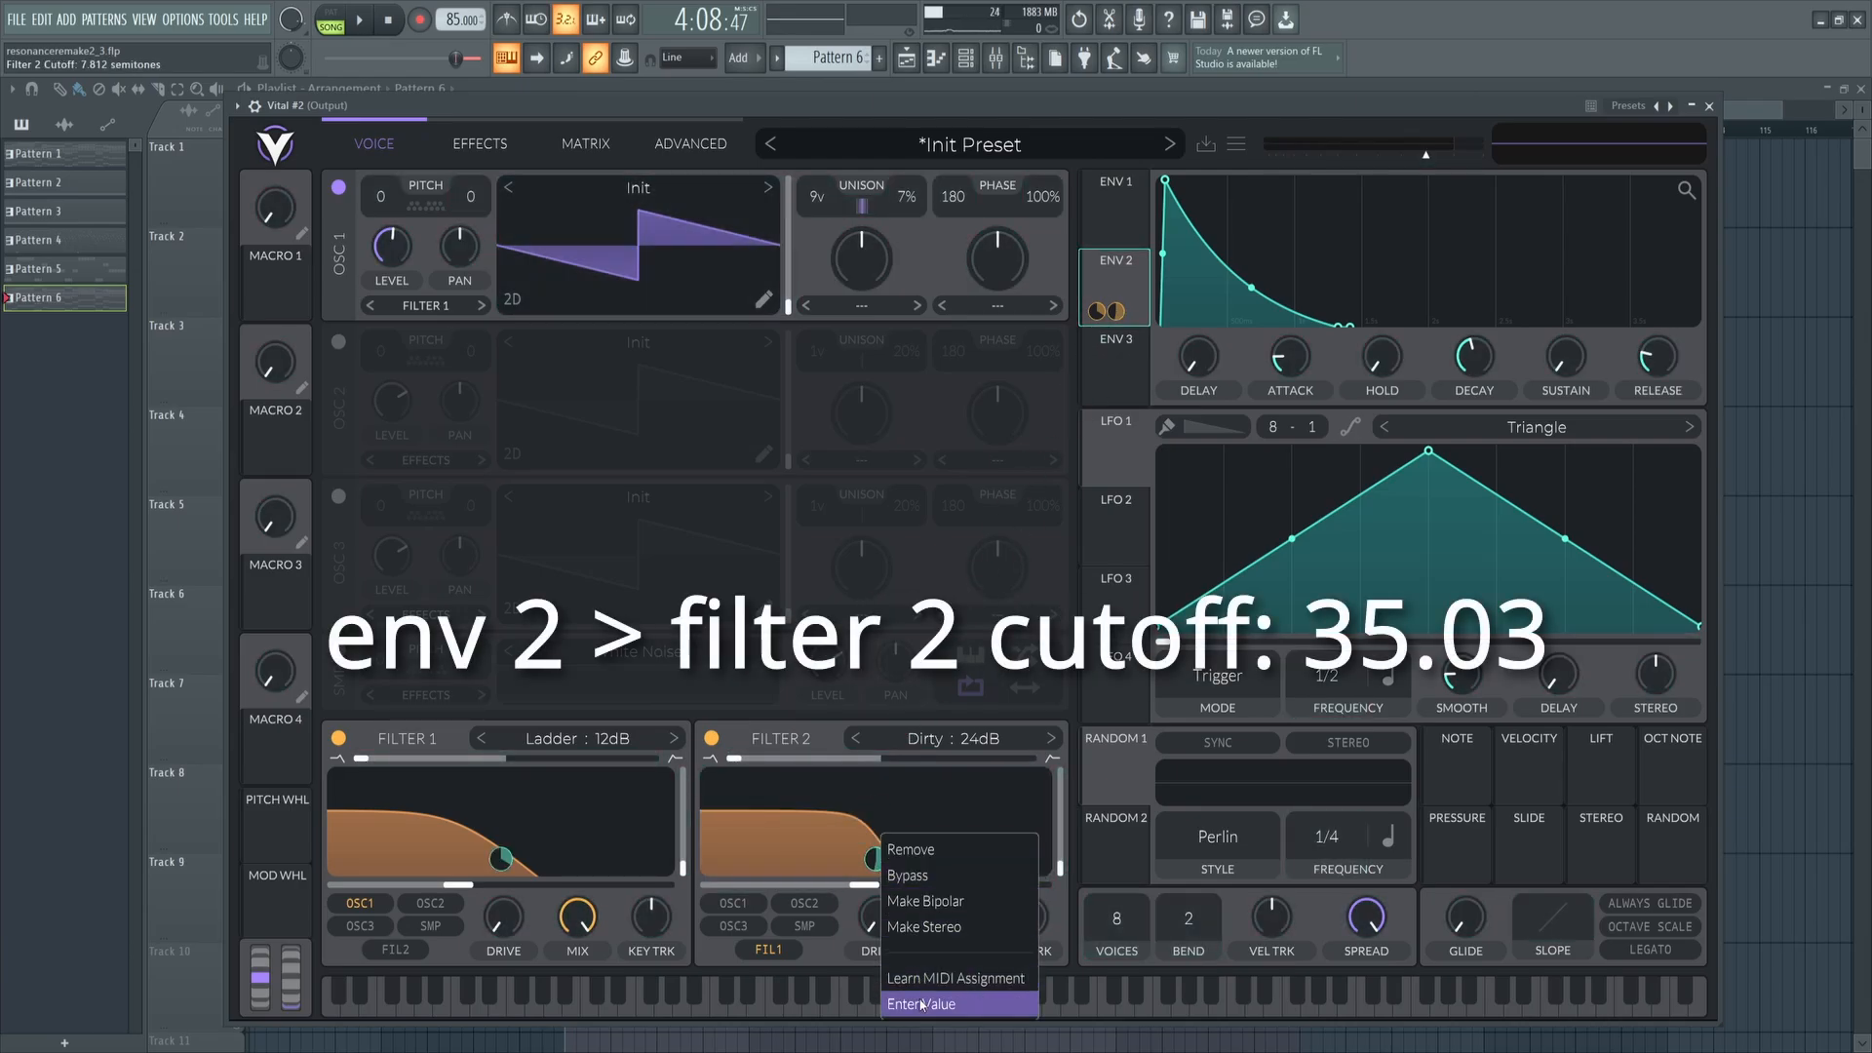
{"action": "left_click", "coordinate": [924, 1003]}
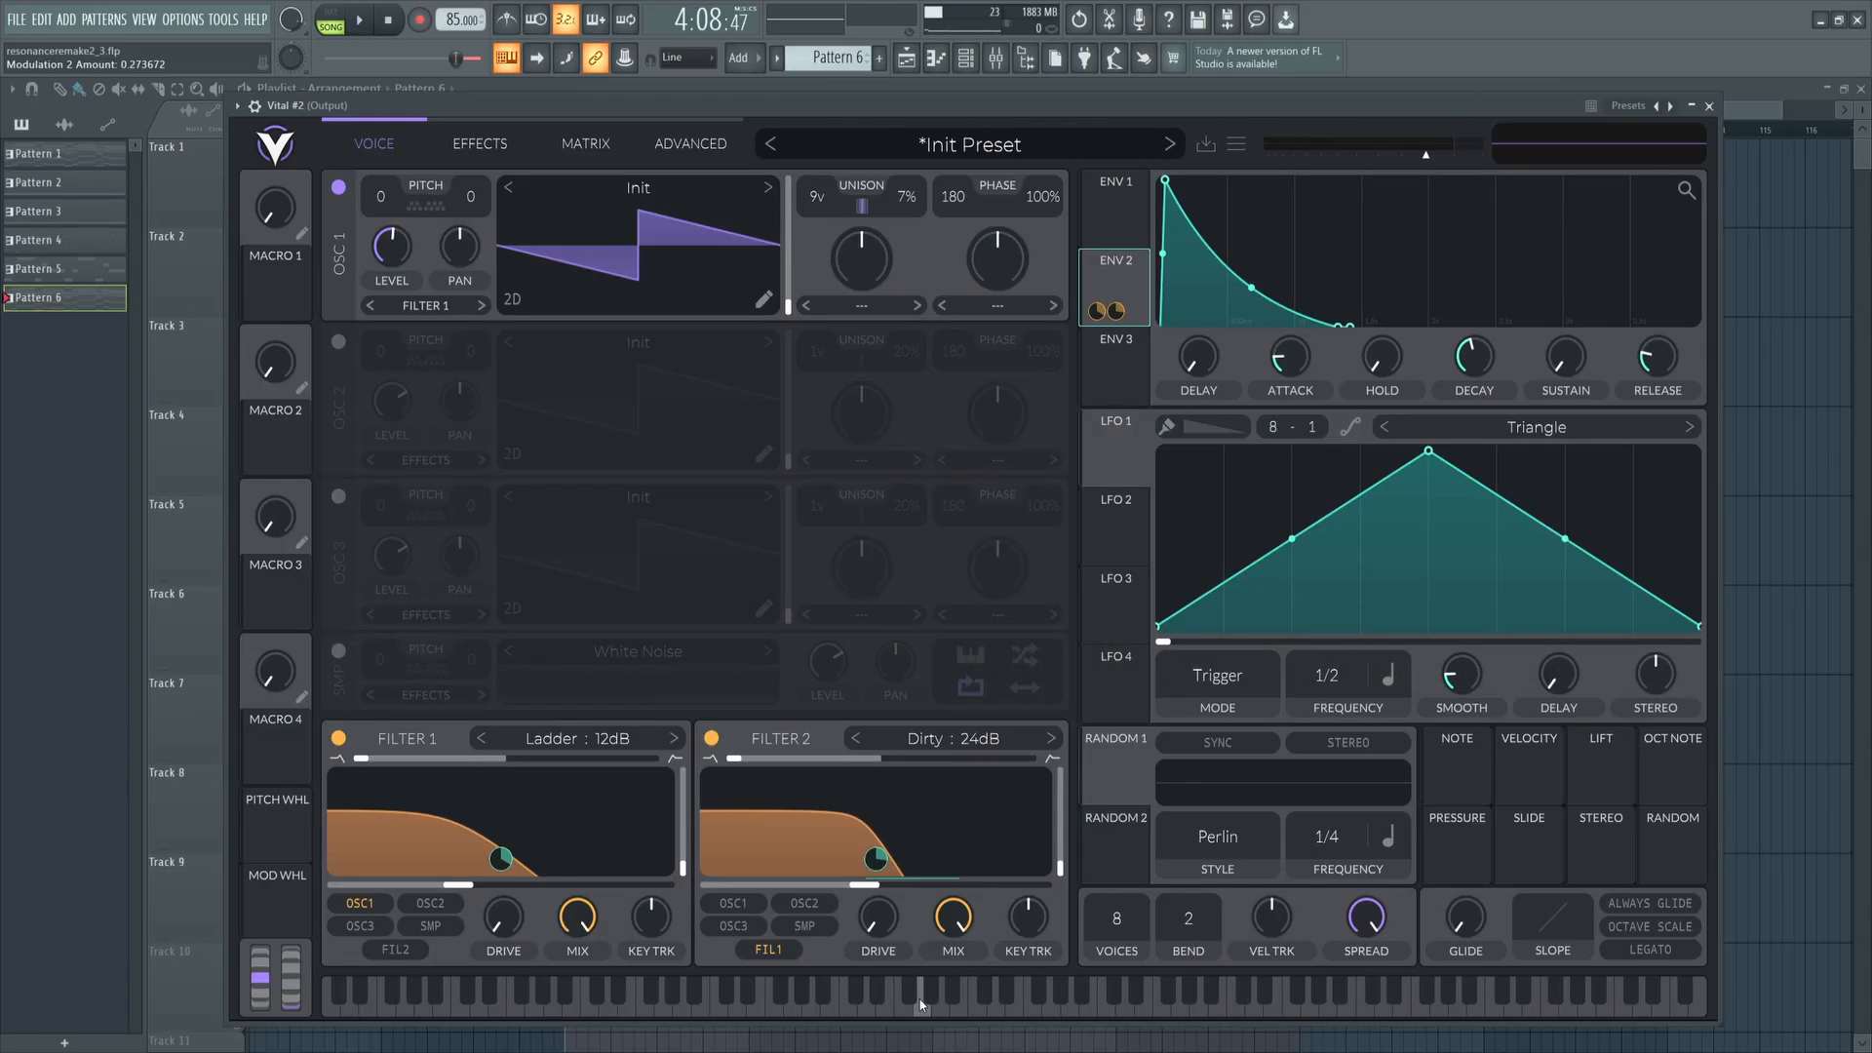
{"action": "left_click", "coordinate": [361, 20]}
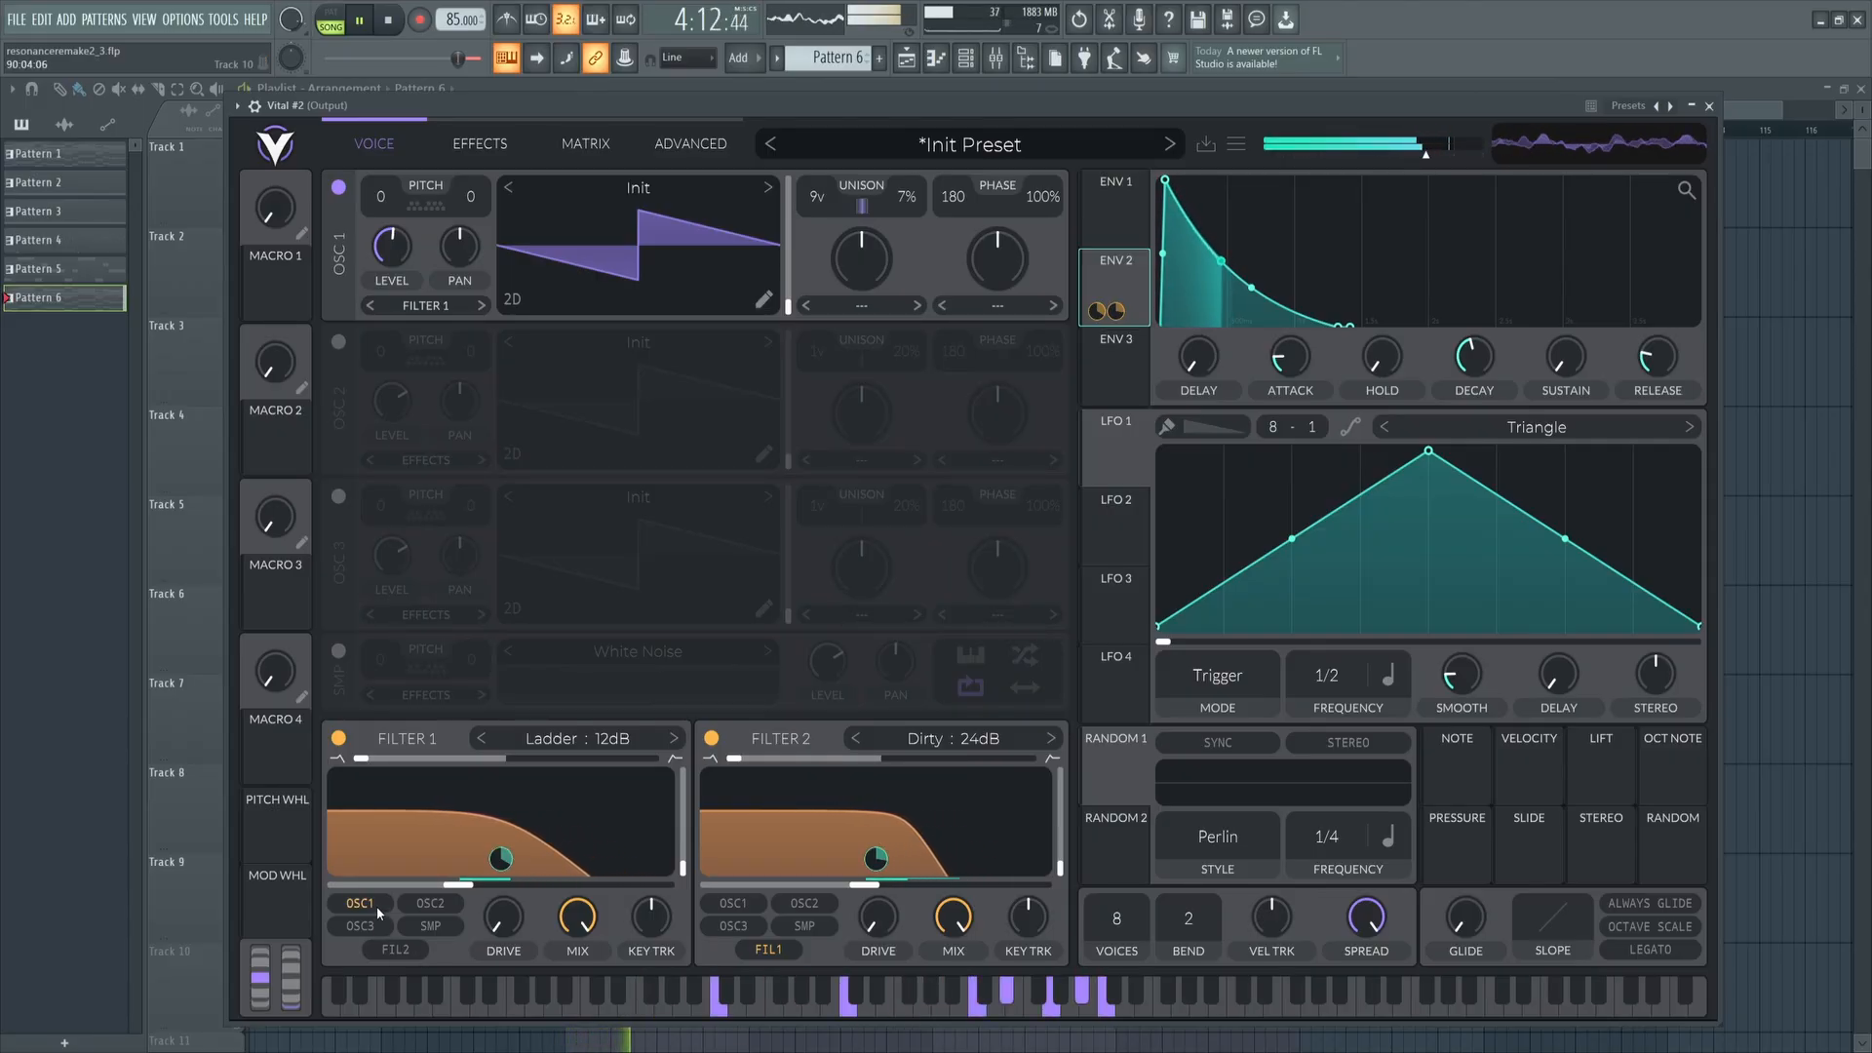
{"action": "left_click", "coordinate": [426, 304]}
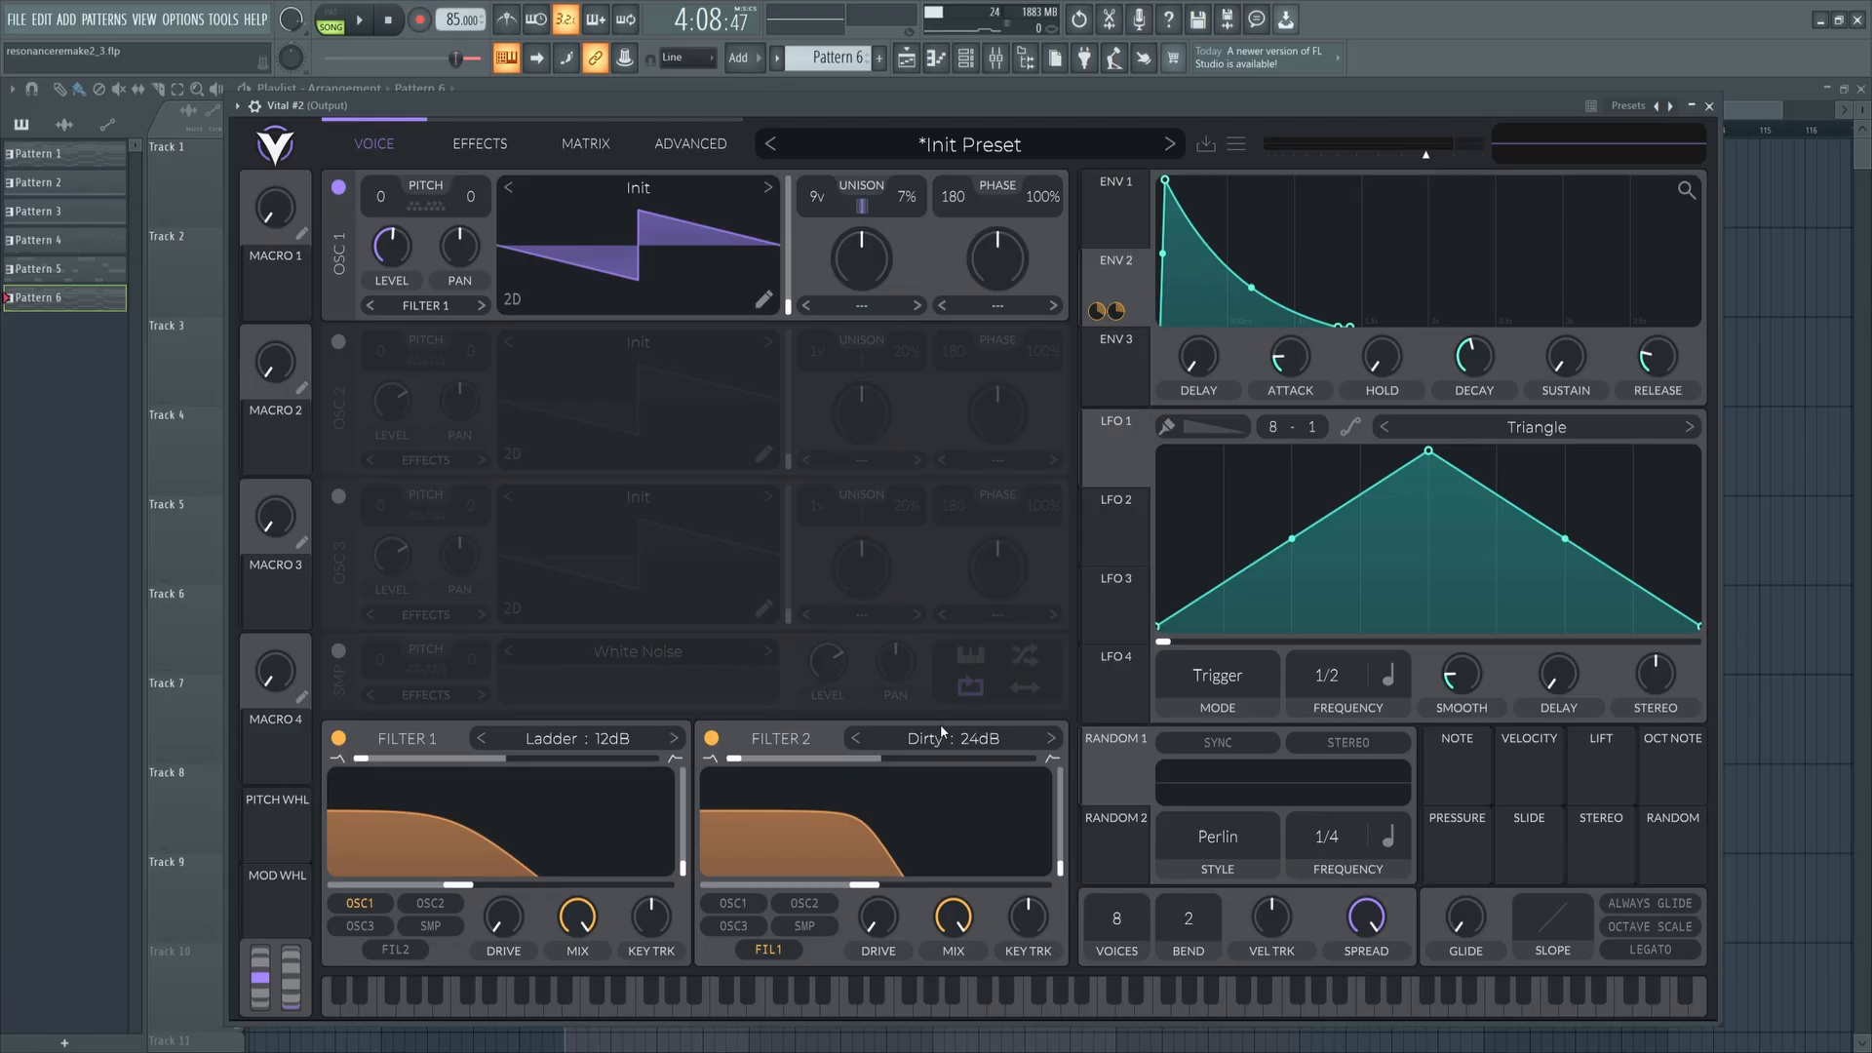
{"action": "mouse_move", "coordinate": [685, 581]}
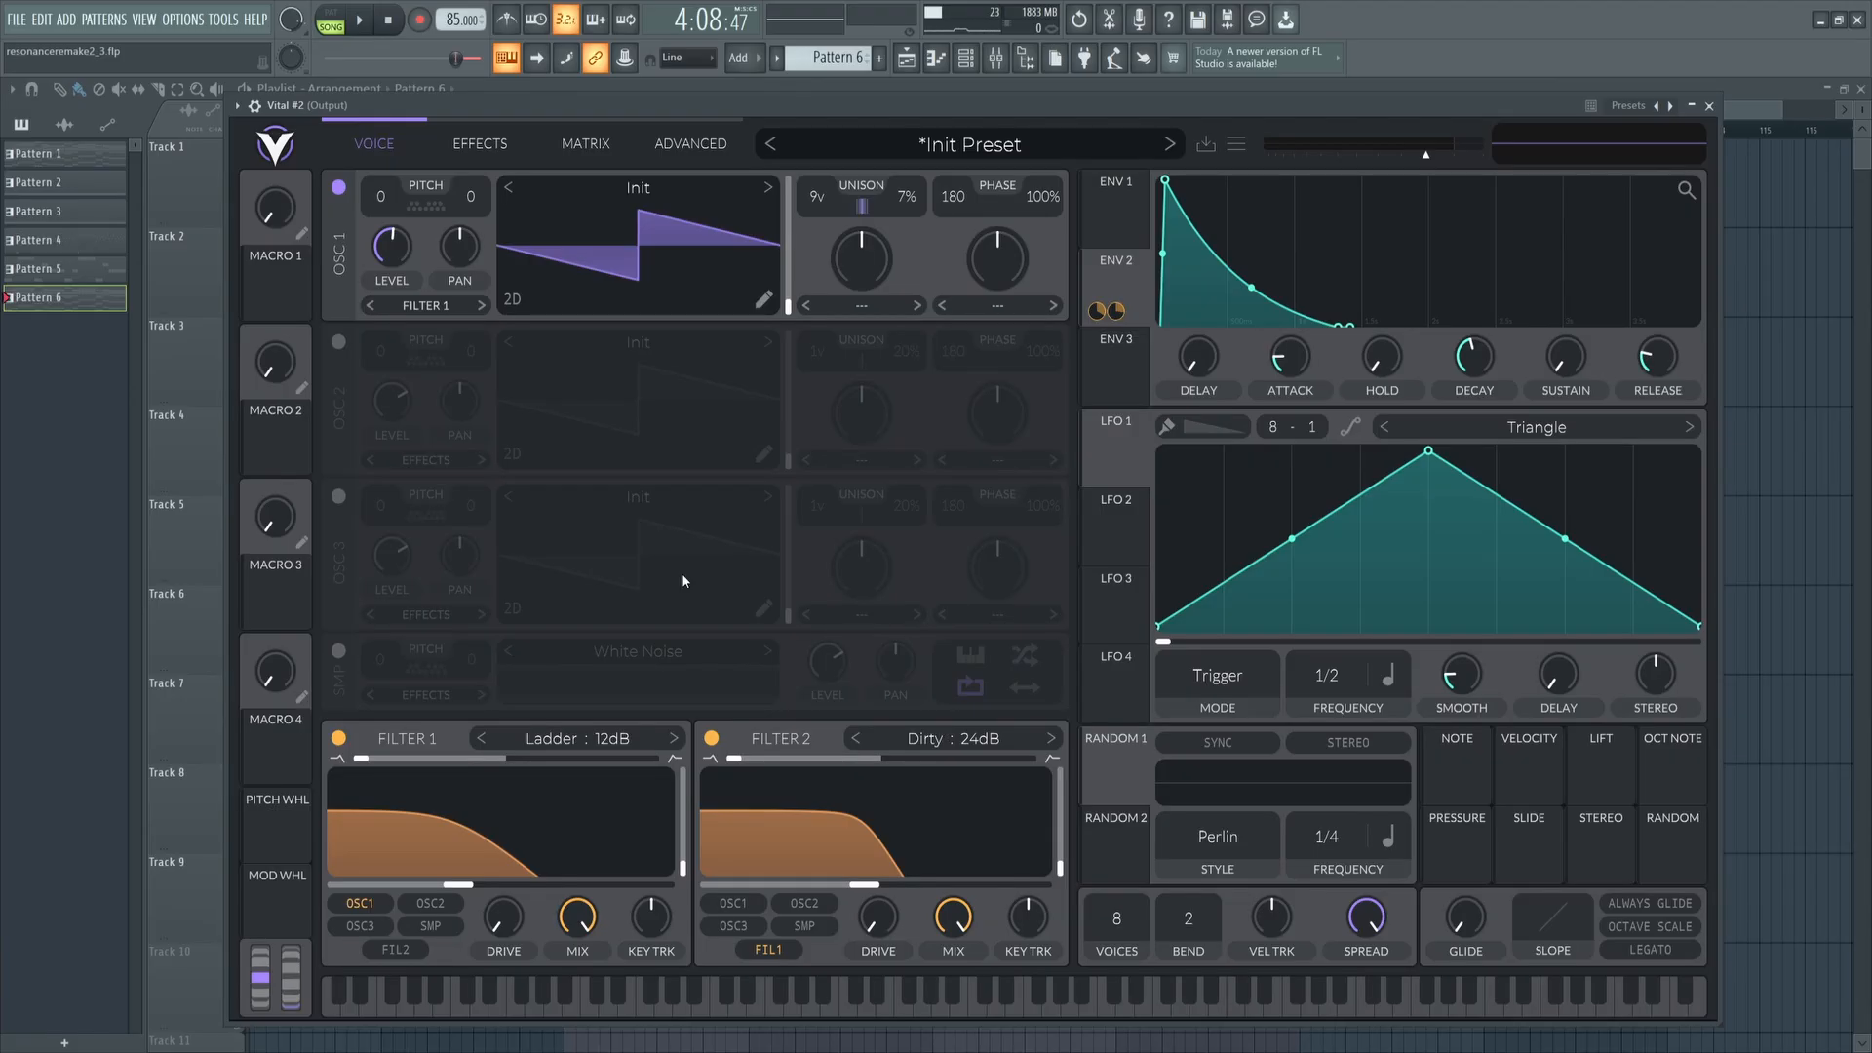
Enter an exact value for the Random 1 modulation, running it at 0.92 secs.
{"action": "left_click", "coordinate": [690, 144]}
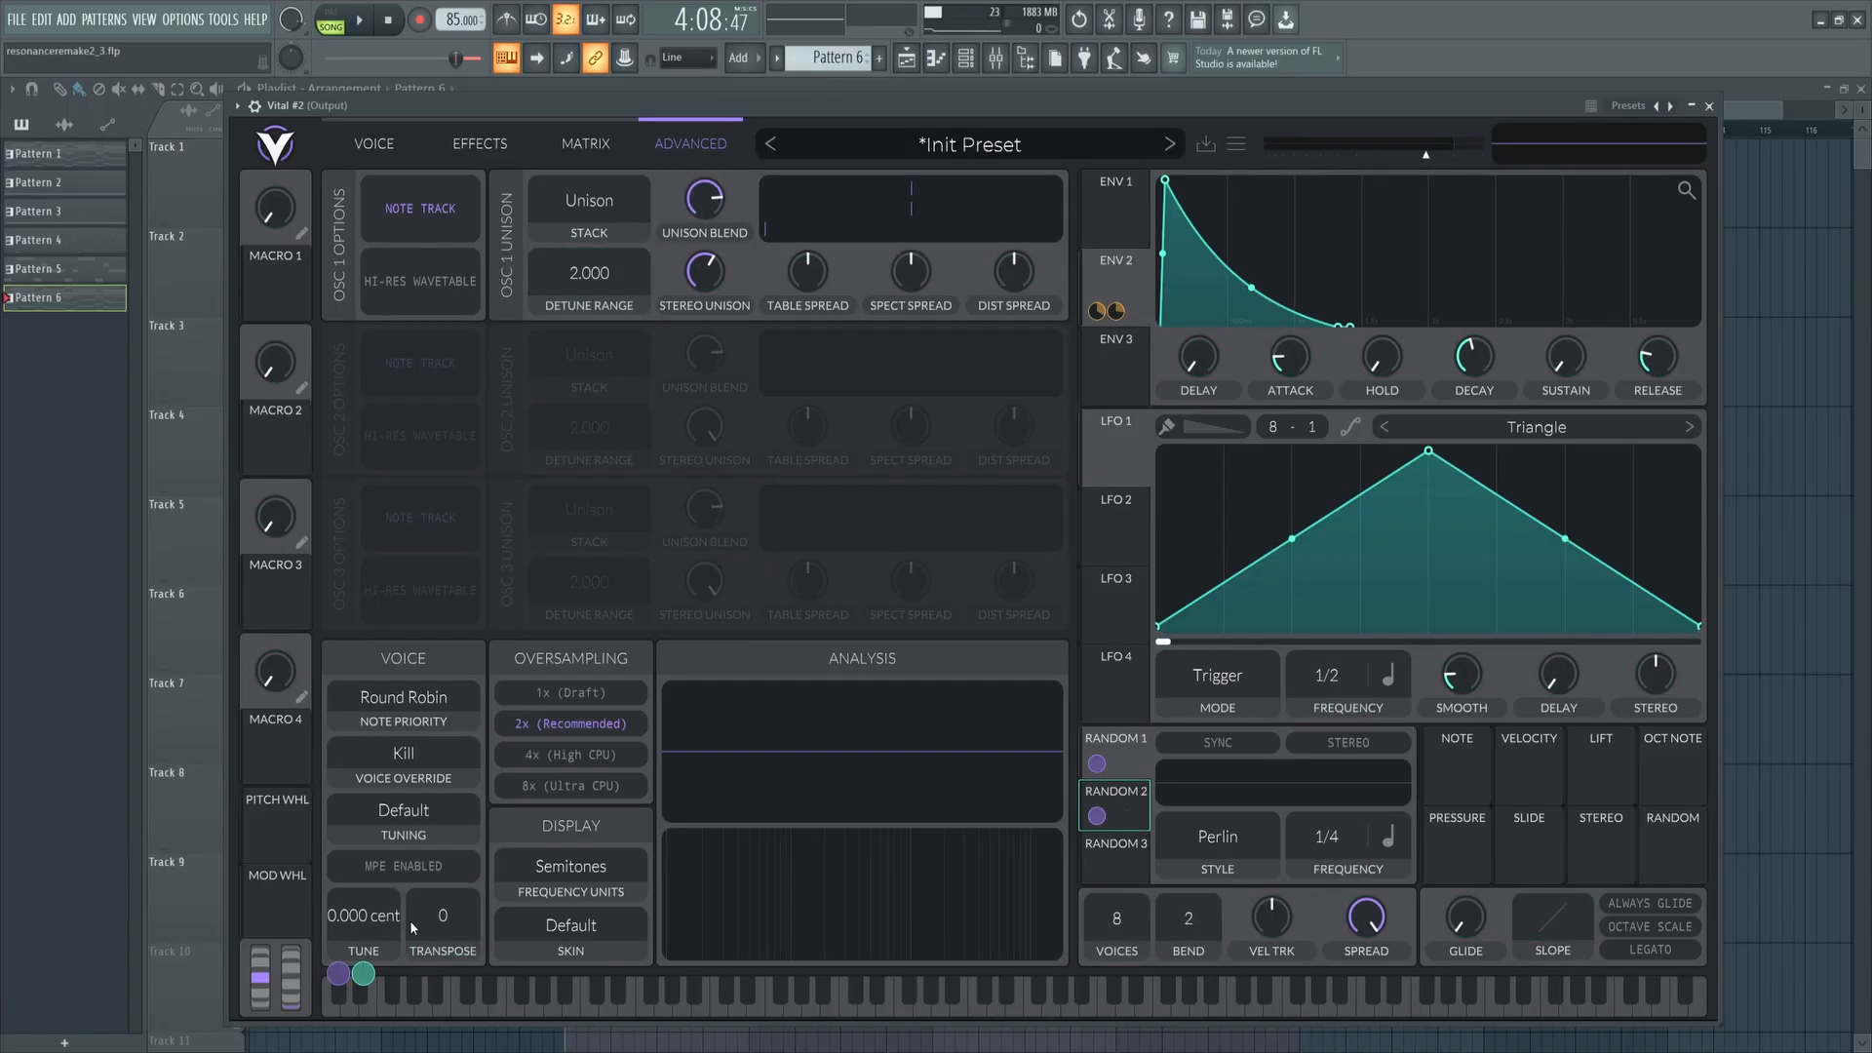
{"action": "right_click", "coordinate": [1096, 761]}
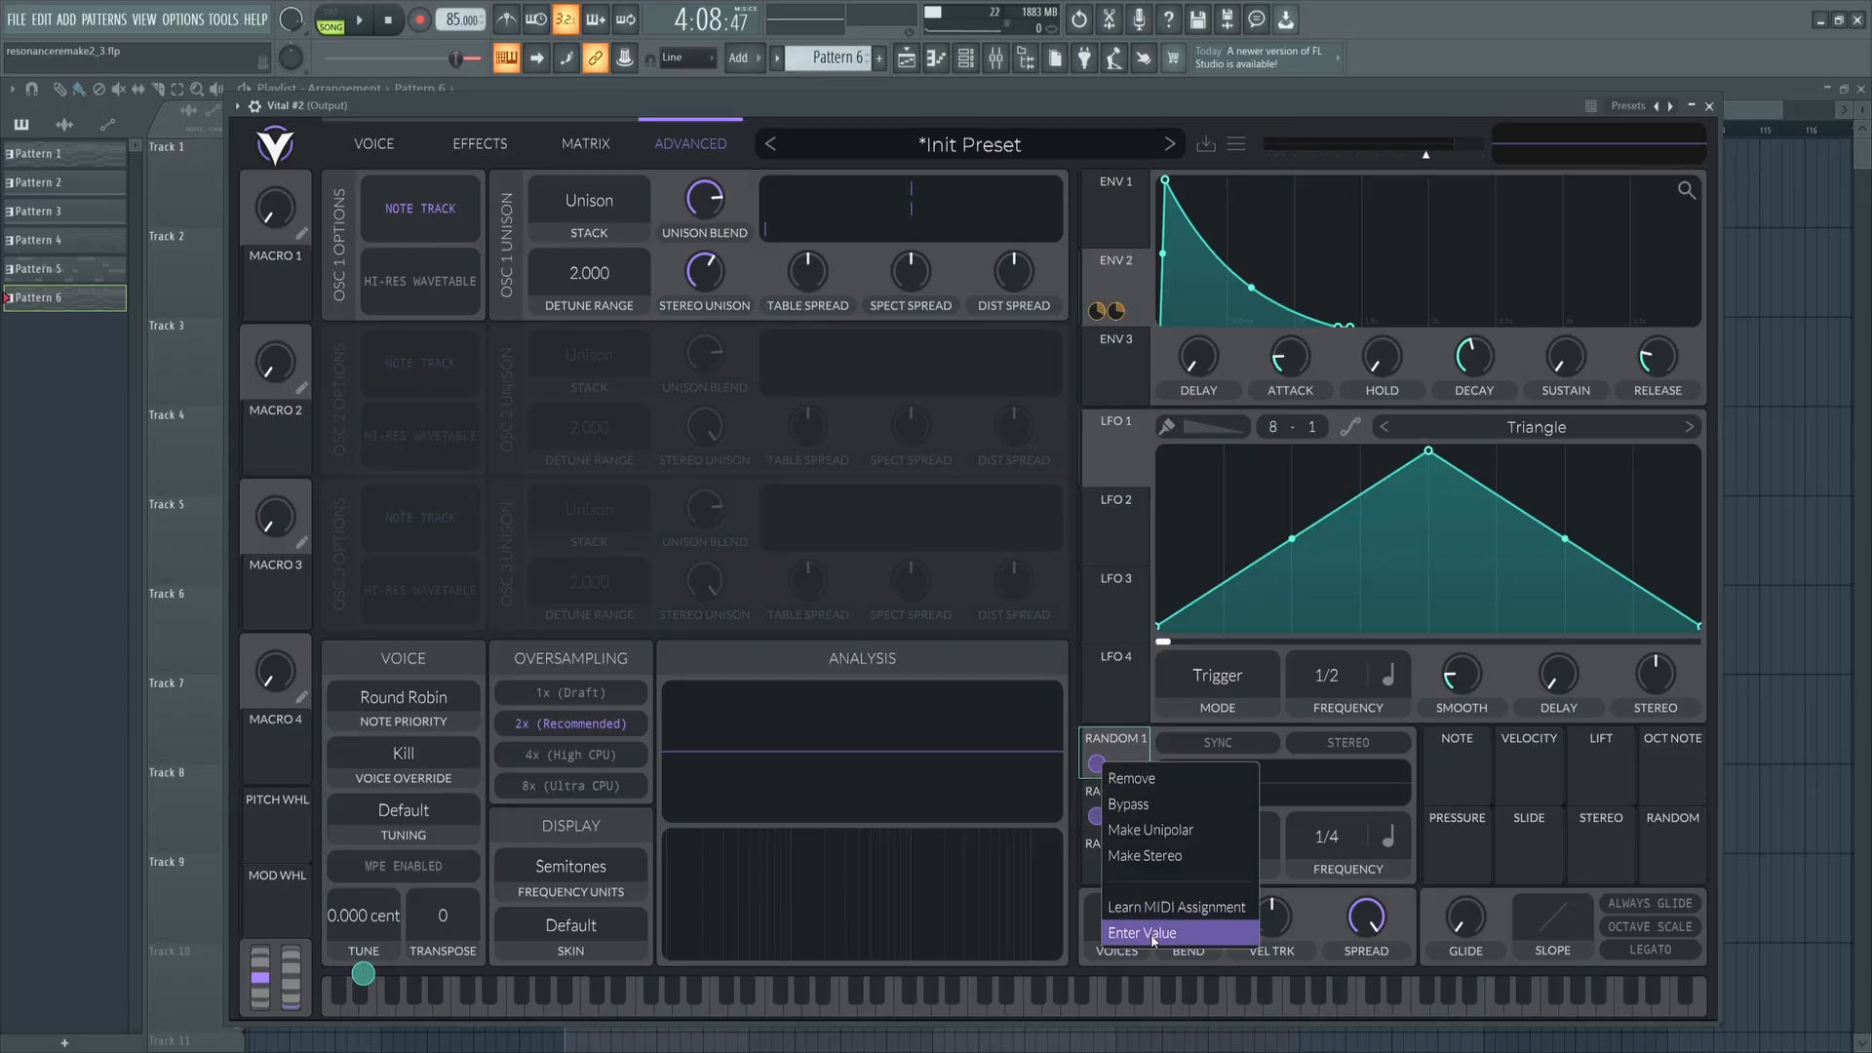
{"action": "left_click", "coordinate": [1143, 932]}
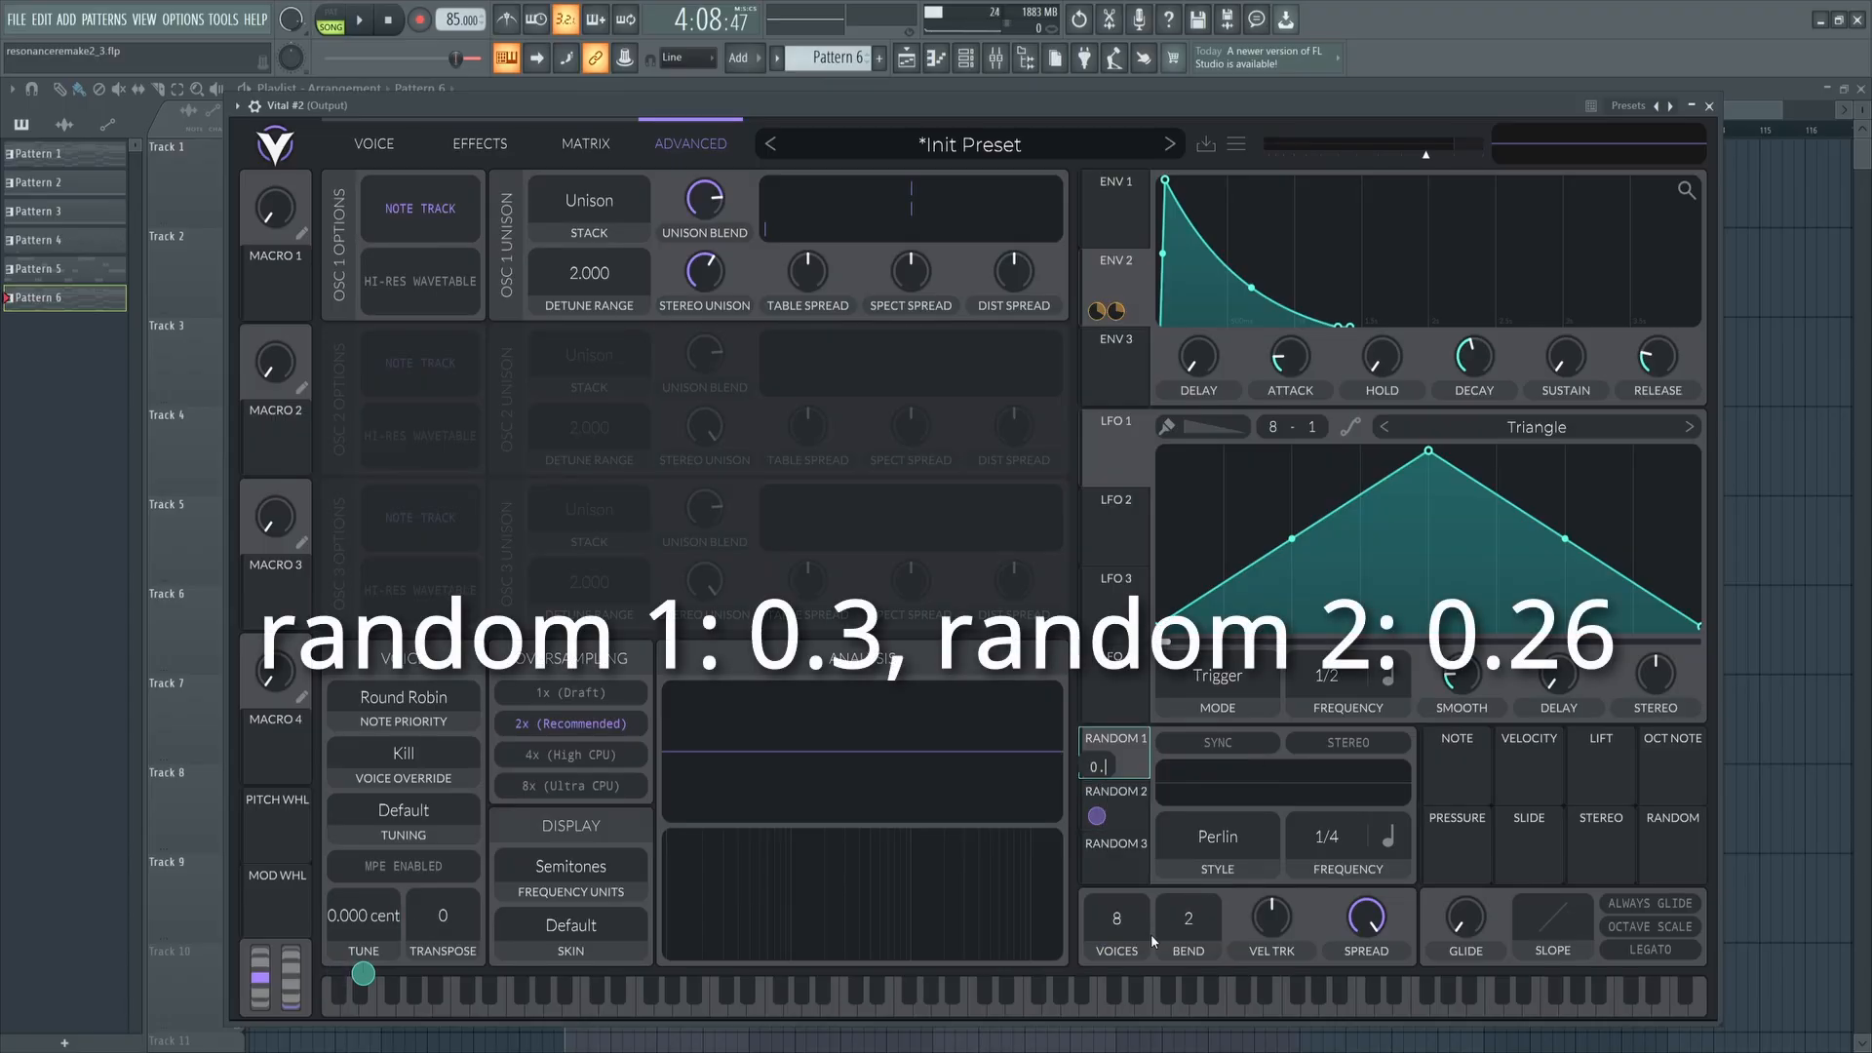
Set Random 2 to Sine Interpolate timed in seconds at 0.5 secs, and audition the pad.
{"action": "right_click", "coordinate": [1097, 815]}
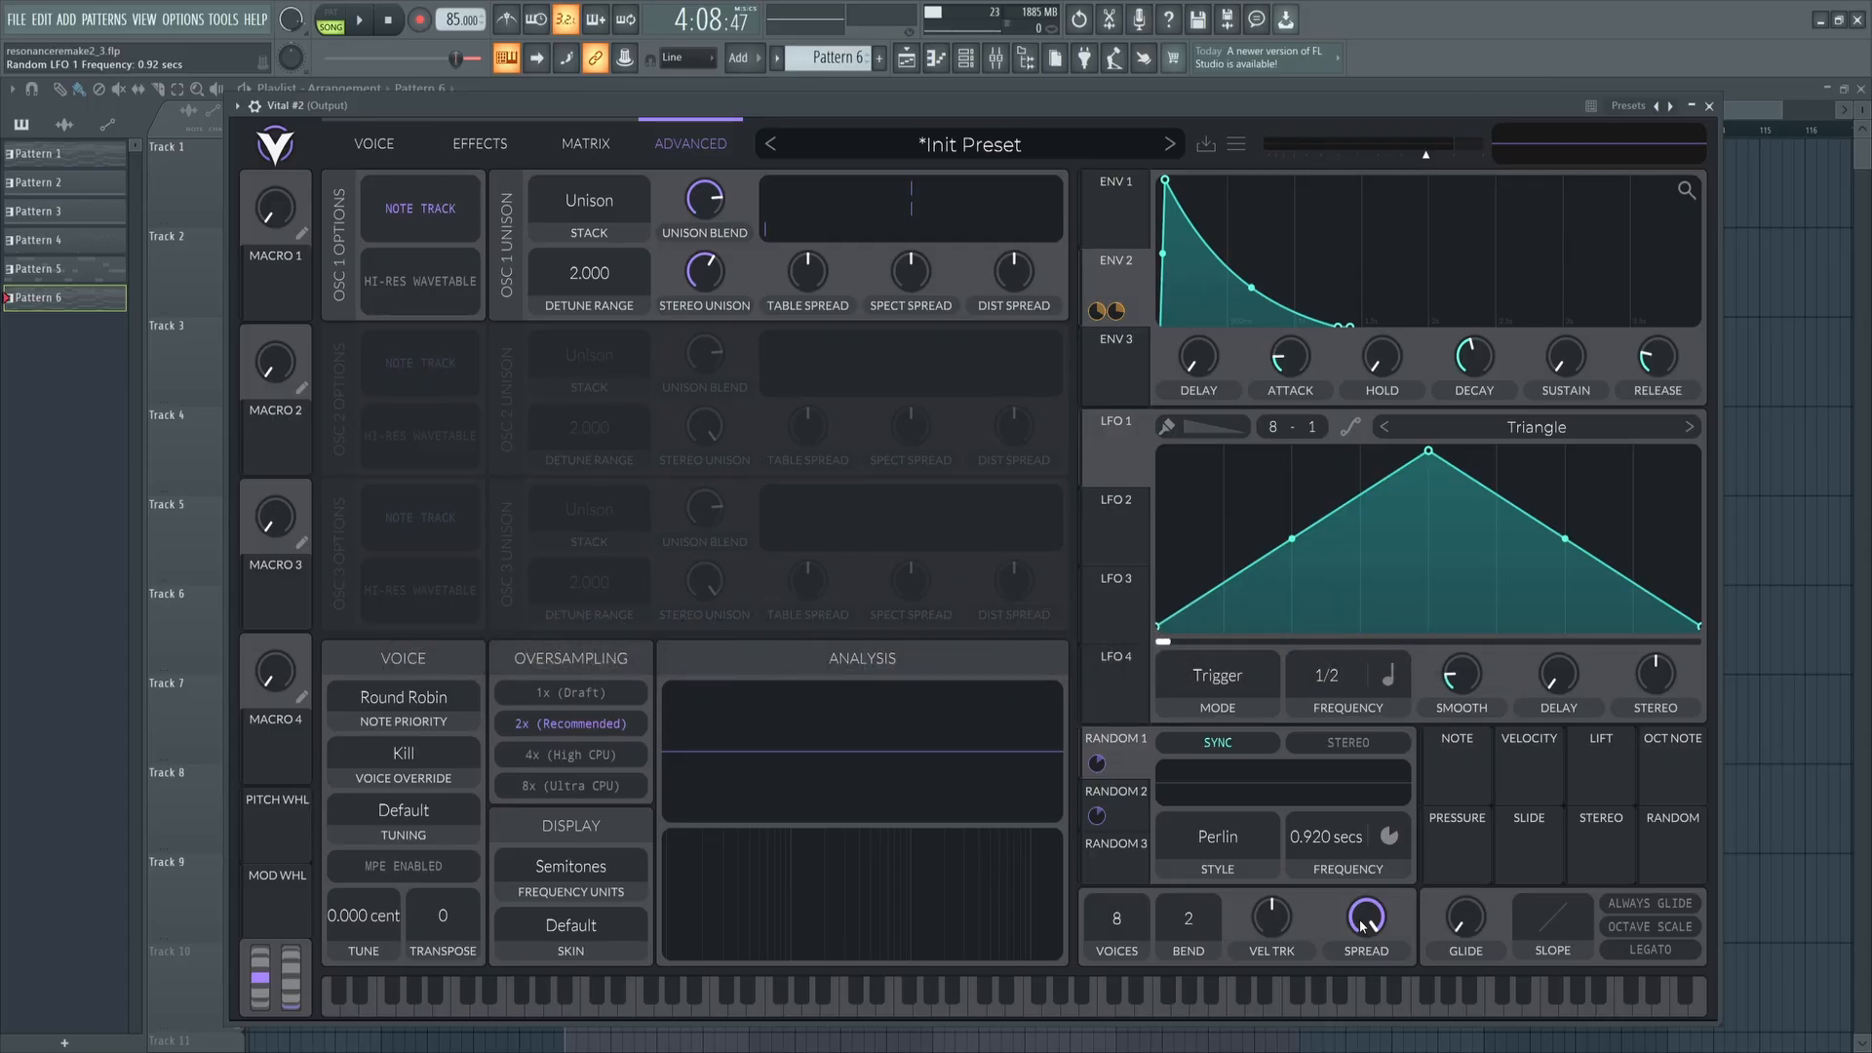
{"action": "left_click", "coordinate": [1217, 836]}
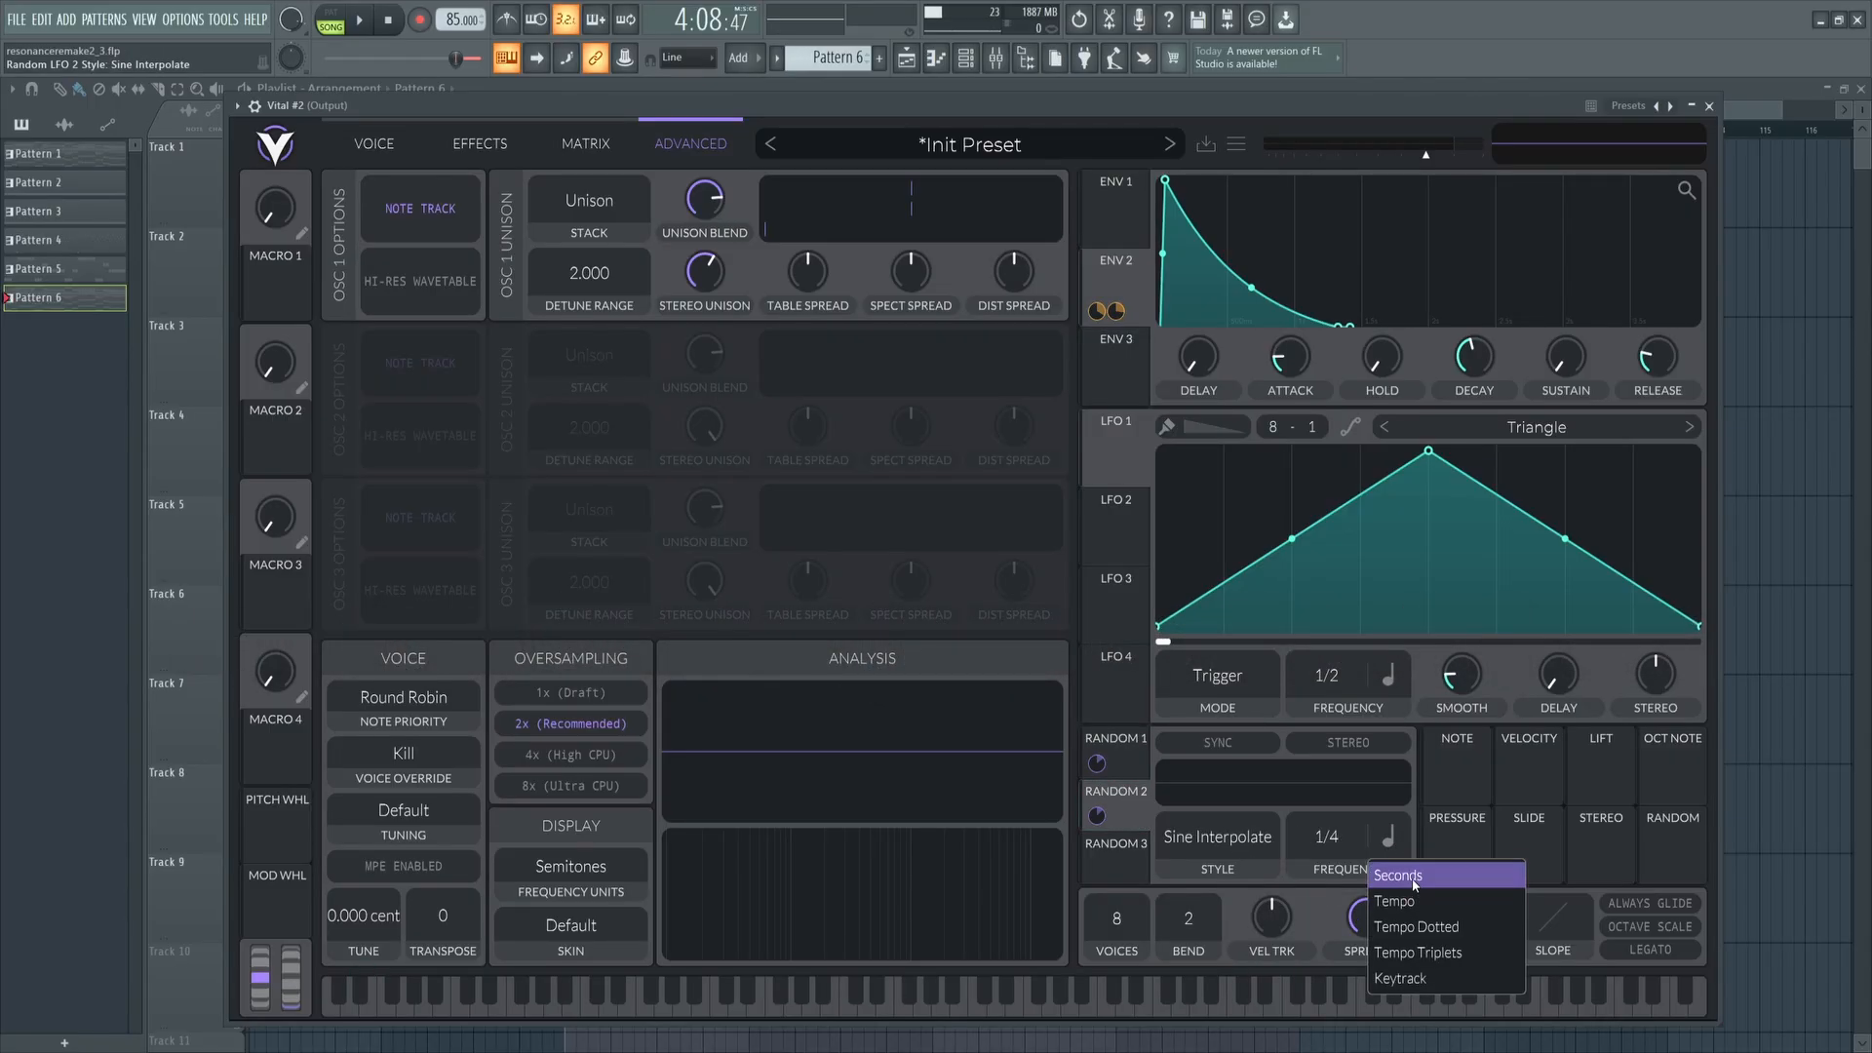
{"action": "left_click", "coordinate": [1395, 876]}
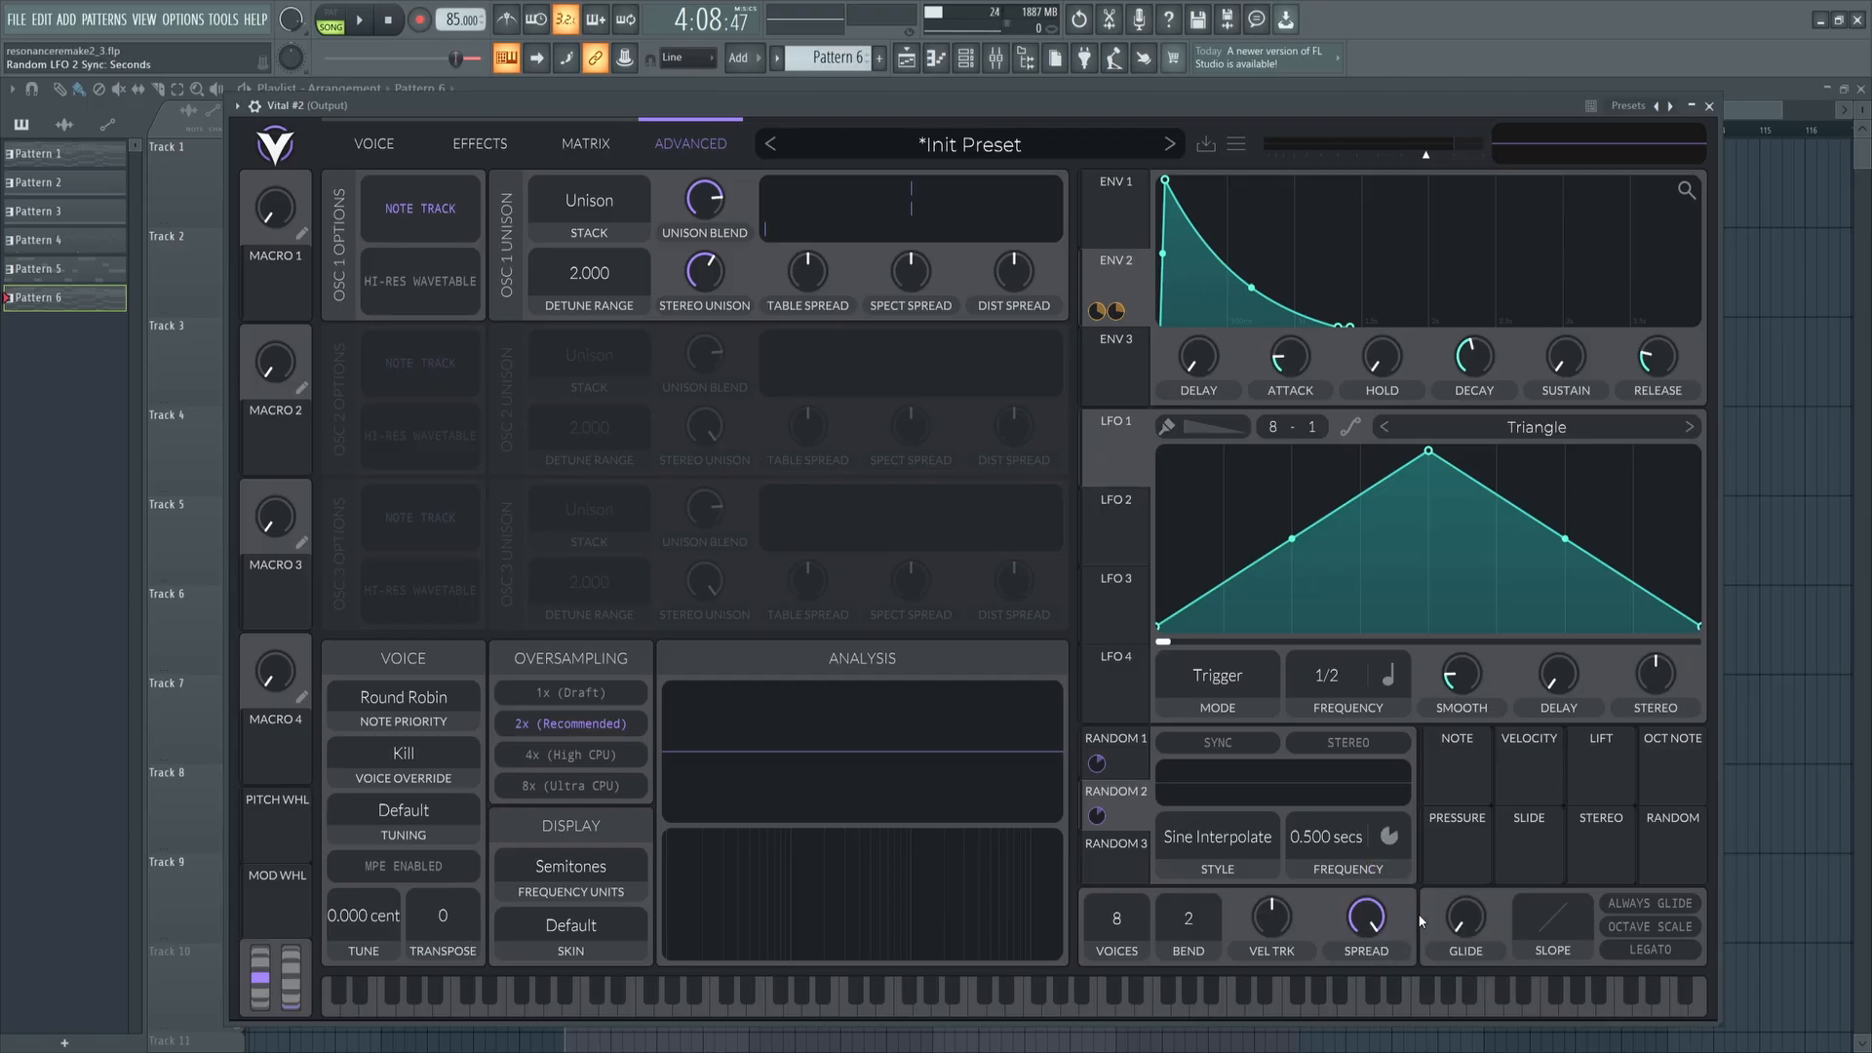
{"action": "left_click", "coordinate": [361, 20]}
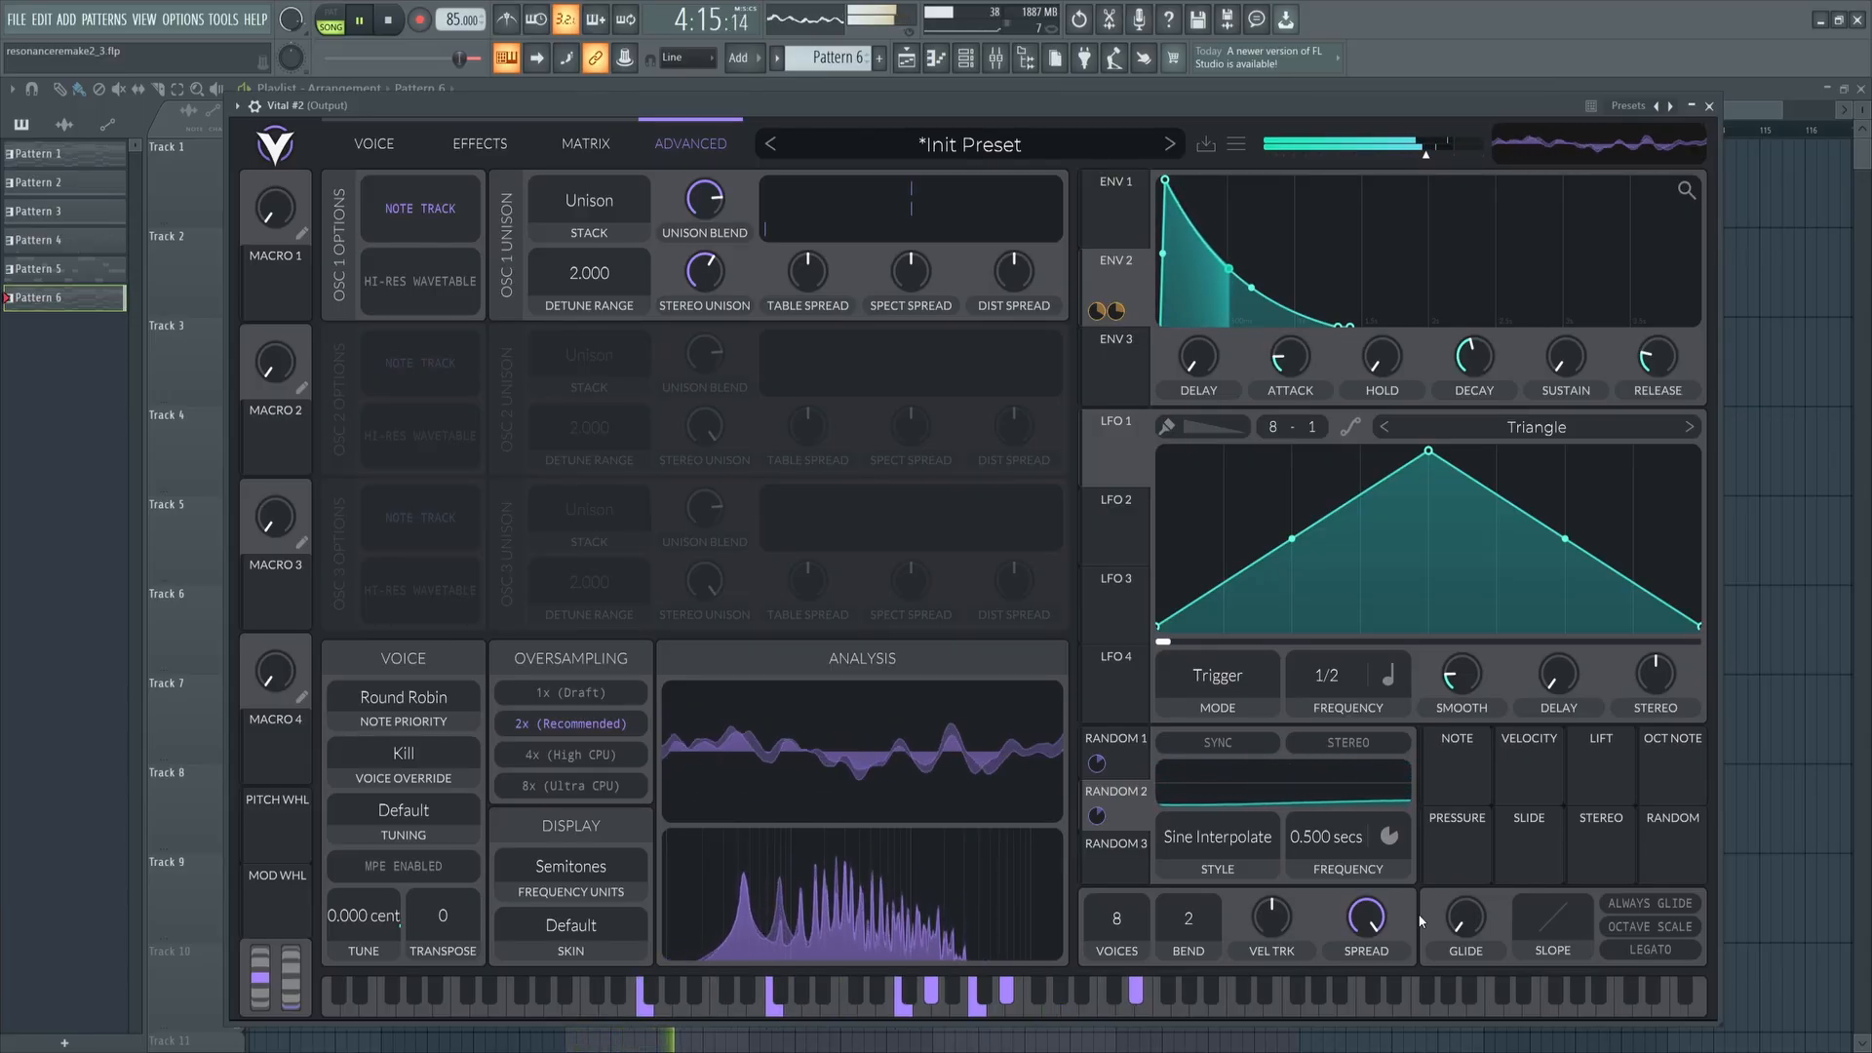
{"action": "left_click", "coordinate": [1215, 741]}
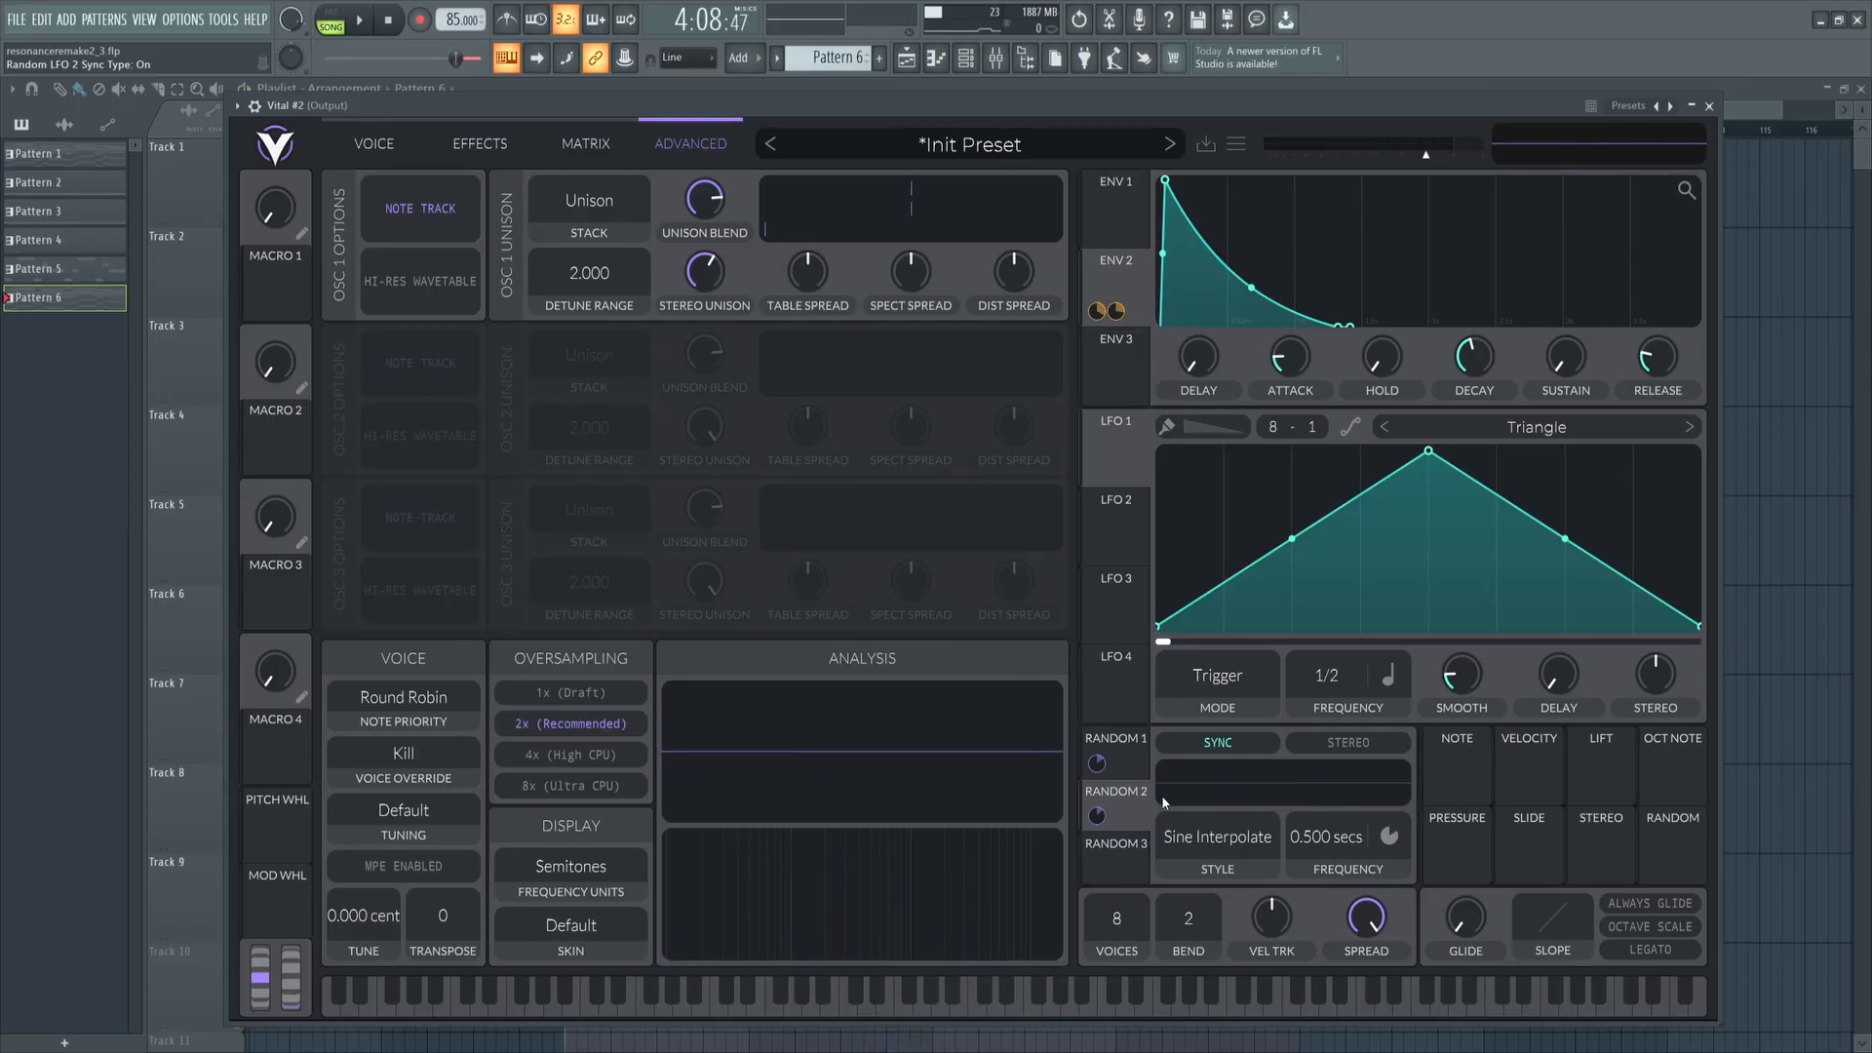
Move the compressor after the reverb, lower reverb high cut and shorten decay to 0.29 s.
{"action": "left_click", "coordinate": [479, 143]}
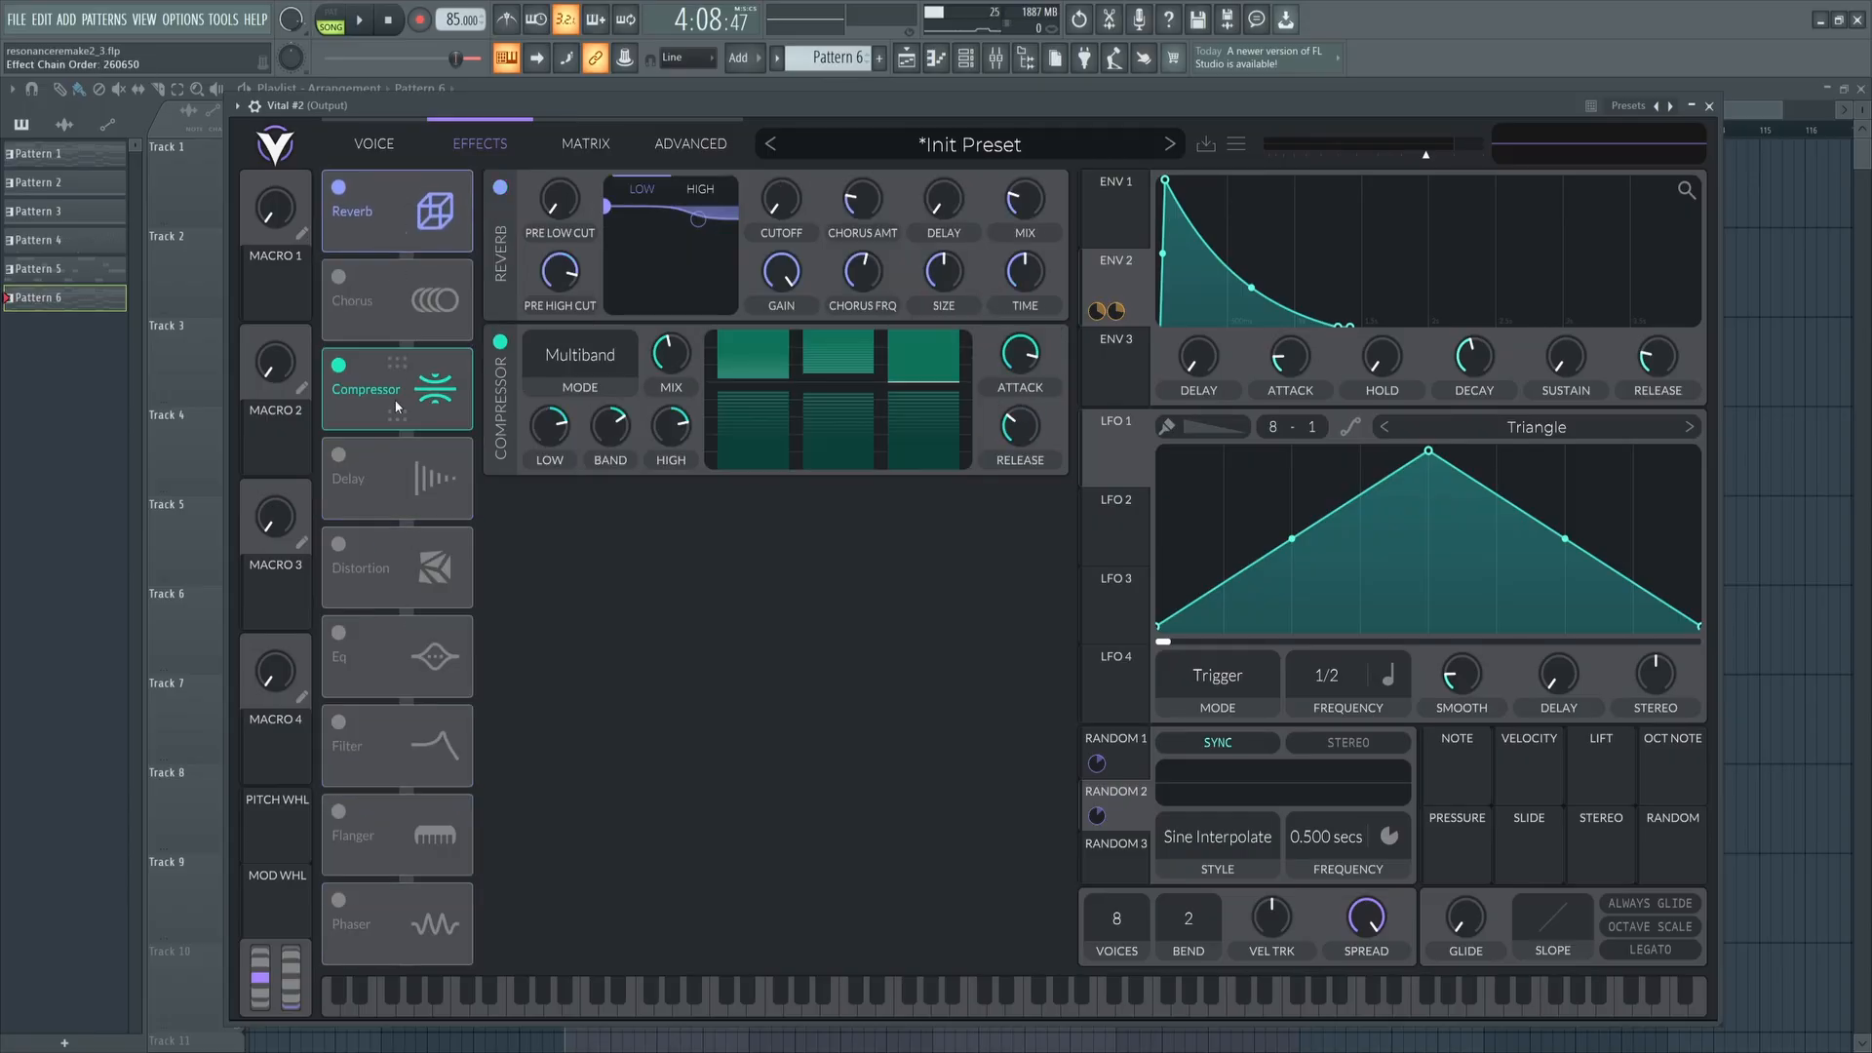
{"action": "left_click_drag", "start_coordinate": [395, 388], "coordinate": [395, 298]}
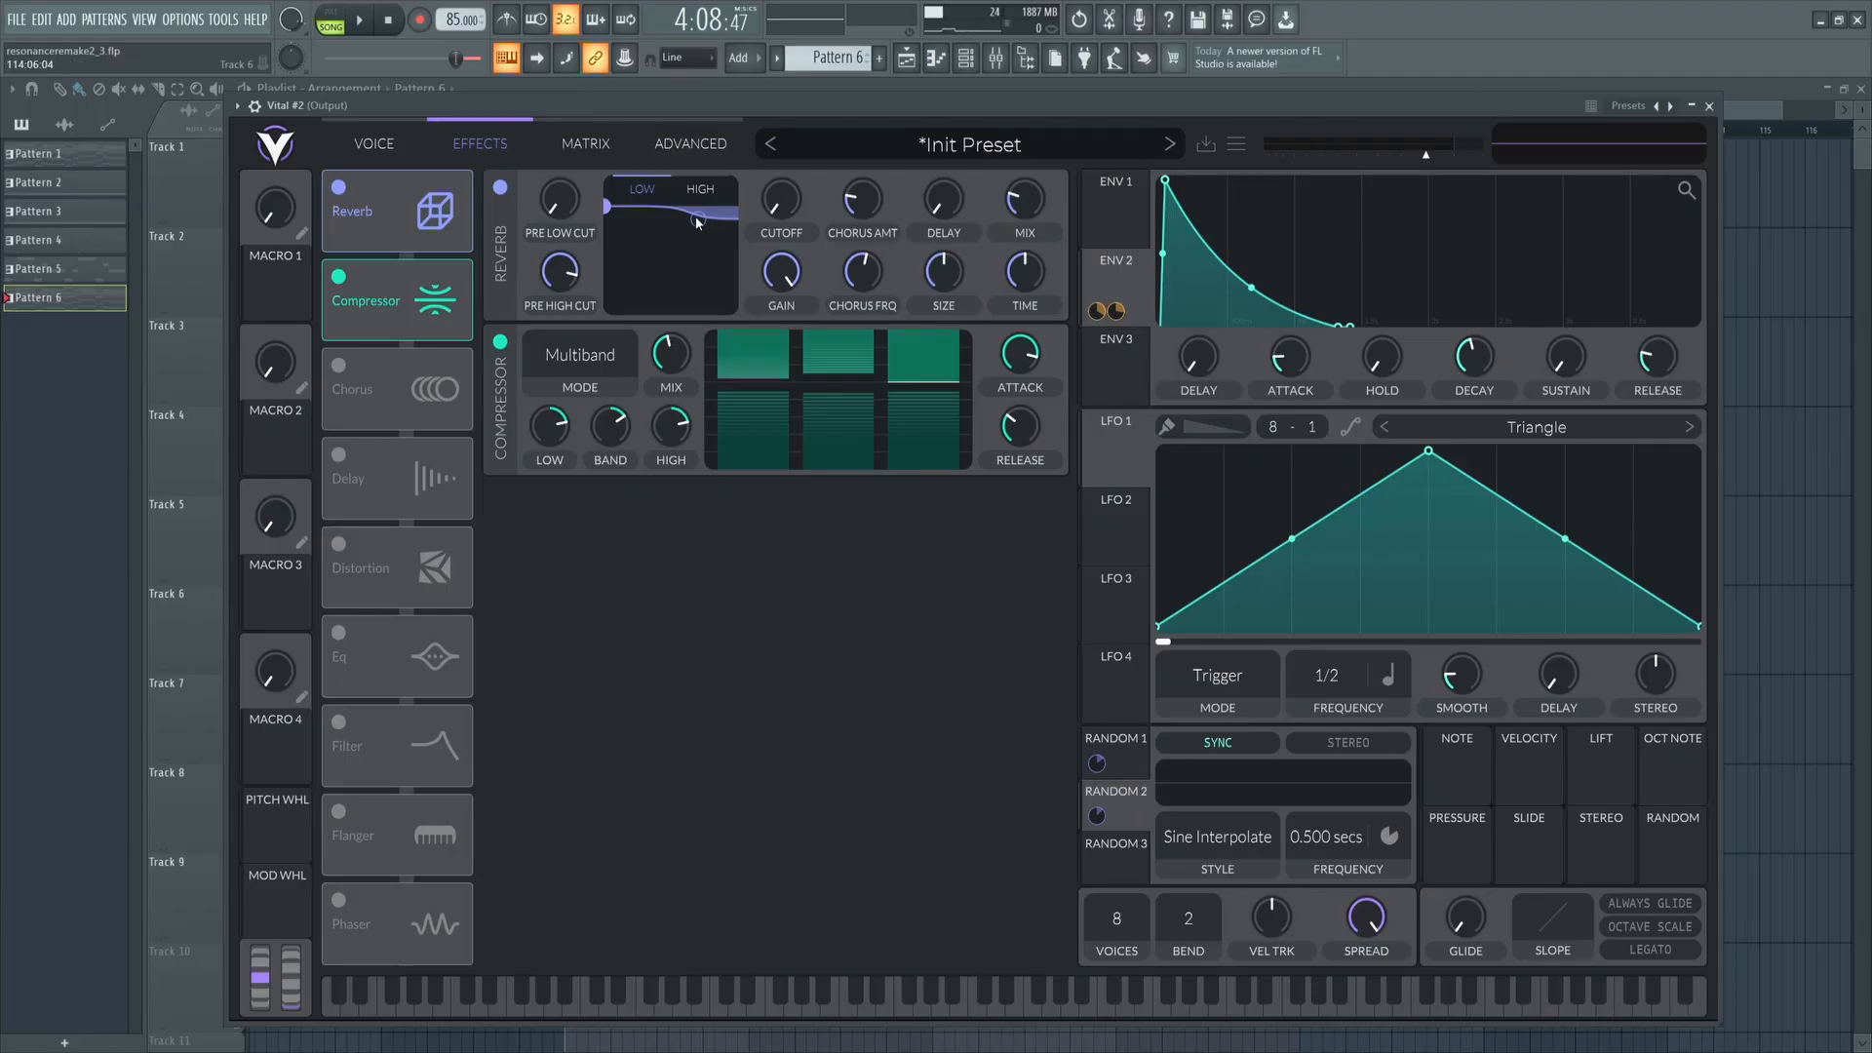
{"action": "left_click_drag", "start_coordinate": [559, 197], "coordinate": [559, 208]}
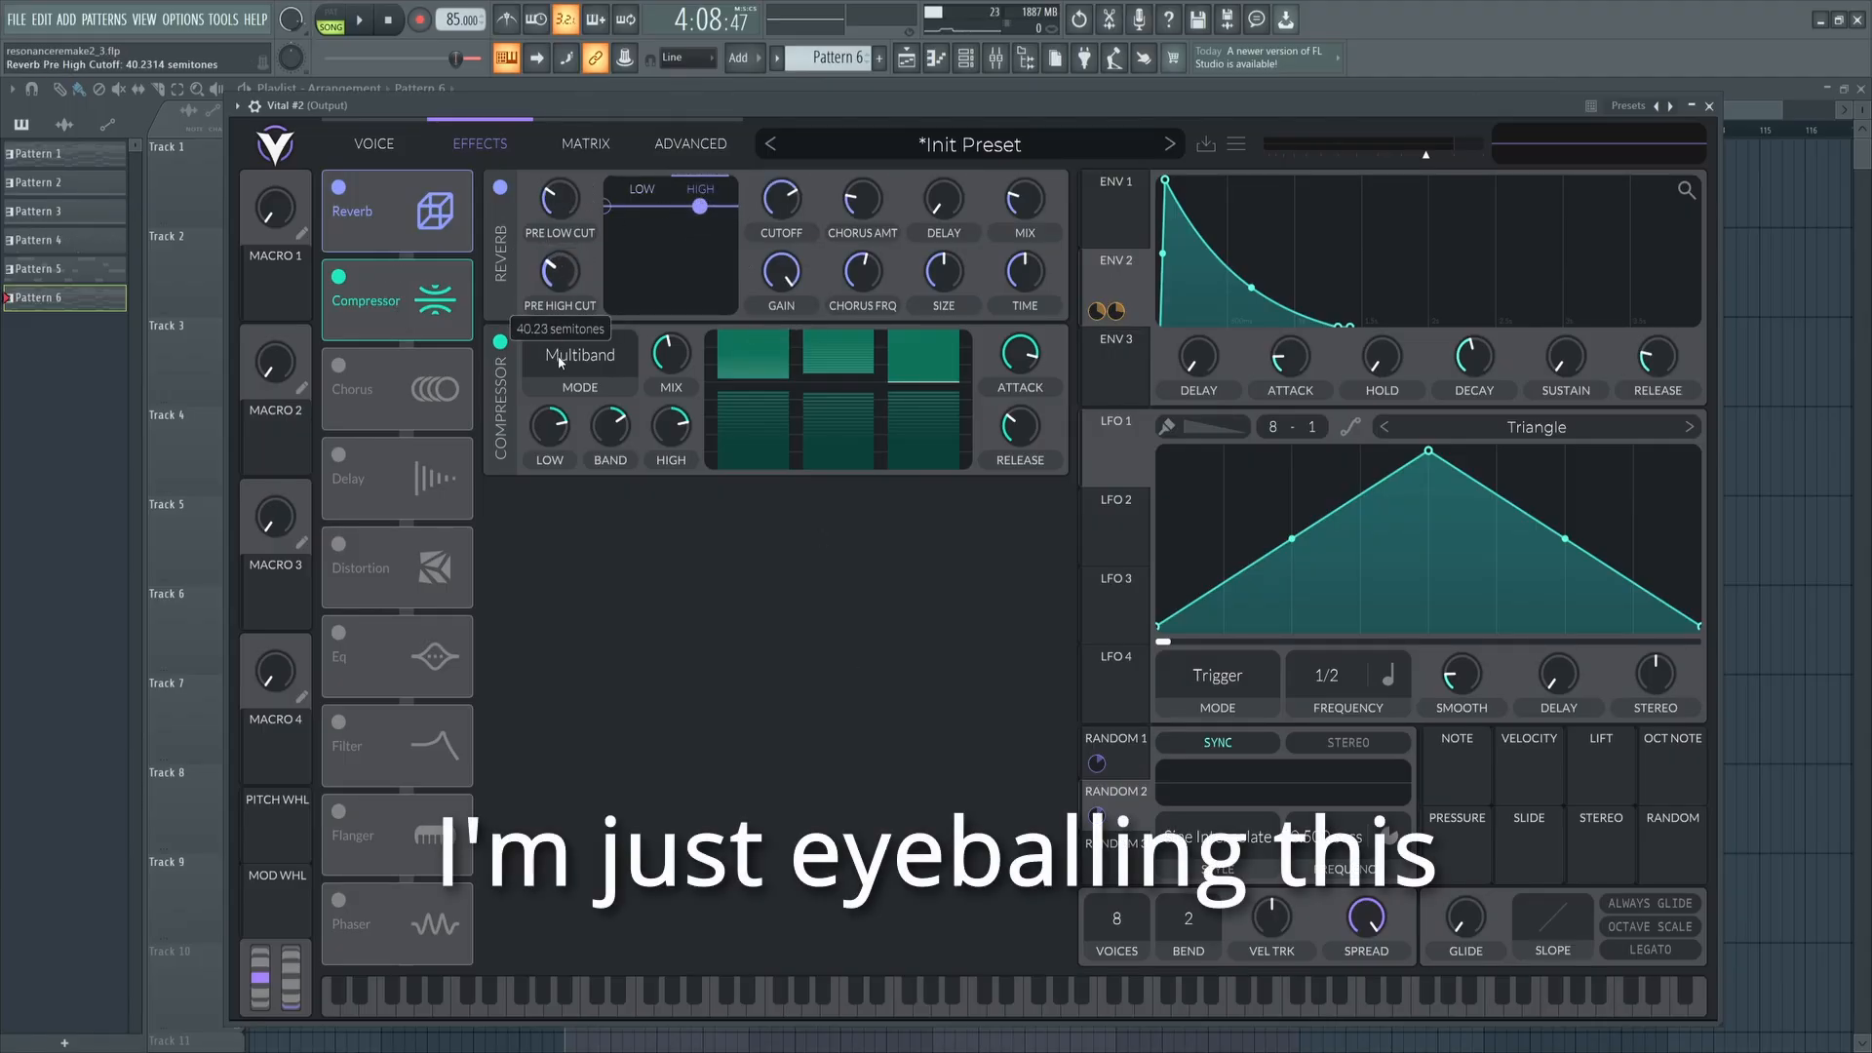
{"action": "left_click_drag", "start_coordinate": [557, 198], "coordinate": [558, 222]}
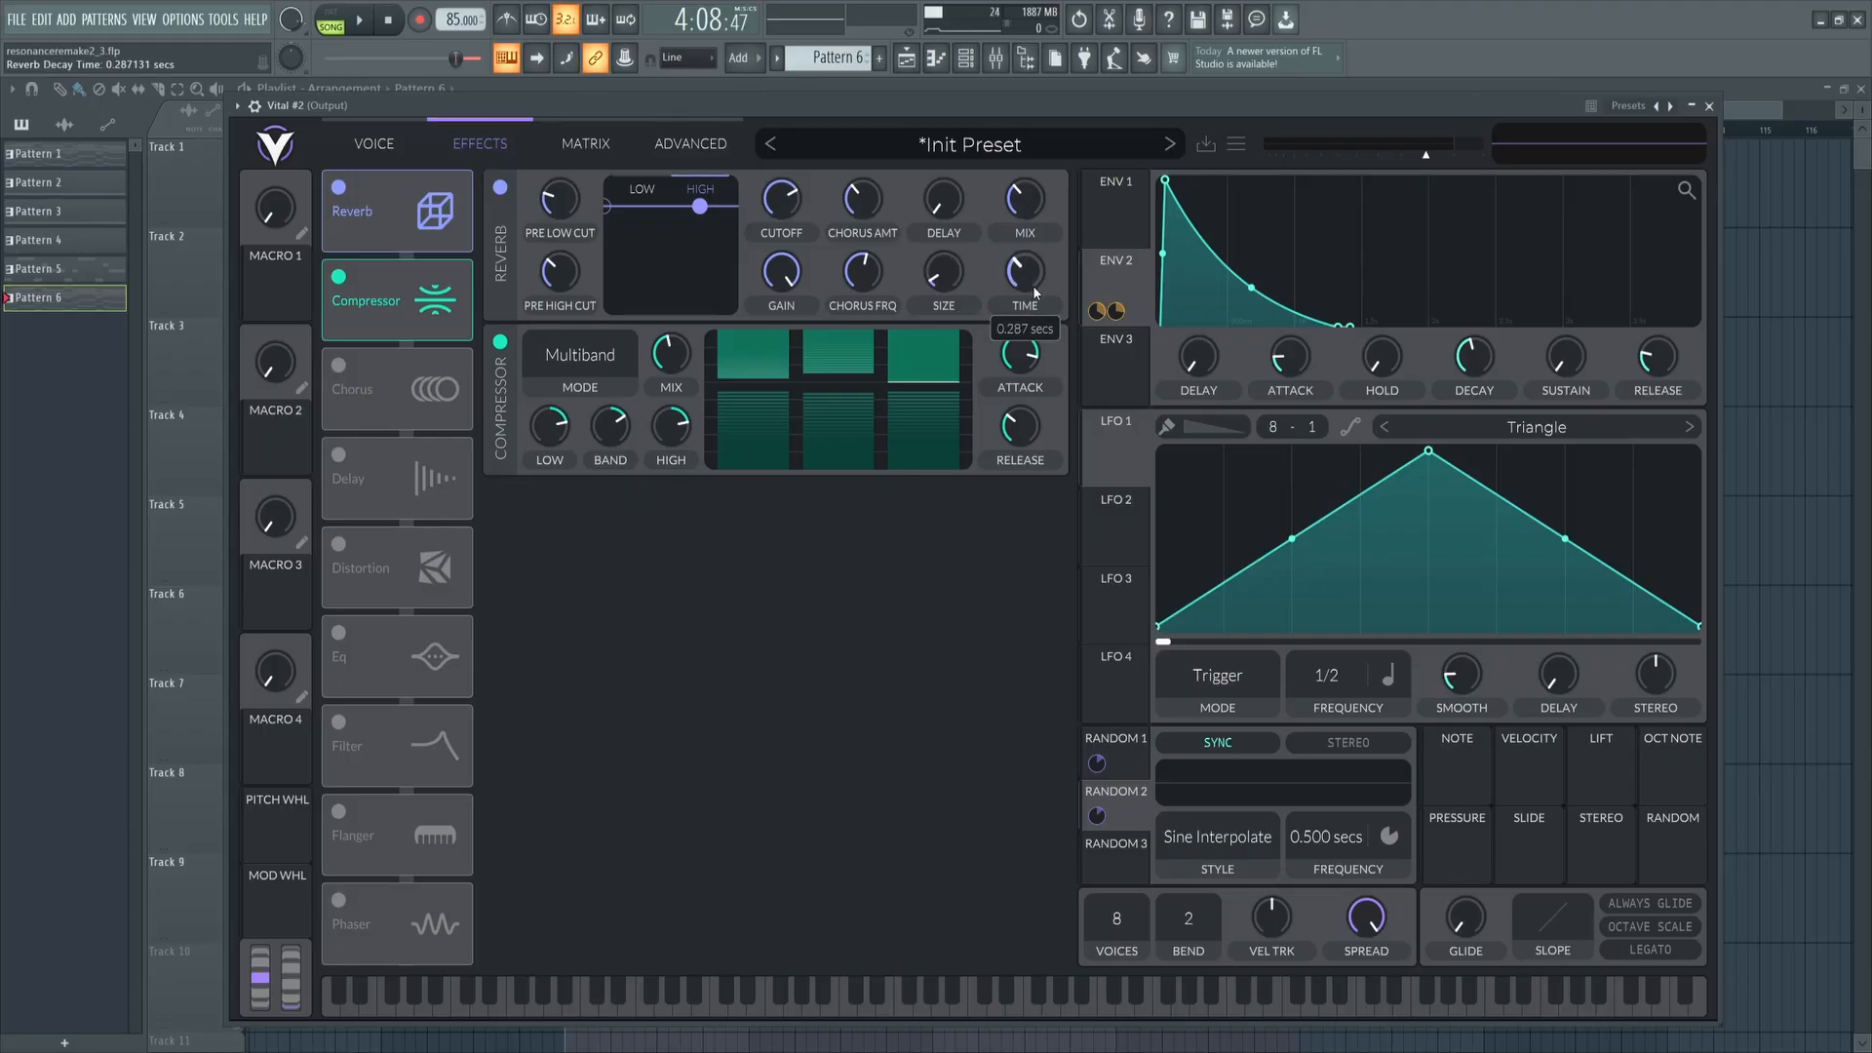
{"action": "left_click", "coordinate": [361, 20]}
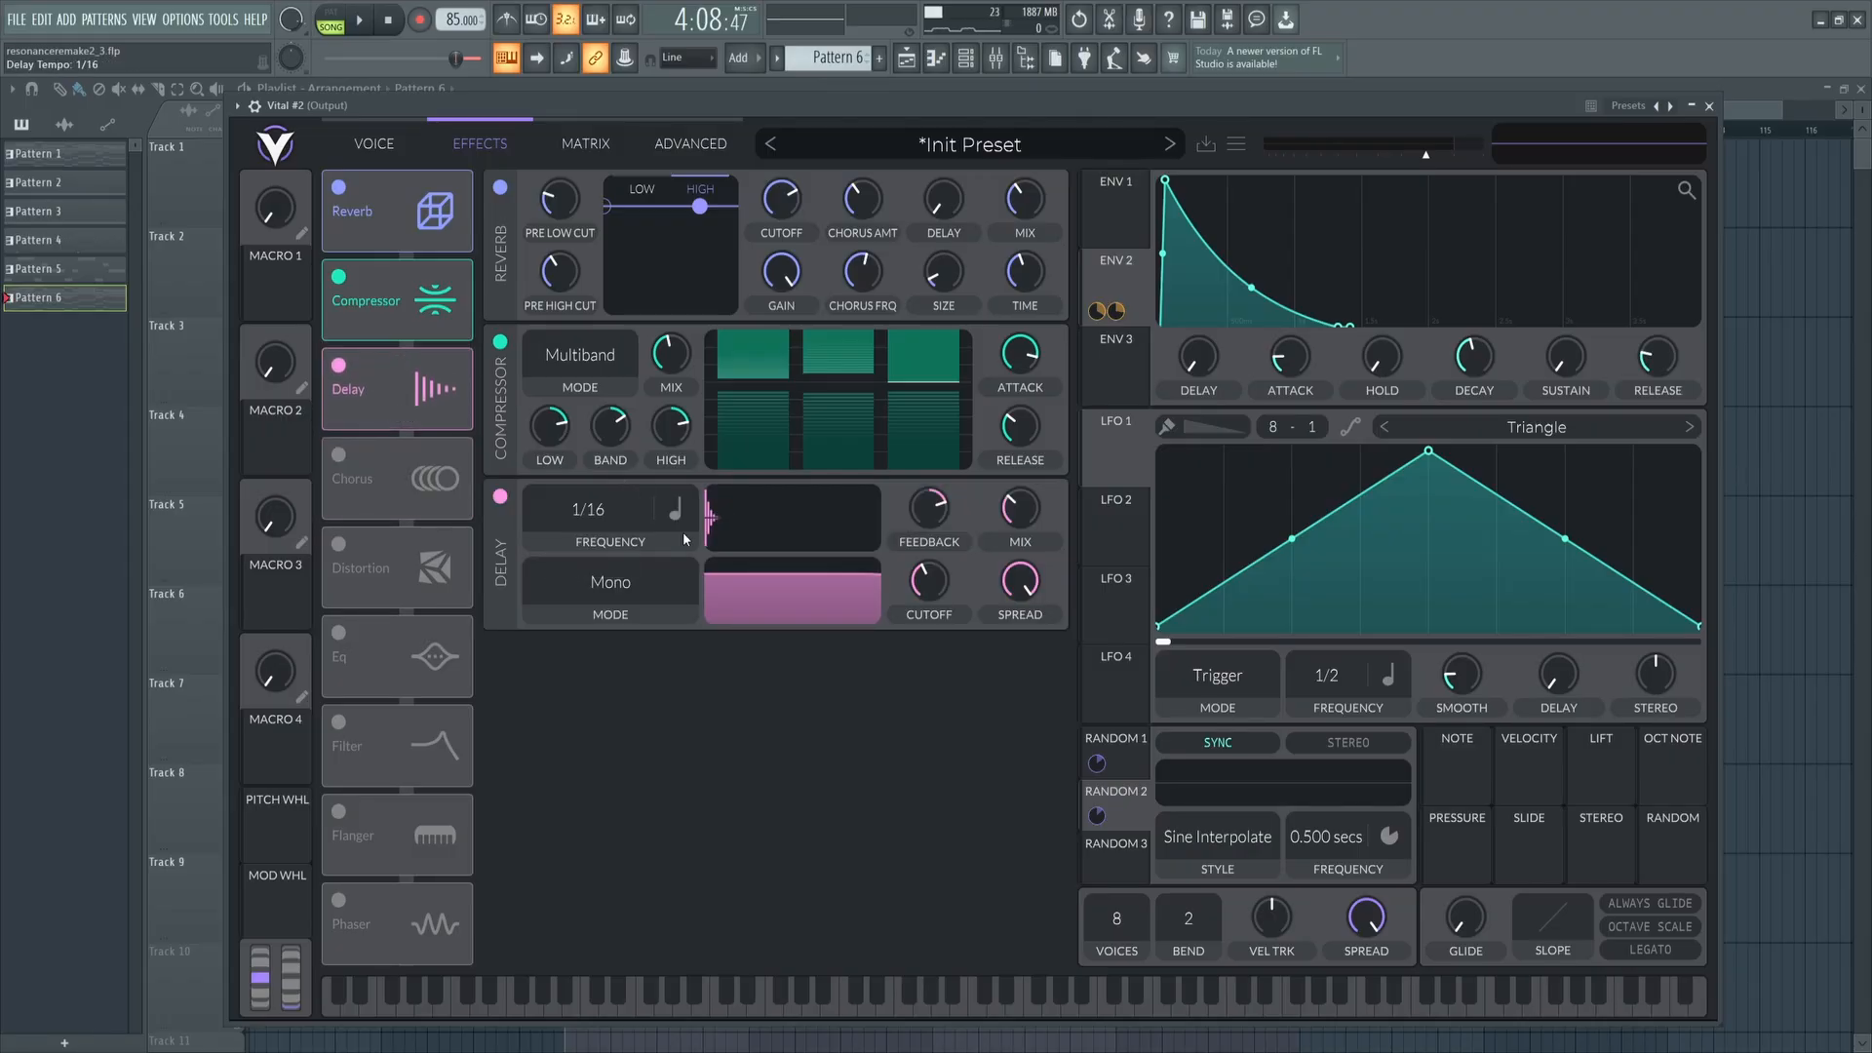
Set the delay to 1/16 with an exact cutoff value, and rename Macro 2 to WET.
{"action": "left_click", "coordinate": [610, 583]}
{"action": "type", "text": "79."}
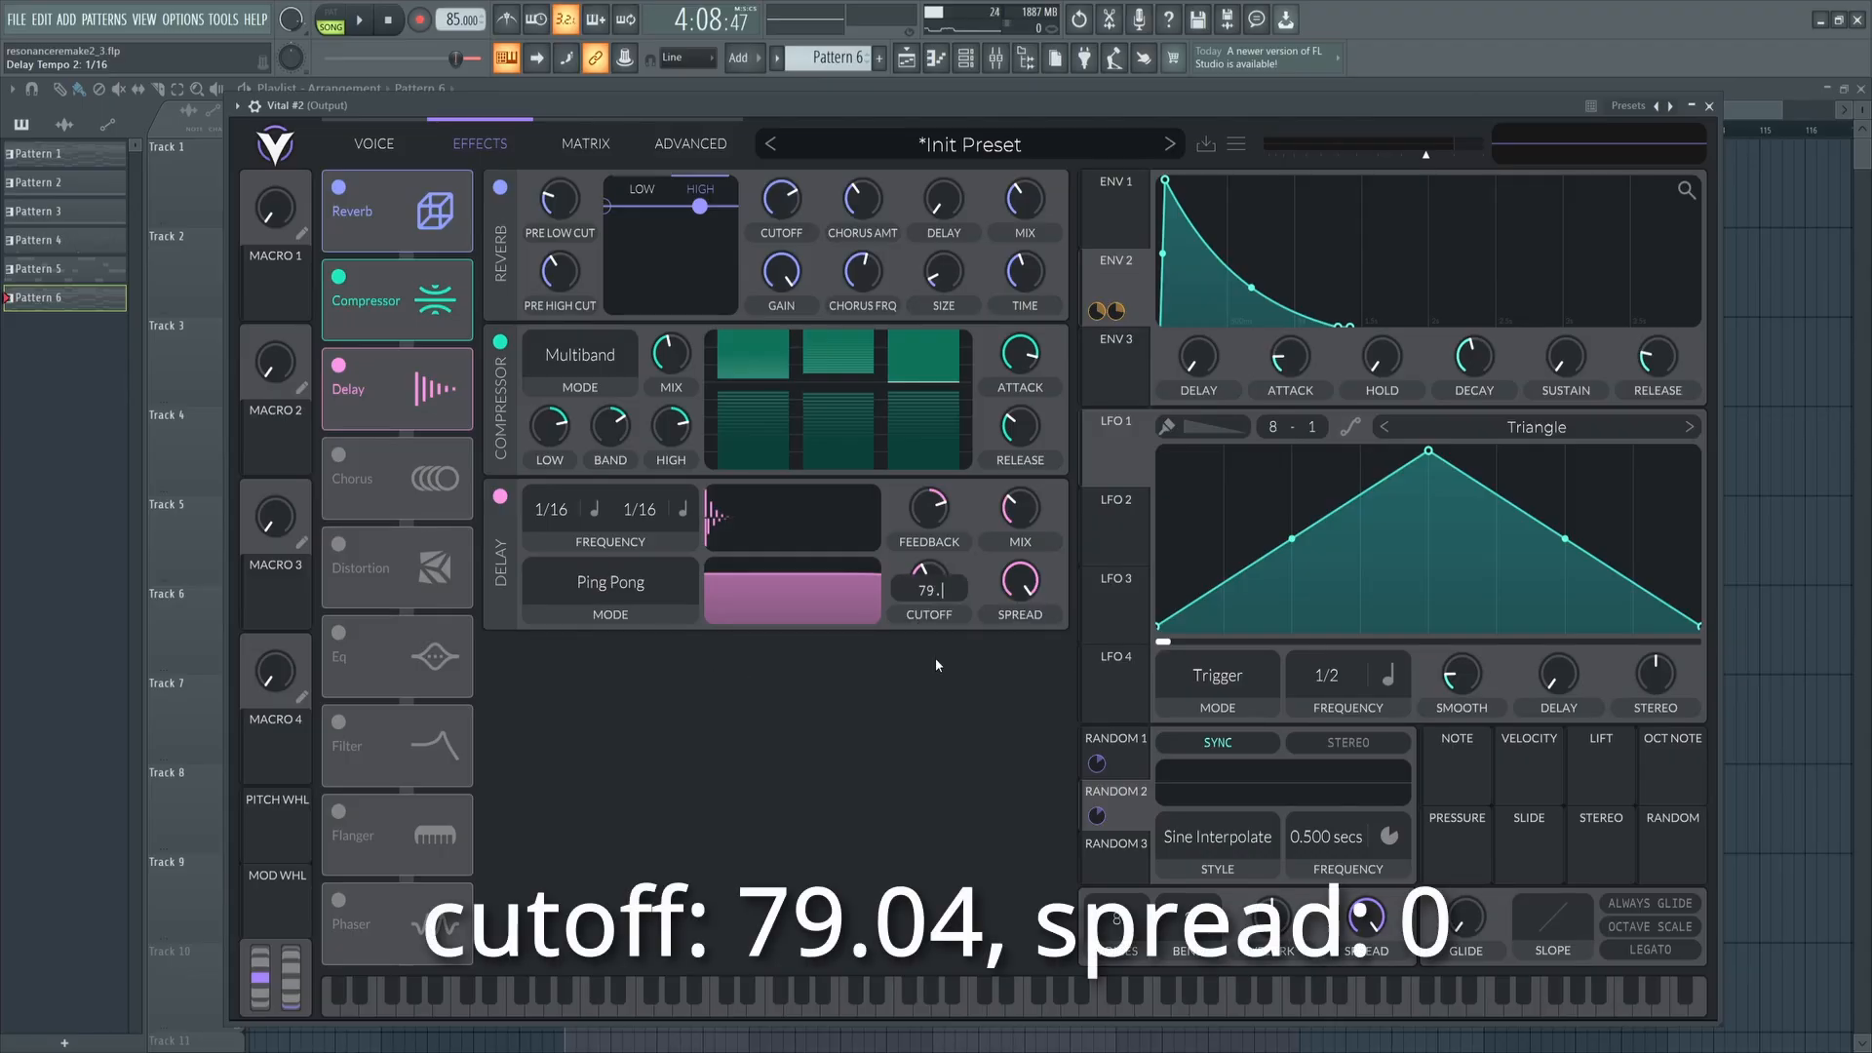
{"action": "left_click", "coordinate": [927, 576]}
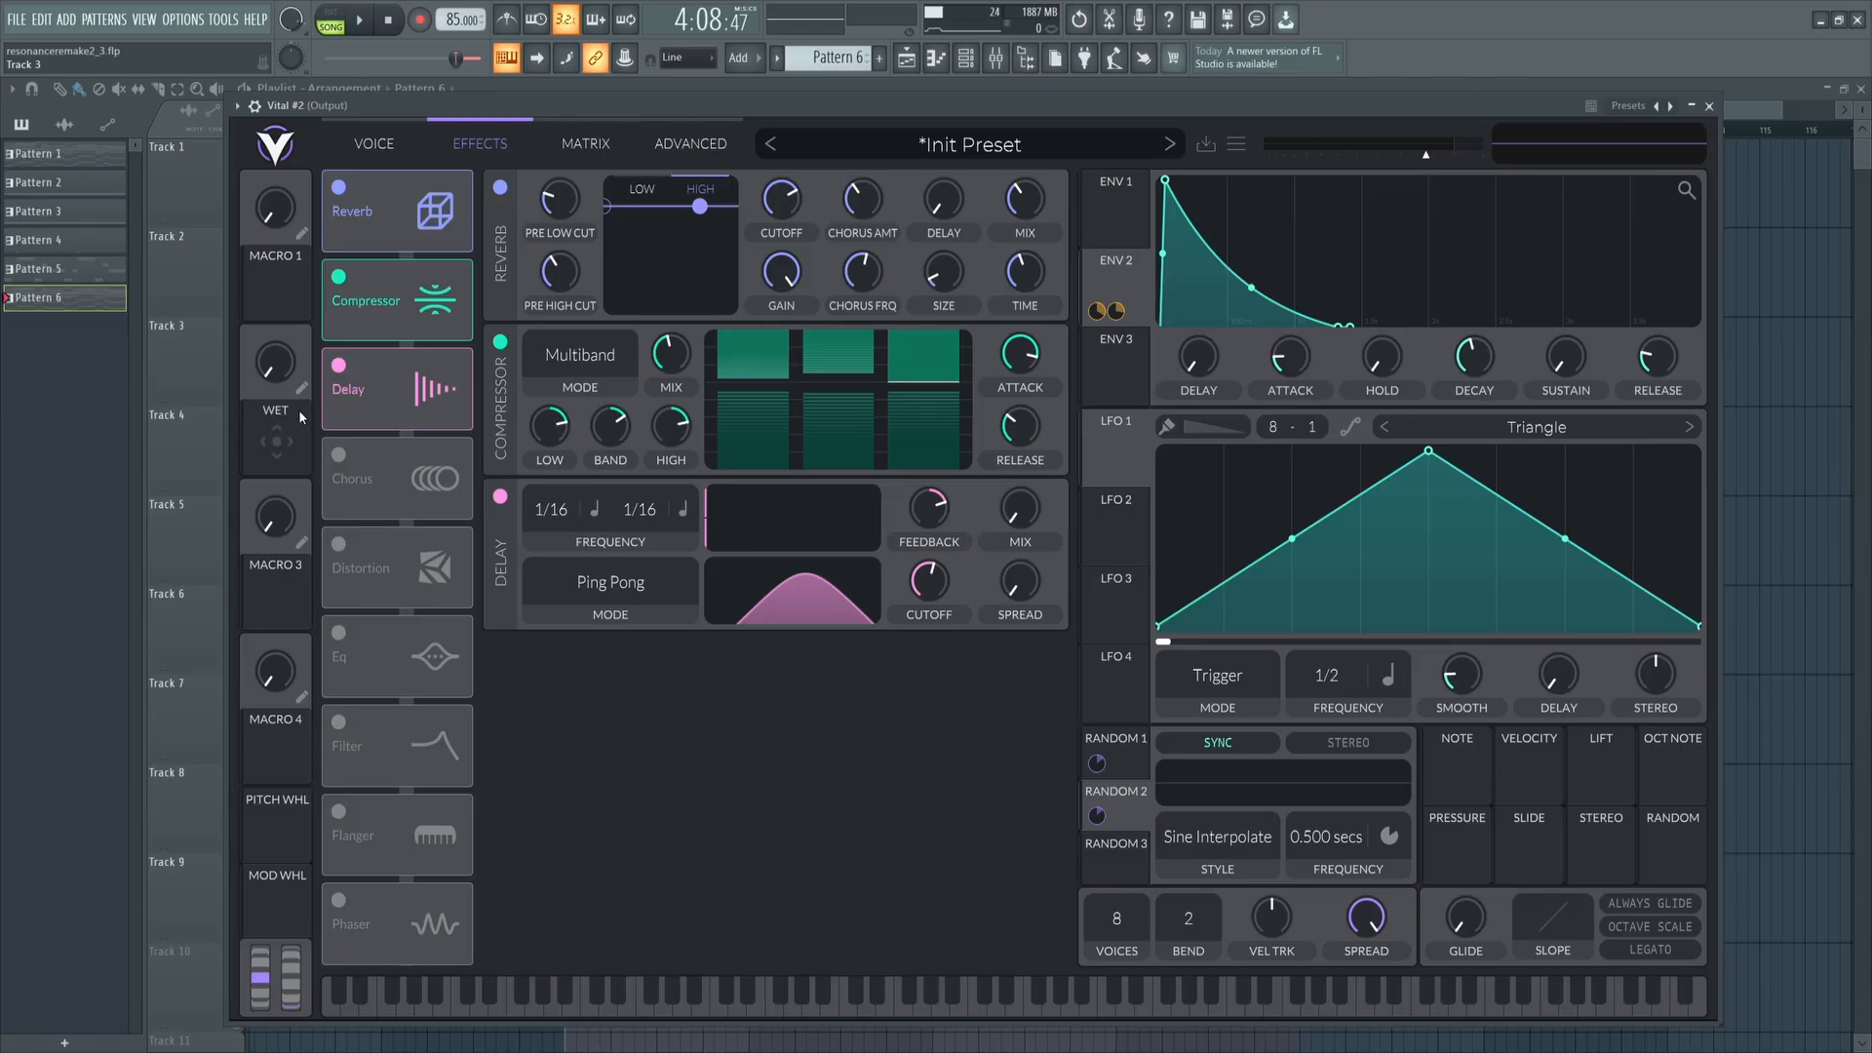
{"action": "right_click", "coordinate": [1017, 576]}
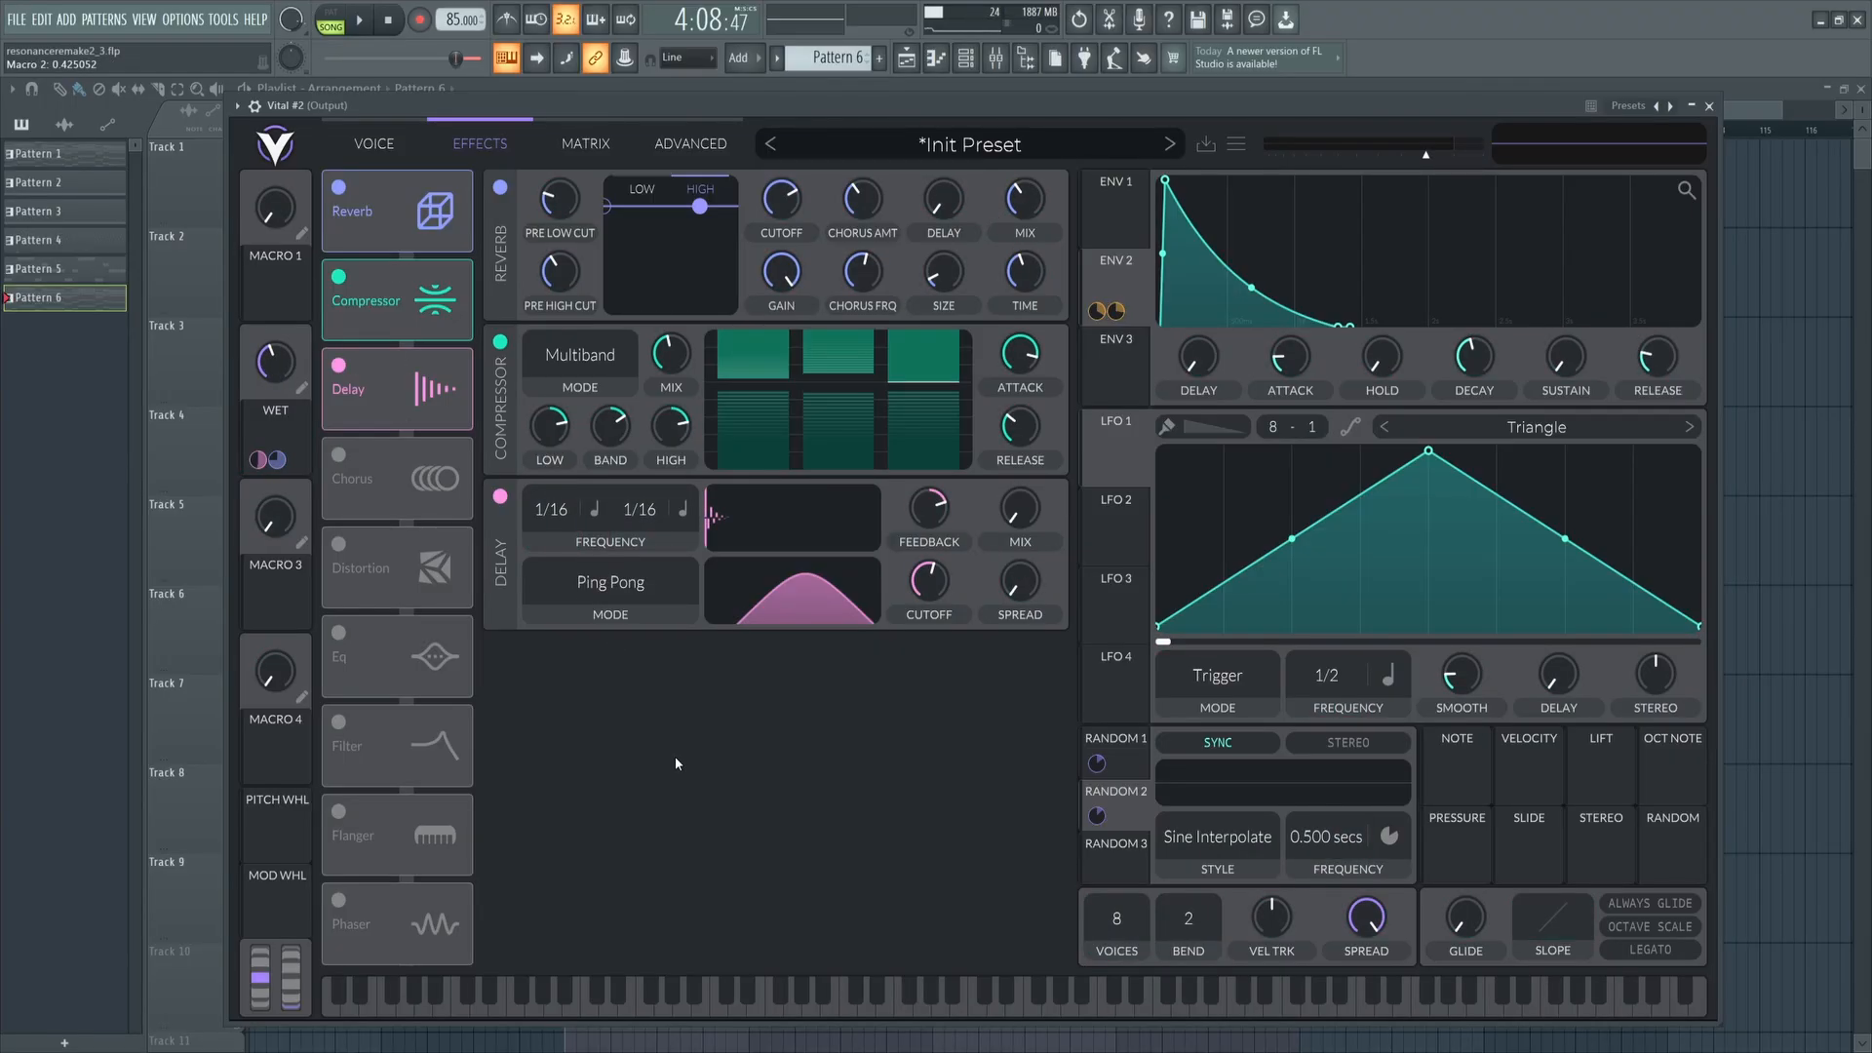
{"action": "left_click", "coordinate": [361, 20]}
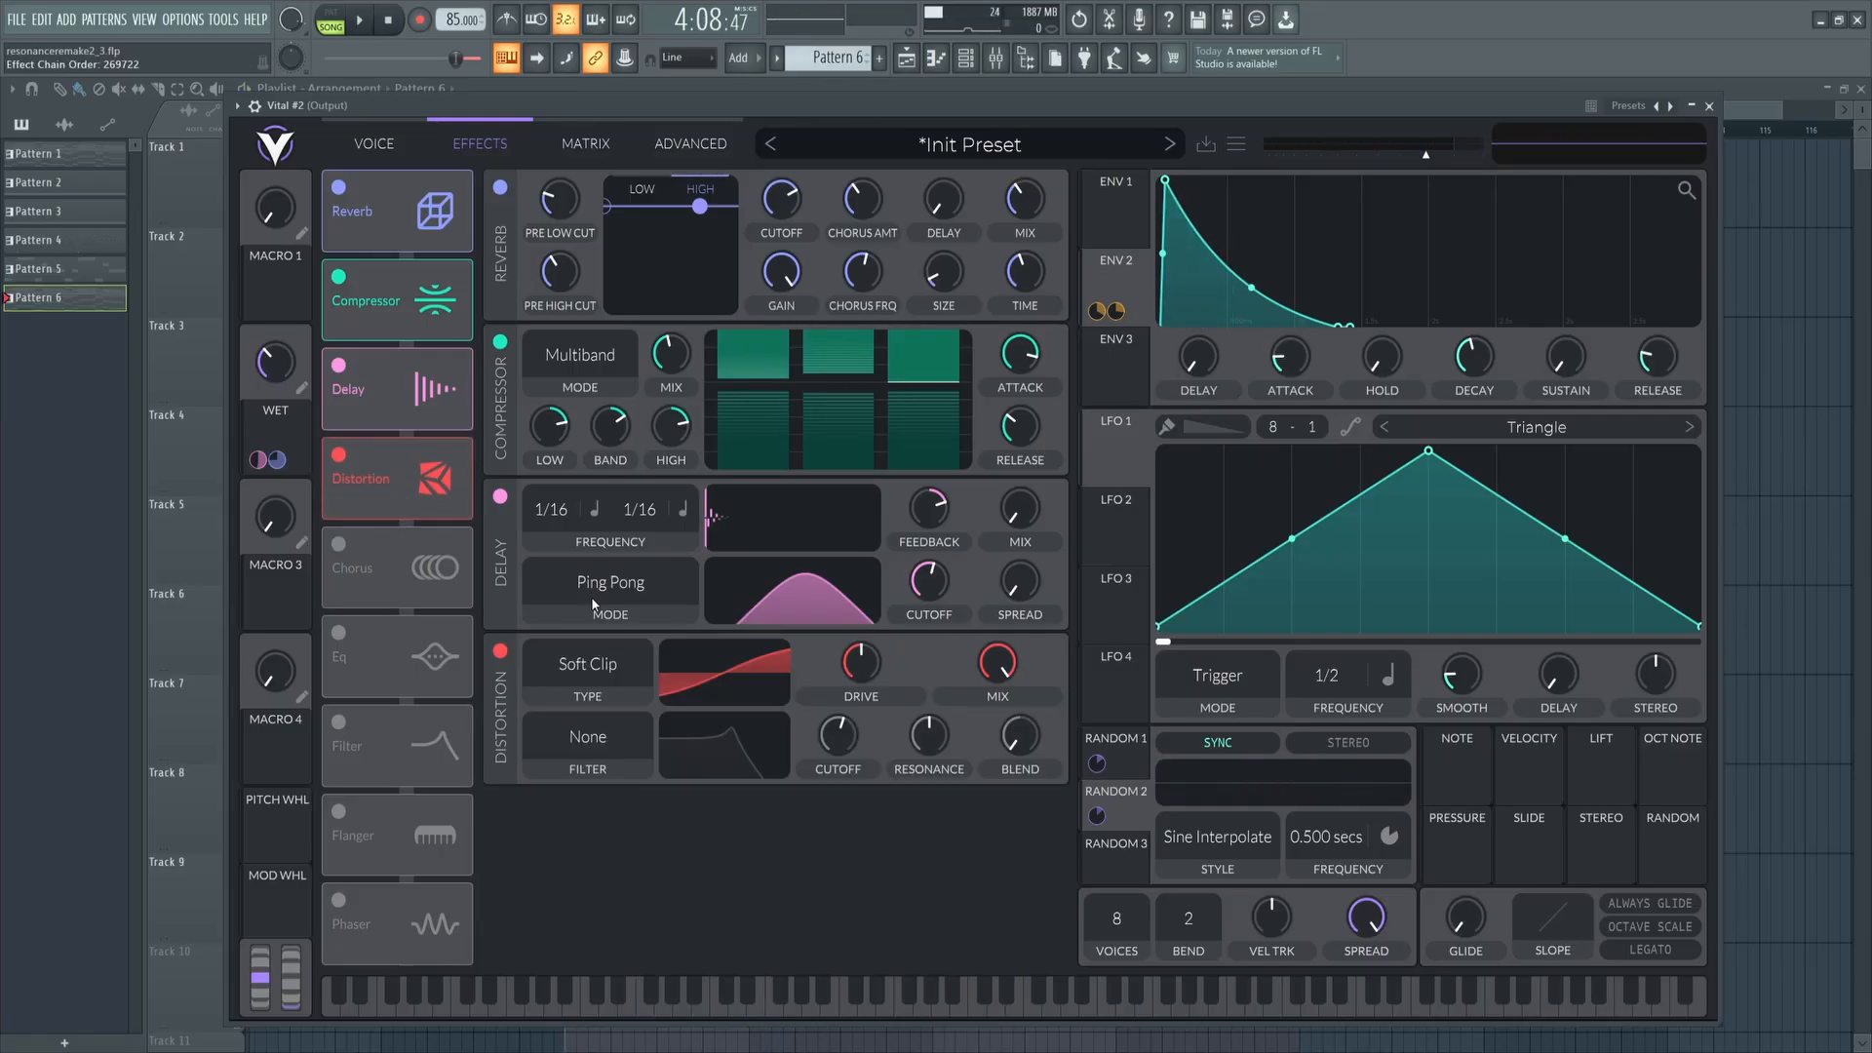
Make the distortion Bit Crush with a post filter and raise its cutoff.
{"action": "left_click", "coordinate": [586, 664]}
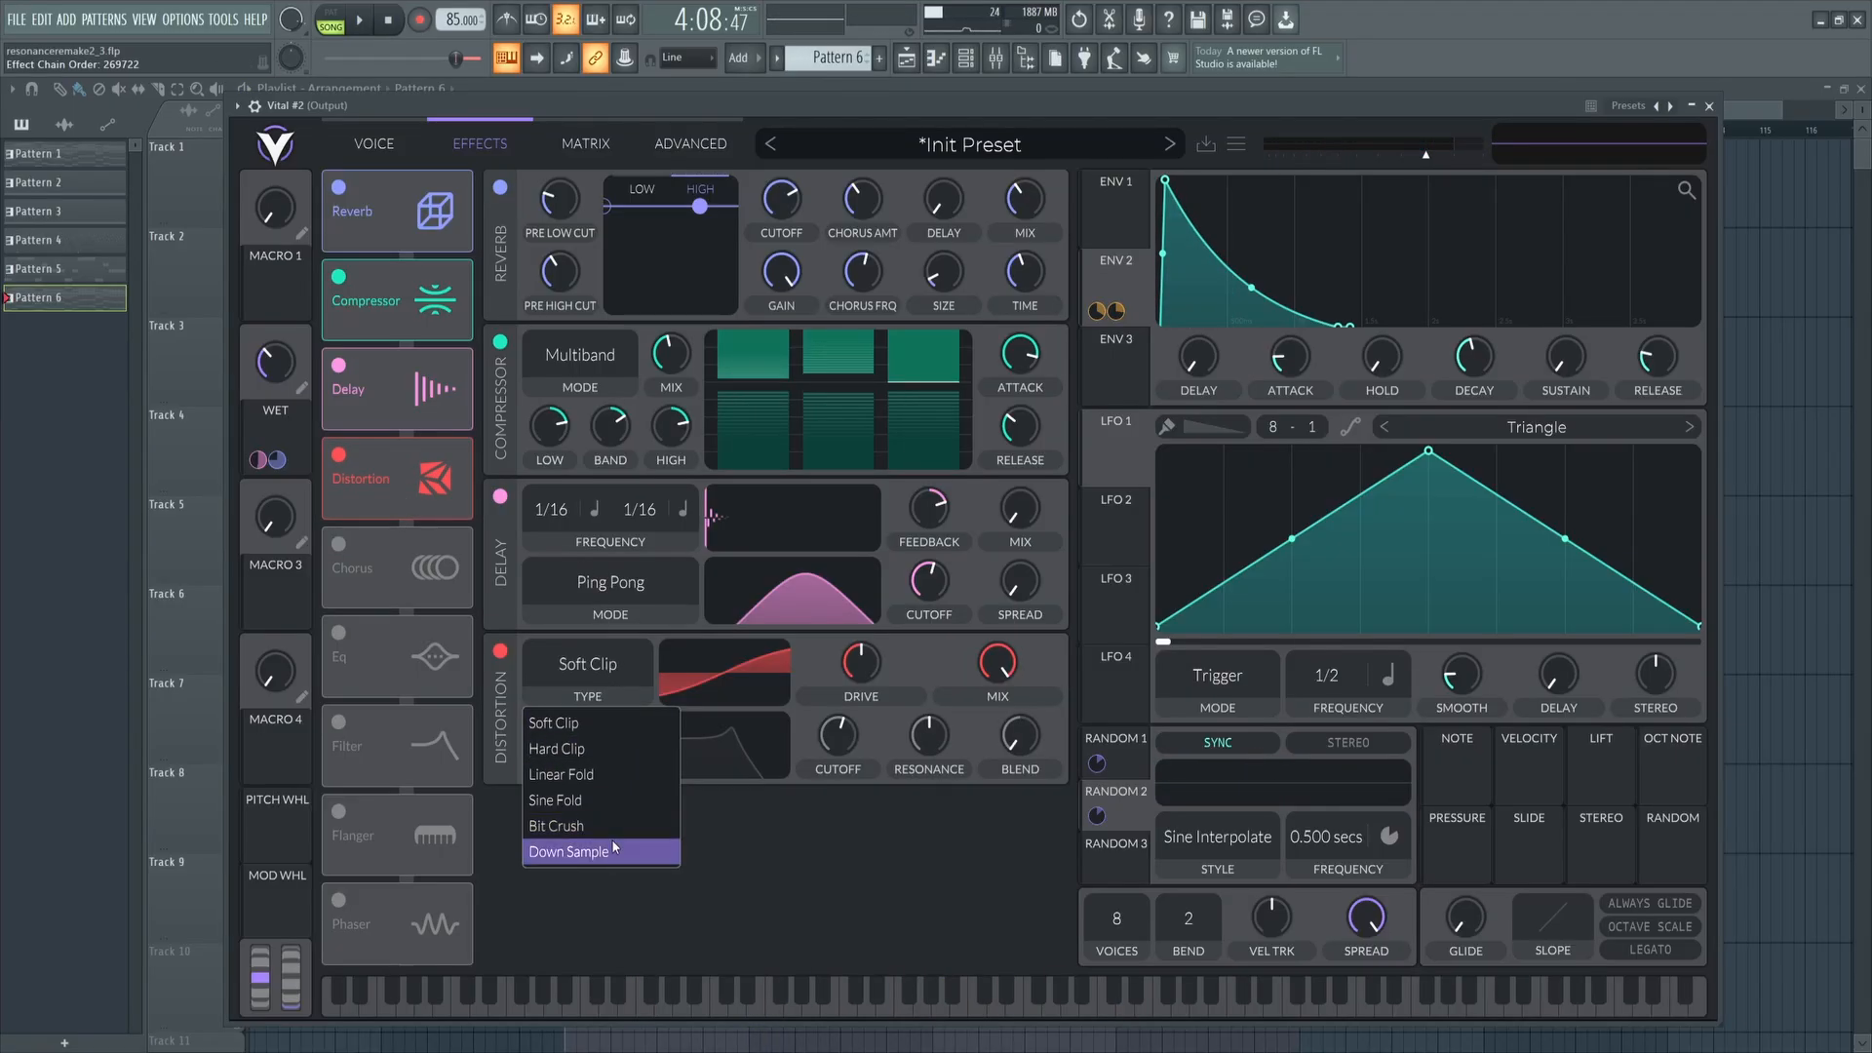
{"action": "left_click", "coordinate": [557, 825]}
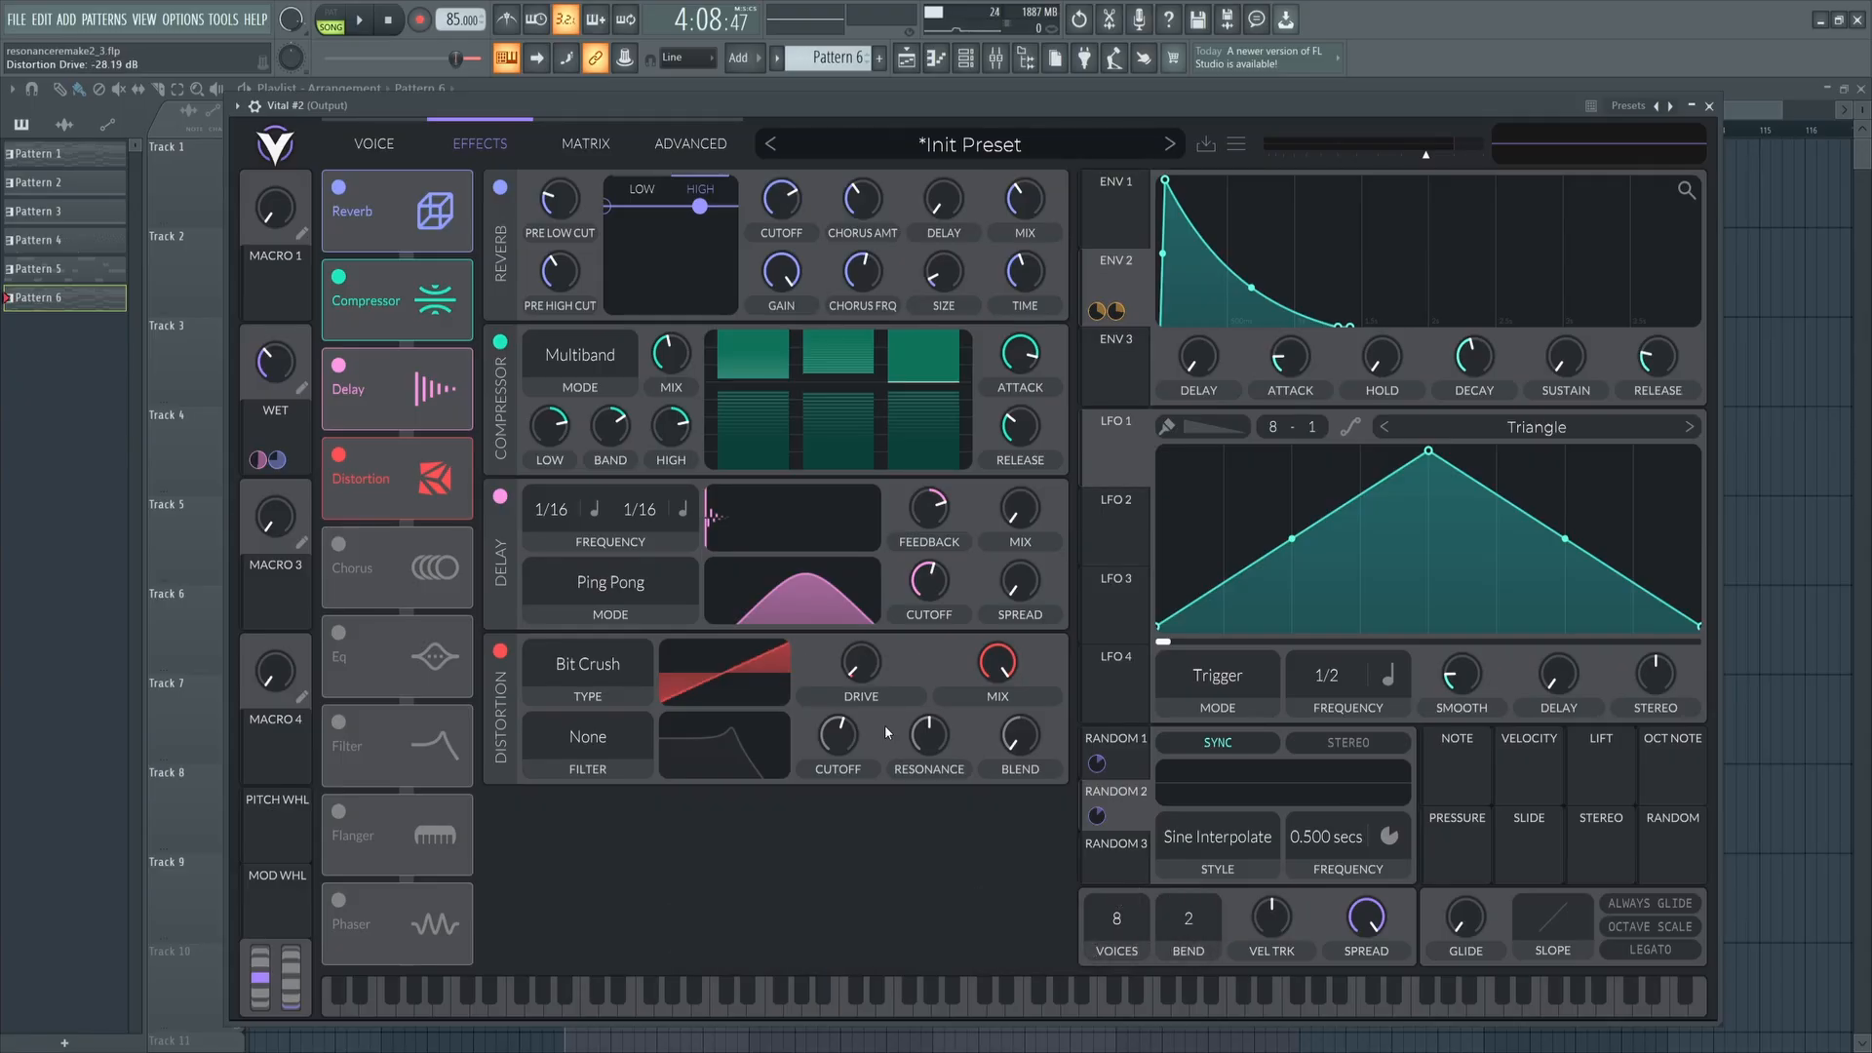
{"action": "left_click", "coordinate": [586, 737]}
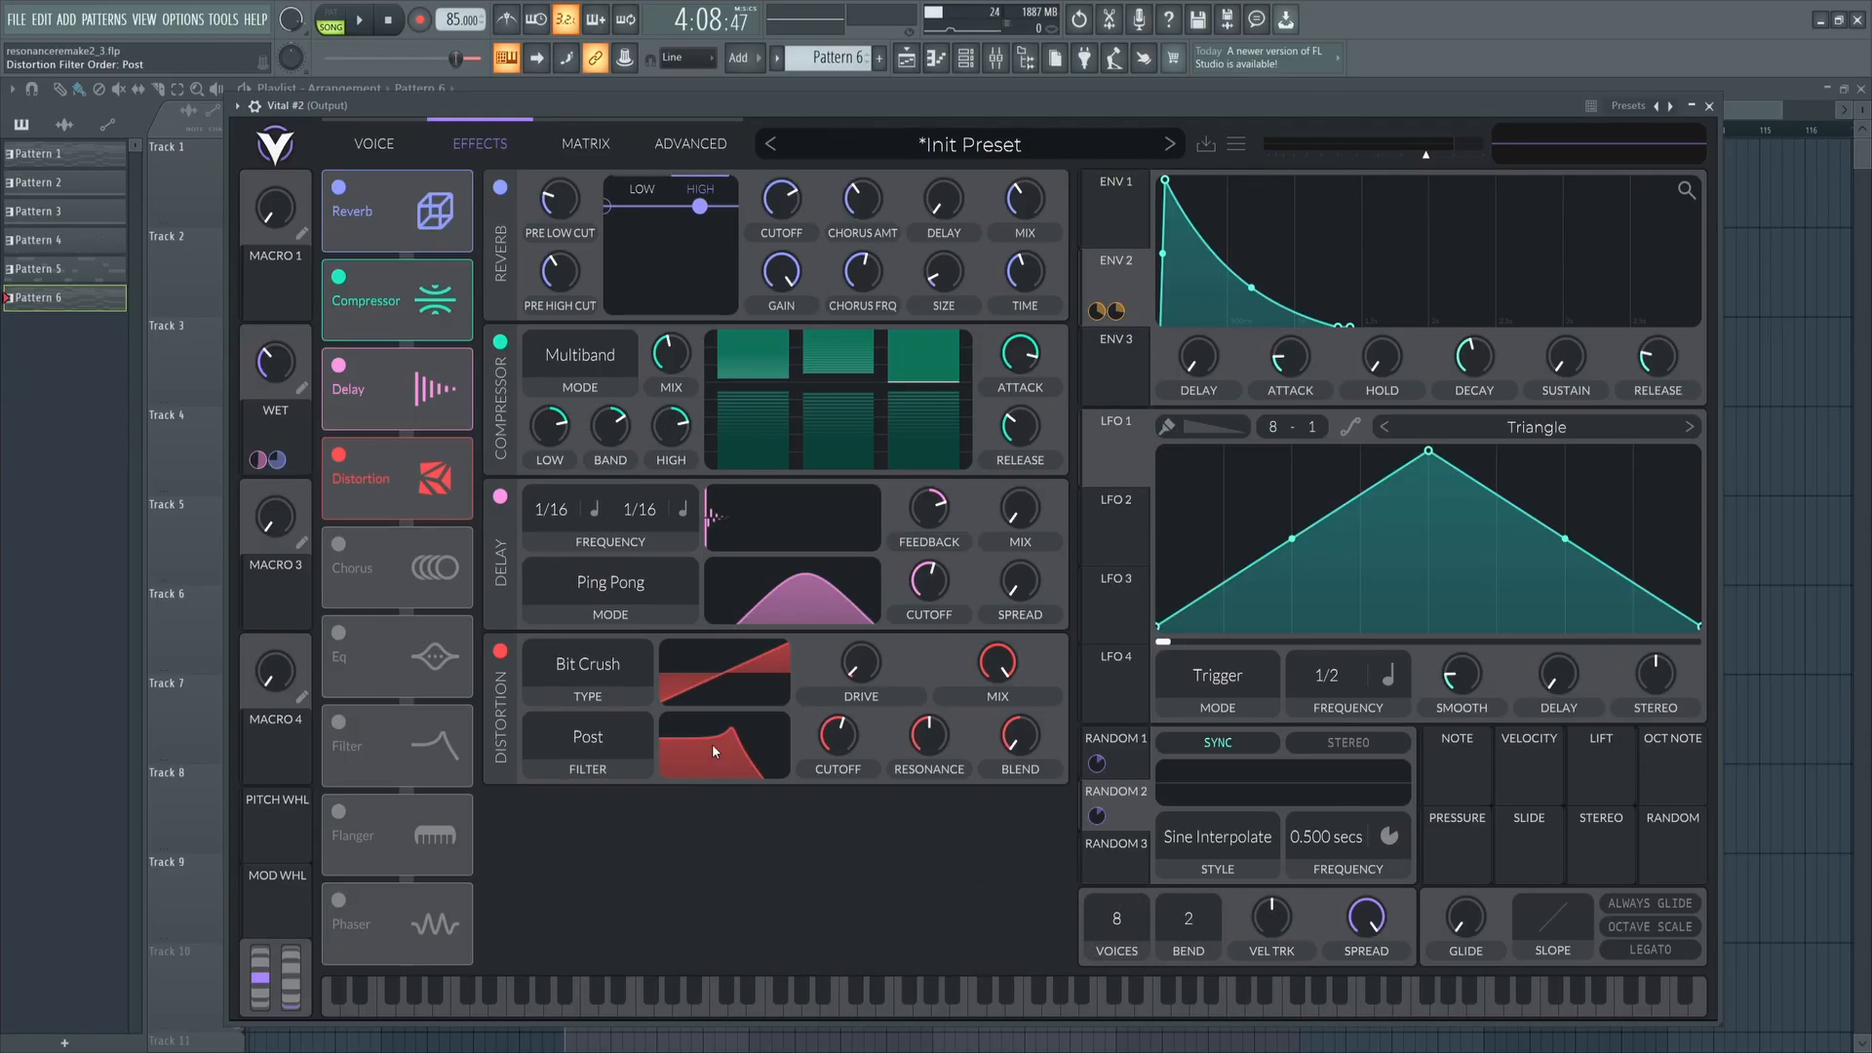
{"action": "left_click_drag", "start_coordinate": [713, 716], "coordinate": [723, 752]}
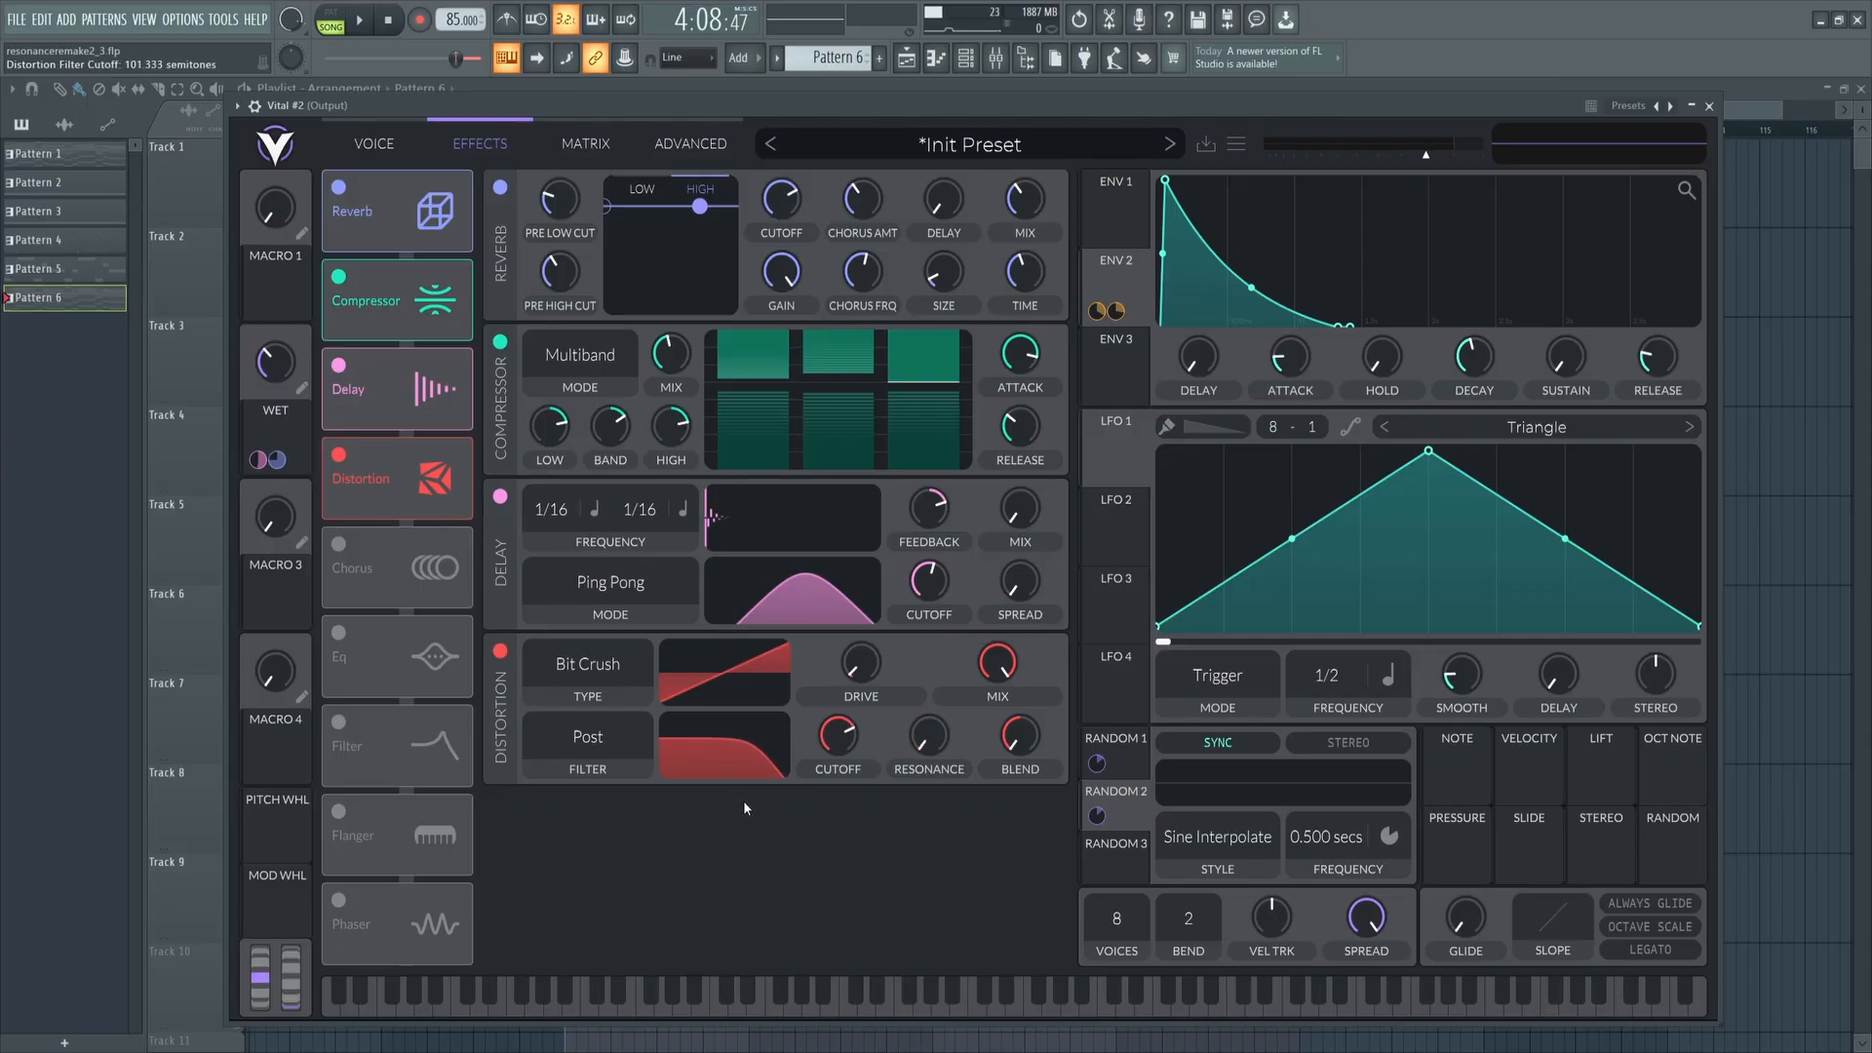
Play and switch the distortion off and back on to compare.
{"action": "left_click", "coordinate": [361, 20]}
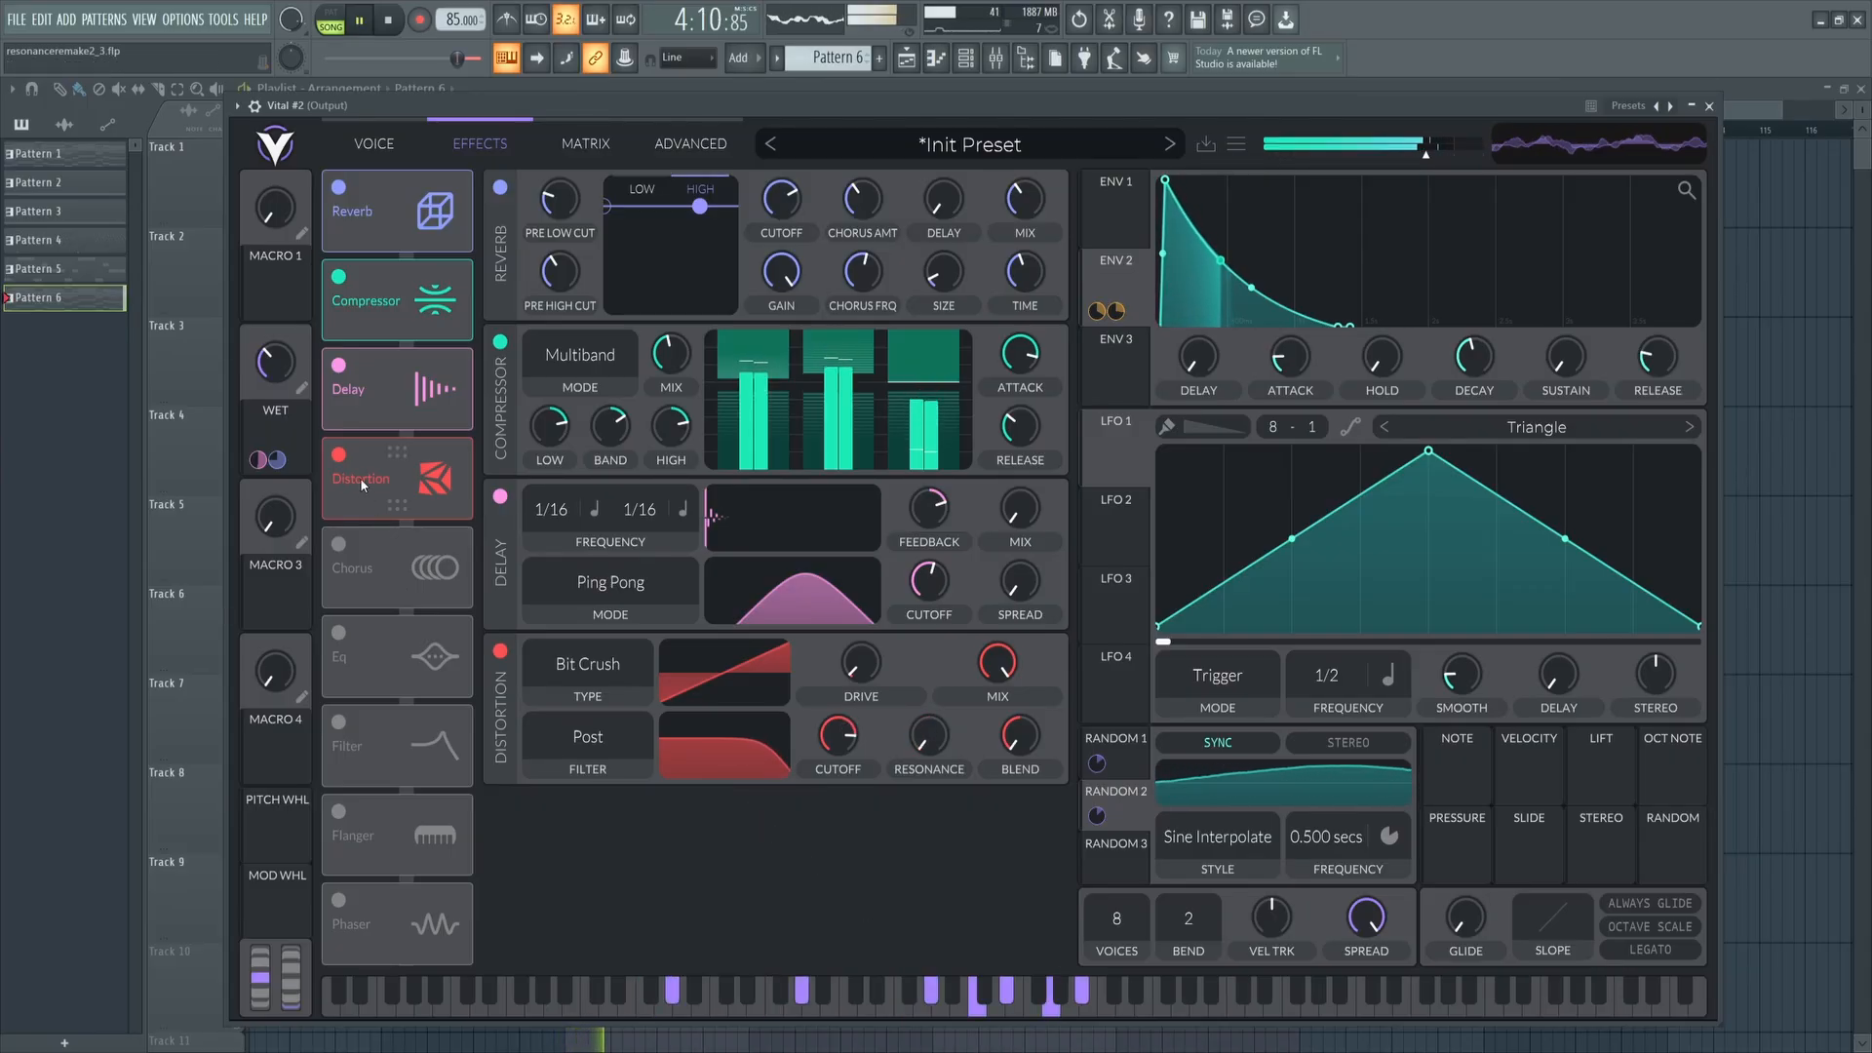
{"action": "left_click", "coordinate": [339, 457]}
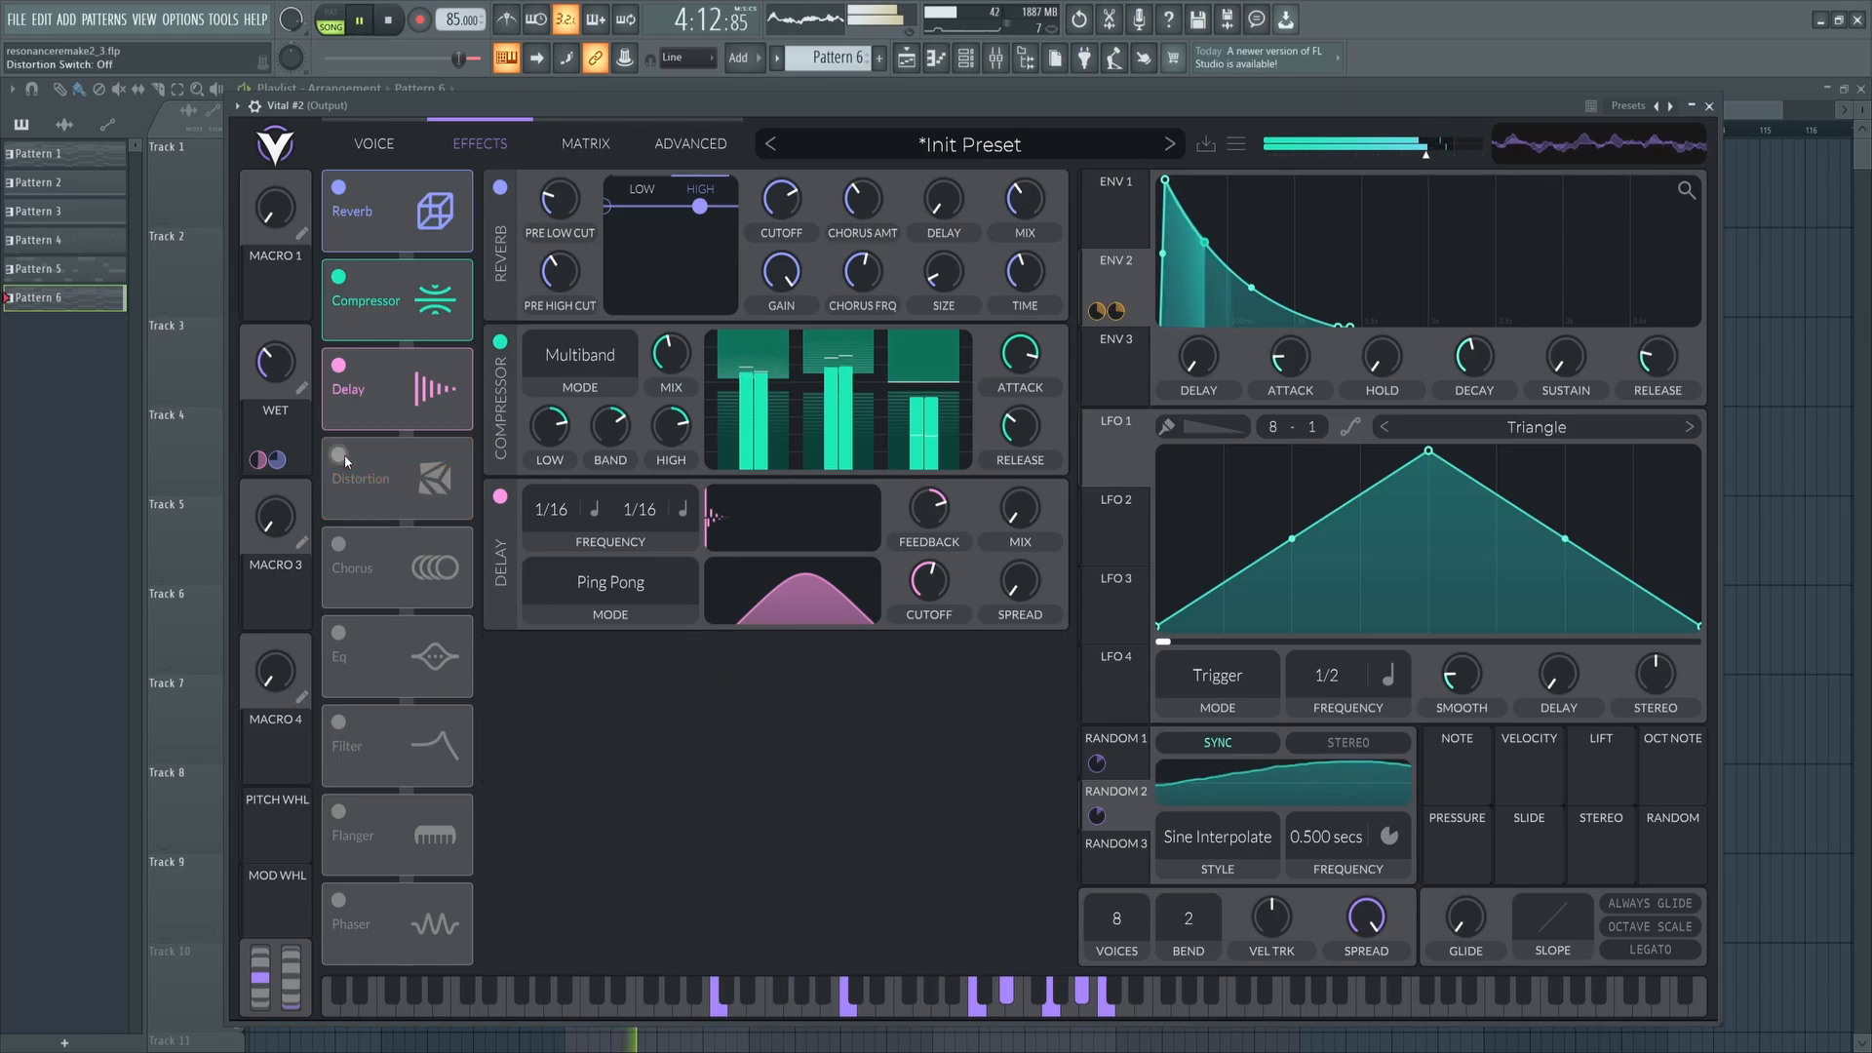
{"action": "left_click", "coordinate": [340, 457]}
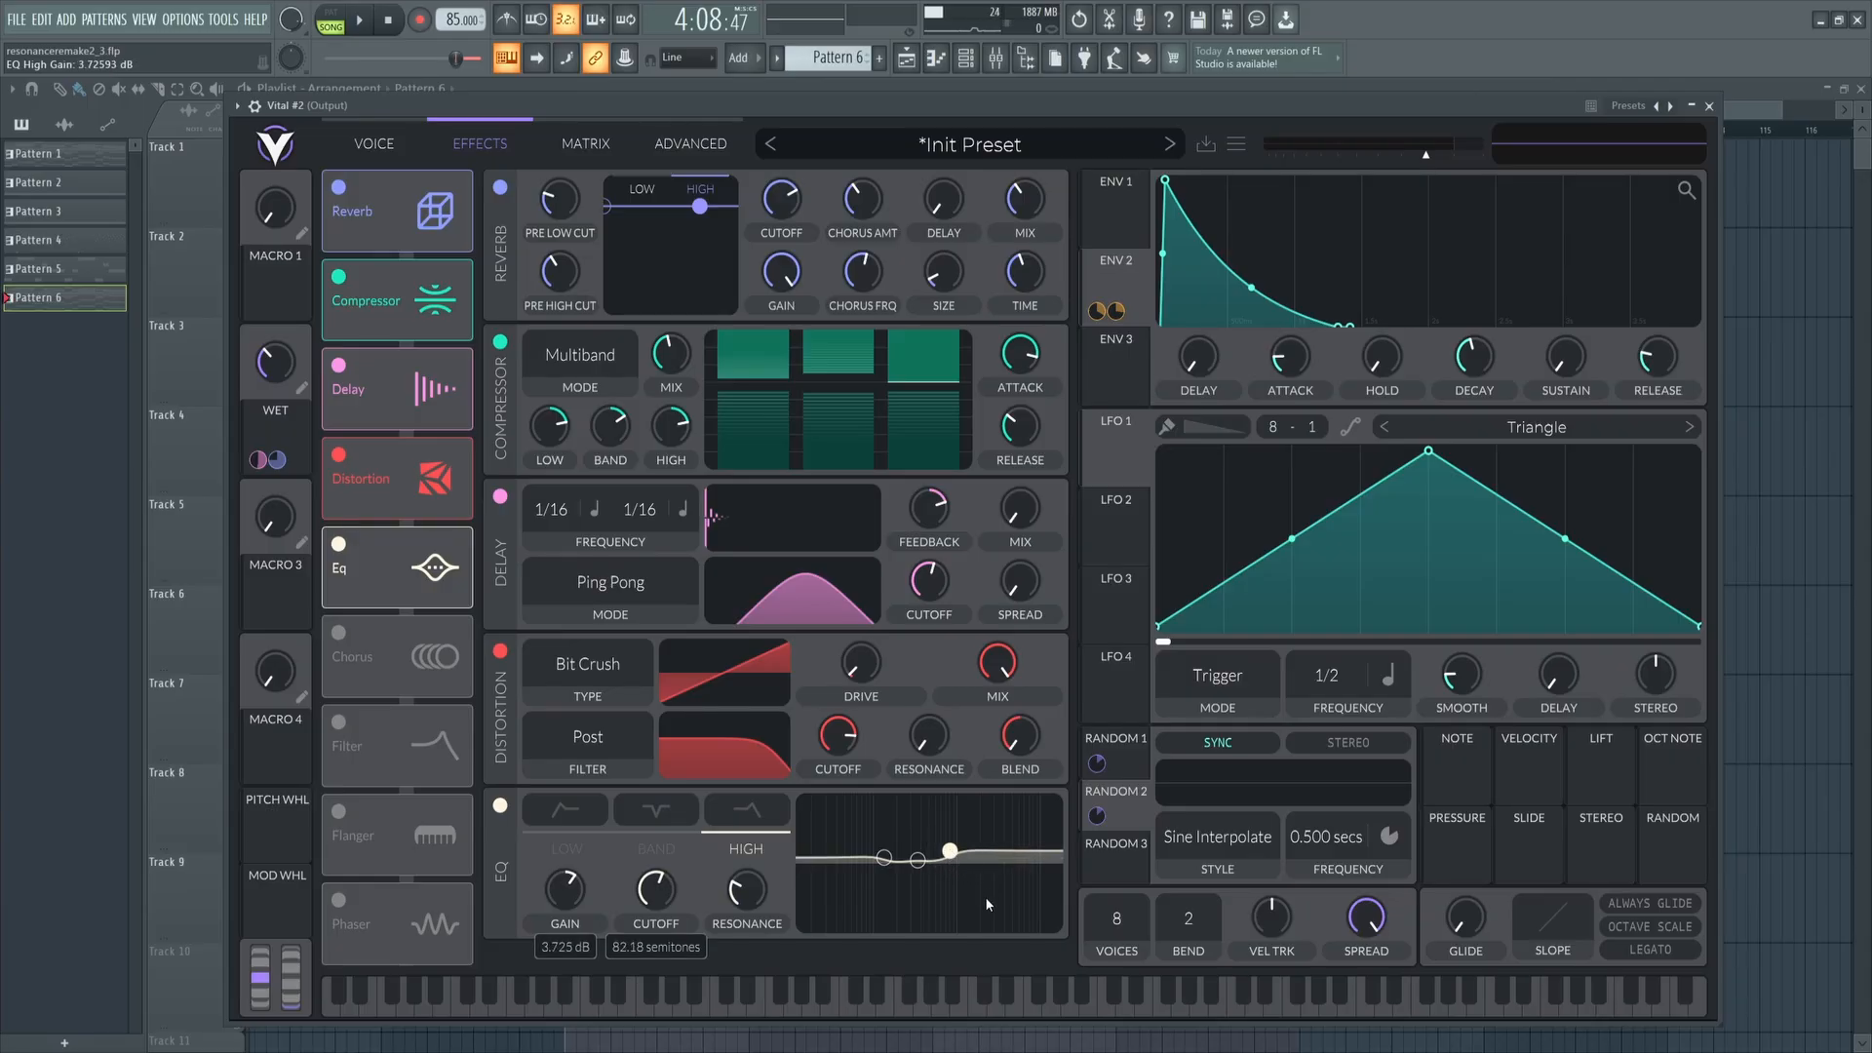
Select Vital's EQ low band to boost it about 2.1 dB at 50 semitones.
{"action": "left_click", "coordinate": [360, 19]}
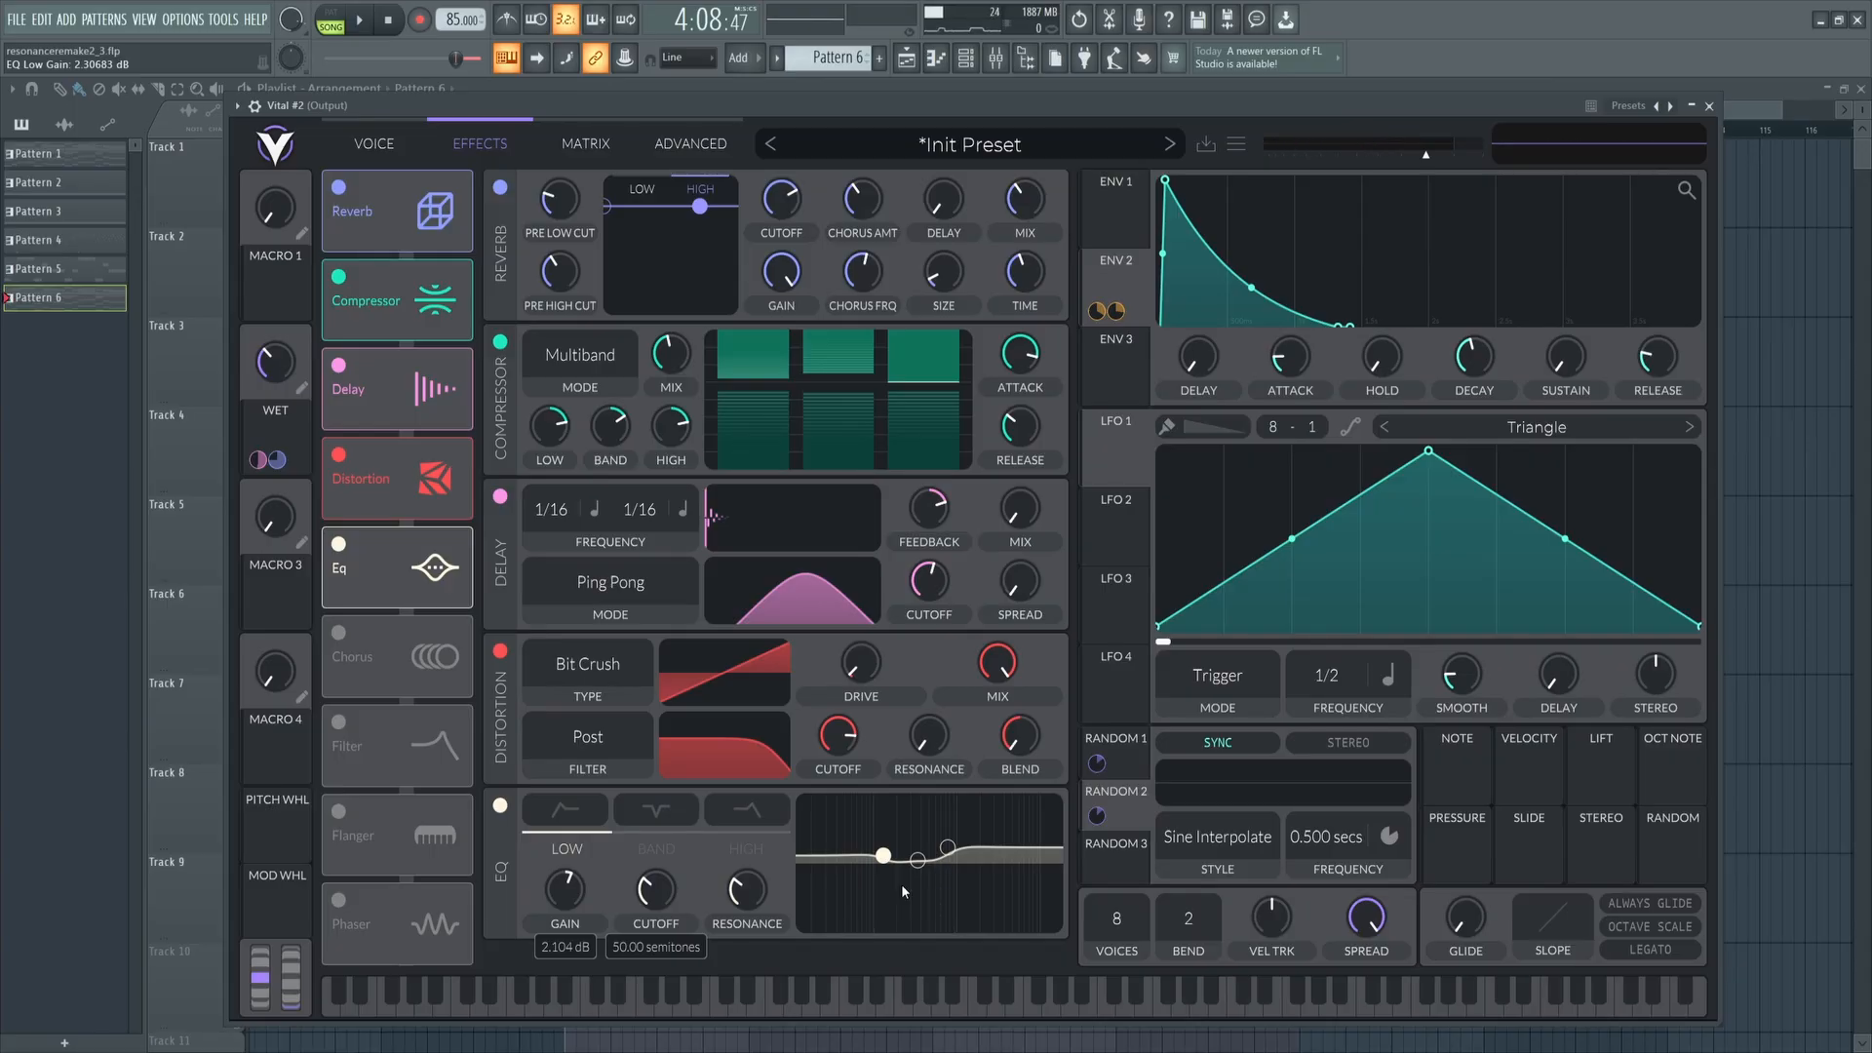
{"action": "mouse_move", "coordinate": [473, 491]}
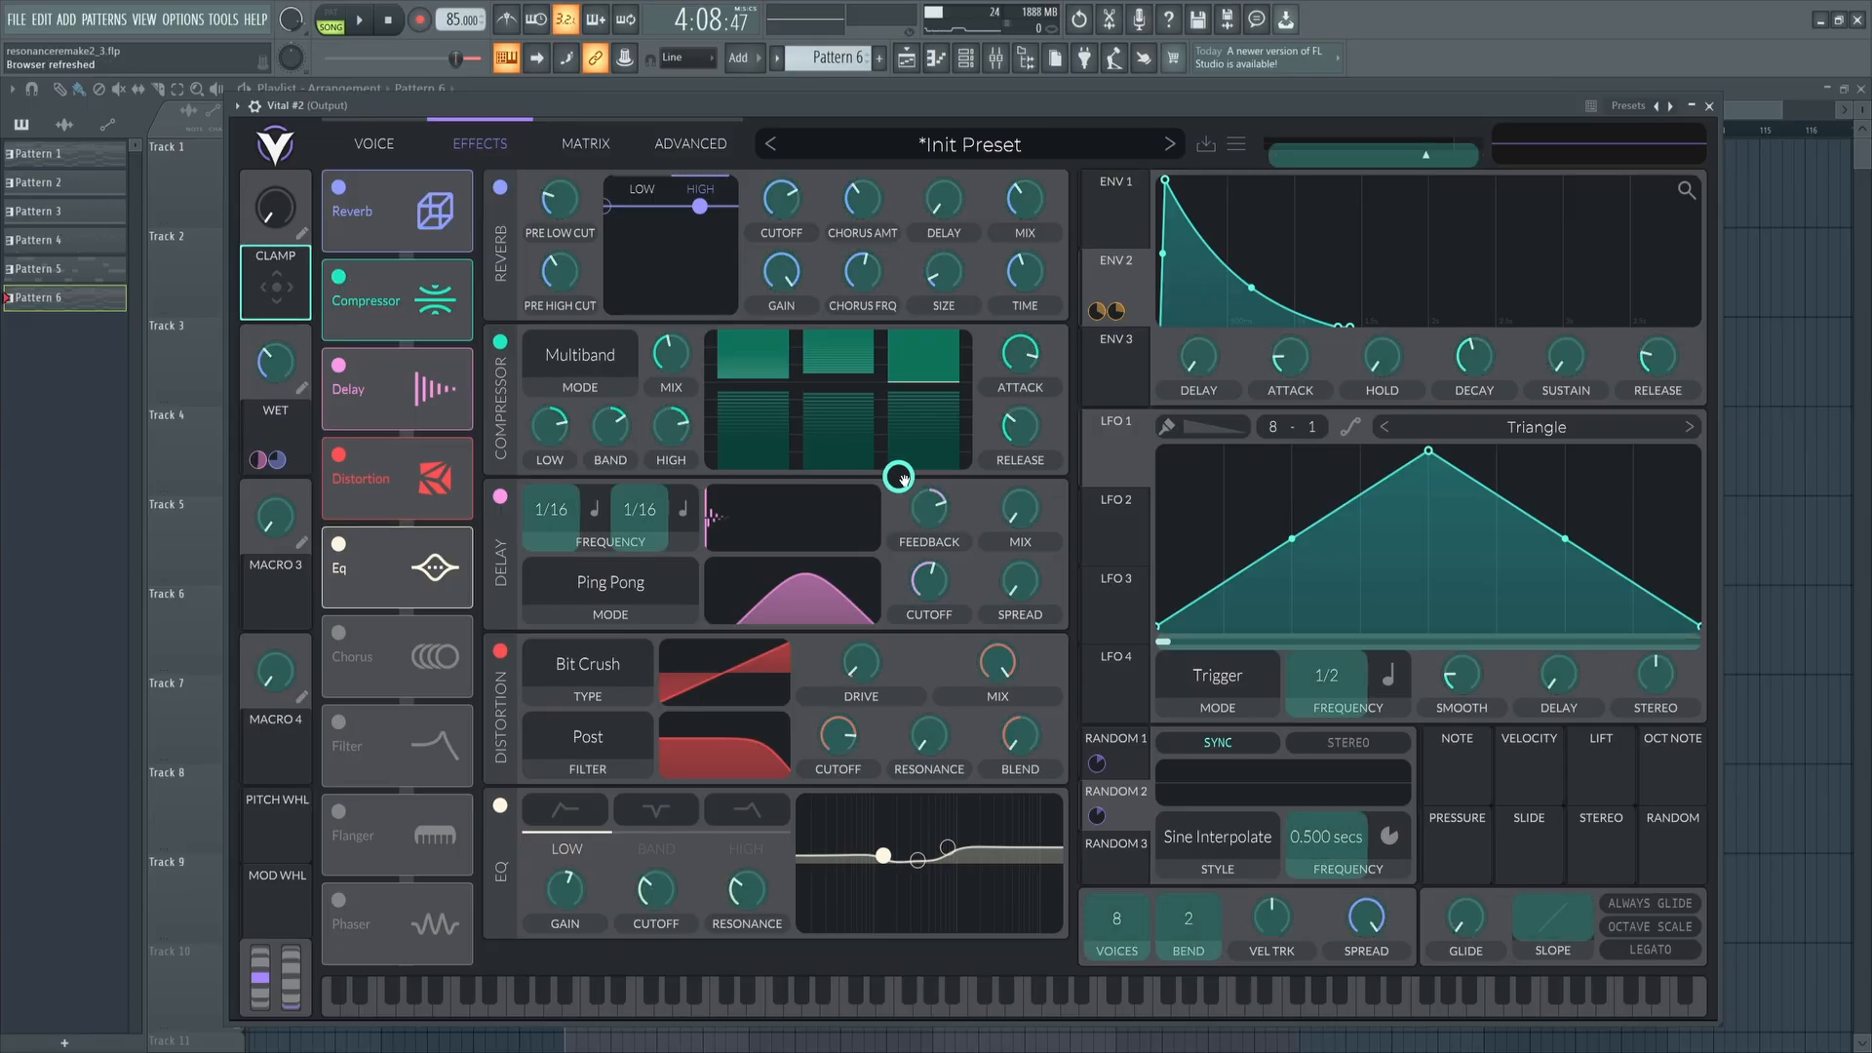
Enter an exact CLAMP amount on the delay spread modulation, then view the matrix.
{"action": "right_click", "coordinate": [995, 665]}
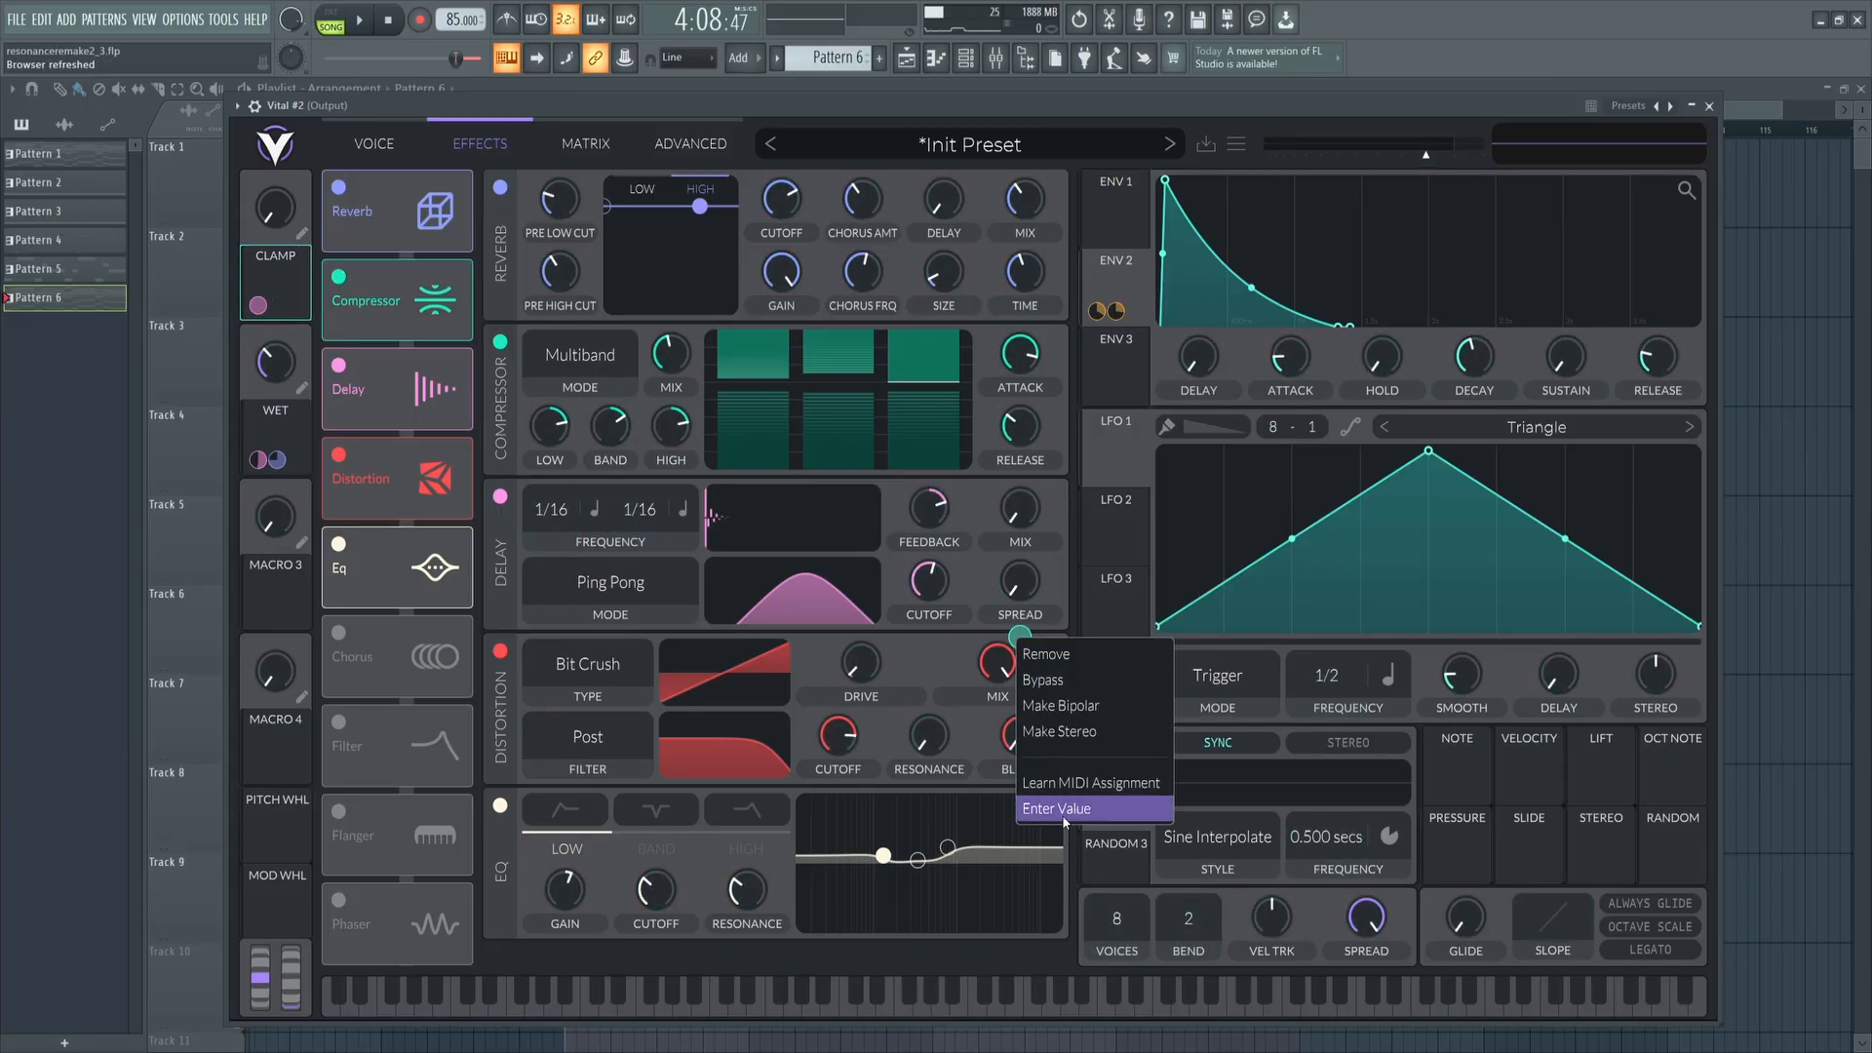
{"action": "left_click", "coordinate": [1056, 809]}
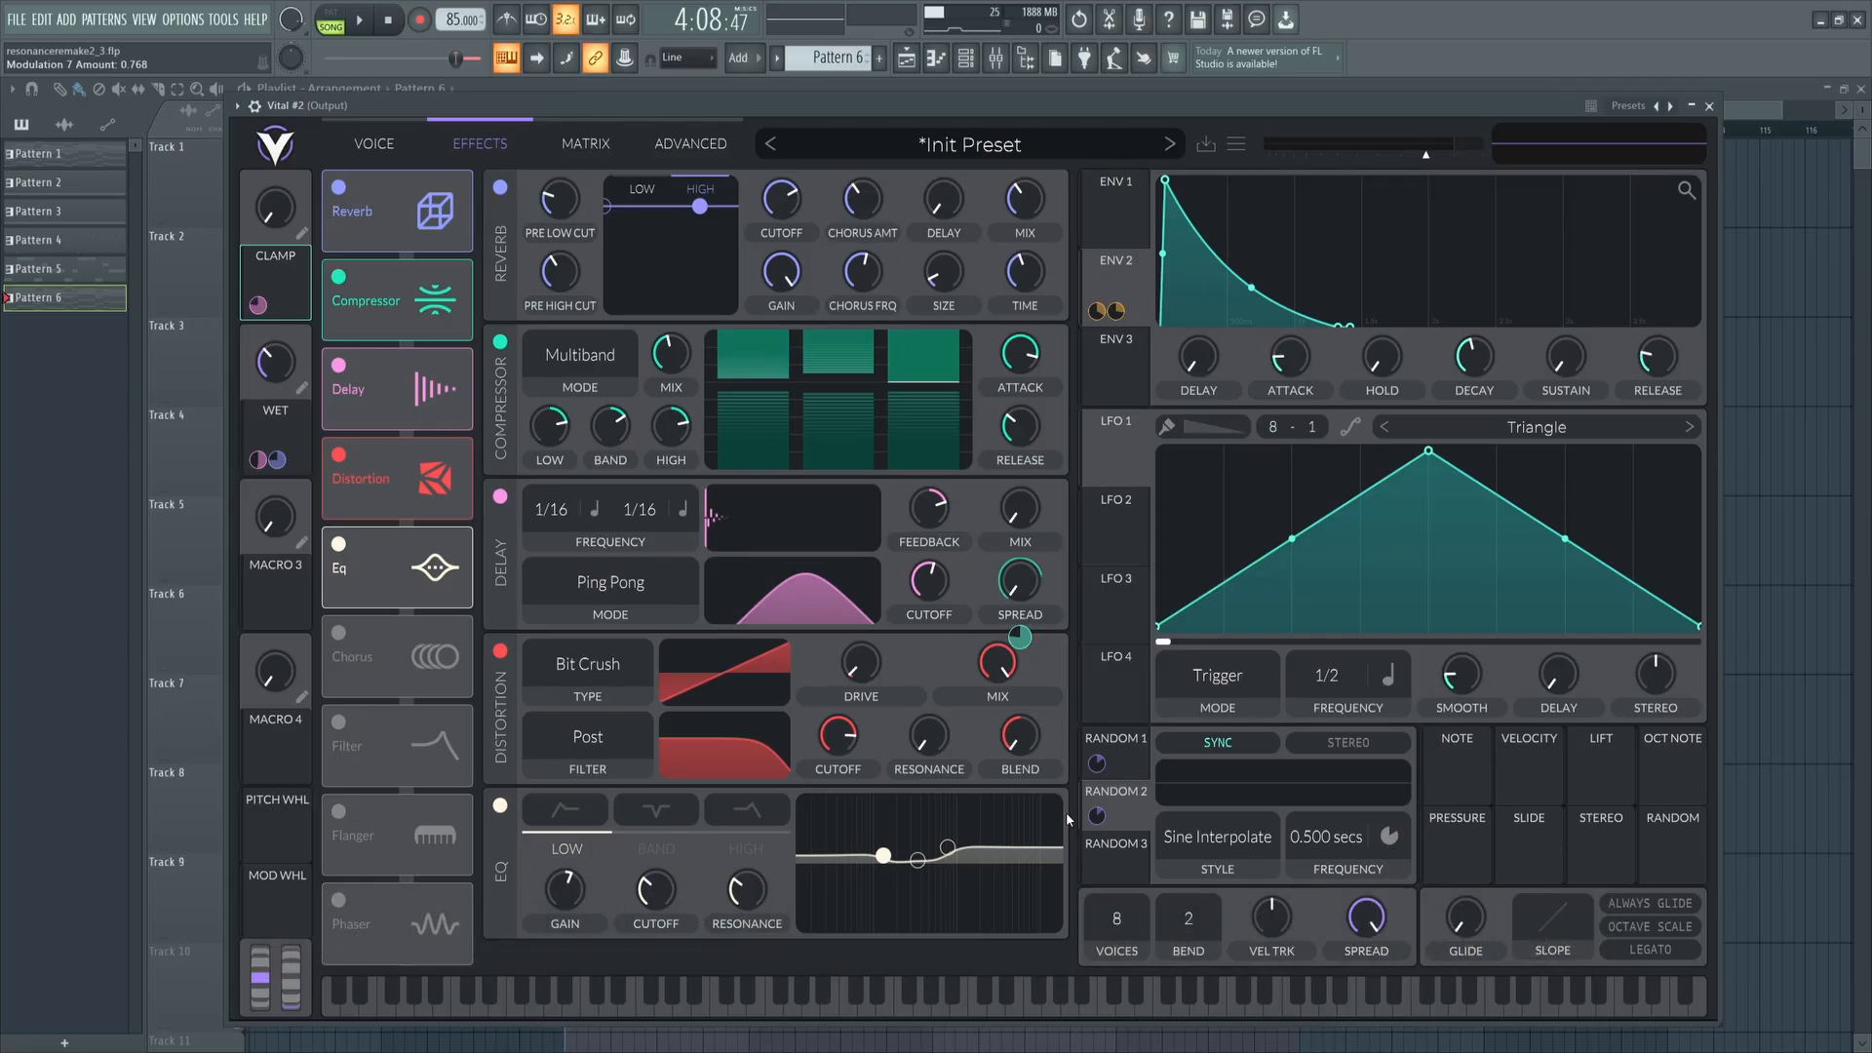
{"action": "left_click", "coordinate": [584, 144]}
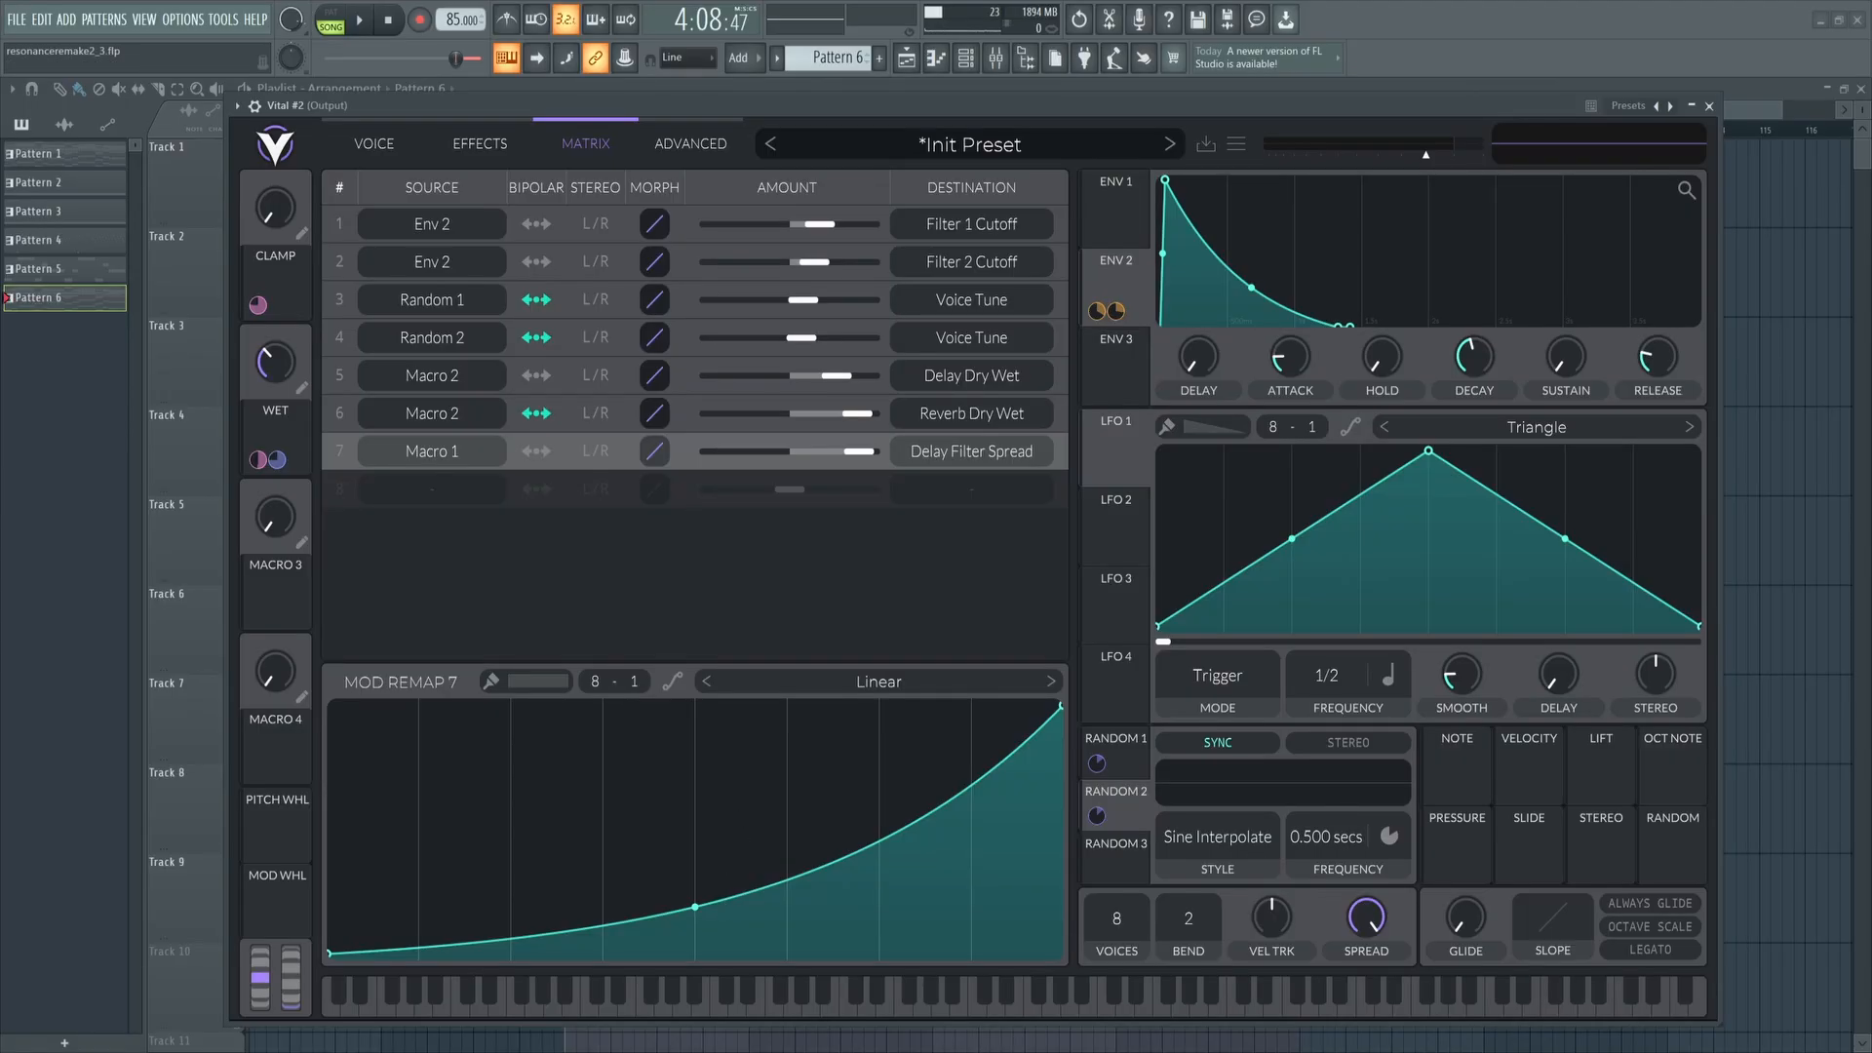
Route Macro 1 to ENV 1 and ENV 2 Decay at -0.135 and -0.168.
{"action": "left_click", "coordinate": [1116, 209]}
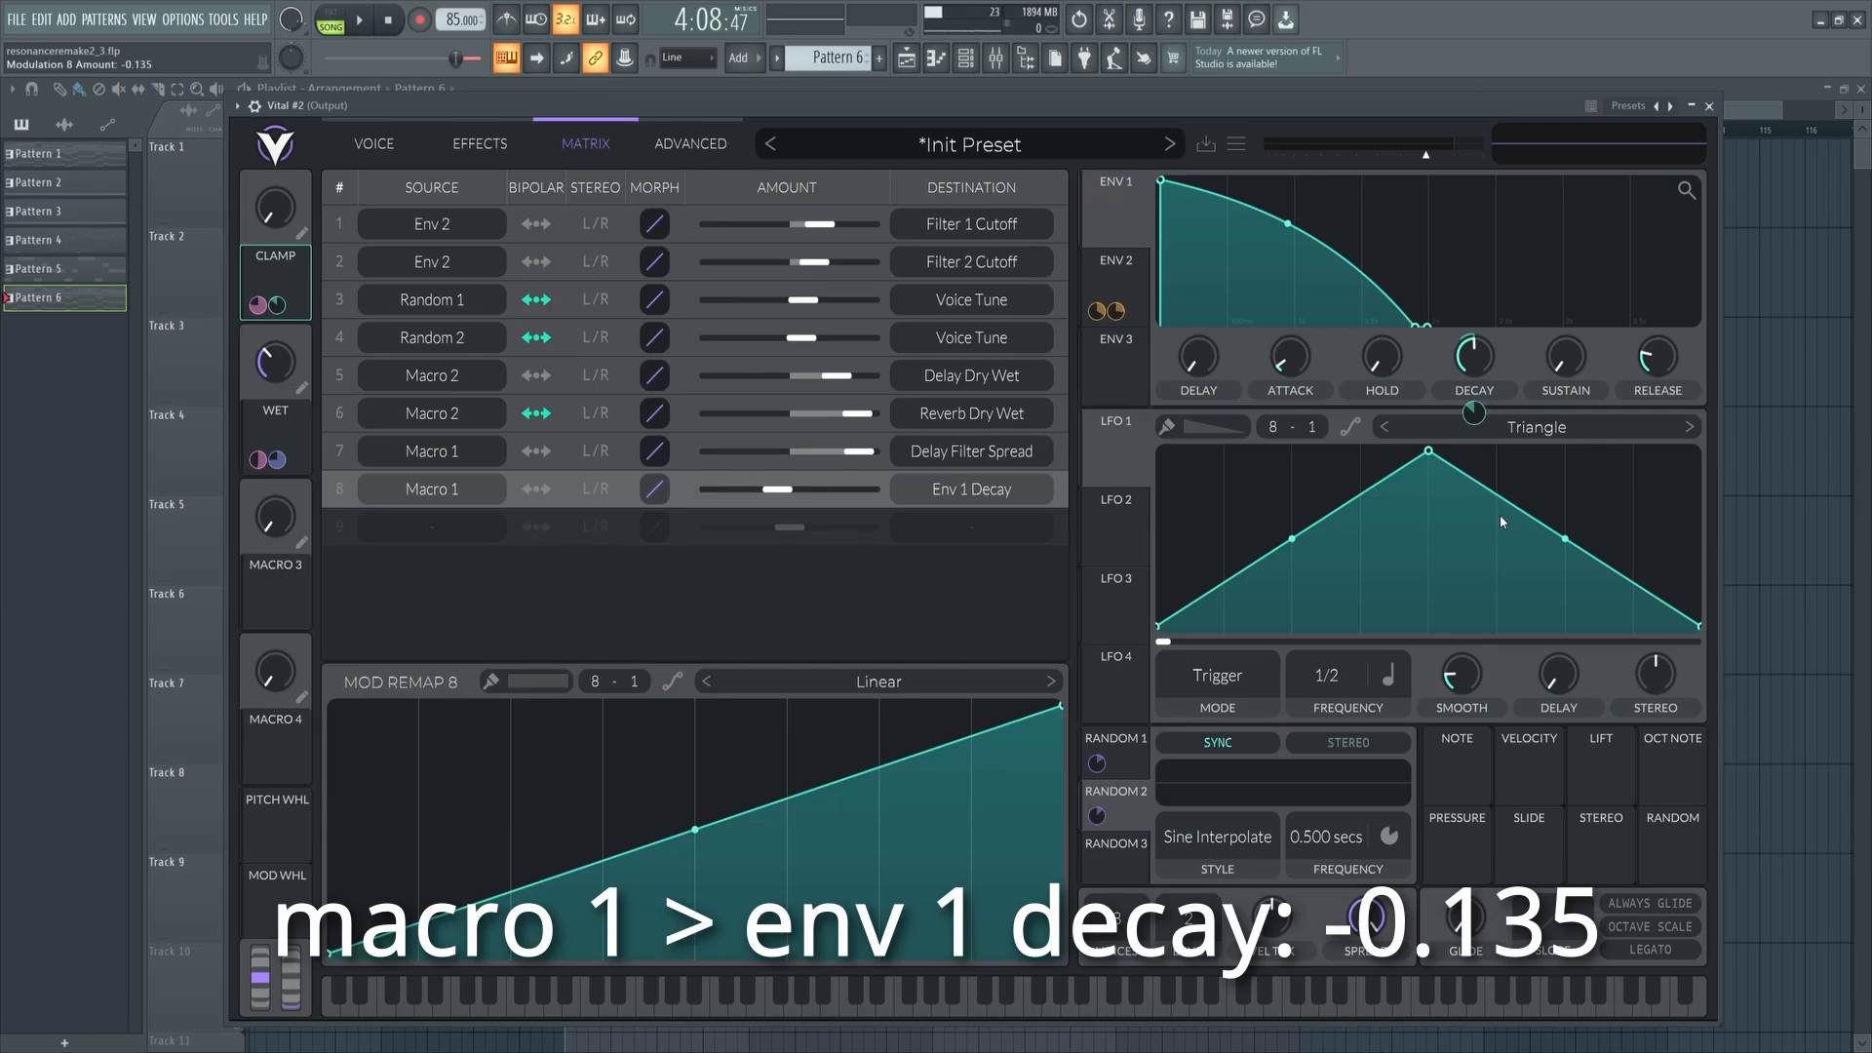
{"action": "left_click", "coordinate": [1112, 260]}
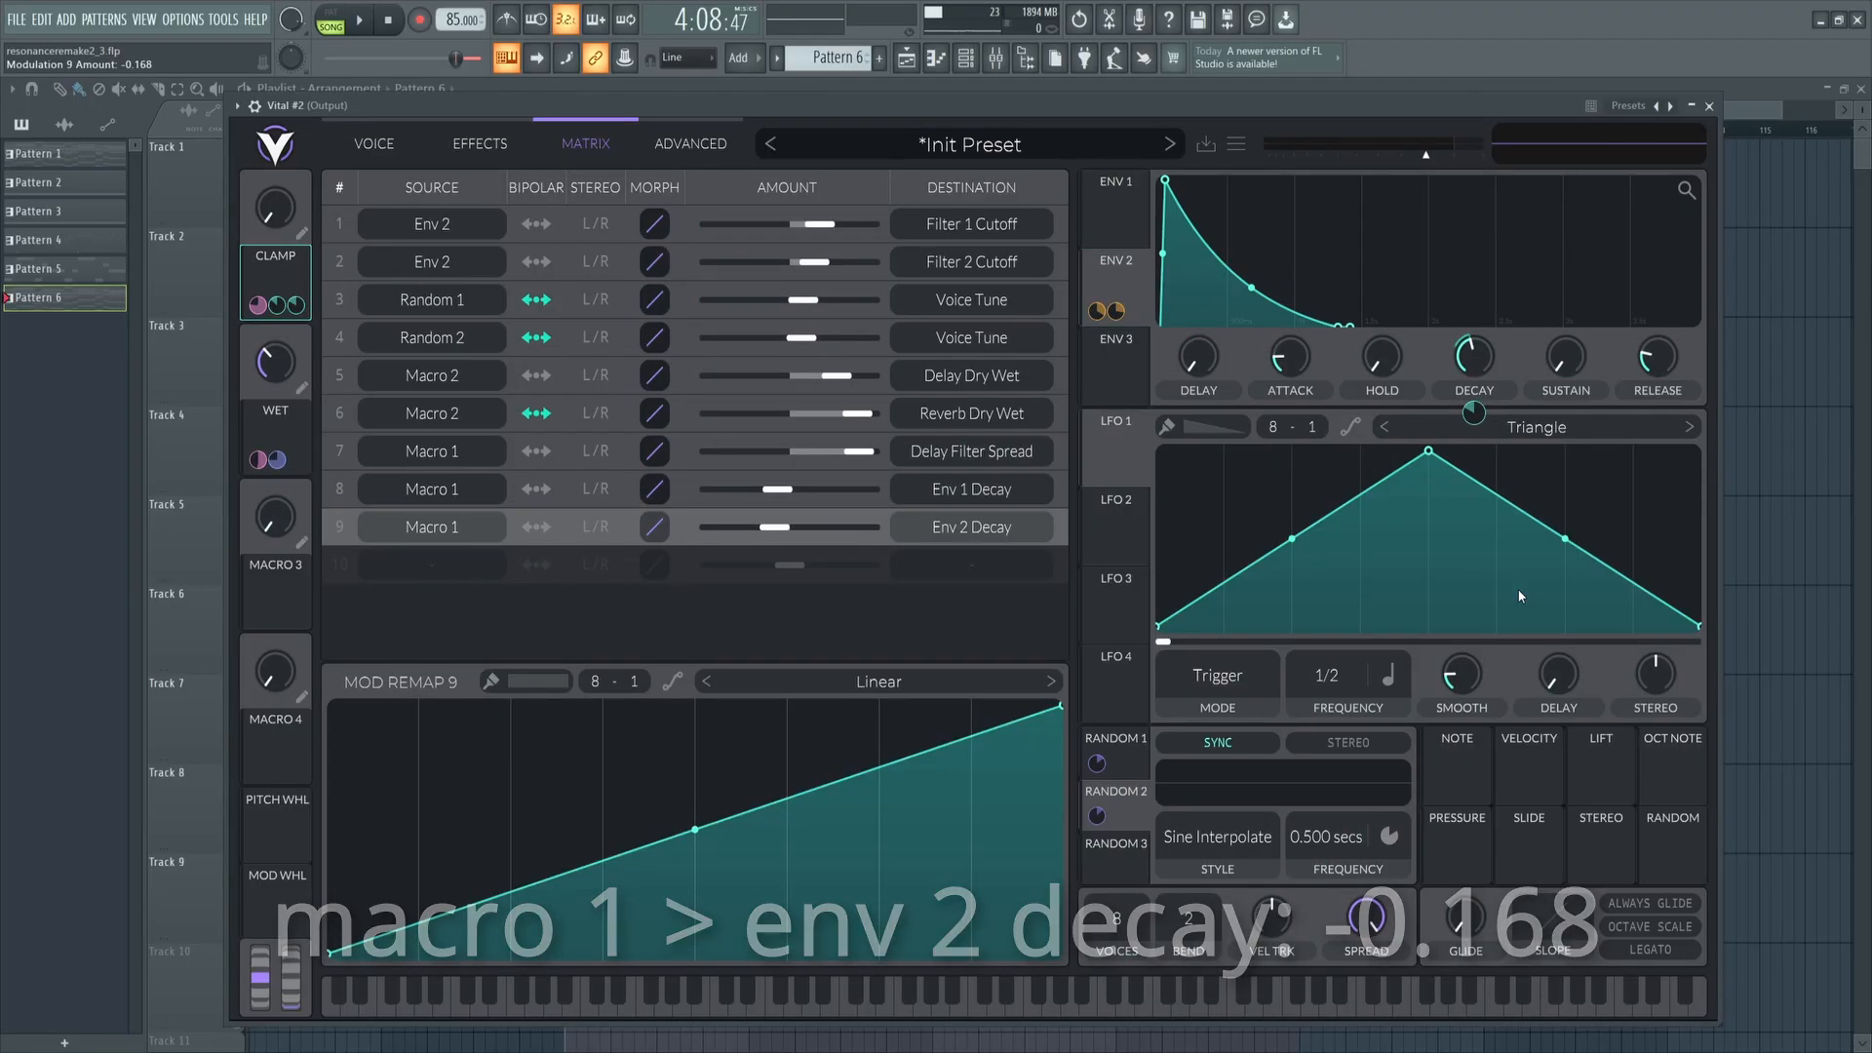
{"action": "left_click", "coordinate": [373, 143]}
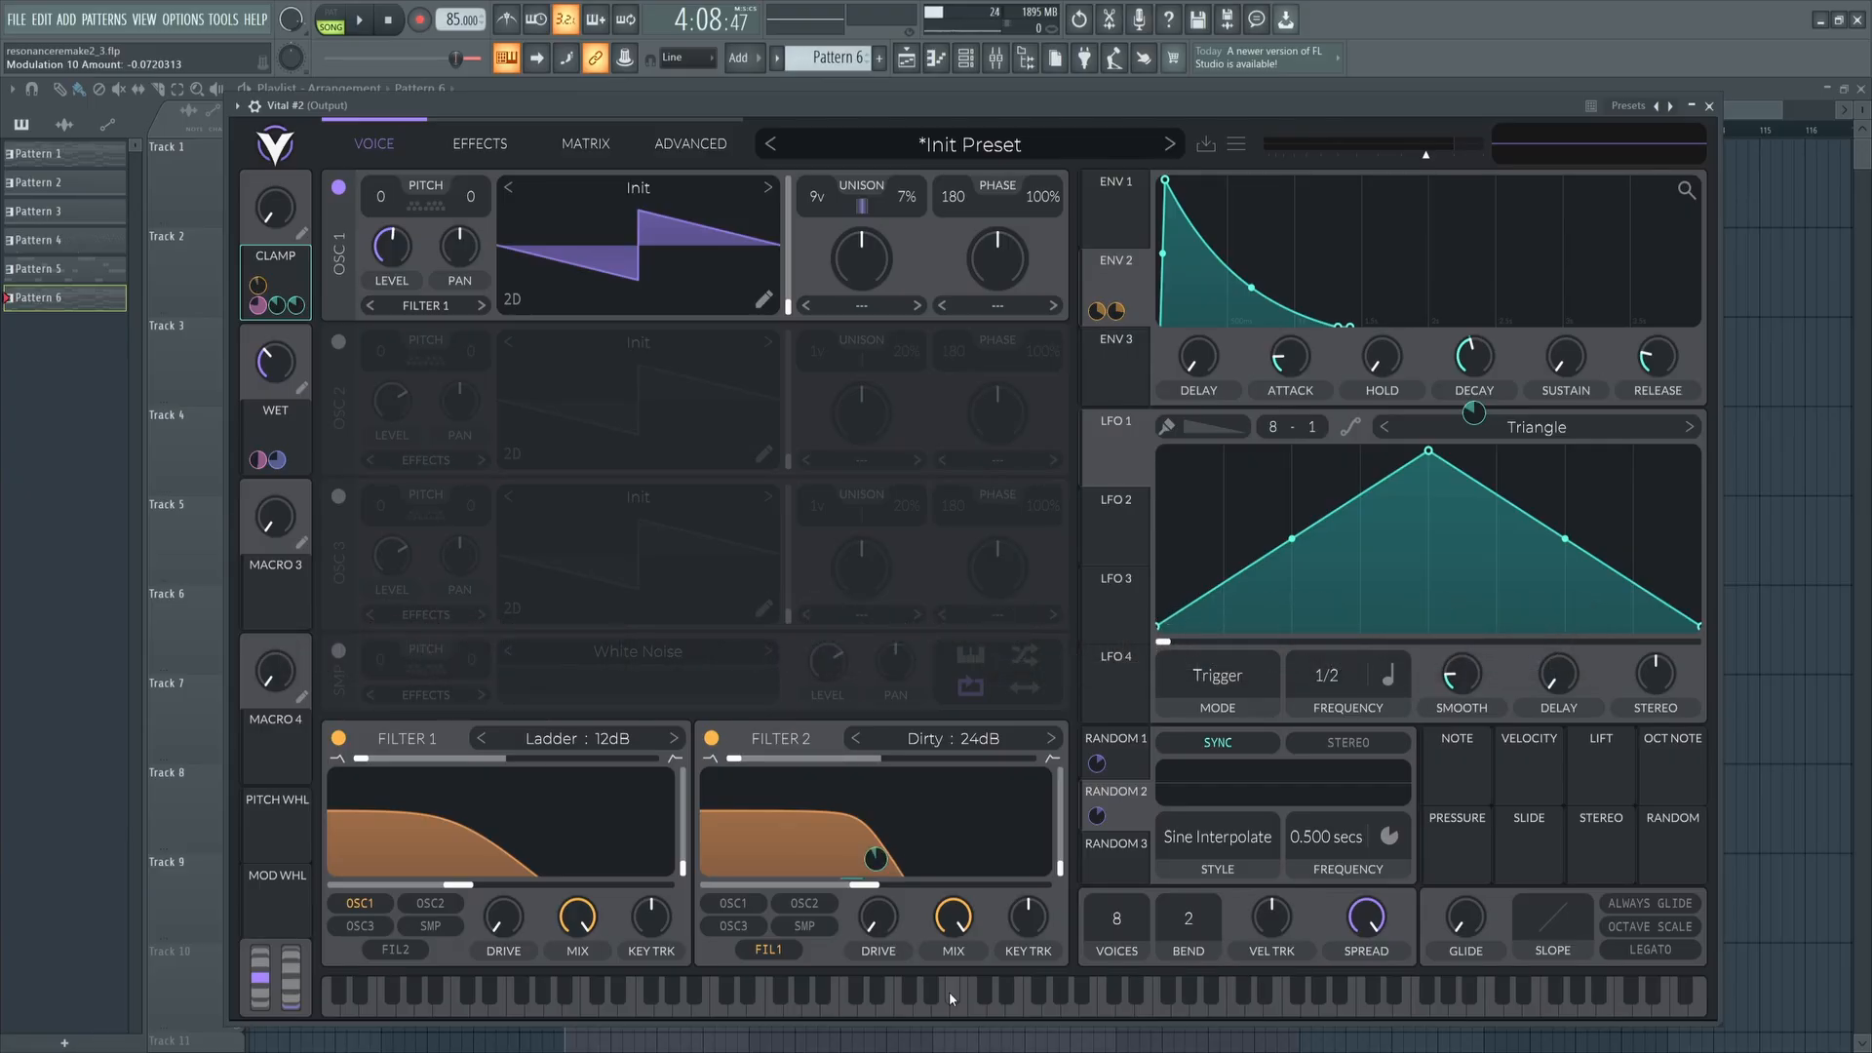
Play the pad and sweep the CLAMP macro, raising it to about 0.77.
{"action": "left_click", "coordinate": [360, 19]}
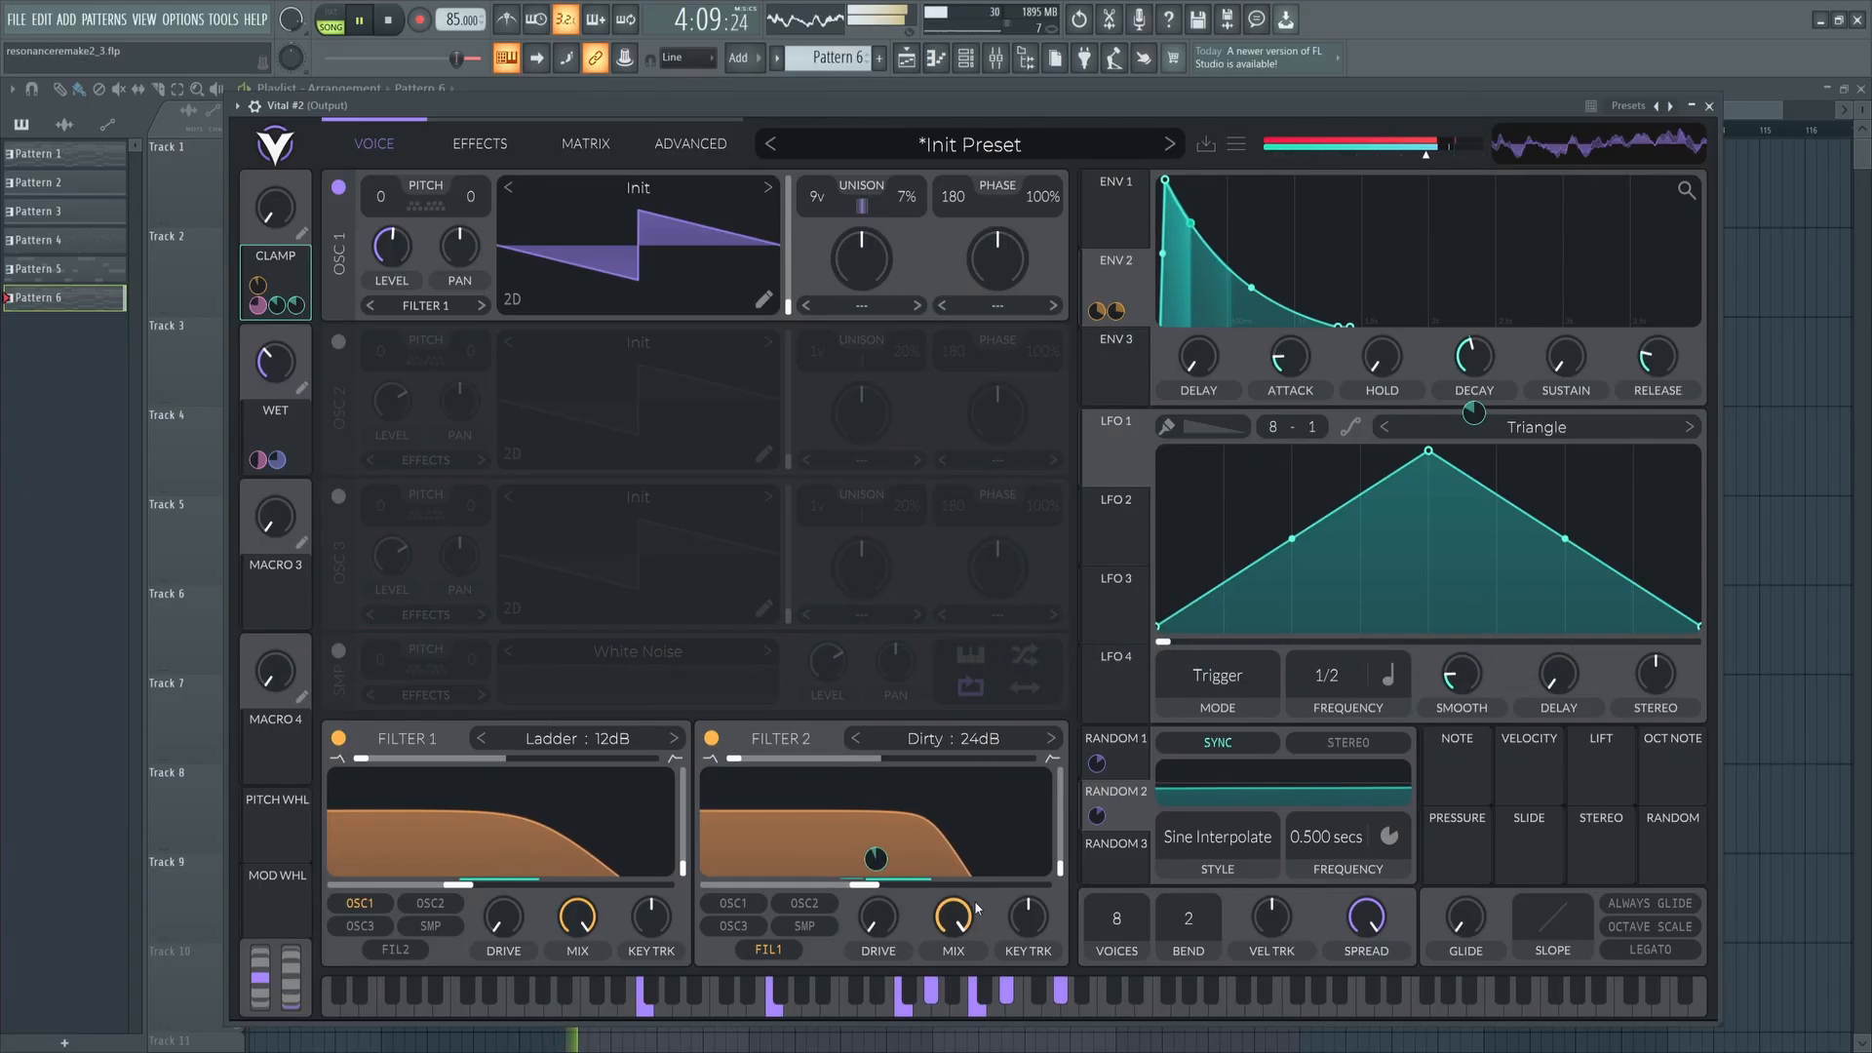
{"action": "left_click_drag", "start_coordinate": [275, 206], "coordinate": [275, 191]}
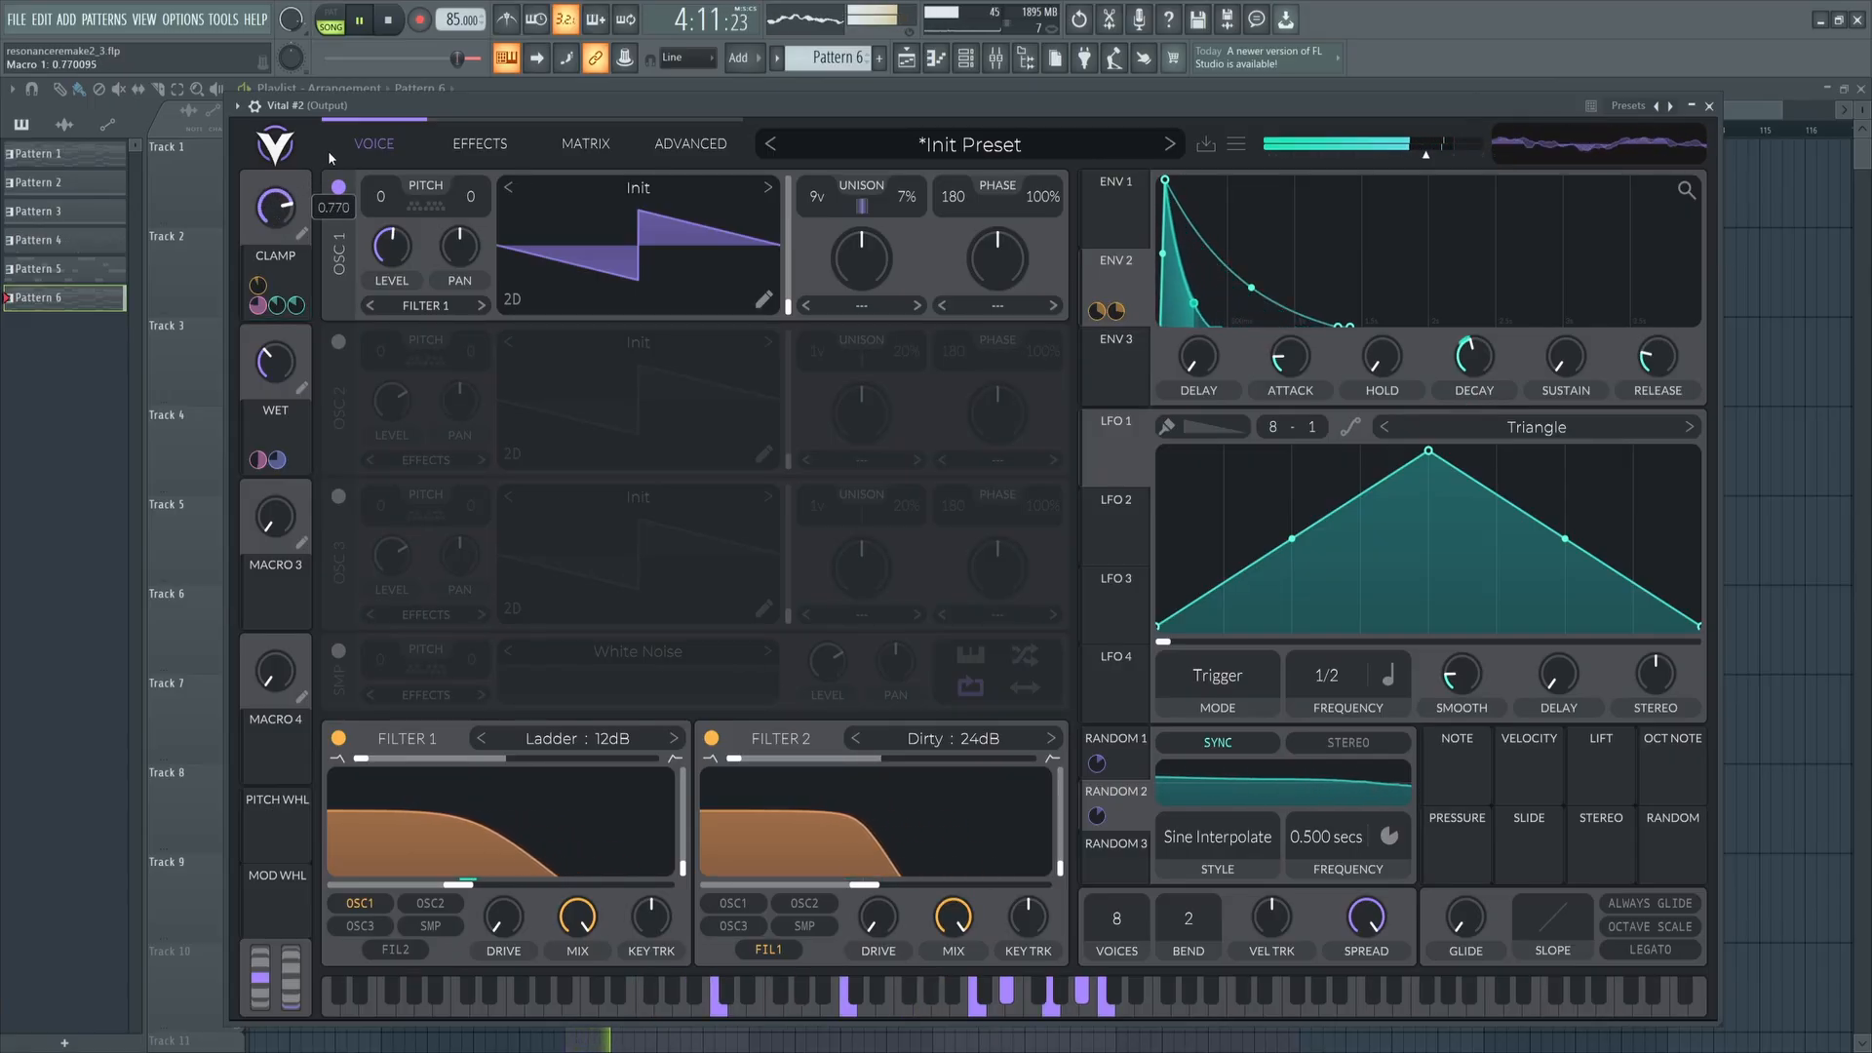
{"action": "left_click_drag", "start_coordinate": [275, 203], "coordinate": [275, 221]}
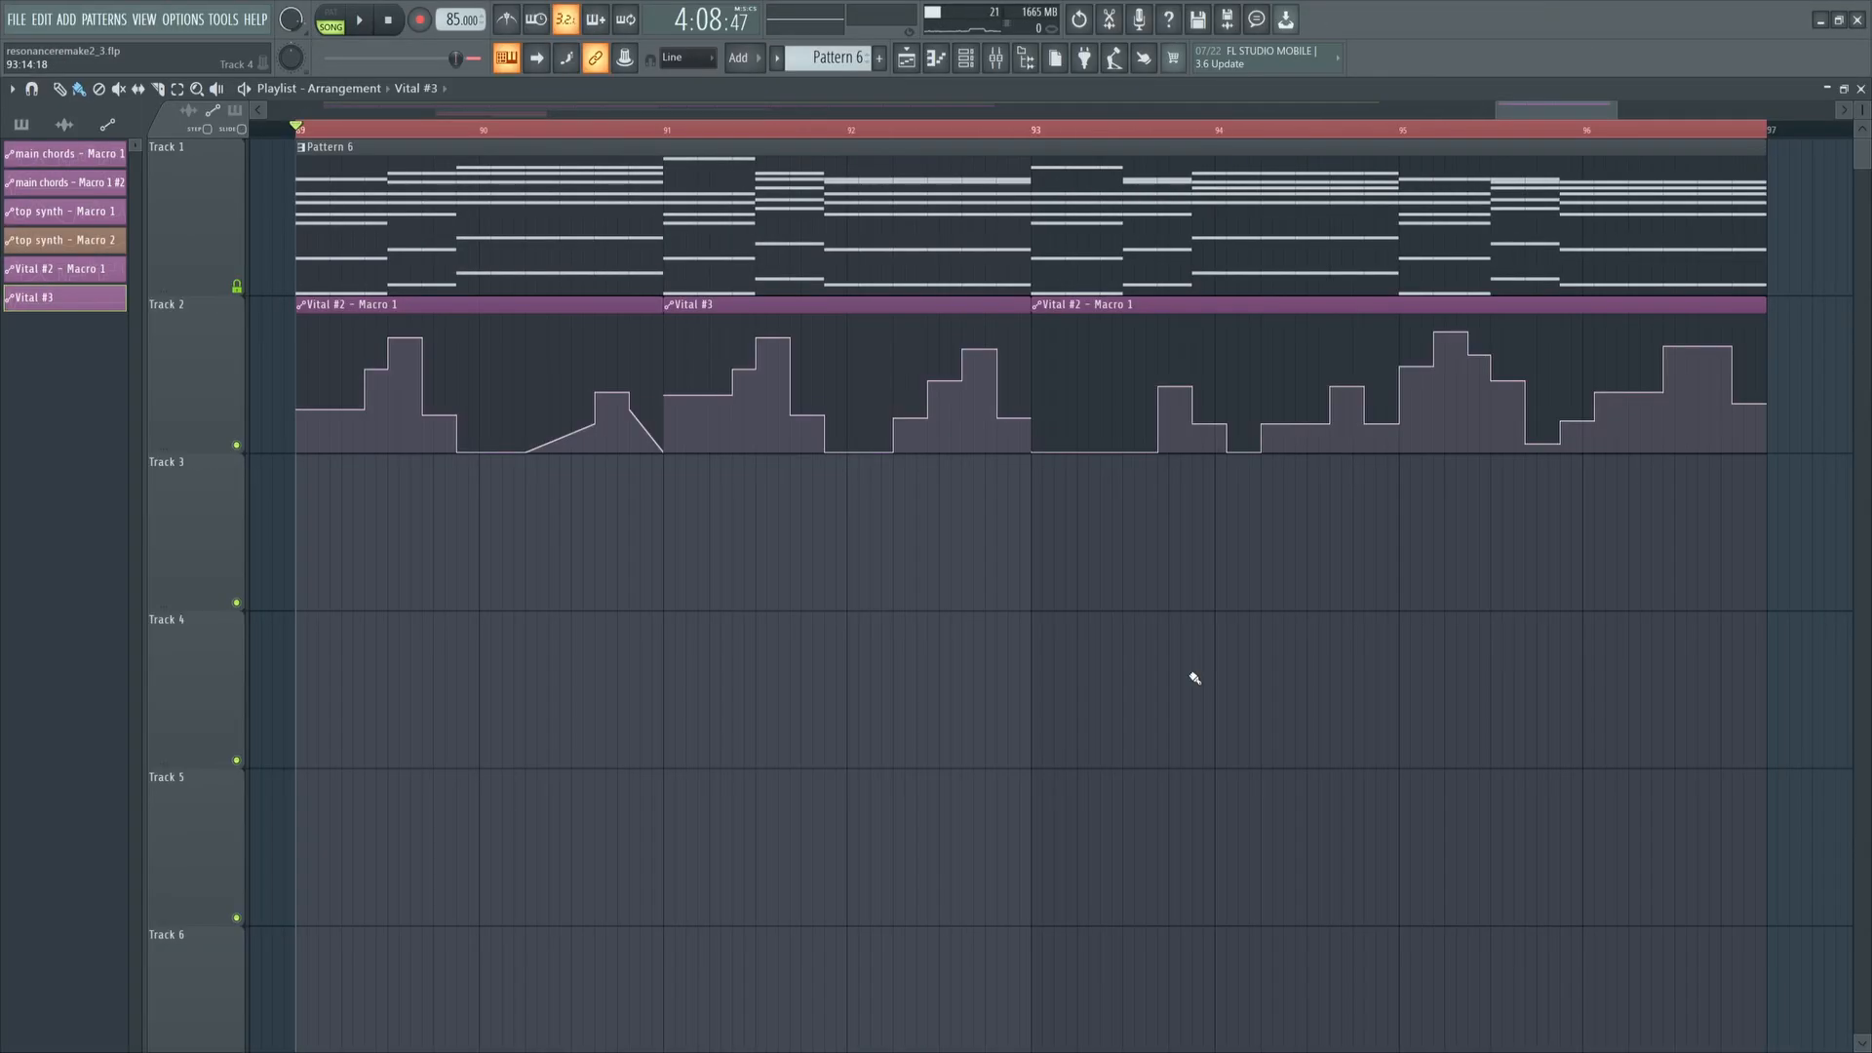
Show the Channel Rack listing Vital and Vital #2 over the playlist.
{"action": "left_click", "coordinate": [360, 20]}
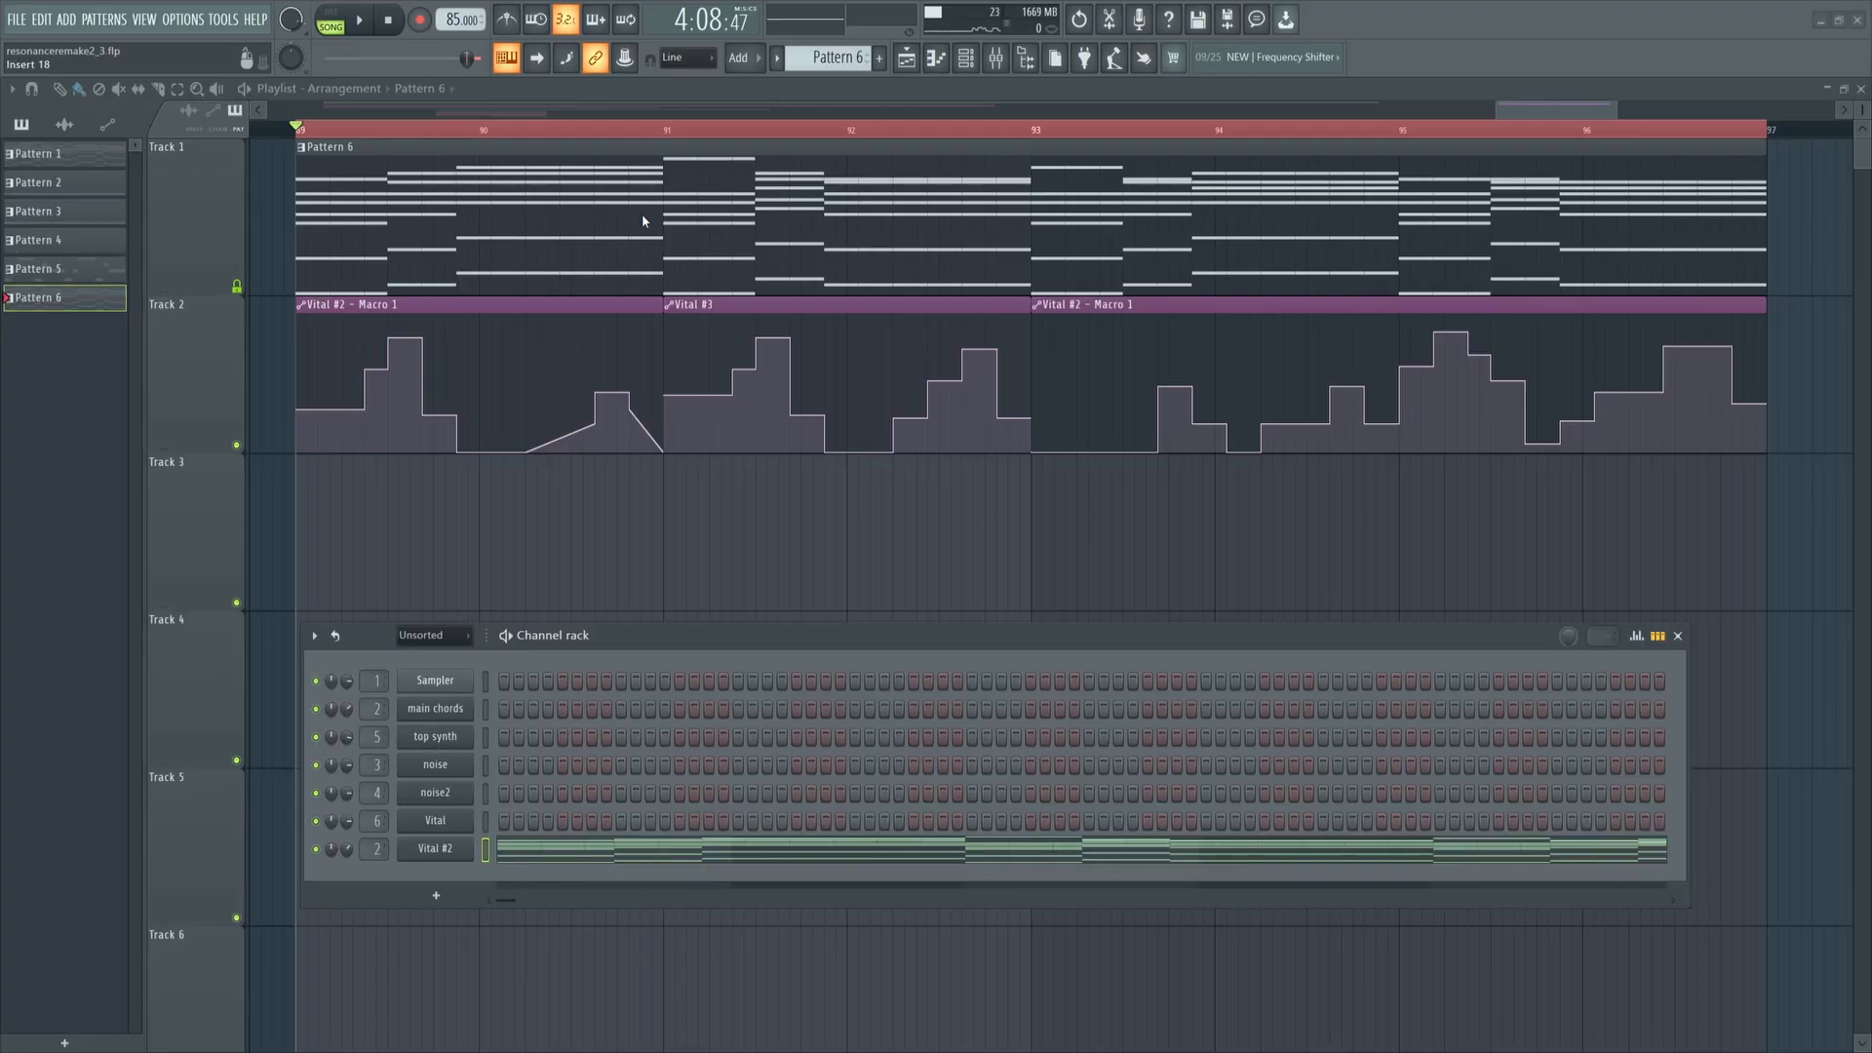
Open the Mixer on the main chords insert and show its Patcher.
{"action": "left_click", "coordinate": [358, 19]}
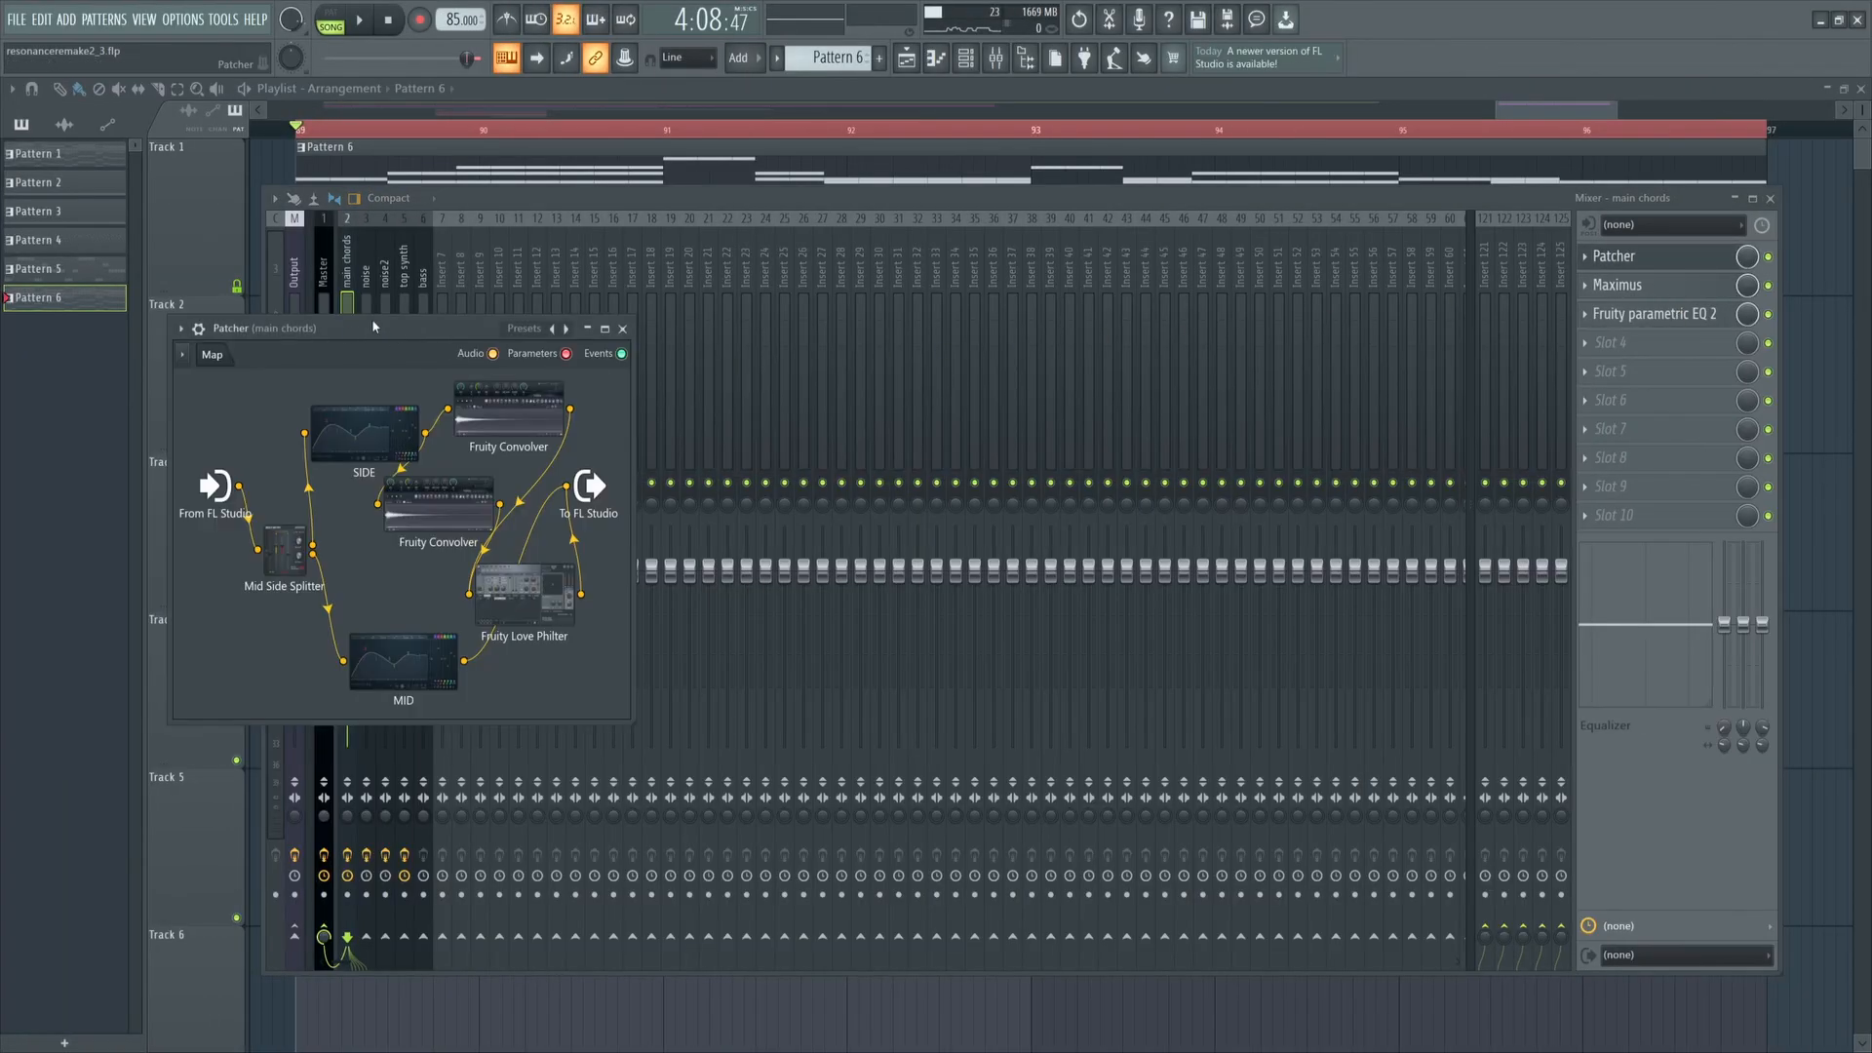
Enlarge the Patcher map and open SIDE, both Convolvers and Fruity Love Philter.
{"action": "left_click_drag", "start_coordinate": [374, 328], "coordinate": [669, 277]}
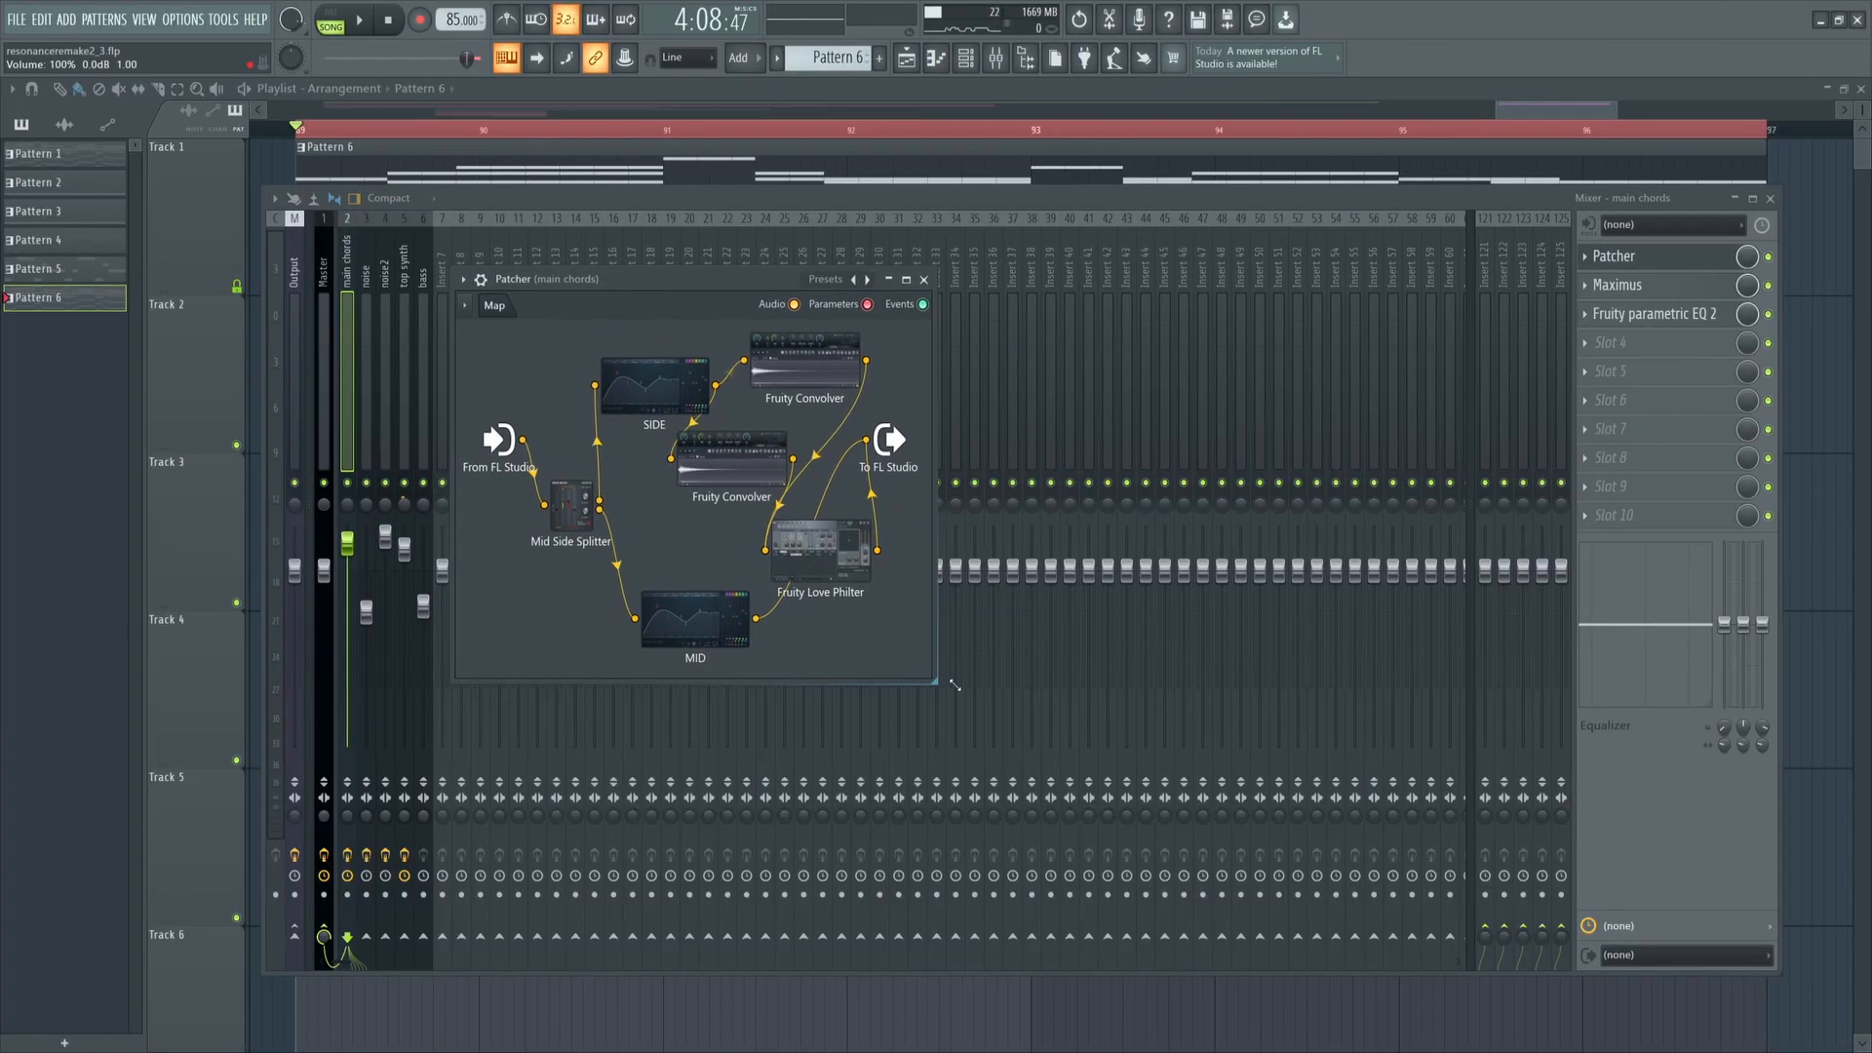
{"action": "double_click", "coordinate": [570, 498]}
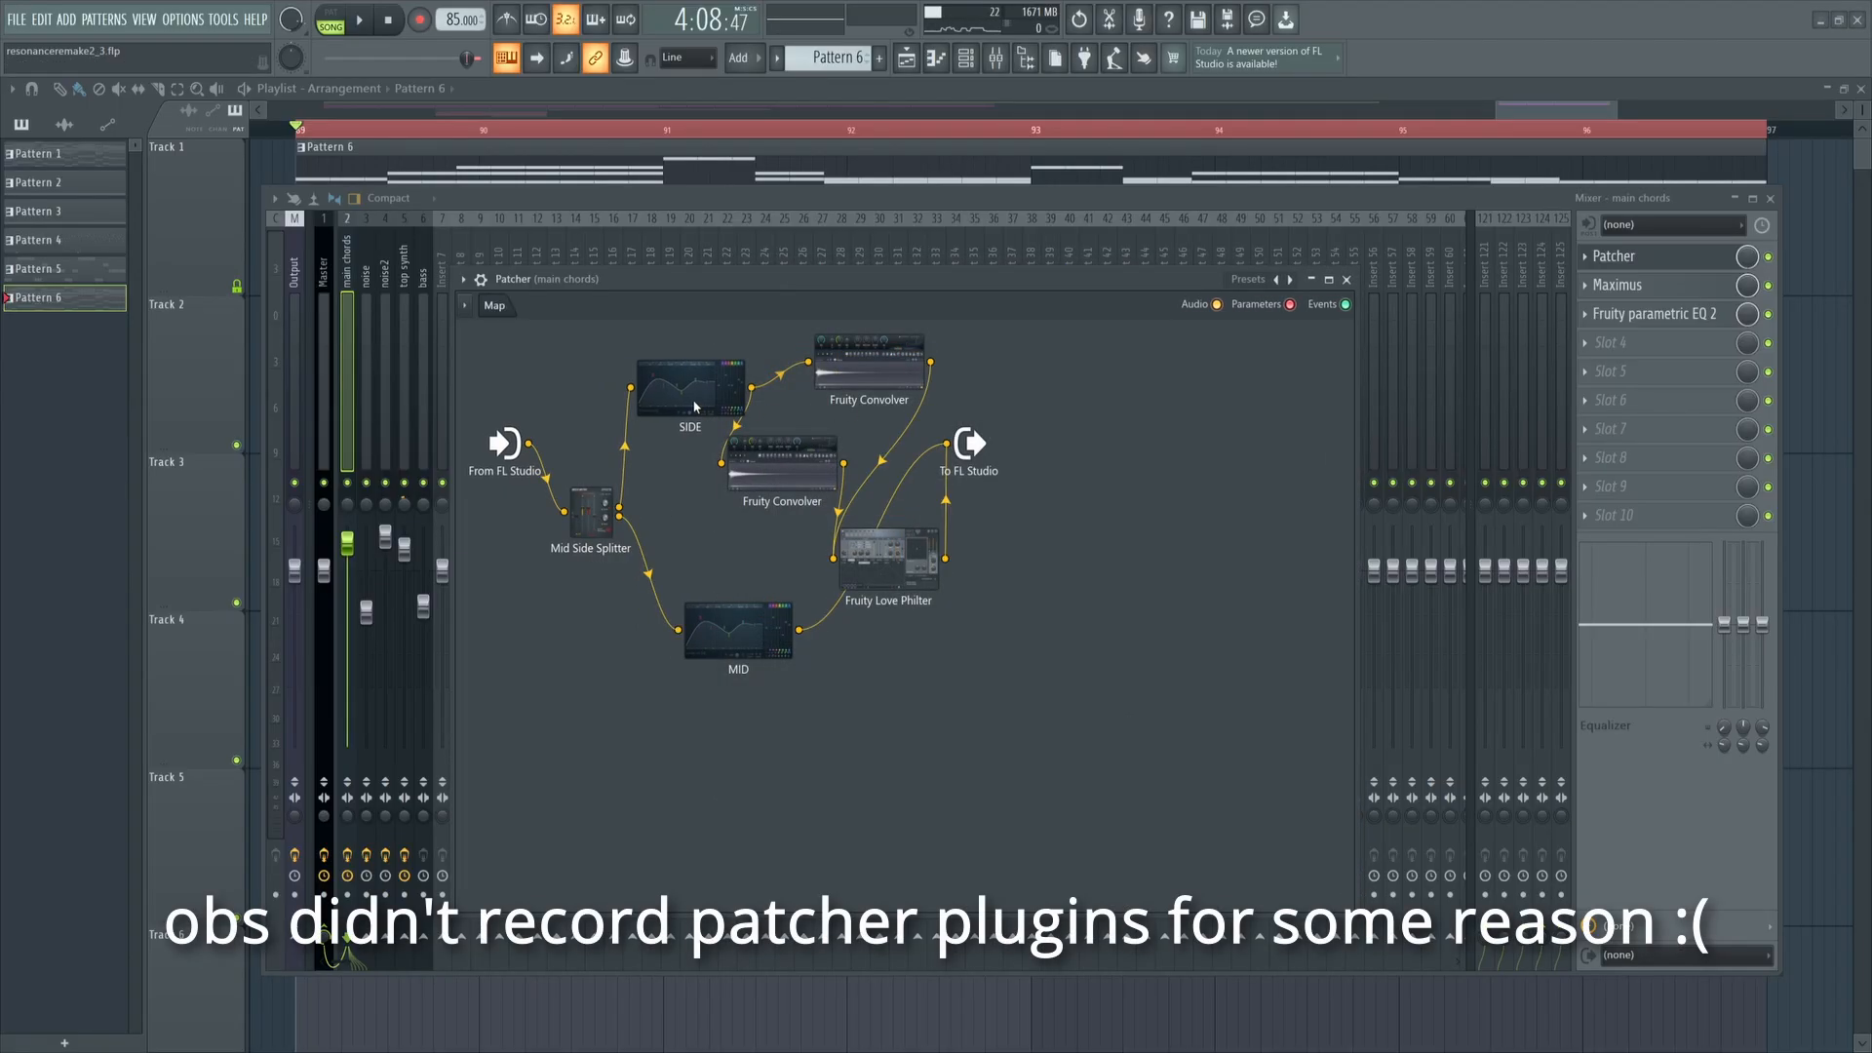
{"action": "double_click", "coordinate": [689, 382]}
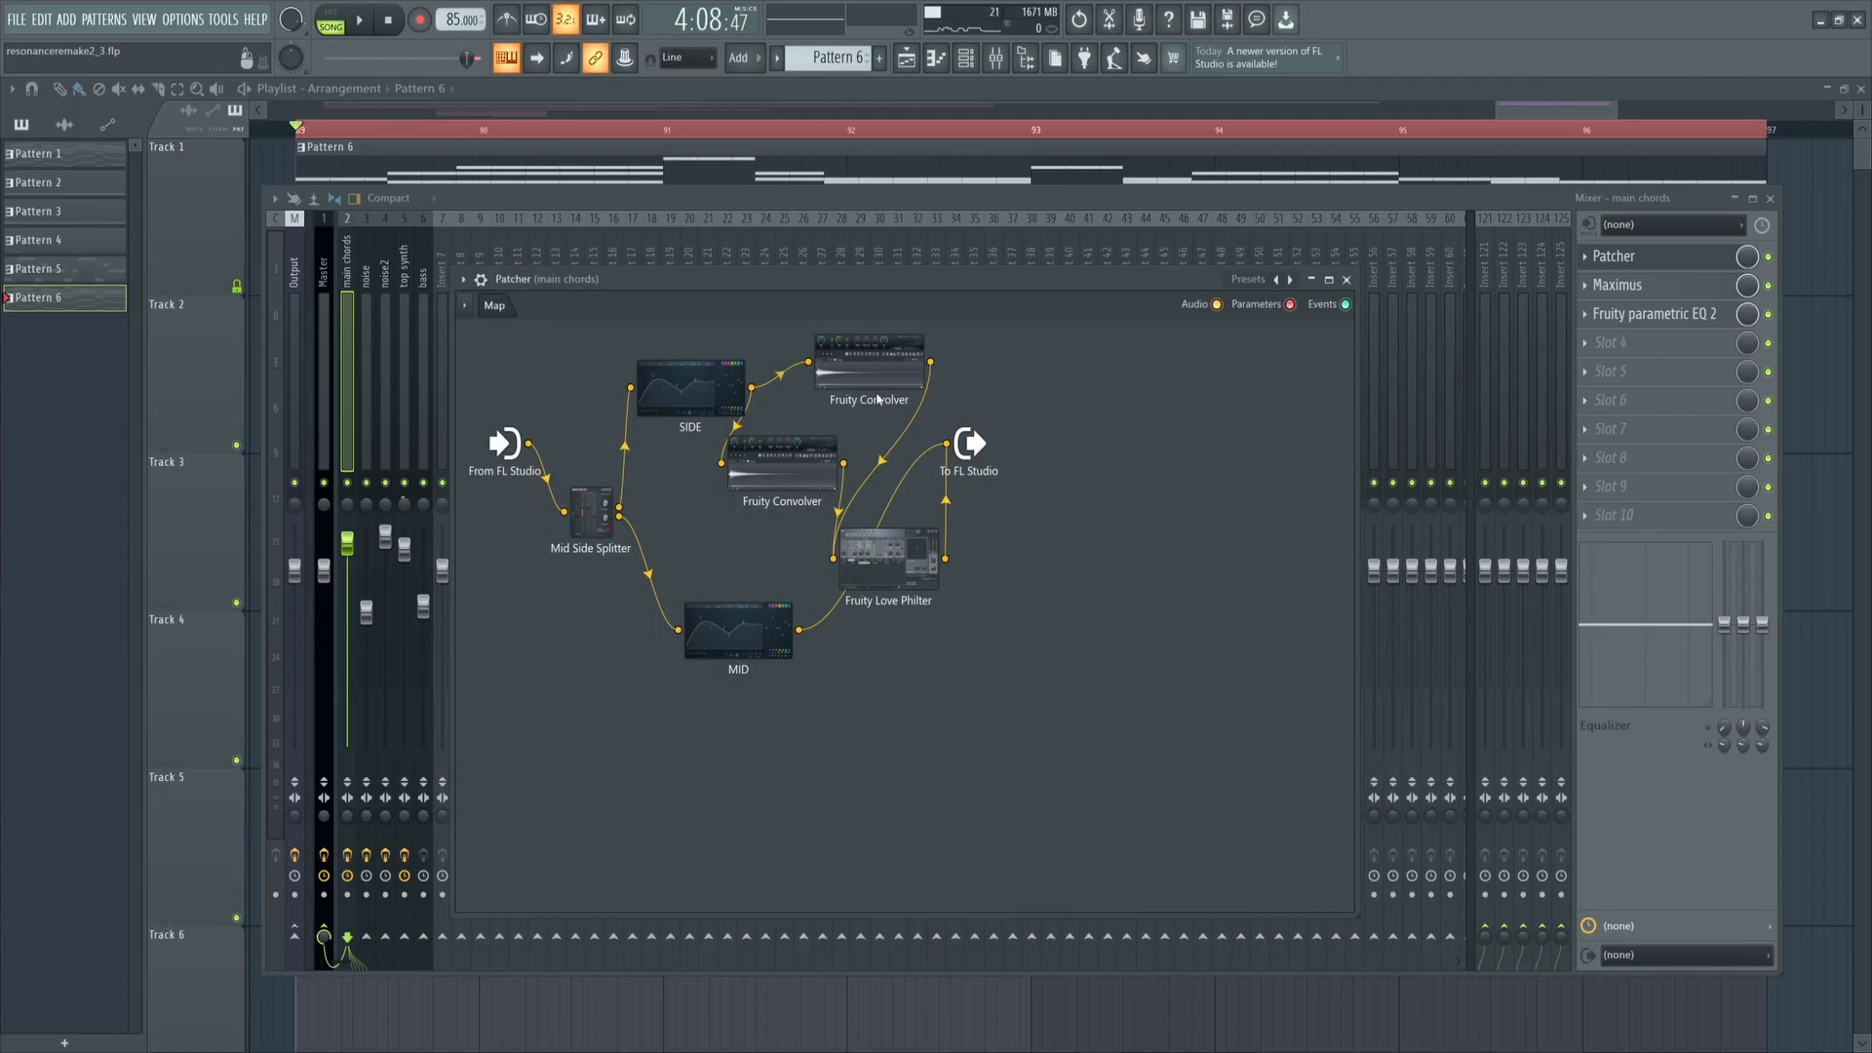
{"action": "double_click", "coordinate": [869, 364]}
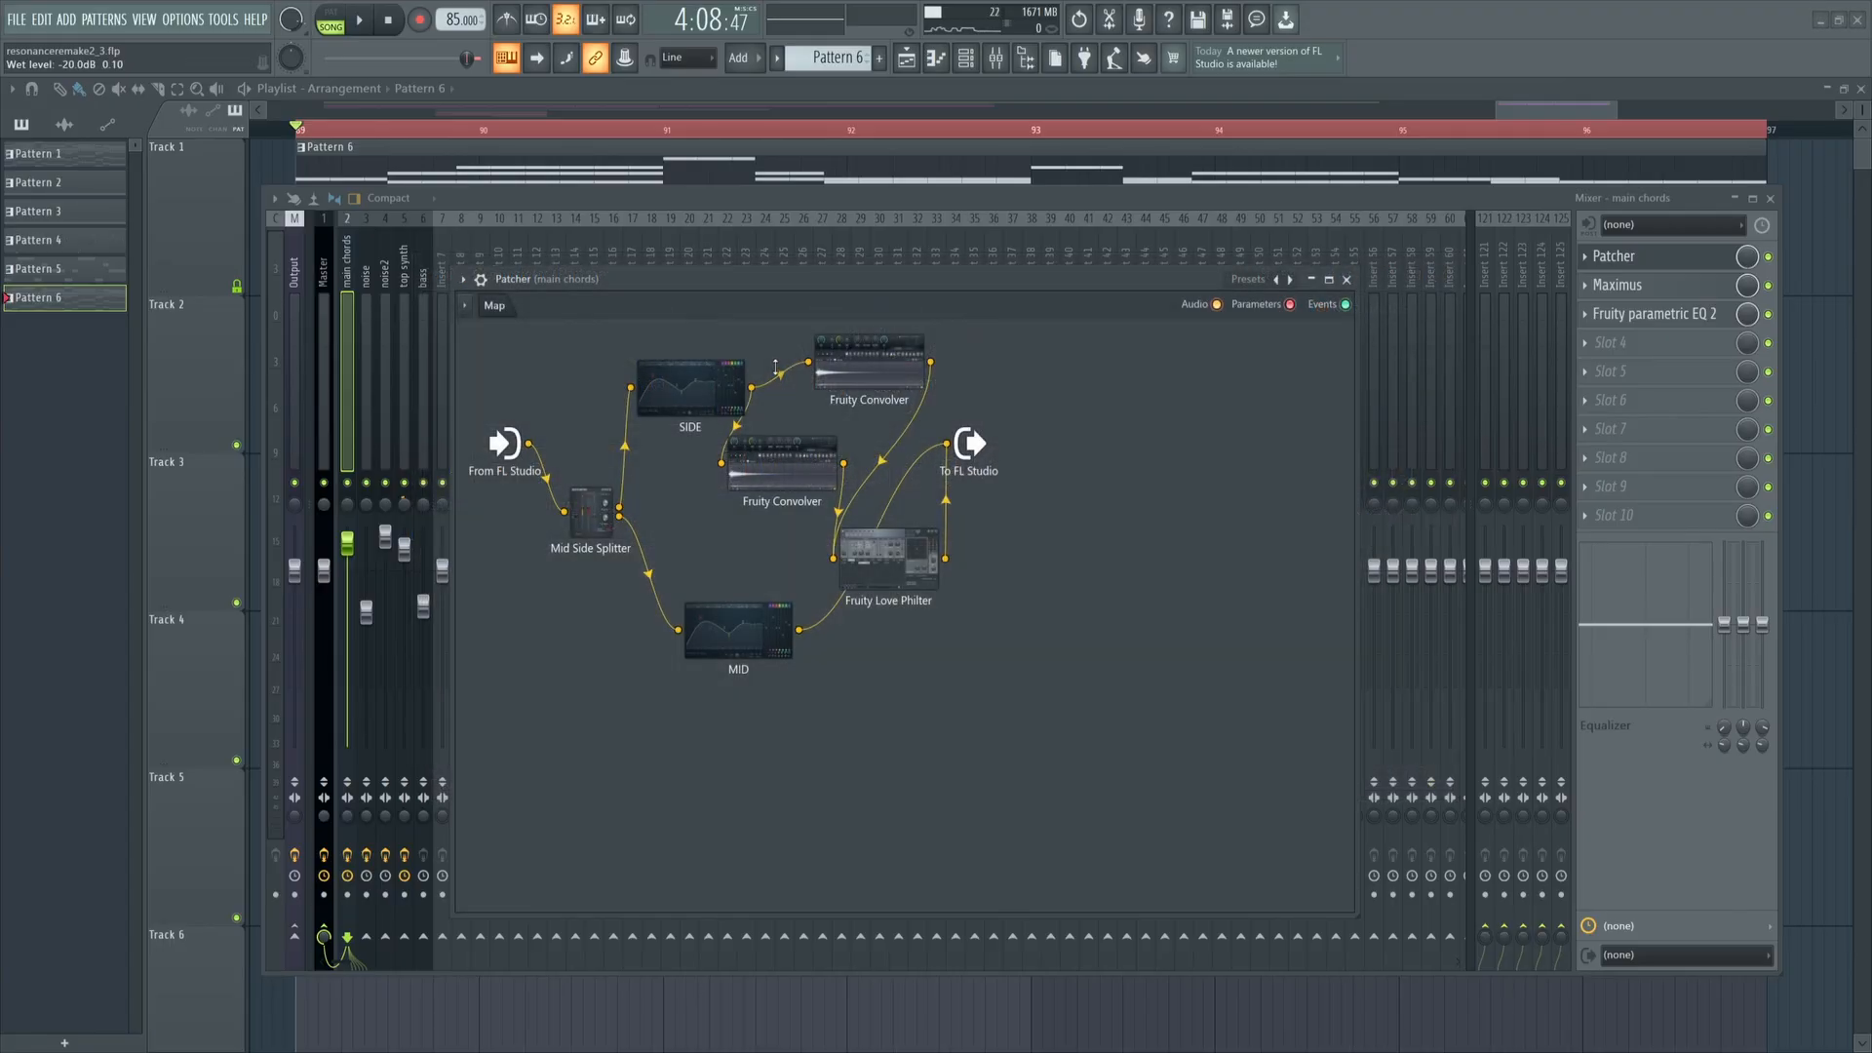
{"action": "double_click", "coordinate": [868, 346]}
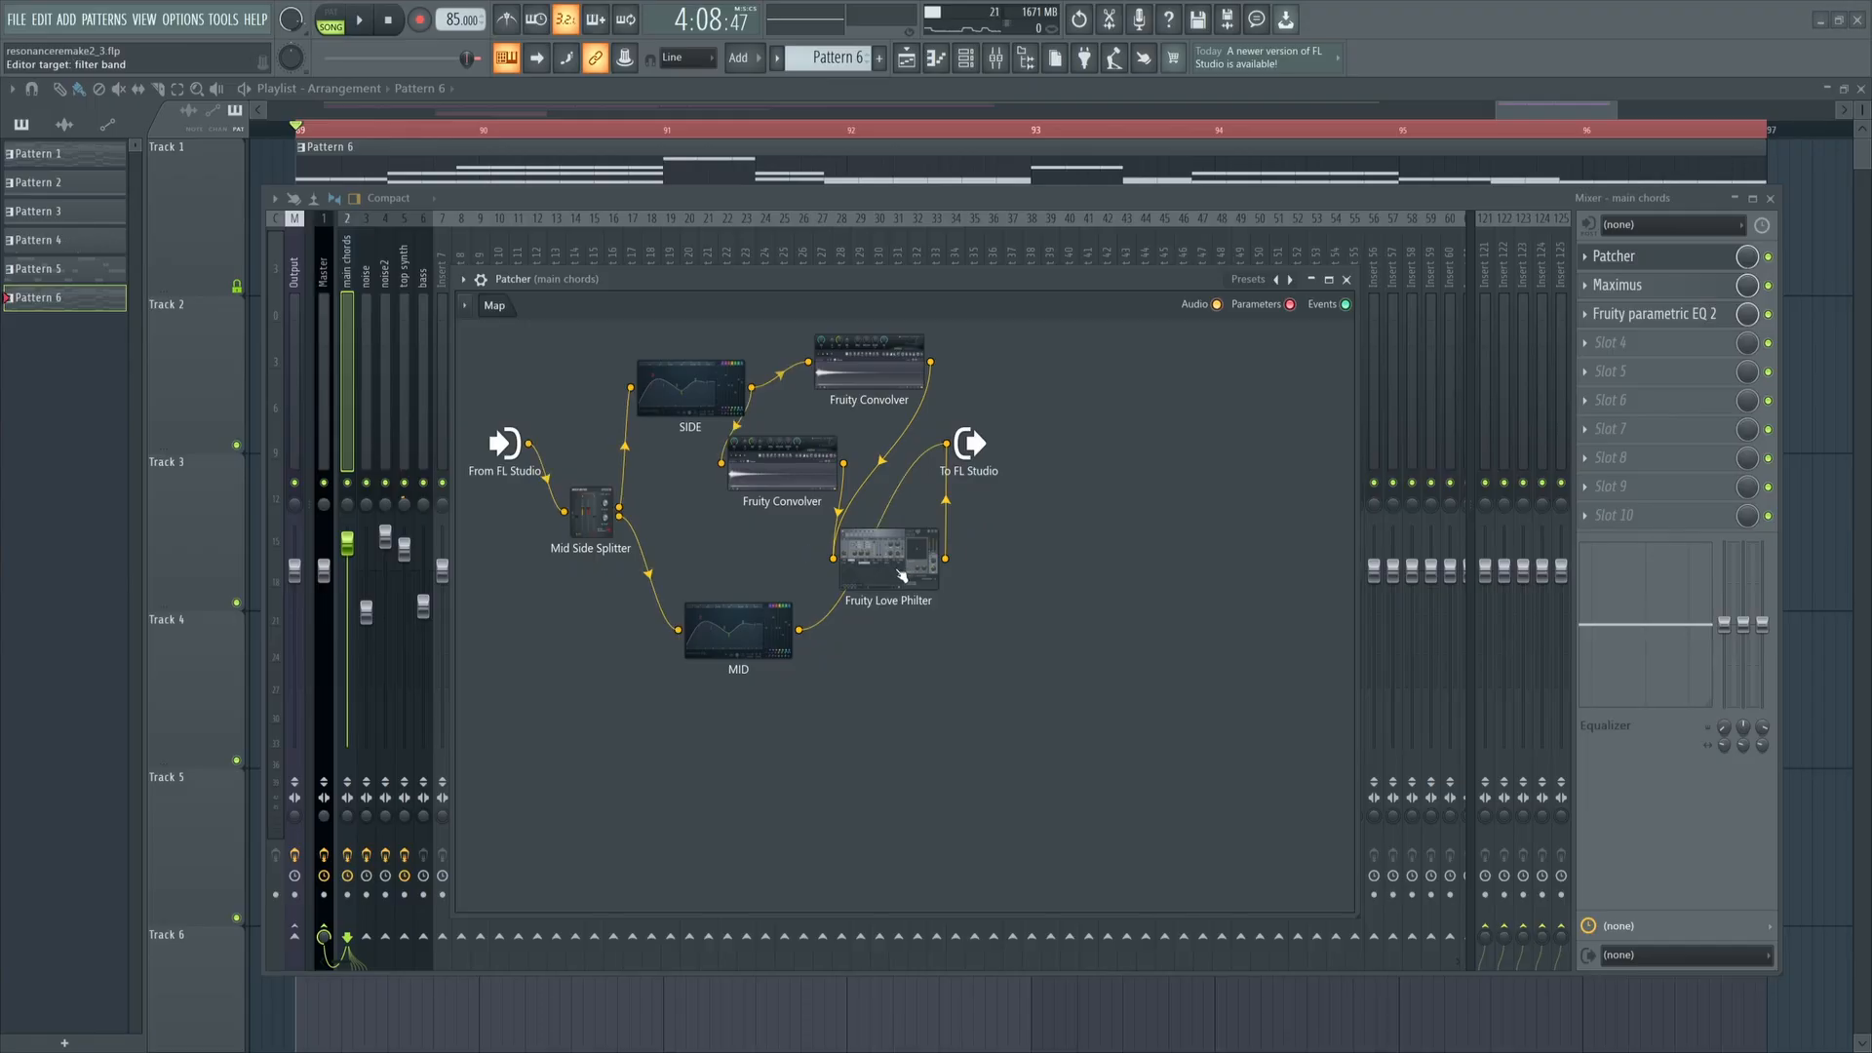
{"action": "double_click", "coordinate": [888, 549]}
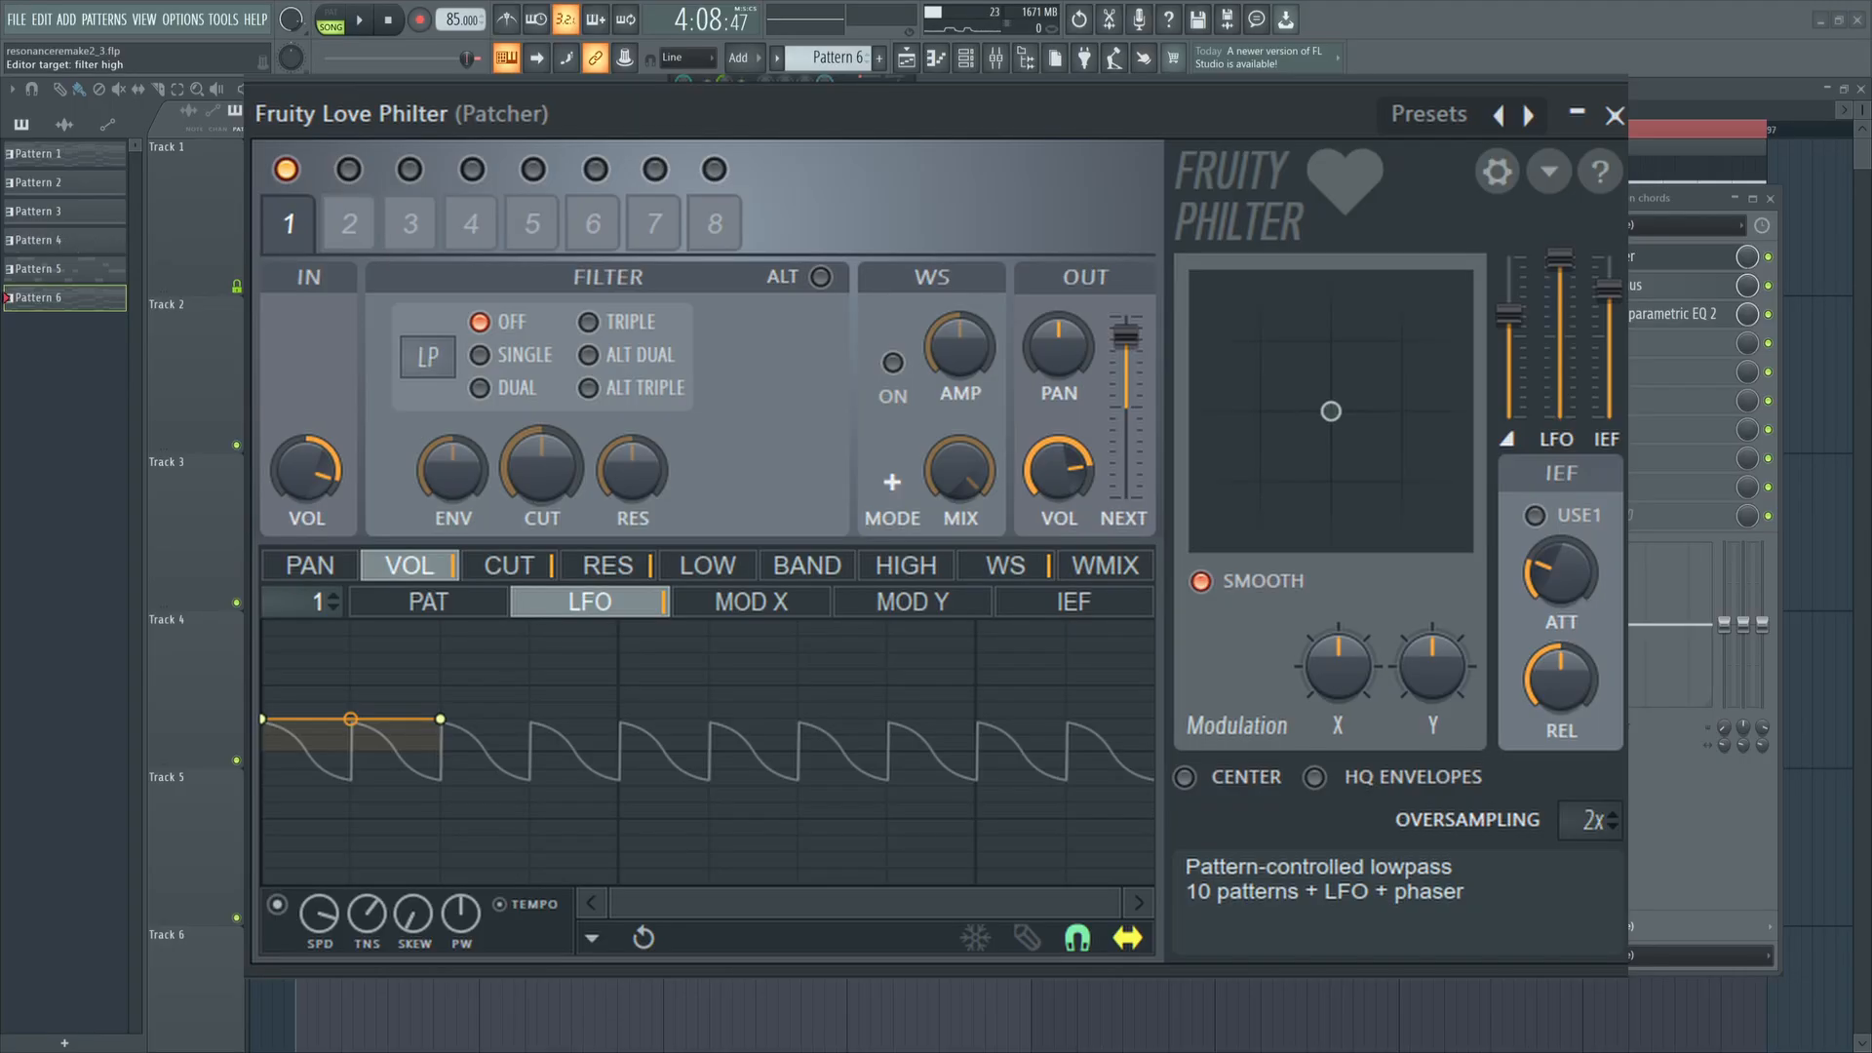
Close the Fruity Love Philter window to reveal the Patcher map.
{"action": "left_click", "coordinate": [360, 19]}
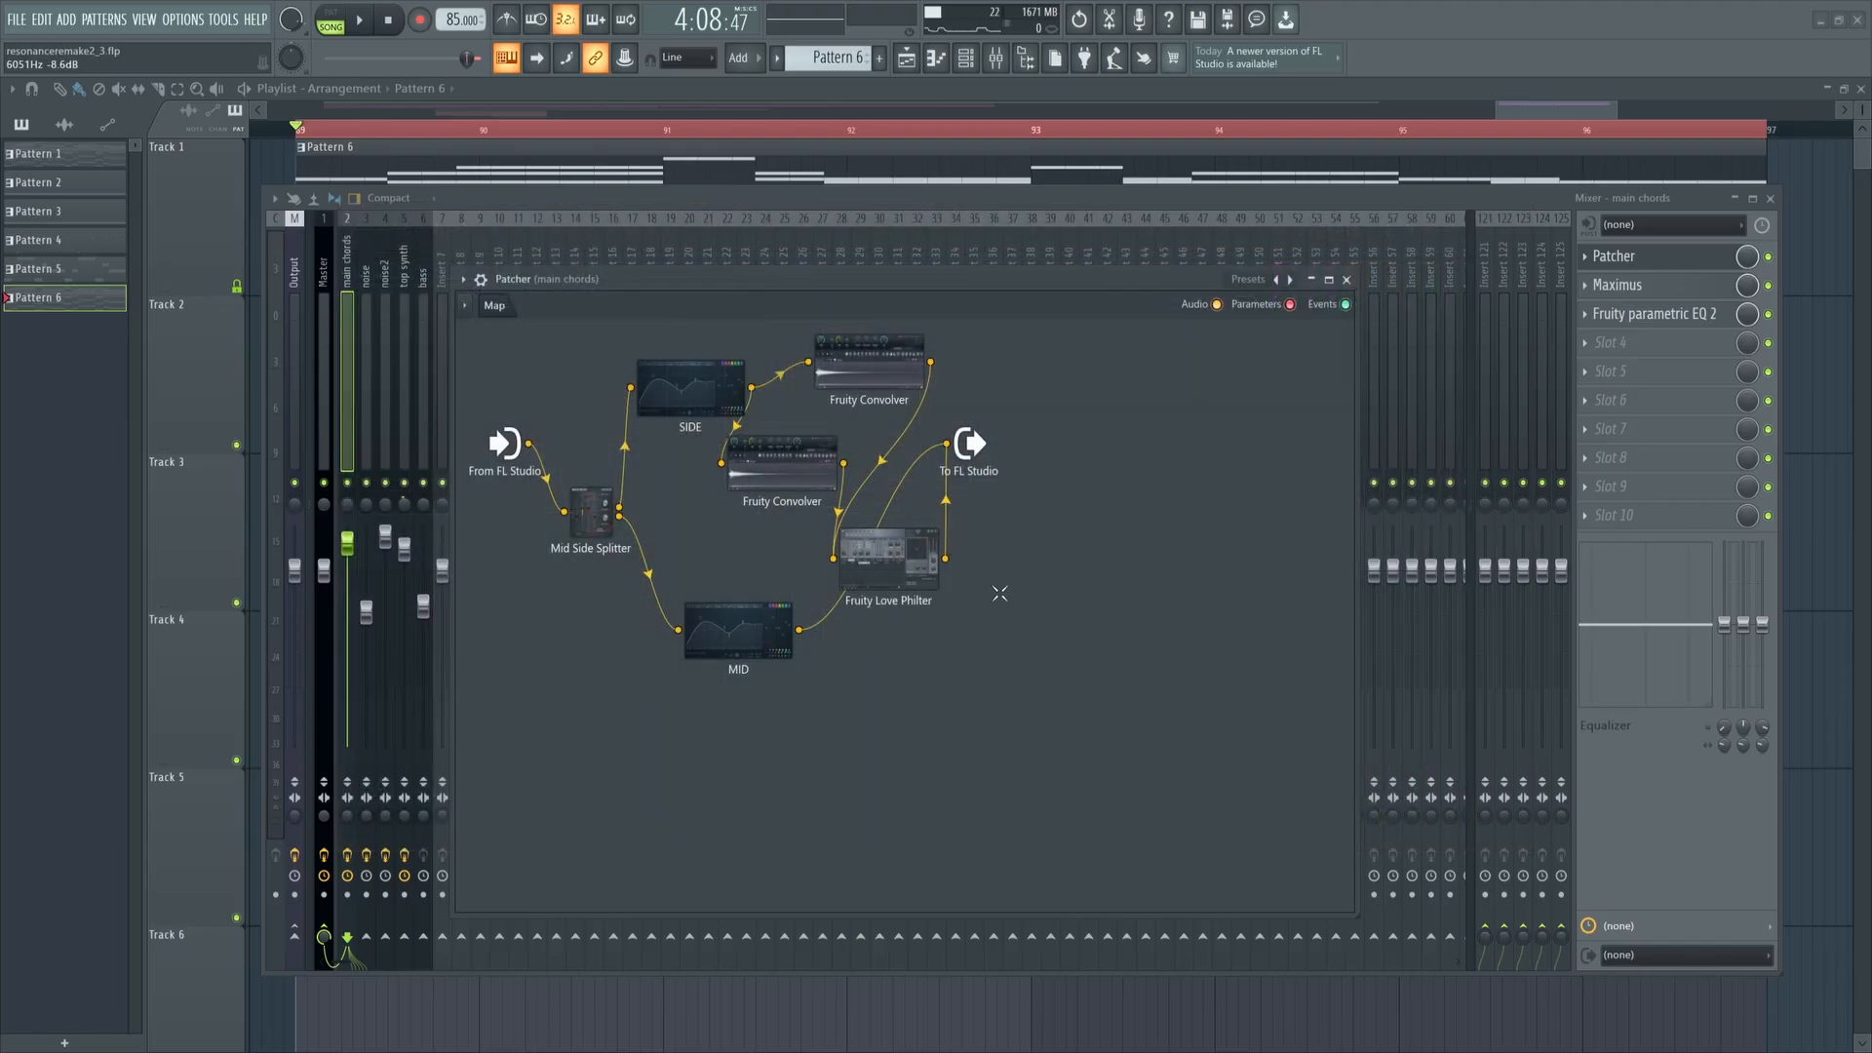
Open Maximus from the main chords mixer effects rack.
{"action": "left_click", "coordinate": [1618, 284]}
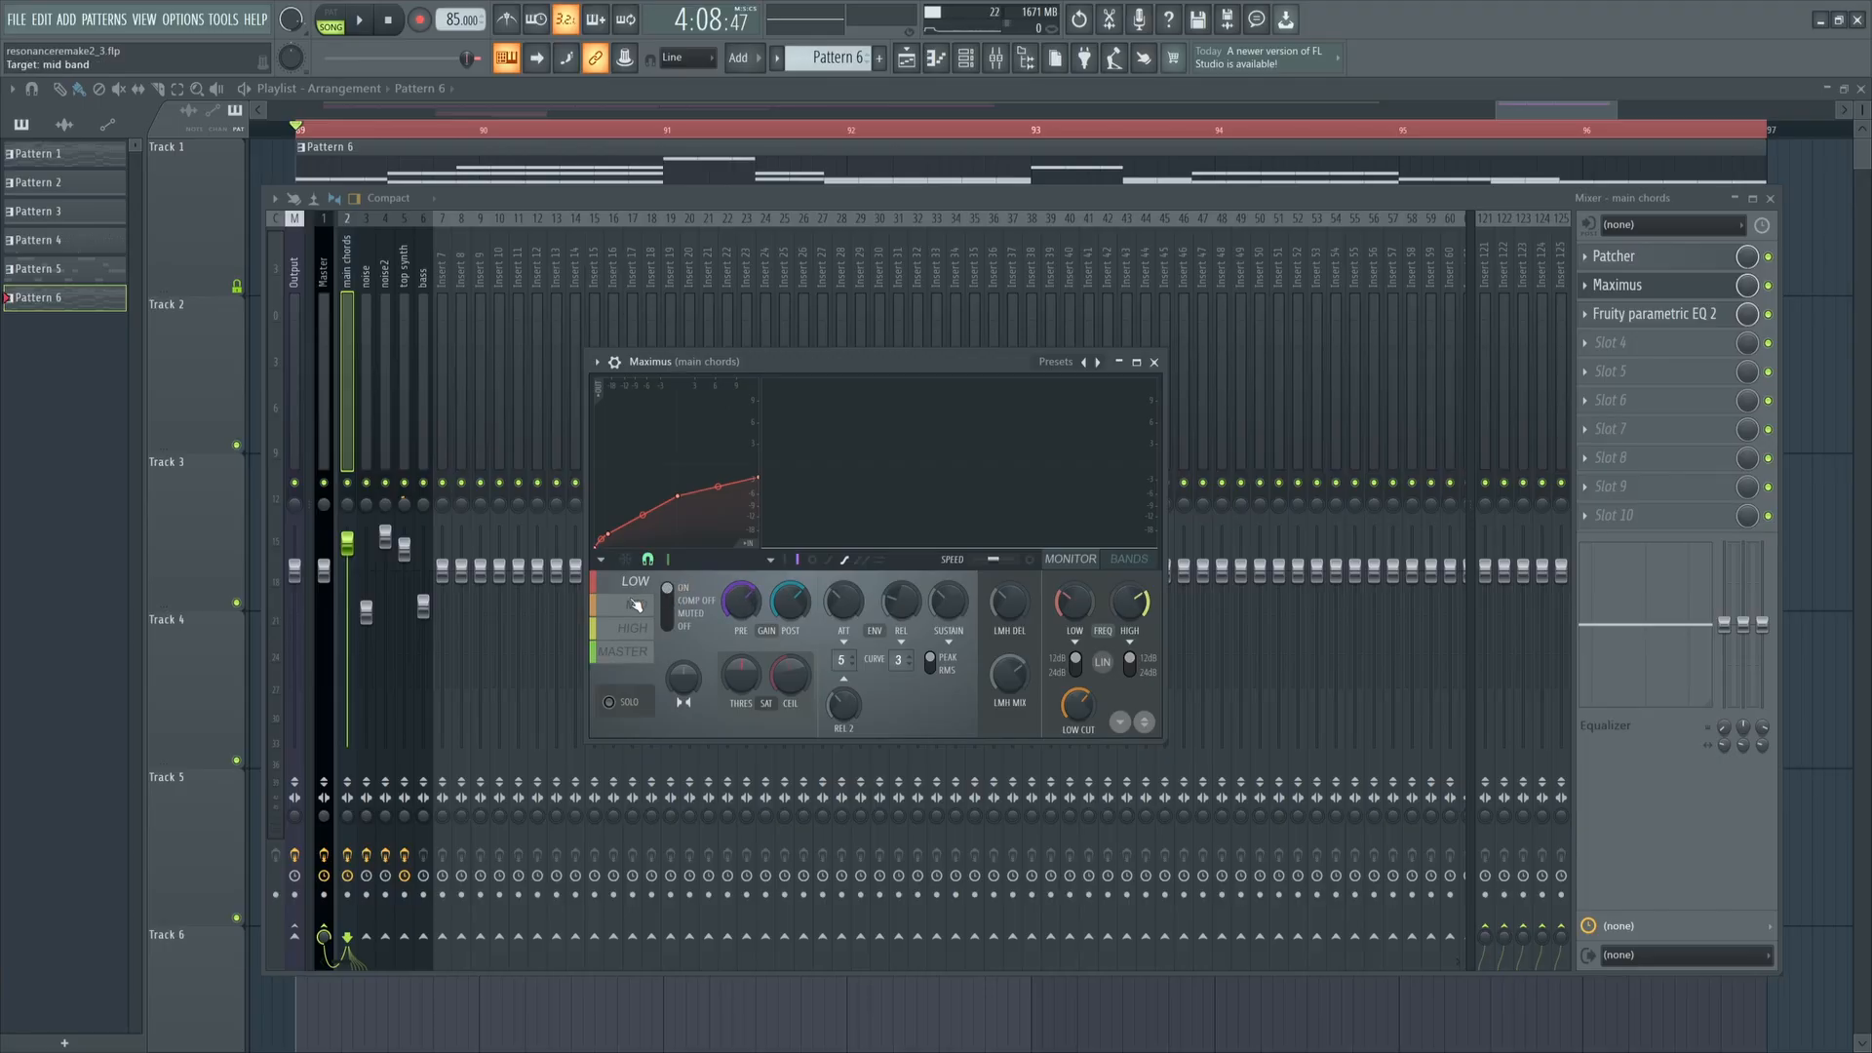
Browse the Maximus HIGH and MASTER bands, then close the Maximus window.
{"action": "left_click", "coordinate": [633, 628]}
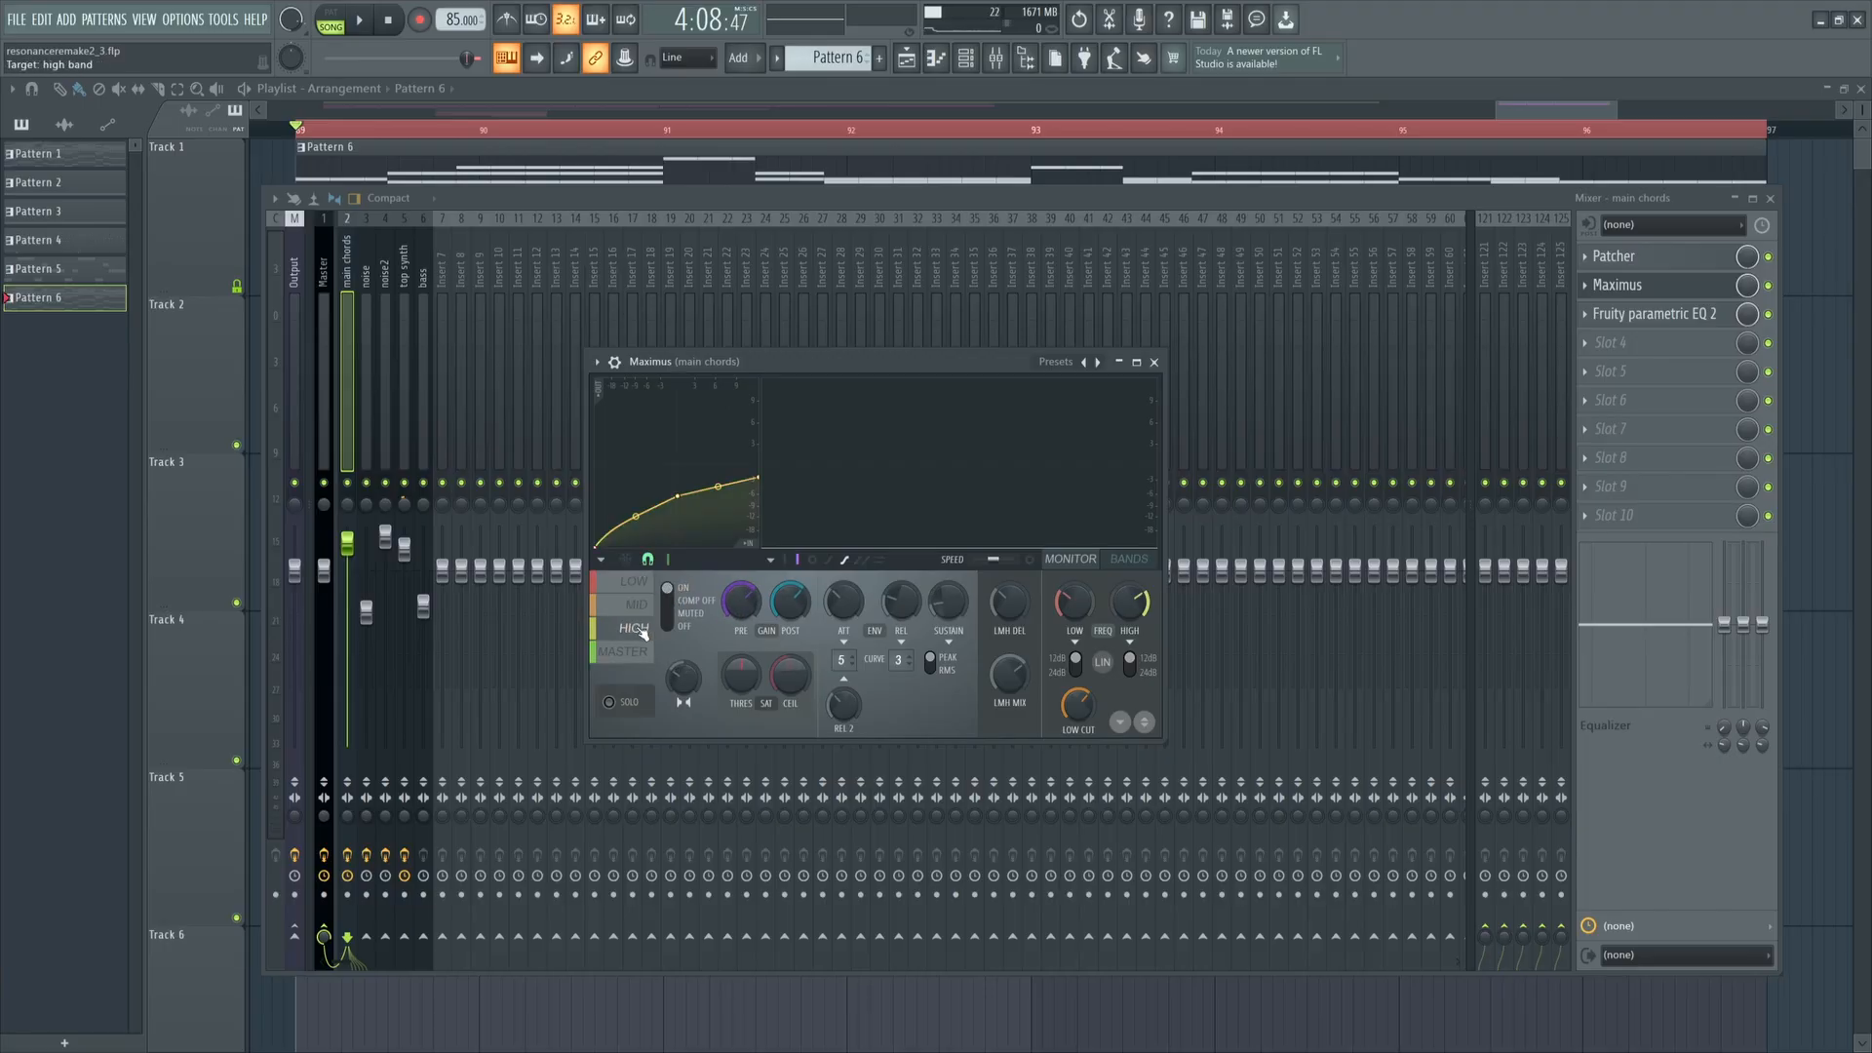
{"action": "left_click", "coordinate": [633, 650]}
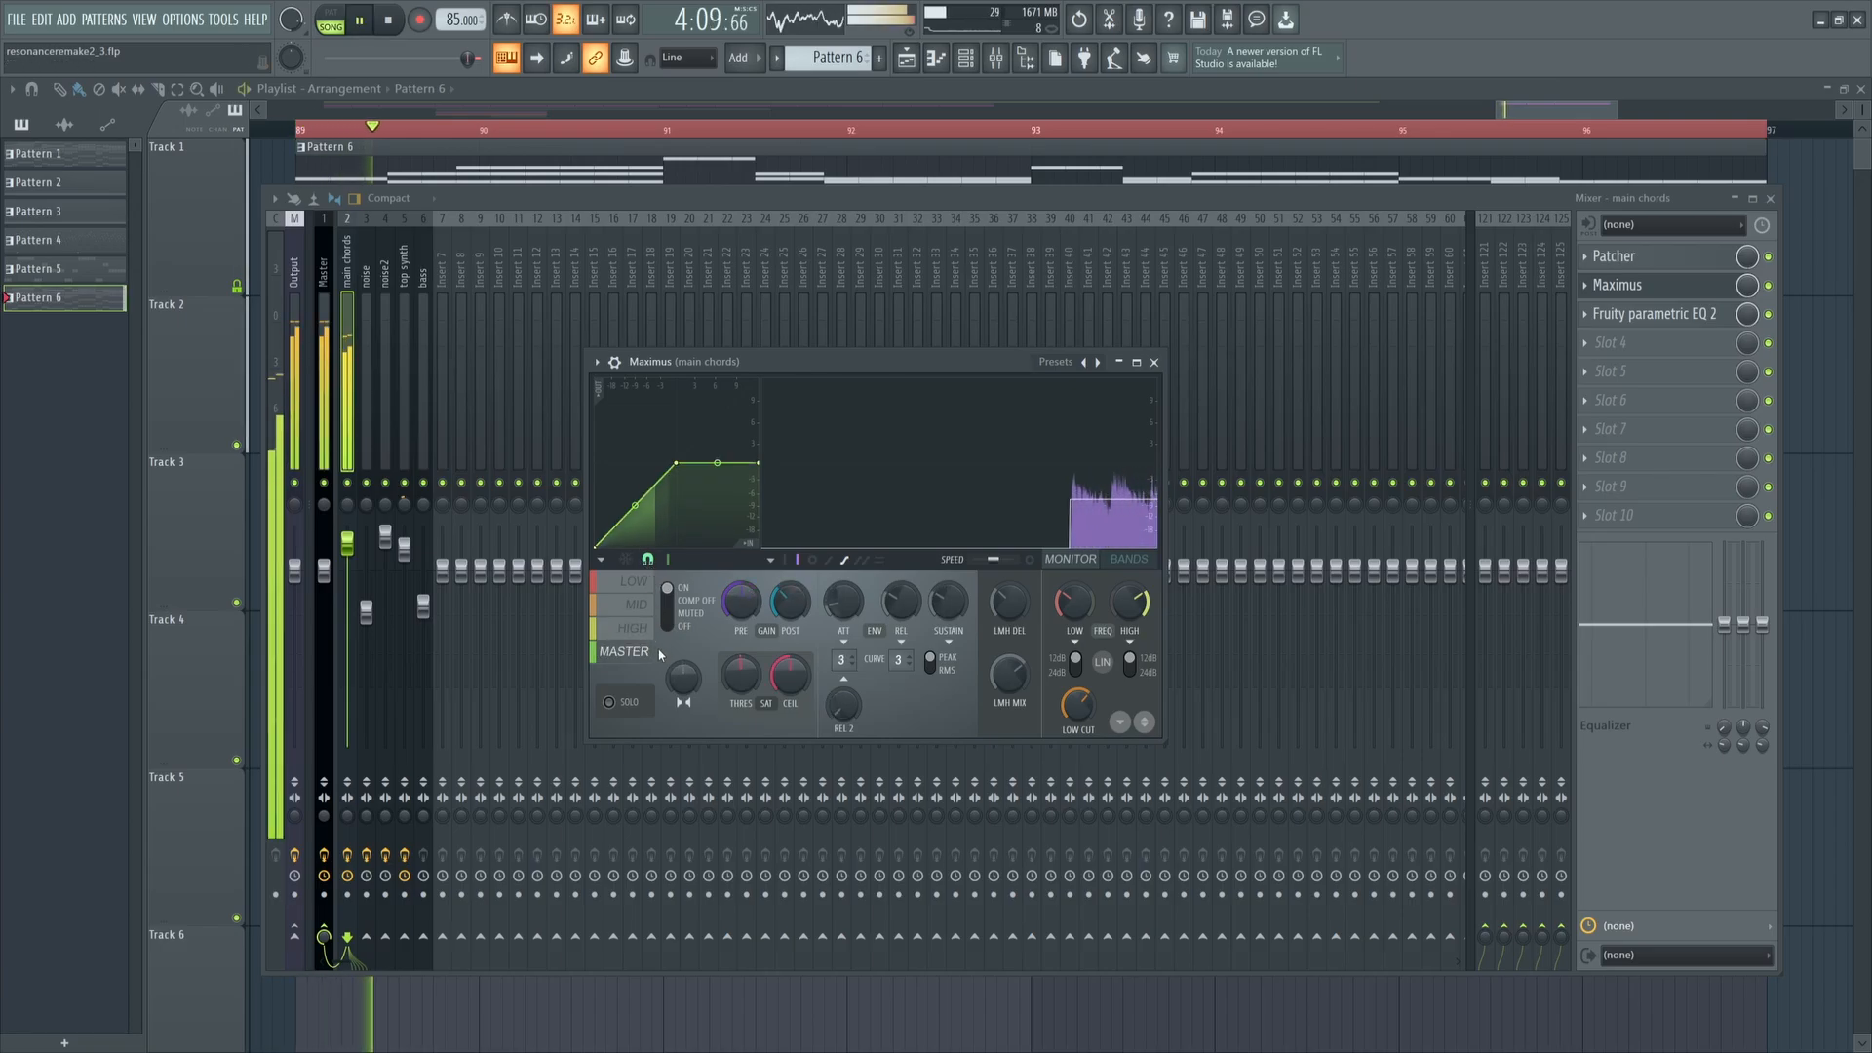
{"action": "left_click", "coordinate": [1153, 362]}
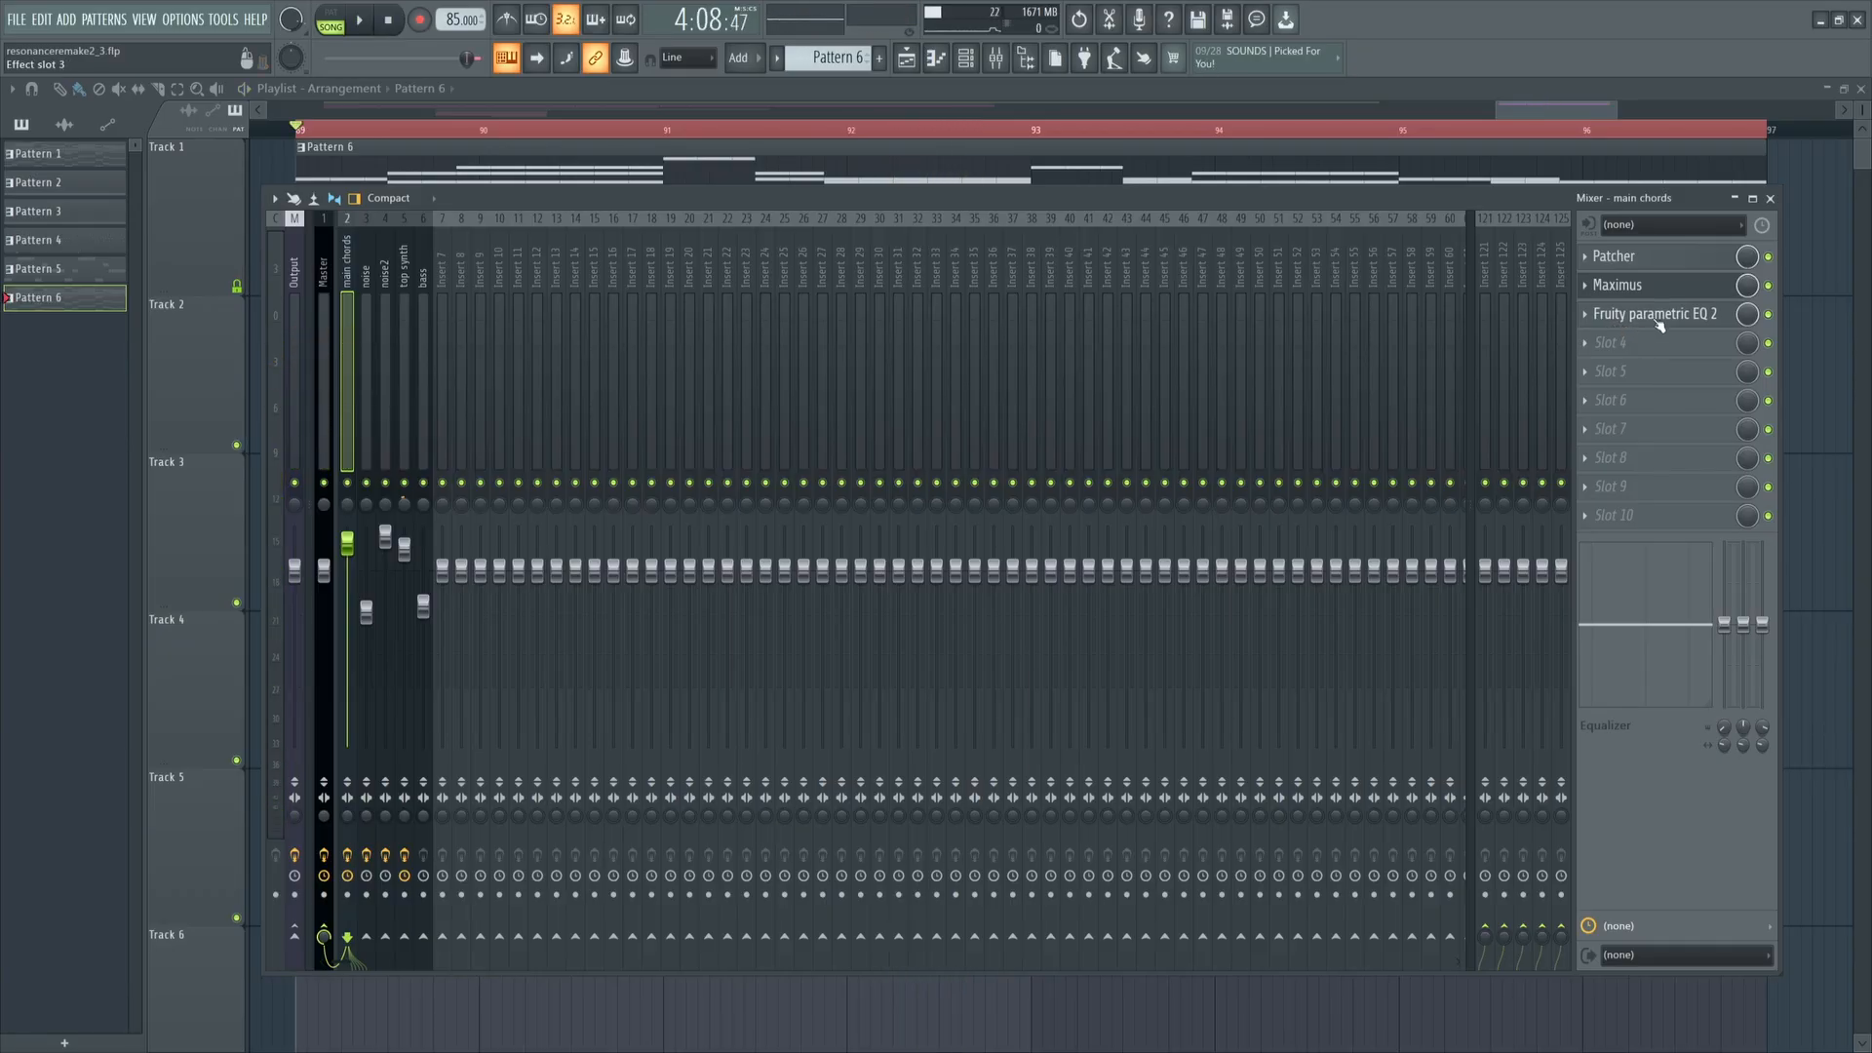
Open Fruity parametric EQ 2 on the main chords and play, comparing with the EQ bypassed.
{"action": "left_click", "coordinate": [1655, 313]}
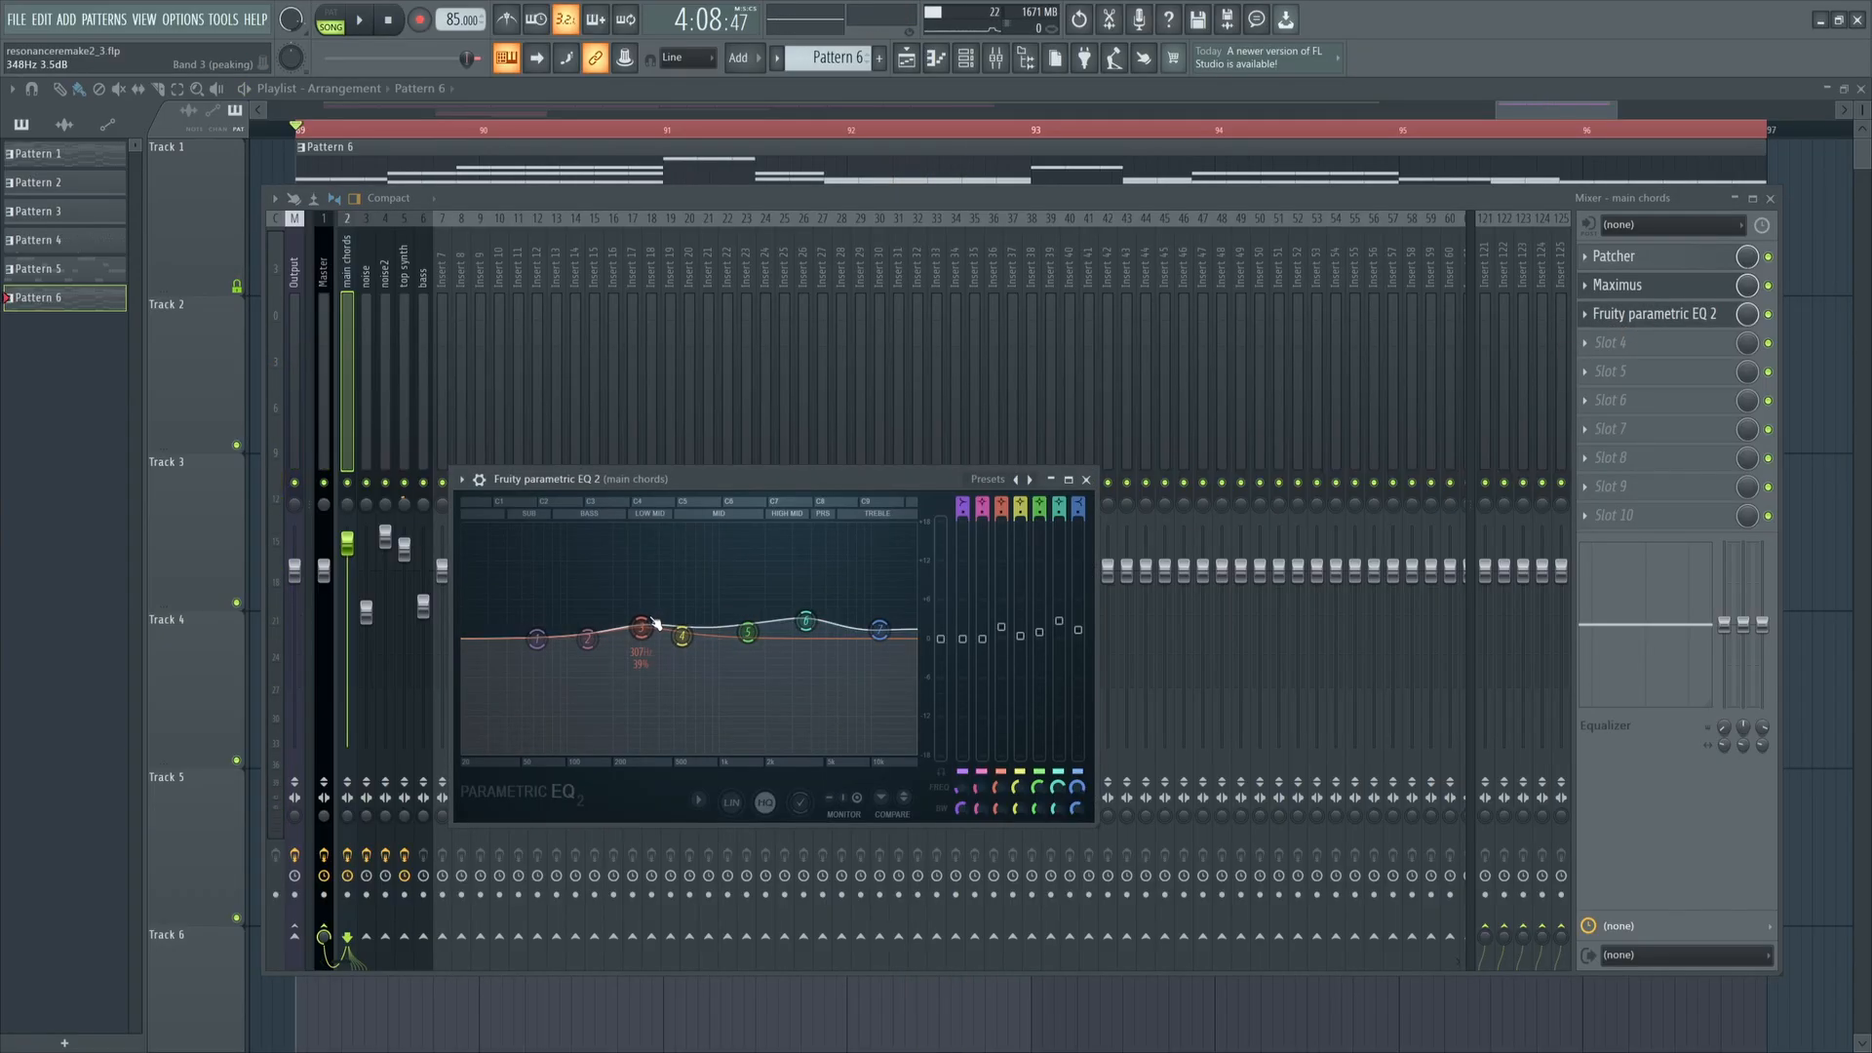
{"action": "left_click", "coordinate": [360, 19]}
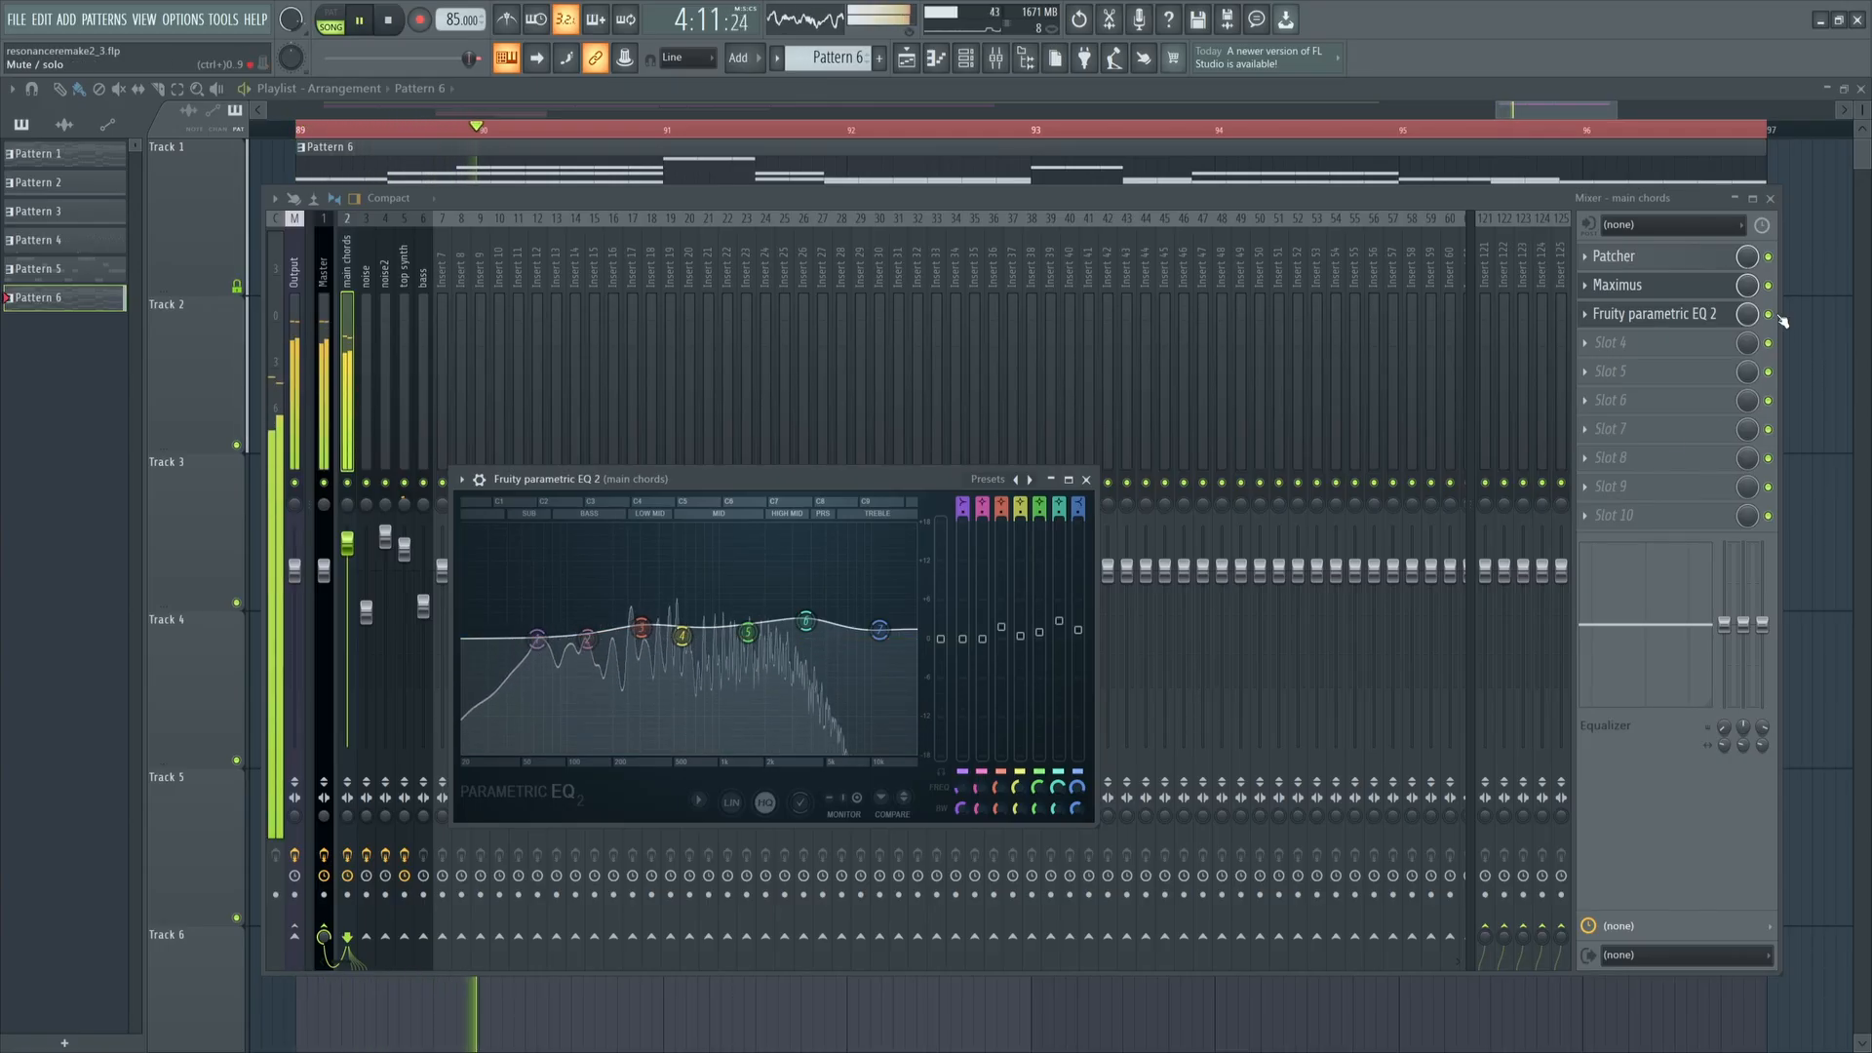
{"action": "left_click", "coordinate": [1085, 478]}
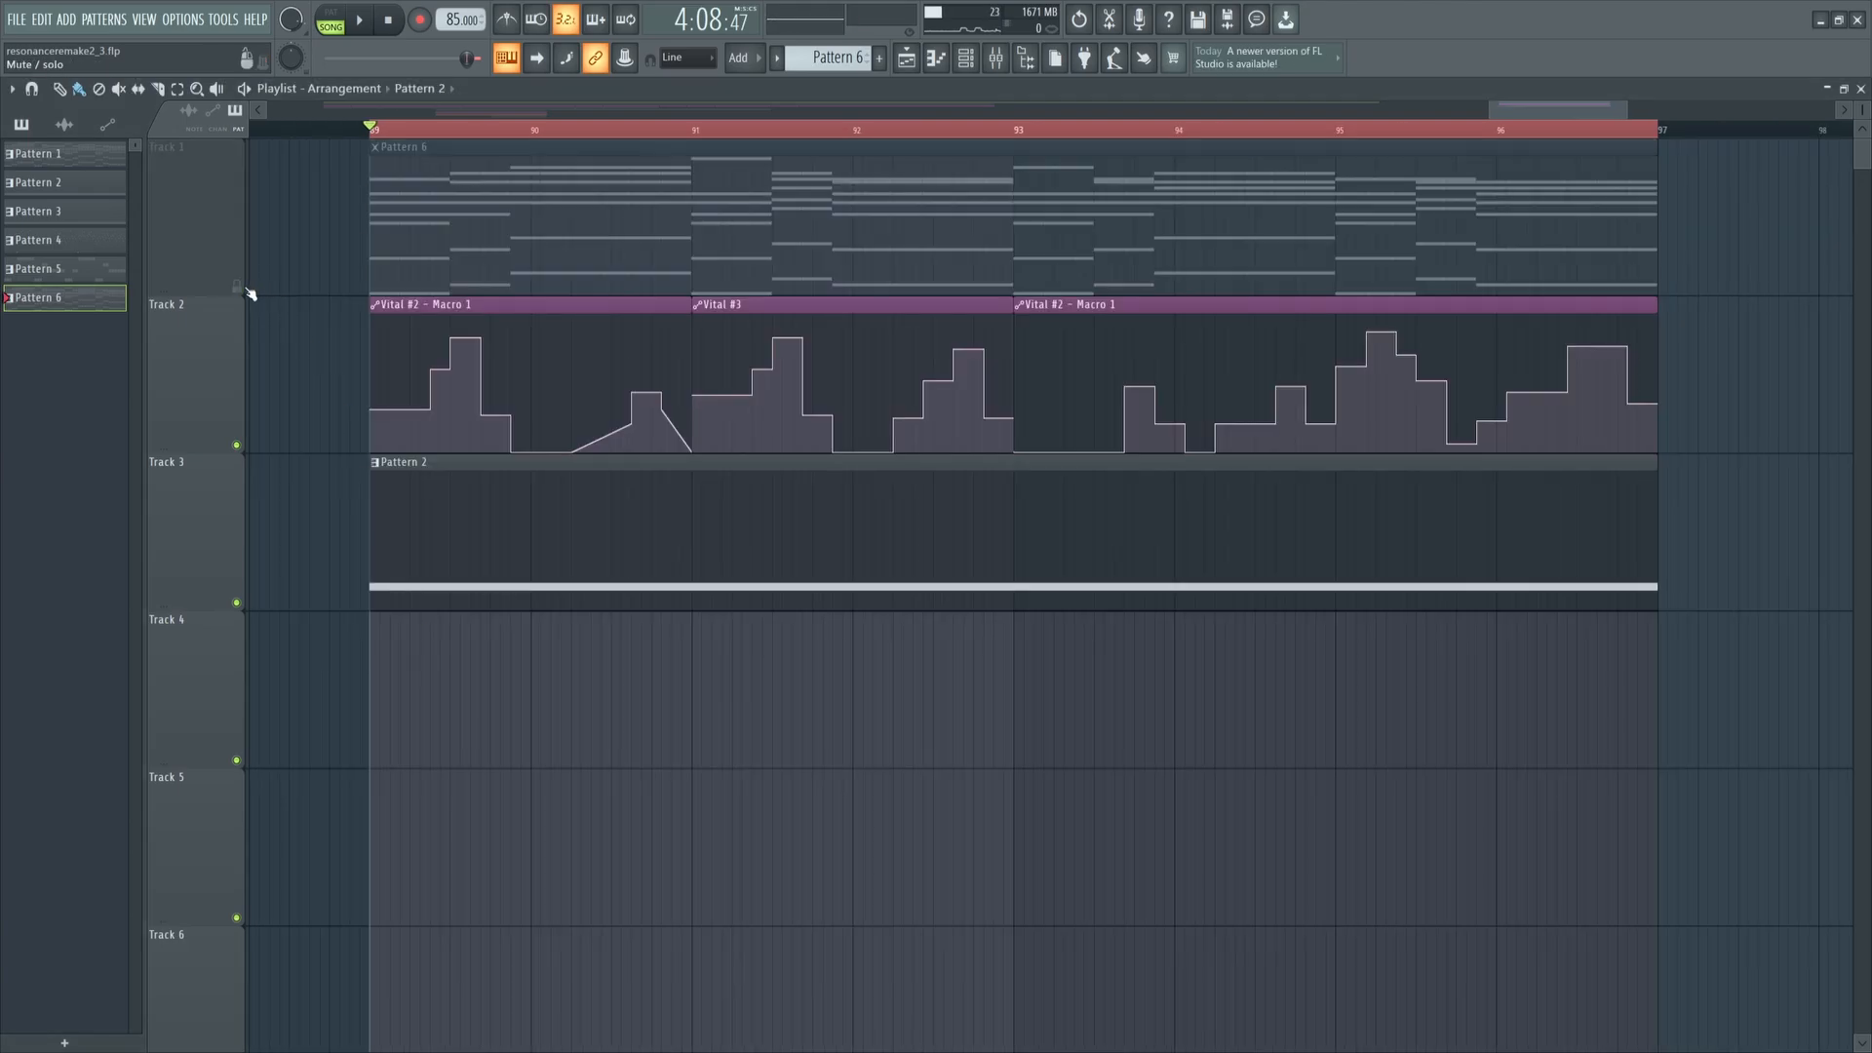
{"action": "left_click", "coordinate": [360, 19]}
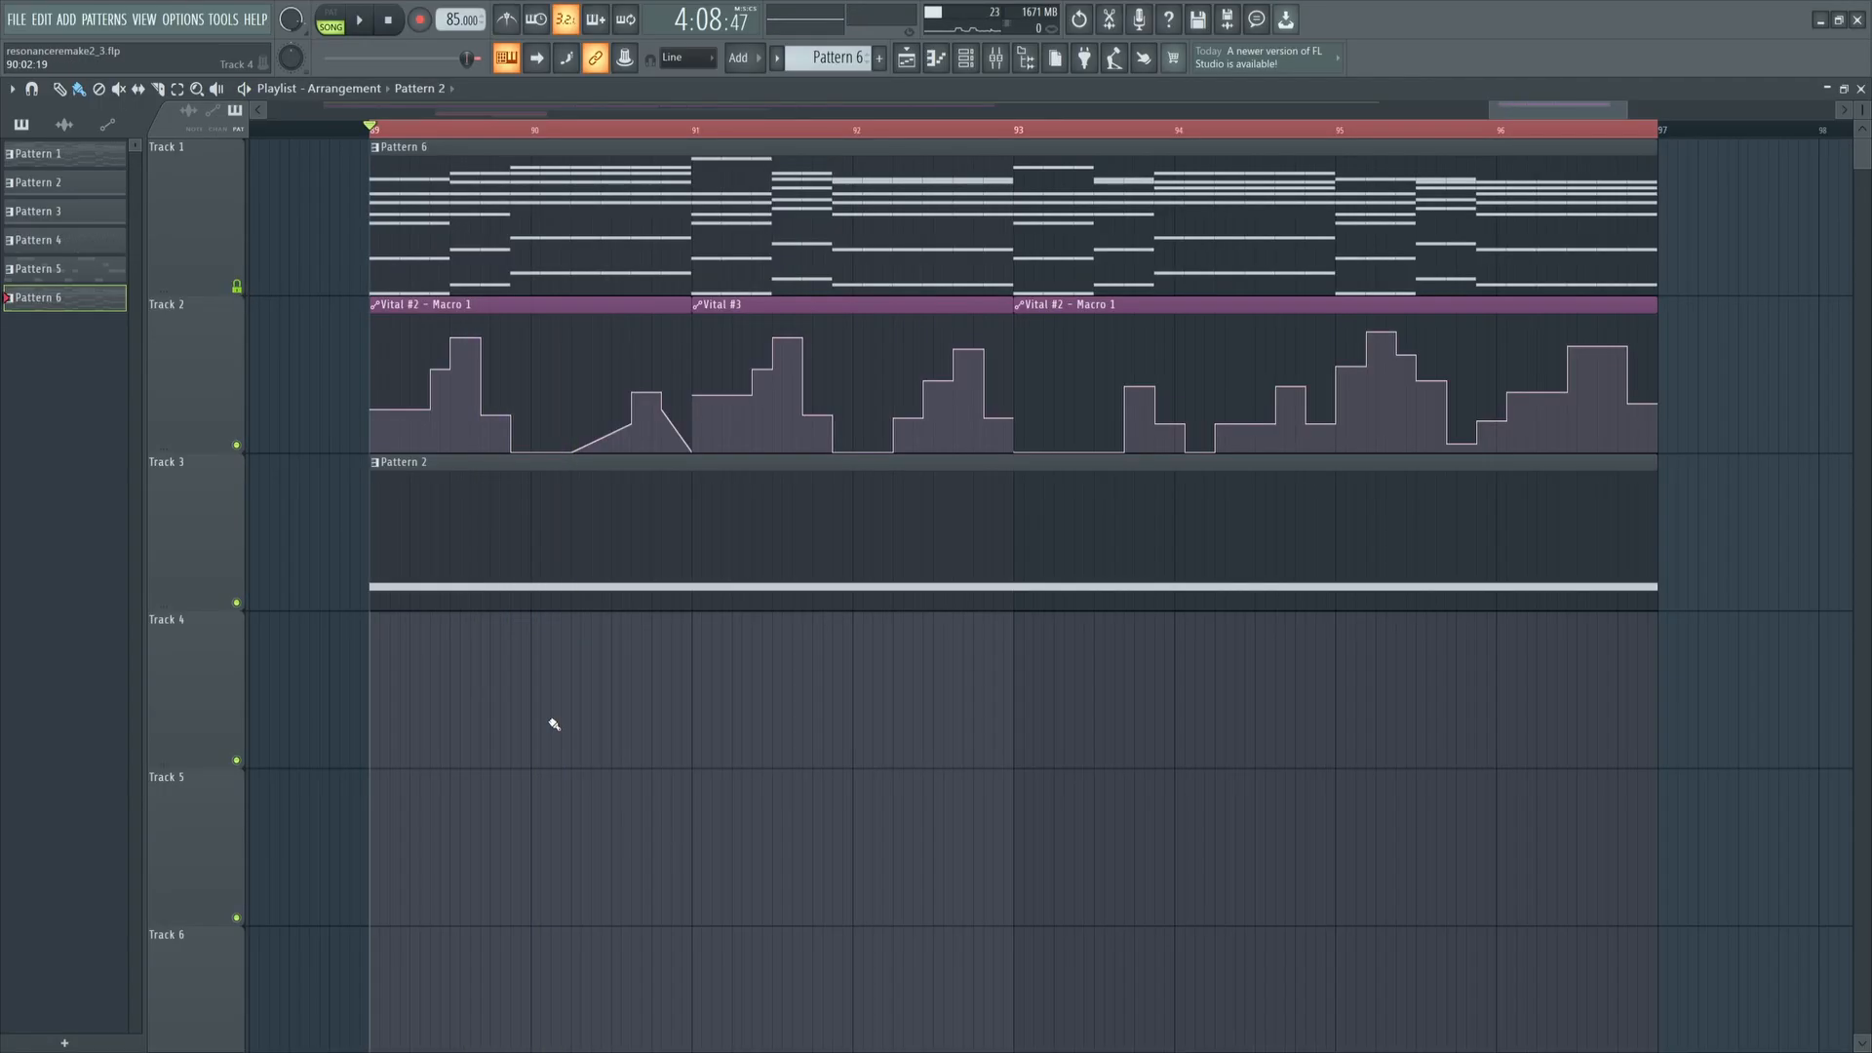
{"action": "left_click", "coordinate": [357, 21]}
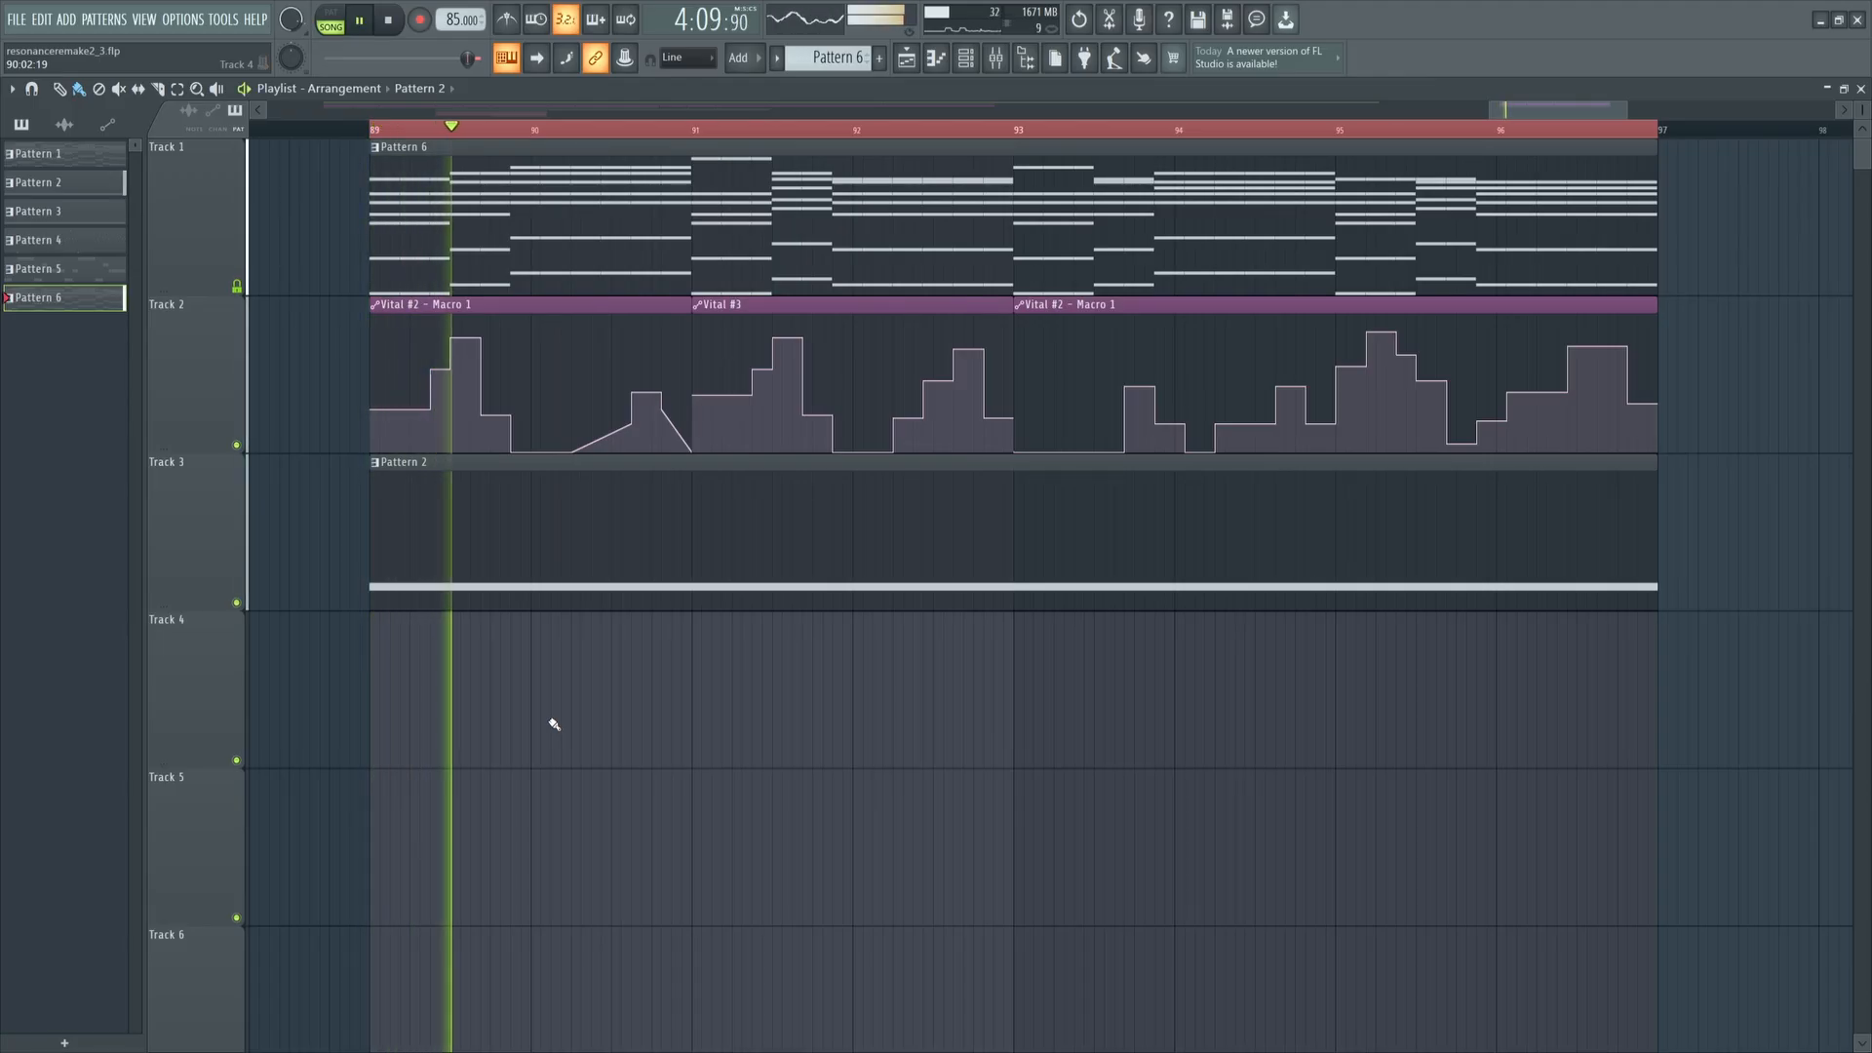